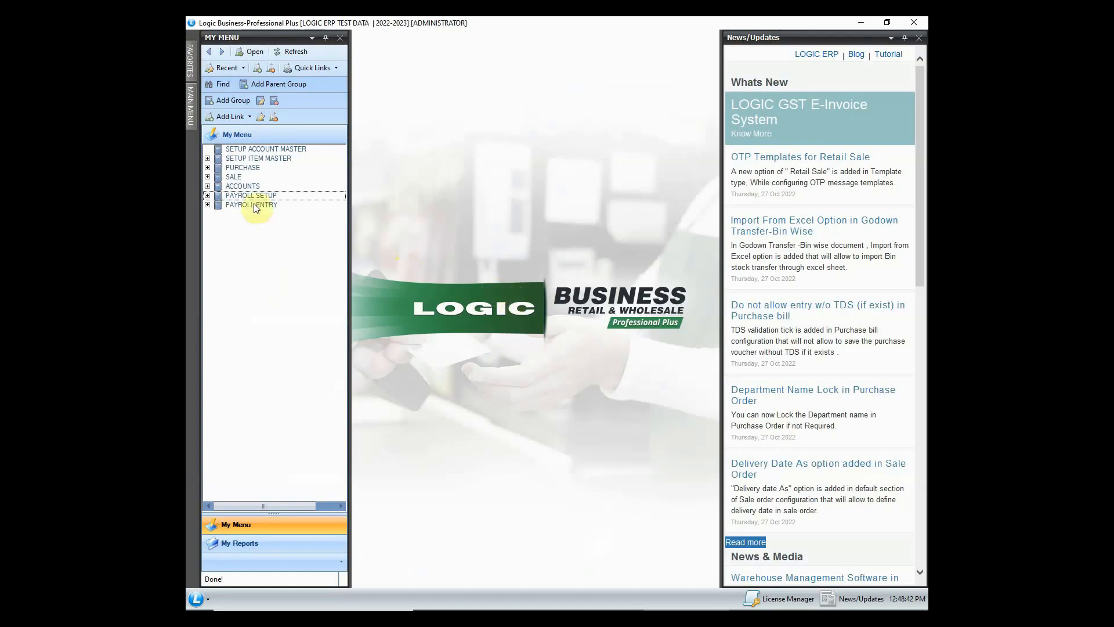
- Expand the Payroll Setup group in My Menu and select Setup Allowance/Deduction
click(251, 195)
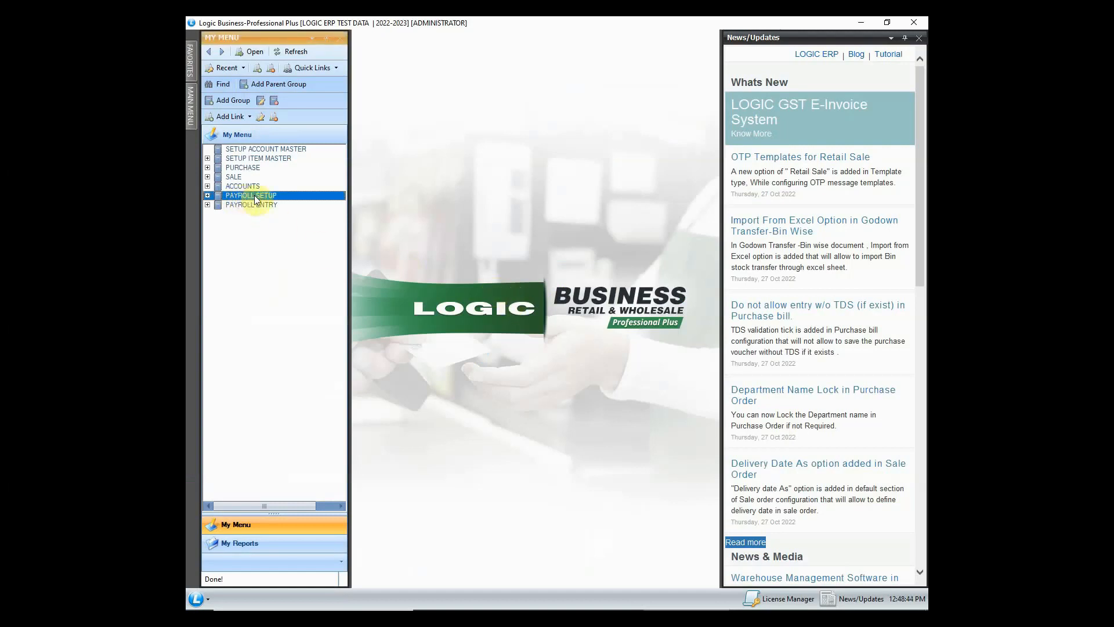
click(207, 195)
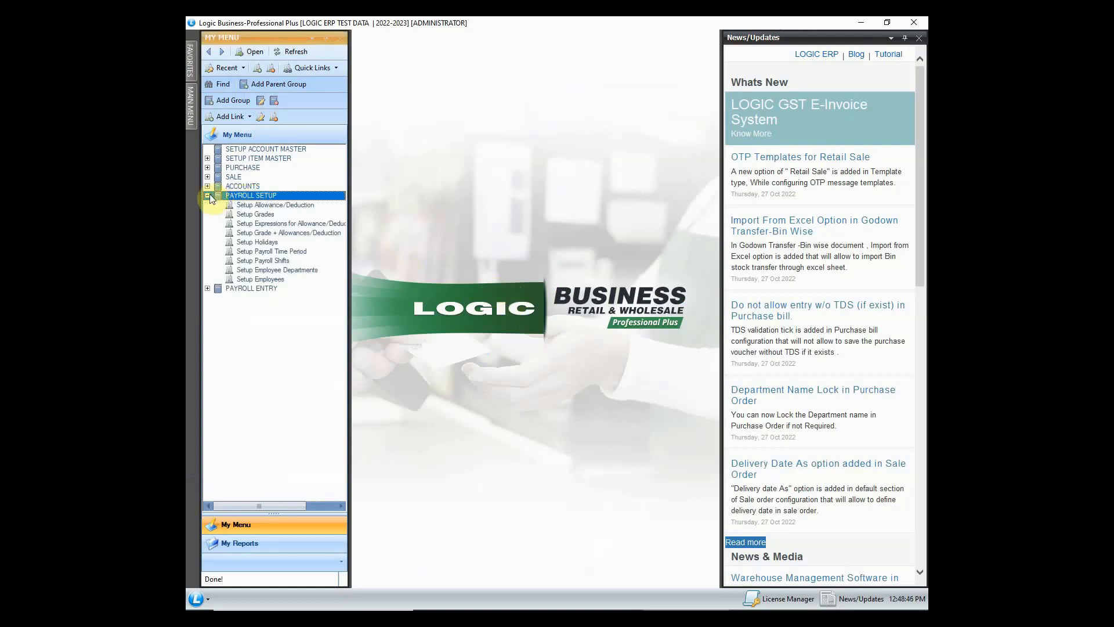
click(276, 204)
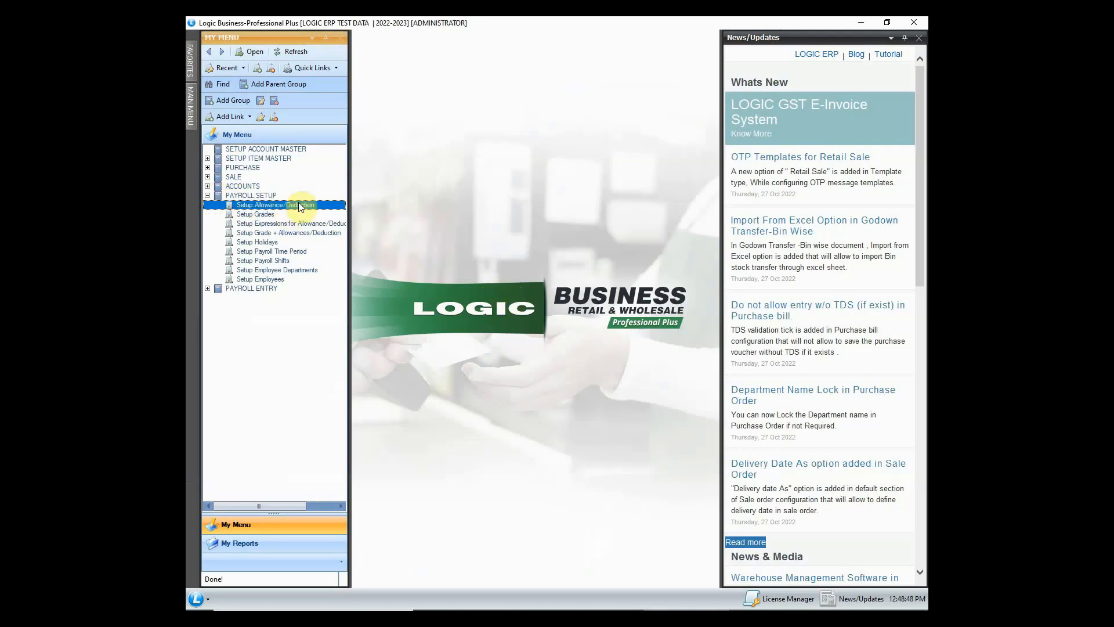
- Add an eighth entry HRA in allowance/deduction setup, assigned to SALARY A/C
double_click(285, 204)
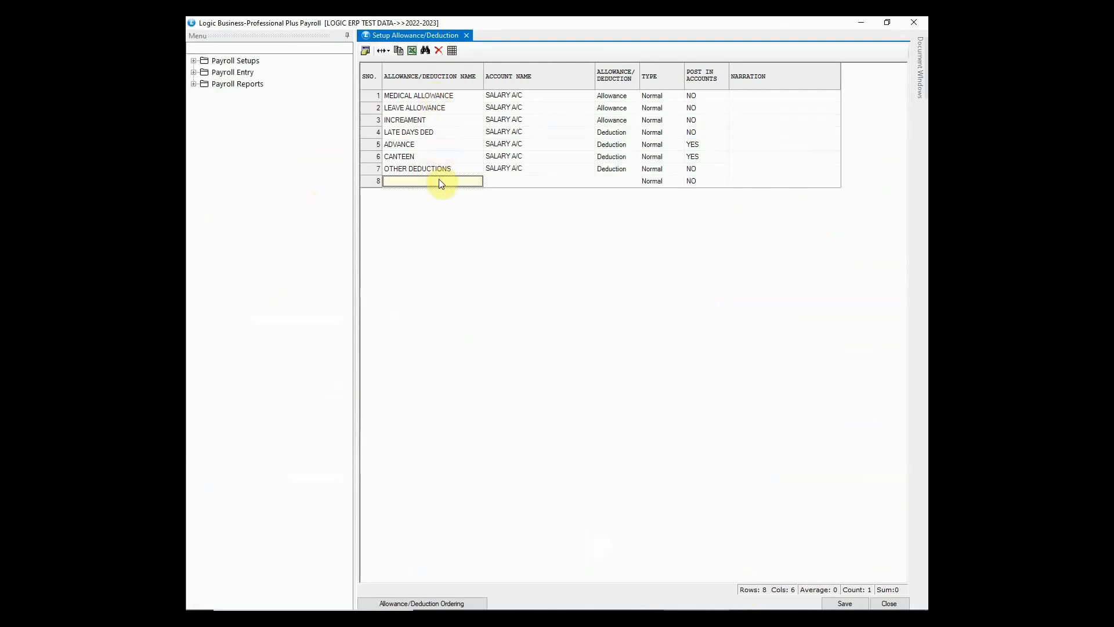
text(HRA)
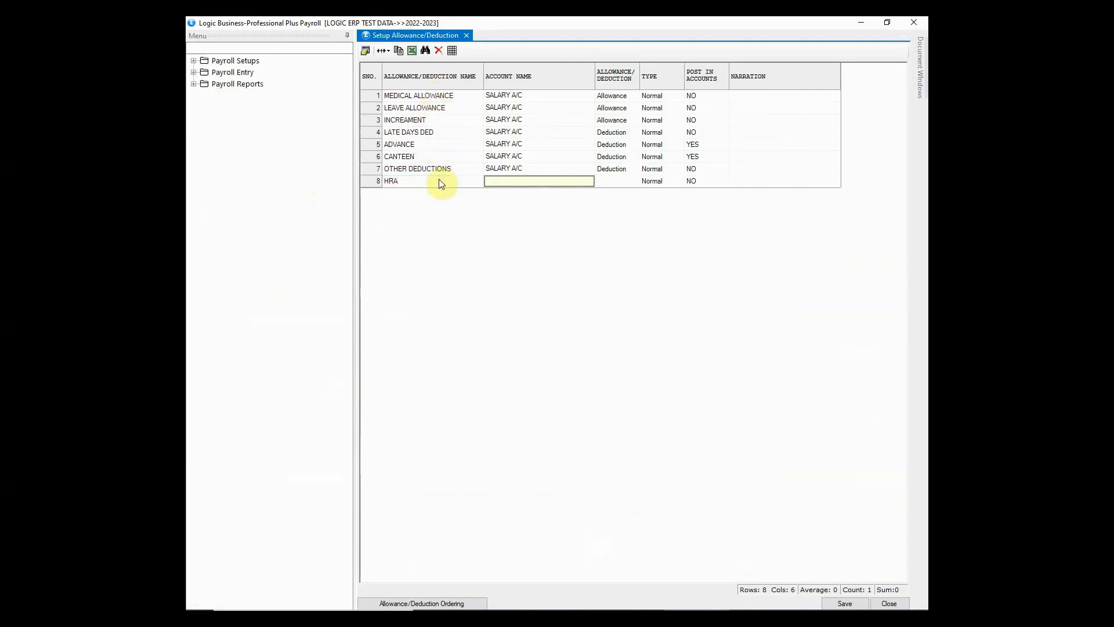
click(537, 181)
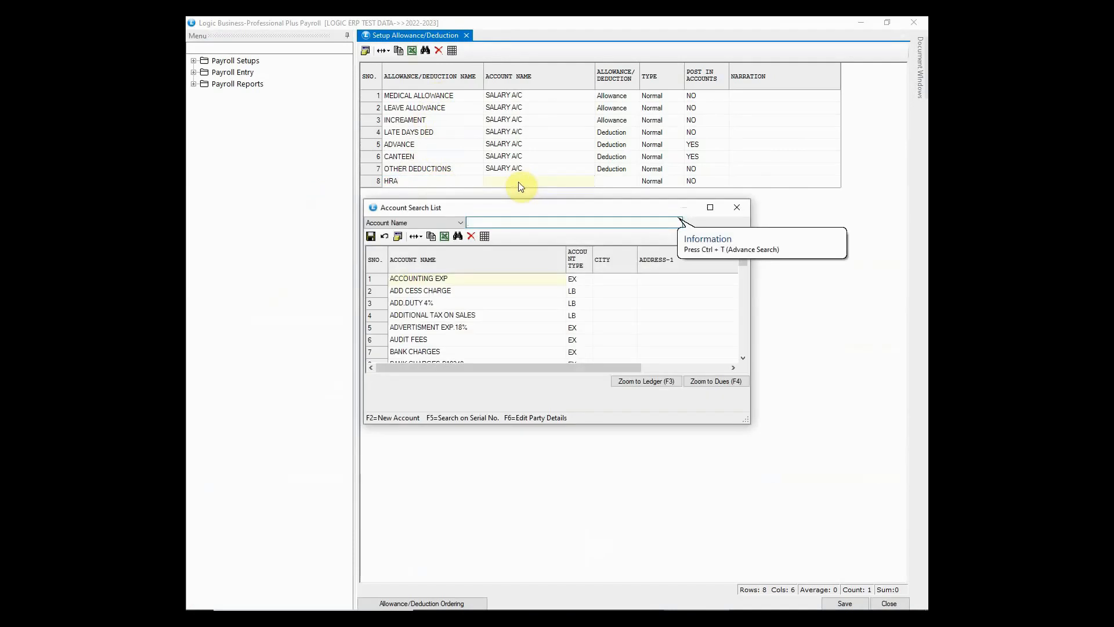
text(SAL)
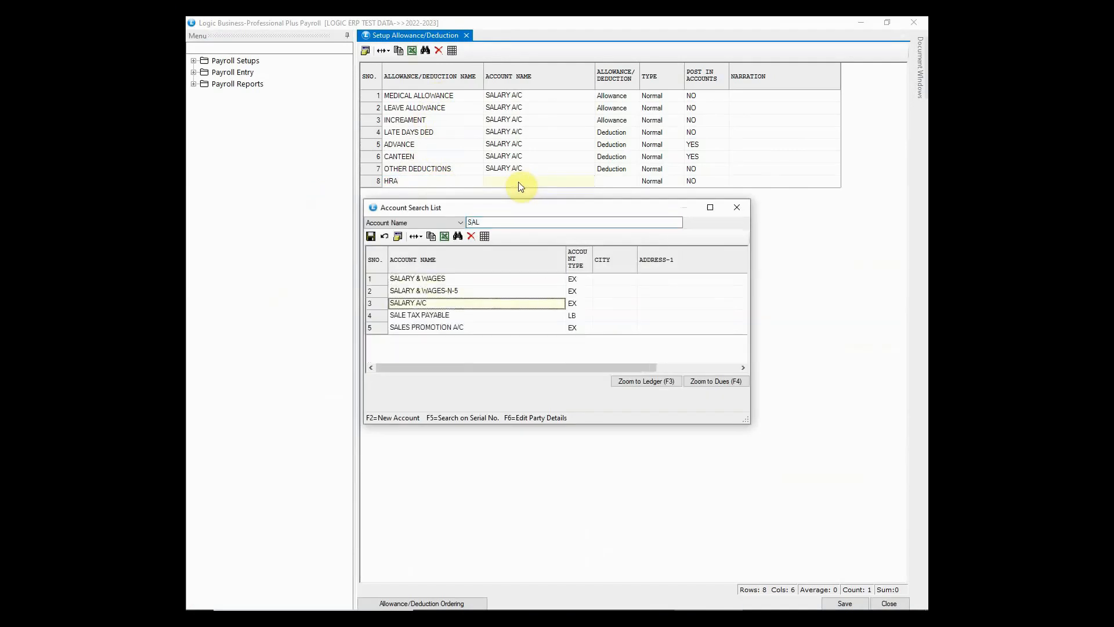
double_click(407, 303)
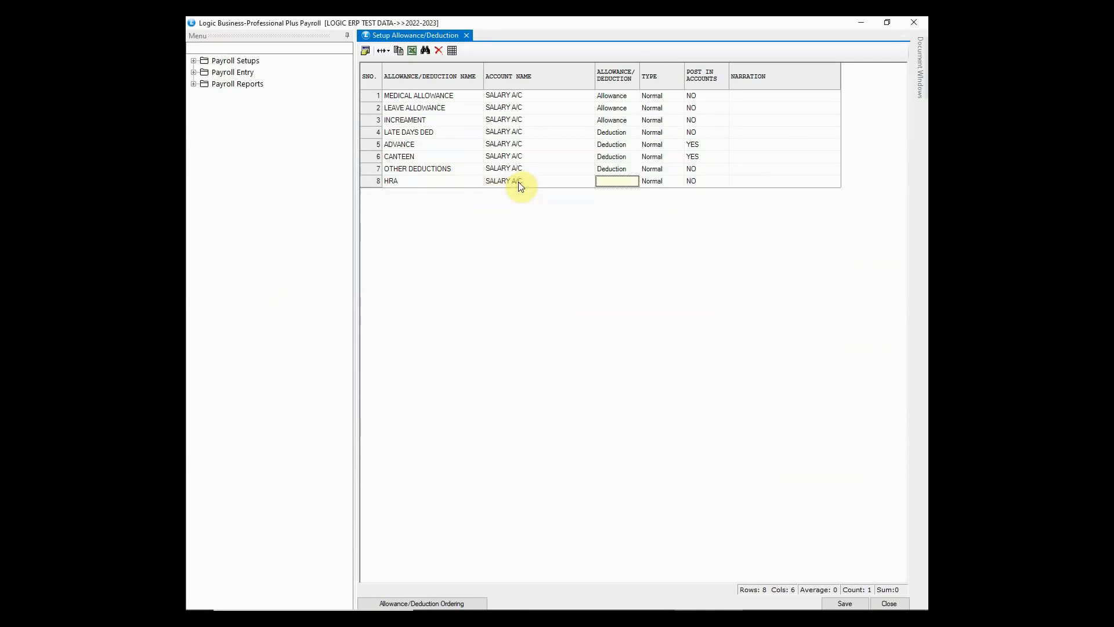
- Set HRA's type to Allowance and its posting-to-accounts flag
click(617, 181)
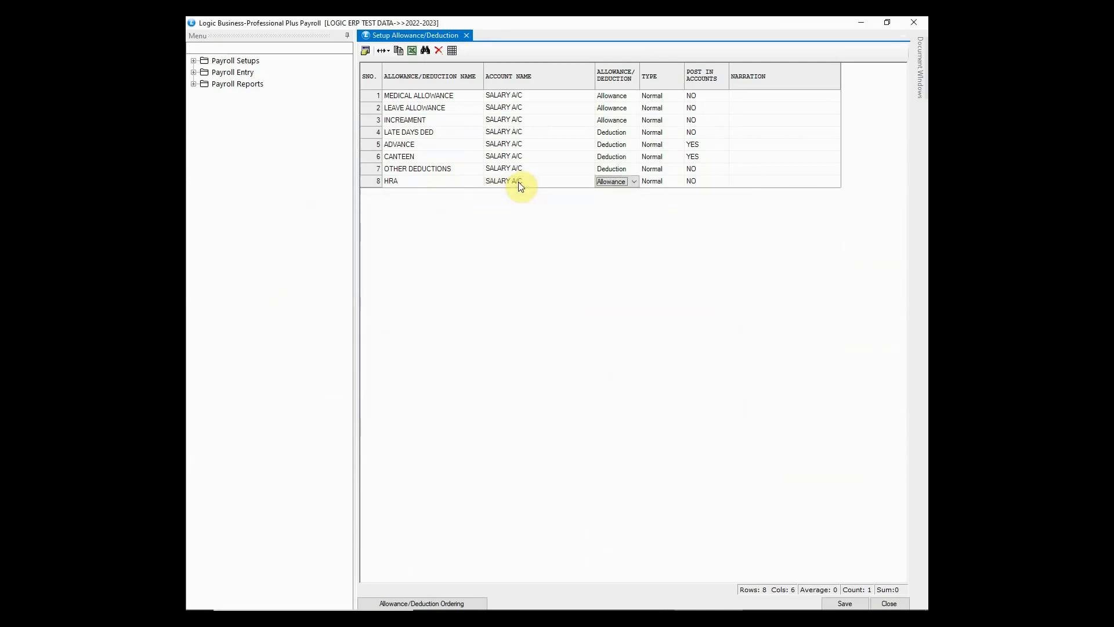
click(633, 181)
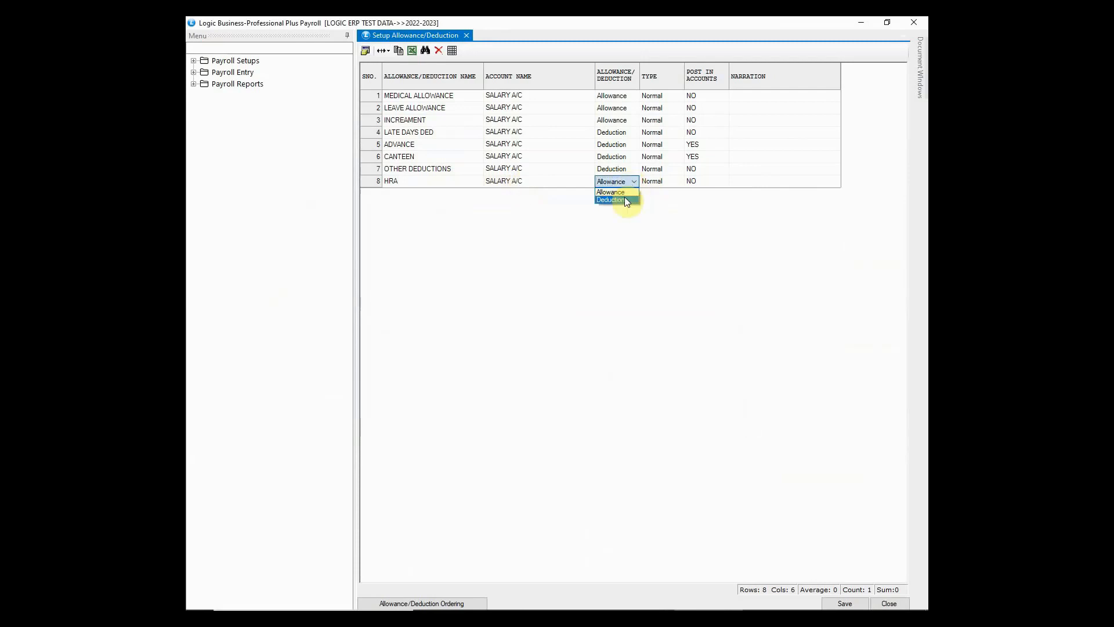
click(609, 192)
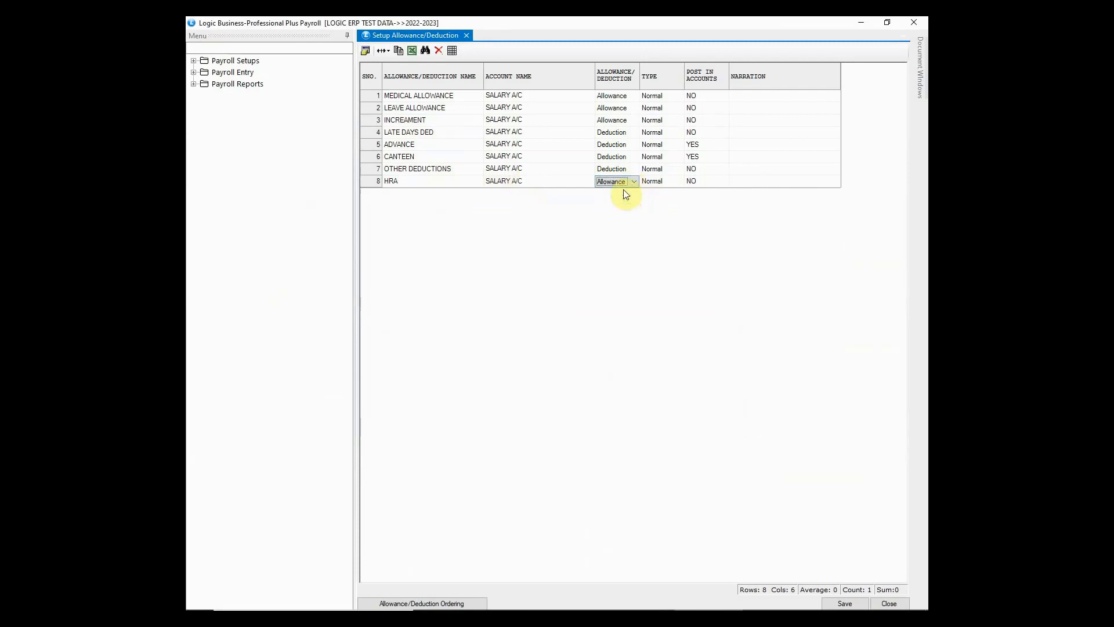
click(677, 181)
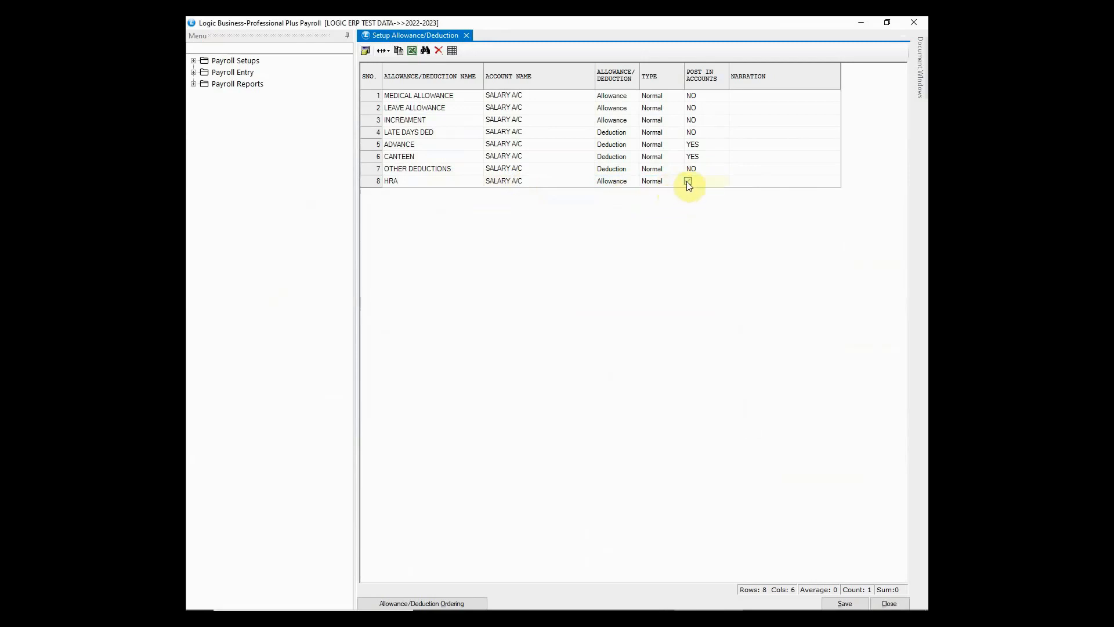
click(705, 181)
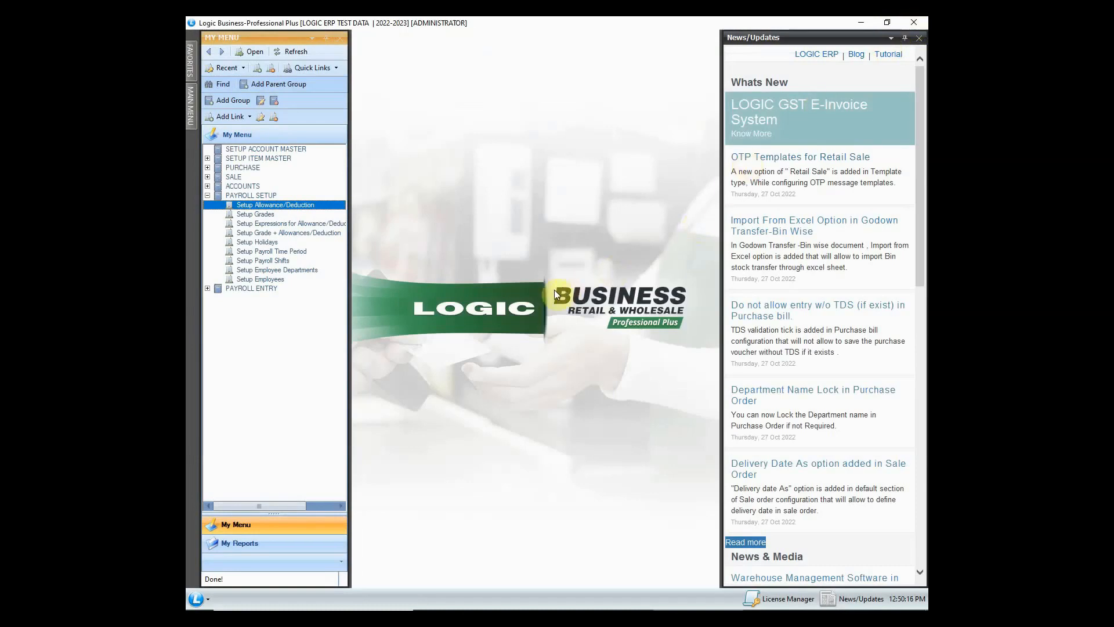
- Save a new grade M5 with 5 sick leaves a year, overtime allowed and undertime deducted
click(255, 213)
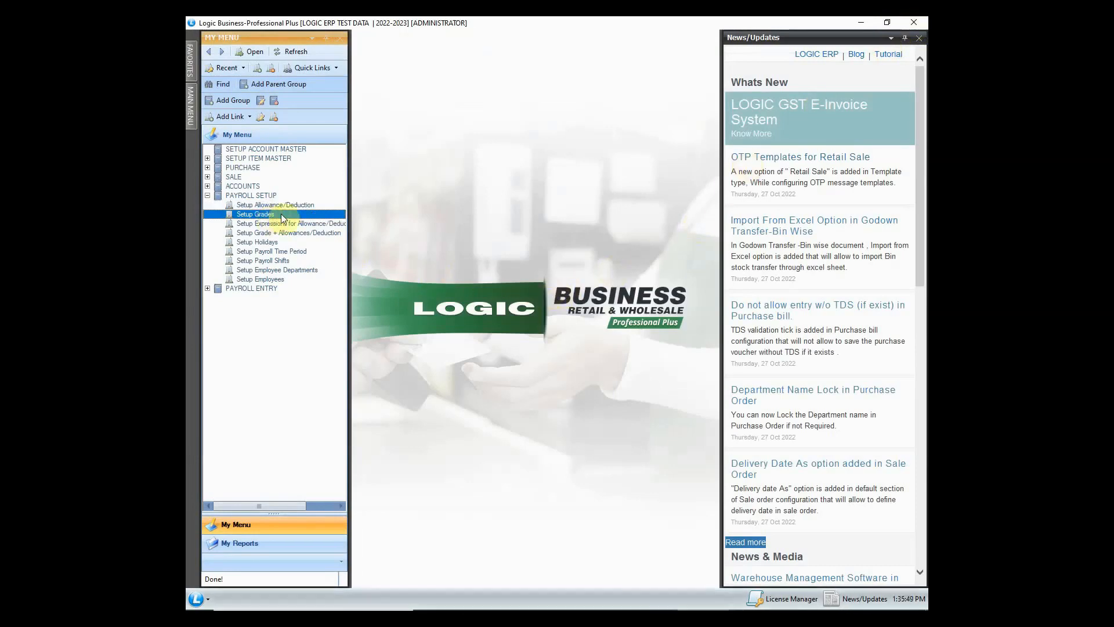
double_click(255, 214)
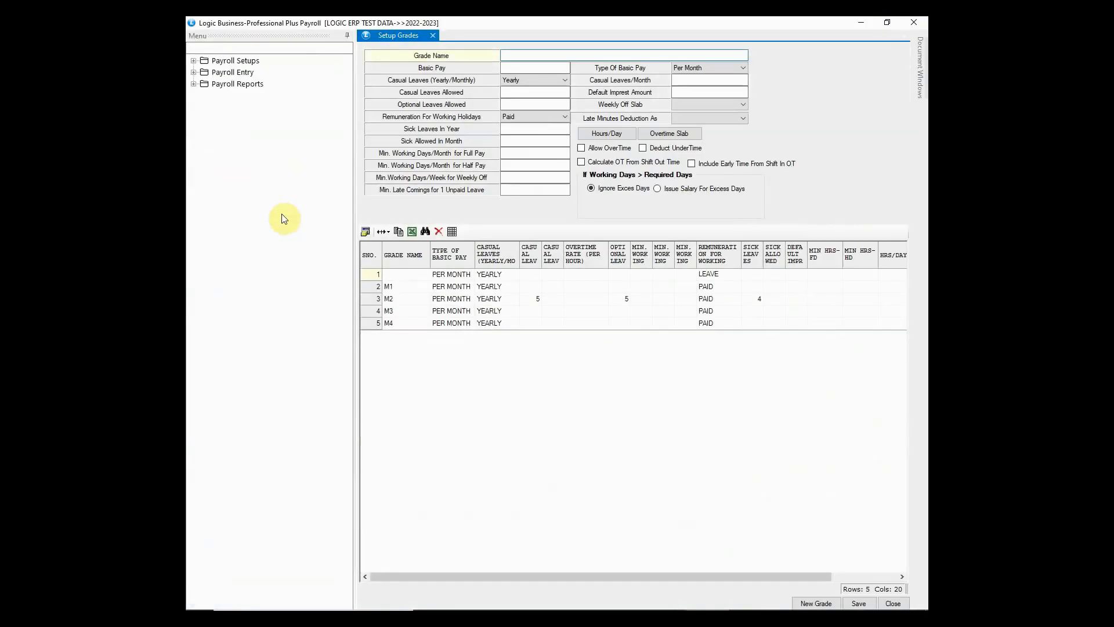
click(624, 56)
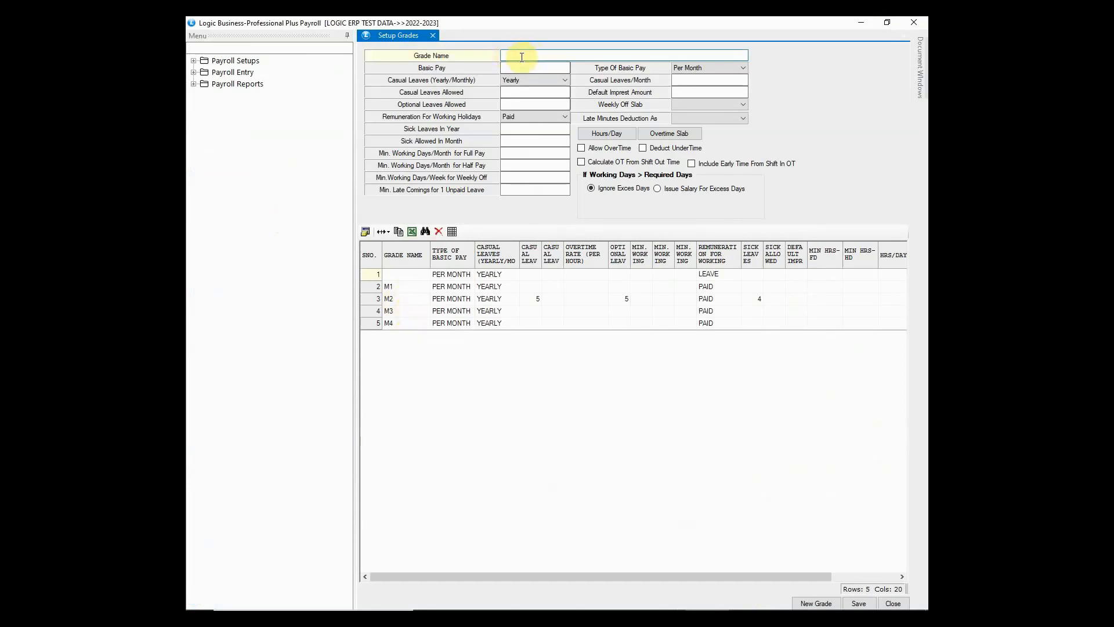
text(M5)
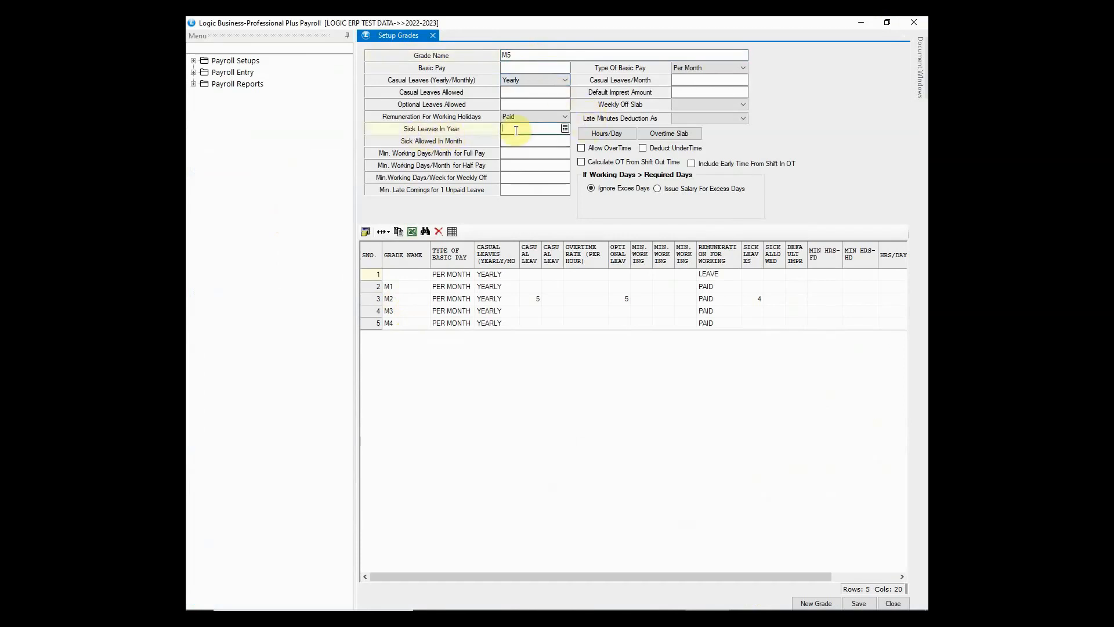
text(5)
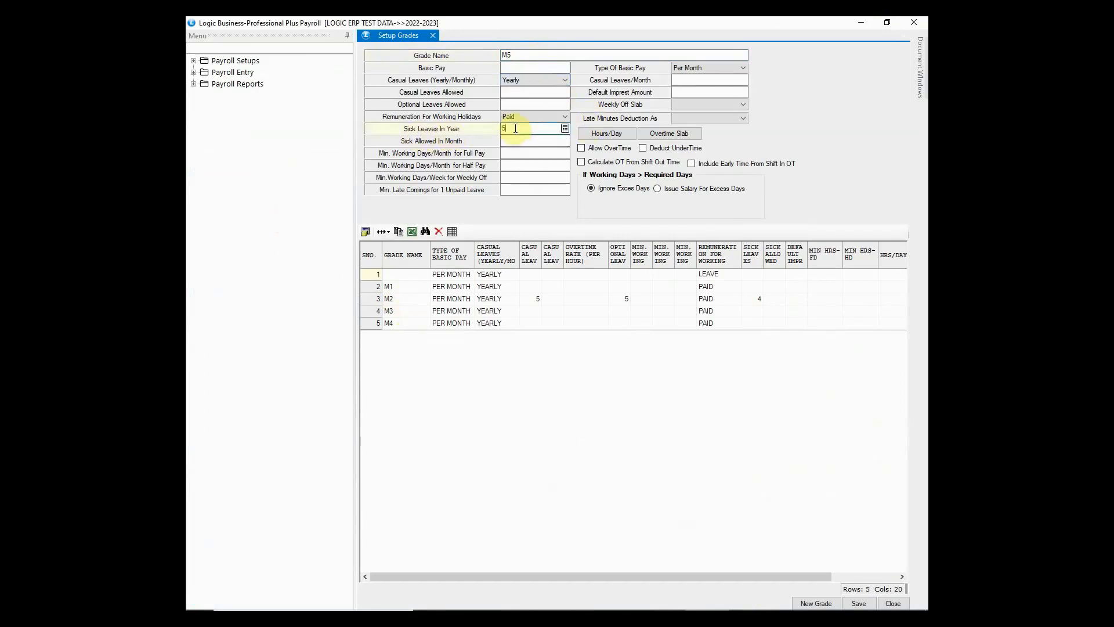
click(581, 147)
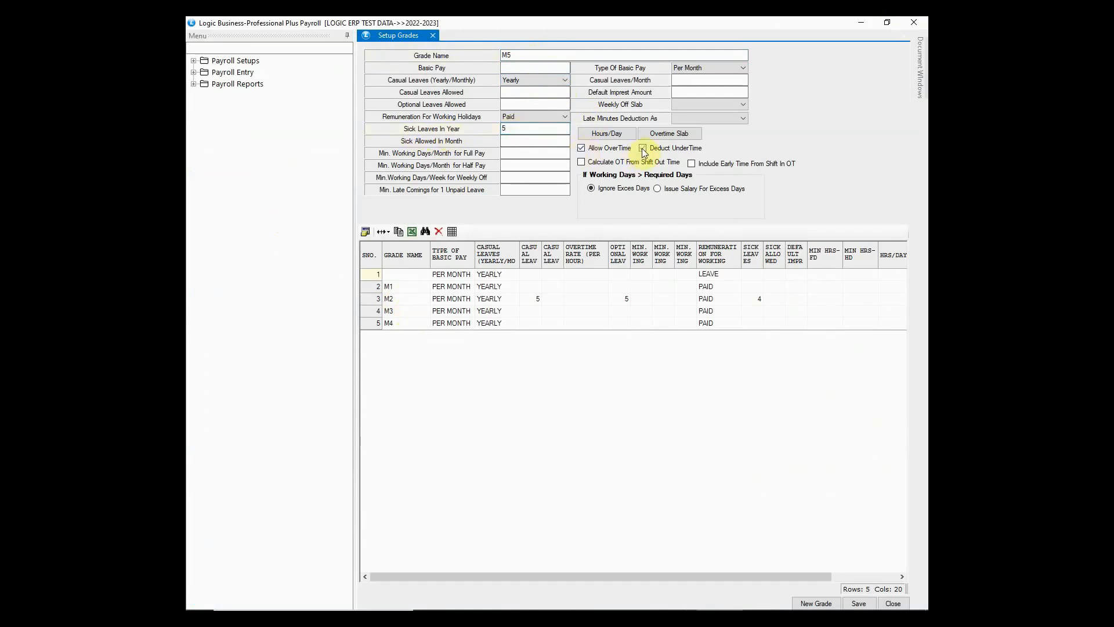
click(657, 188)
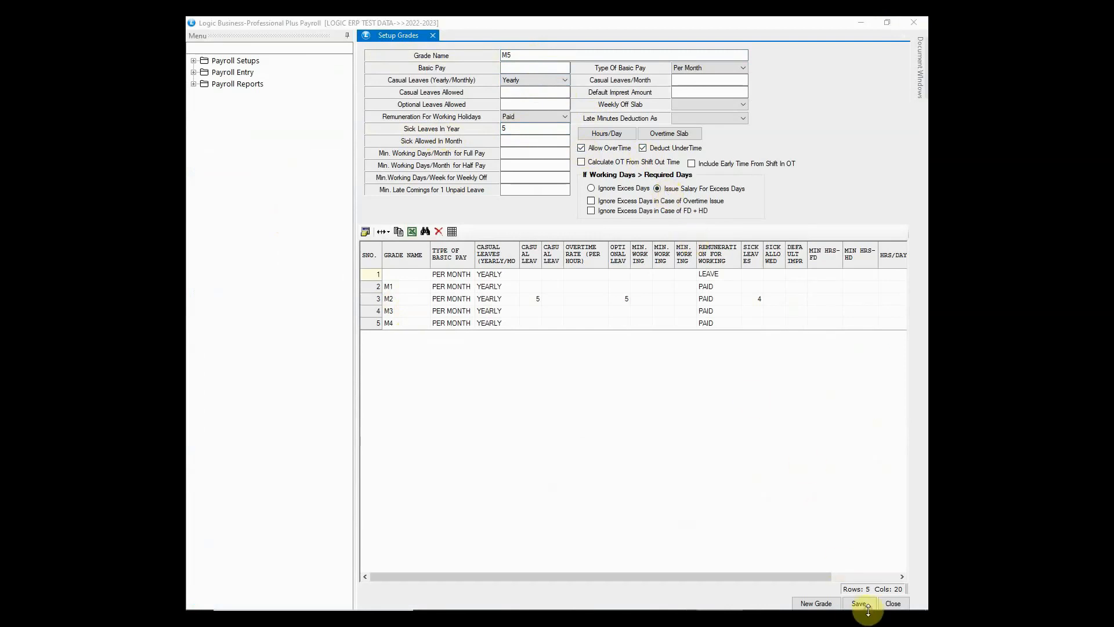
click(860, 602)
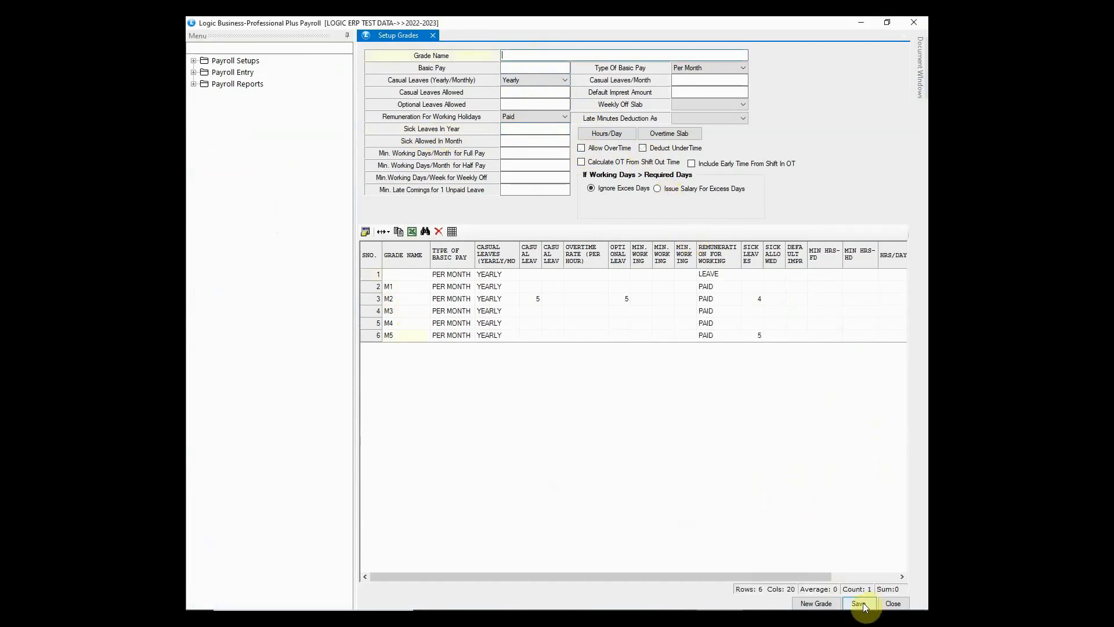
- Review the saved M5 grade row and its sick leaves value in the grid
click(387, 334)
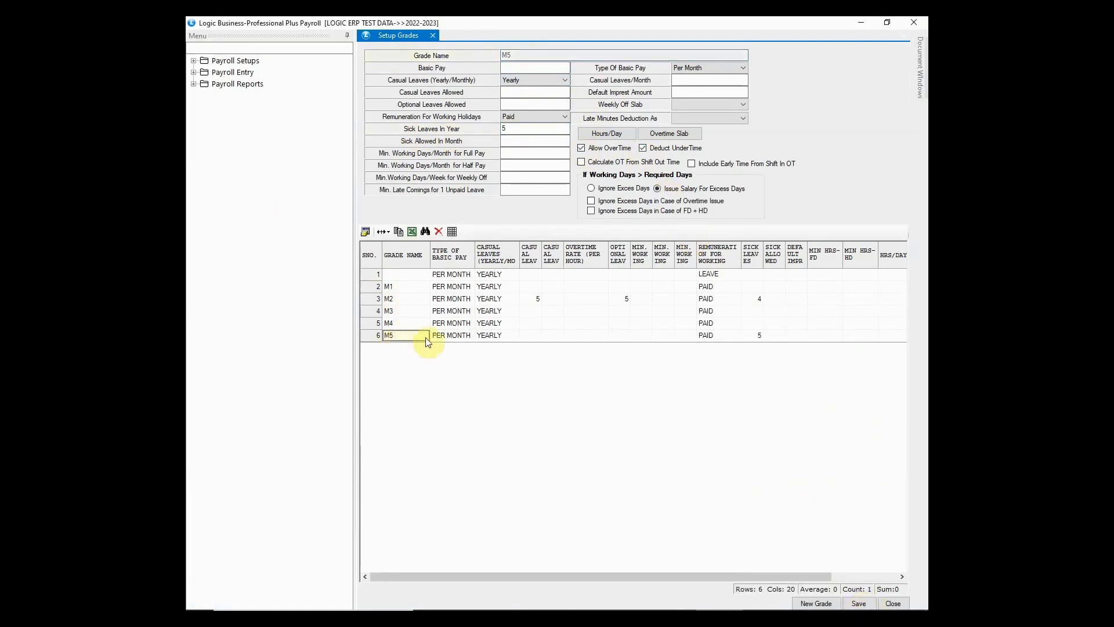
click(489, 334)
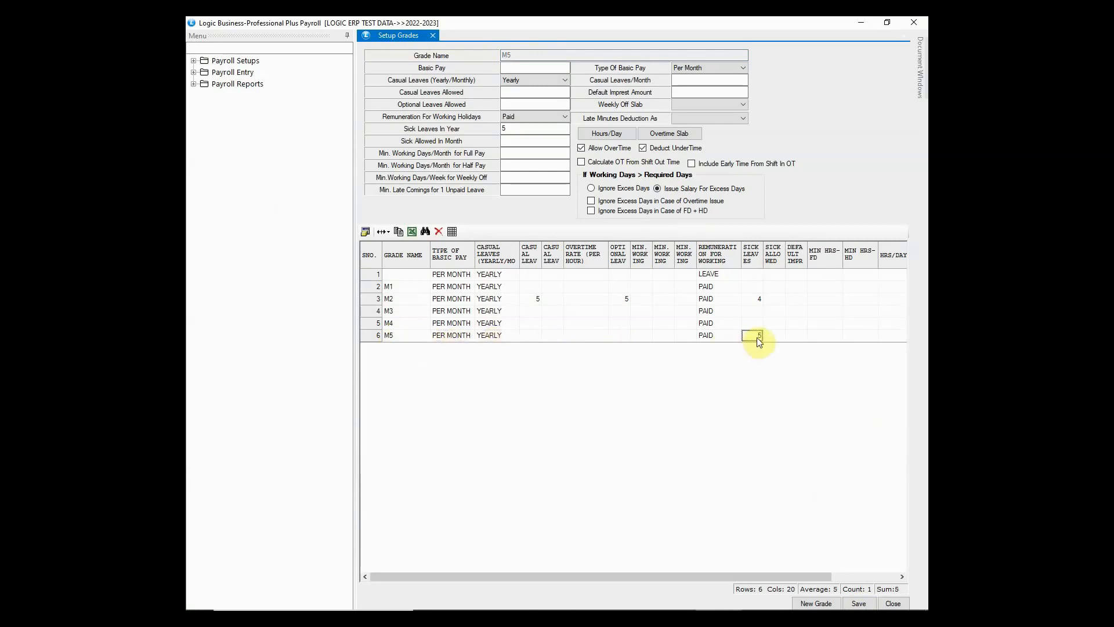
scroll(right, 3)
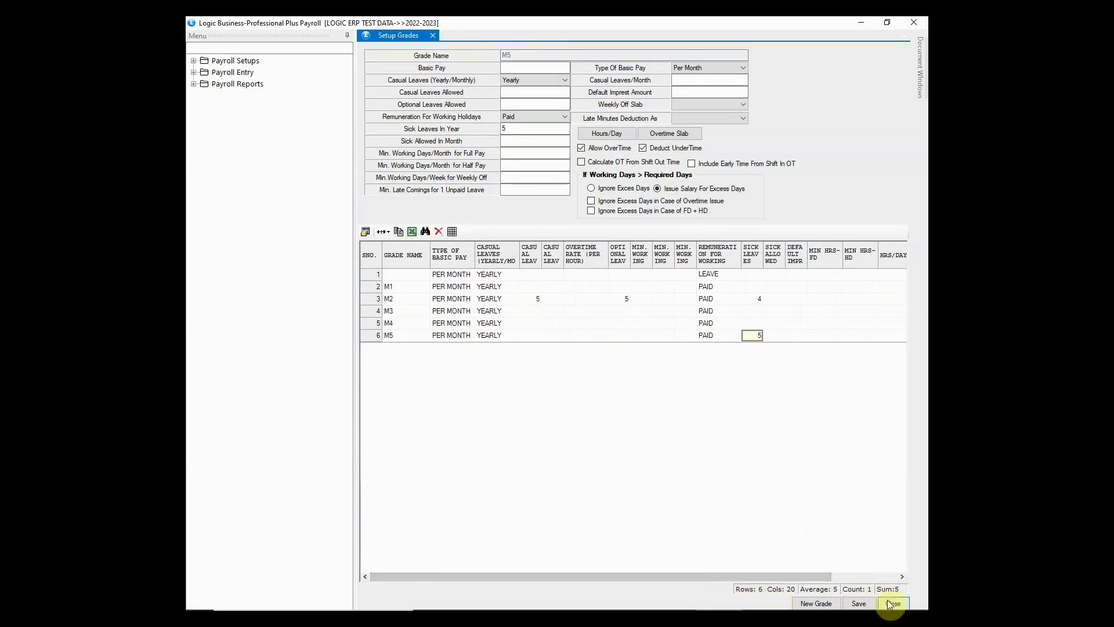
- Close Setup Grades and launch Setup Expressions for Allowance/Deduction Calculation
click(894, 603)
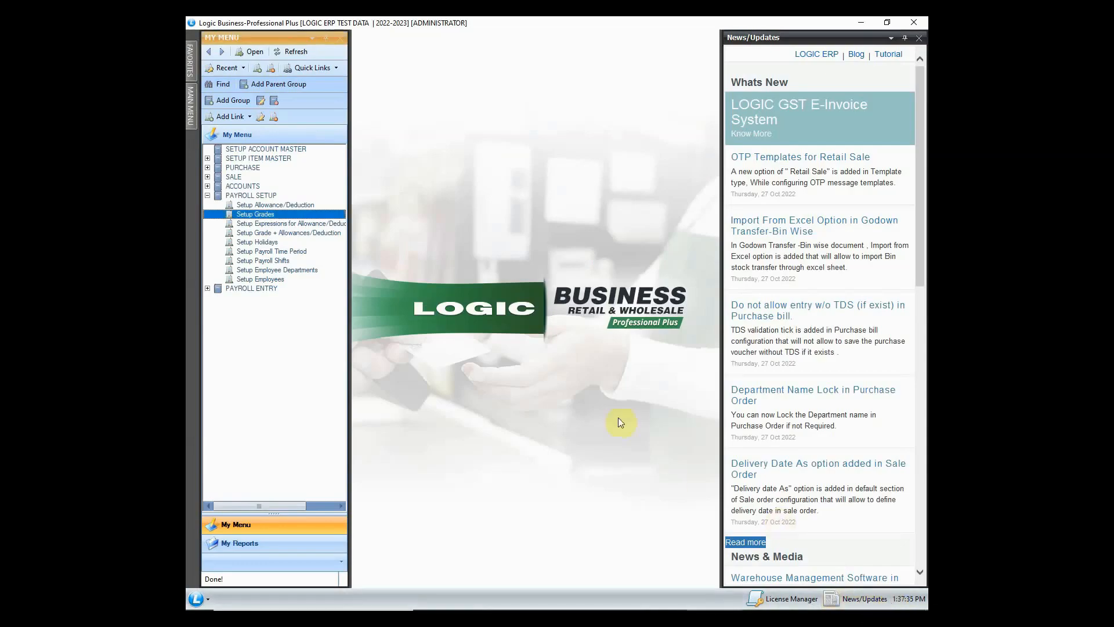
mouse_move(559, 351)
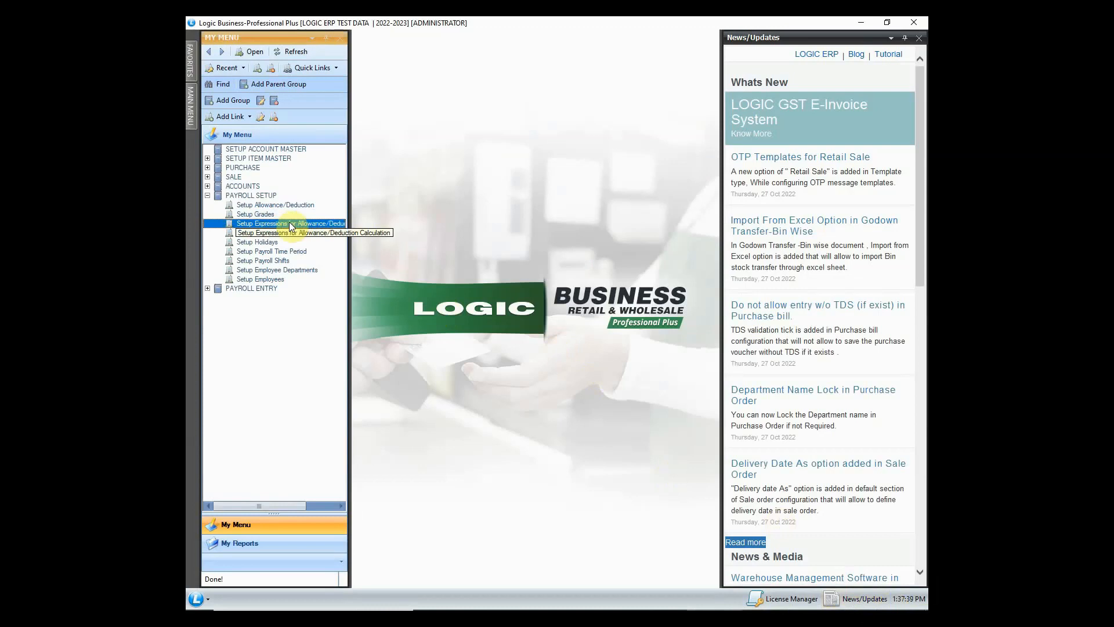
double_click(291, 223)
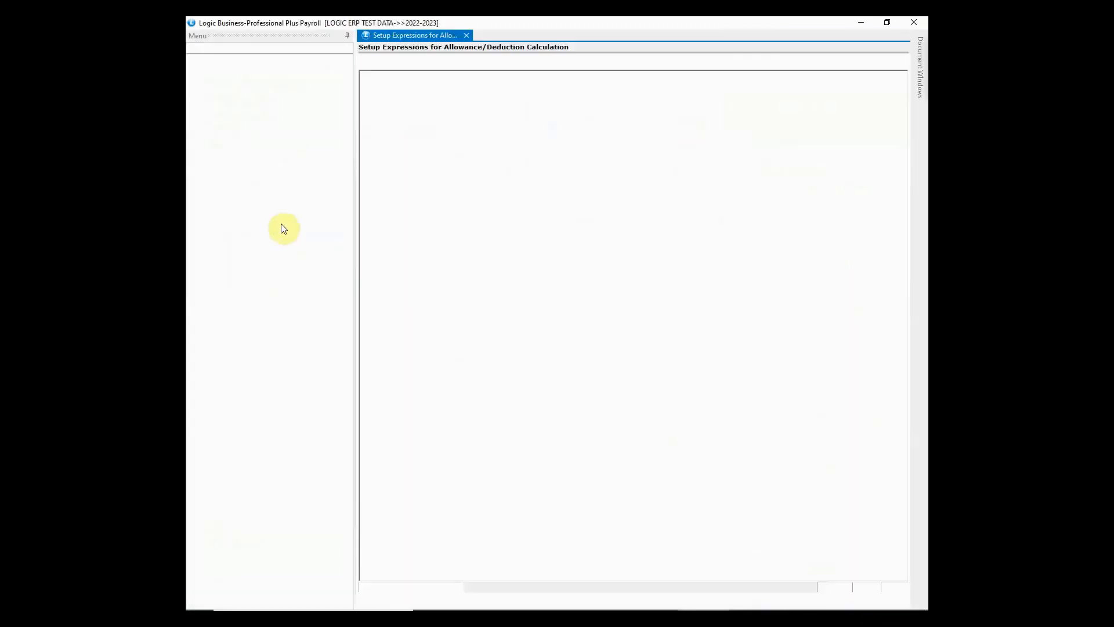
- Build and save EXP_GROSS_PAID as GROSS_SALARY+HRA+ORG_HRA+MEDICAL_ALLOWANCE in the Script Editor
text(EXP_GROSS_PAI)
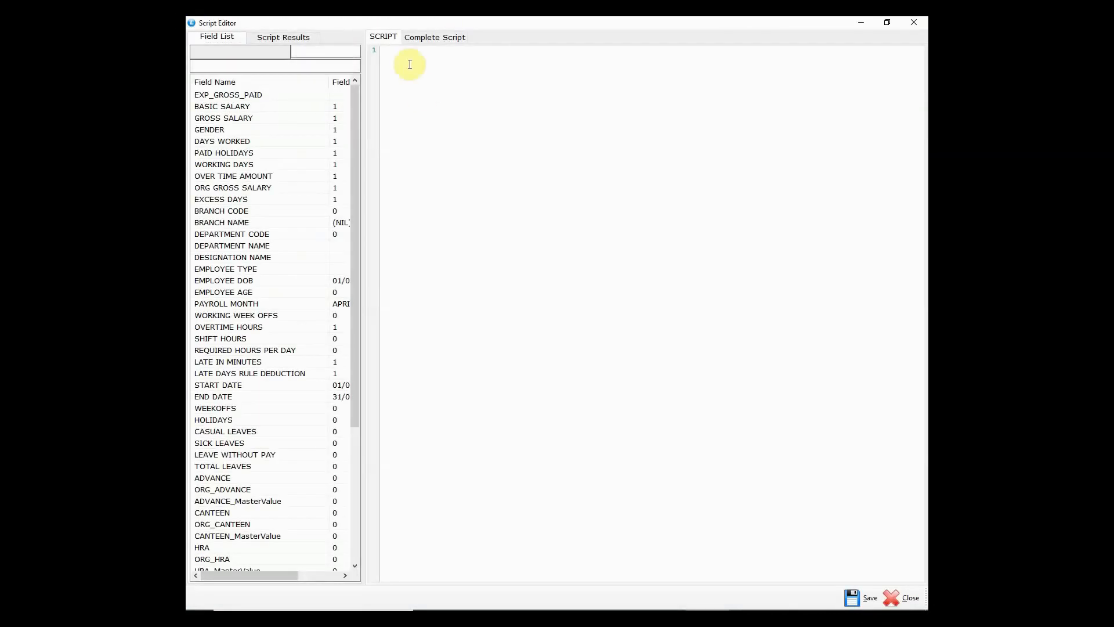
text(Gross)
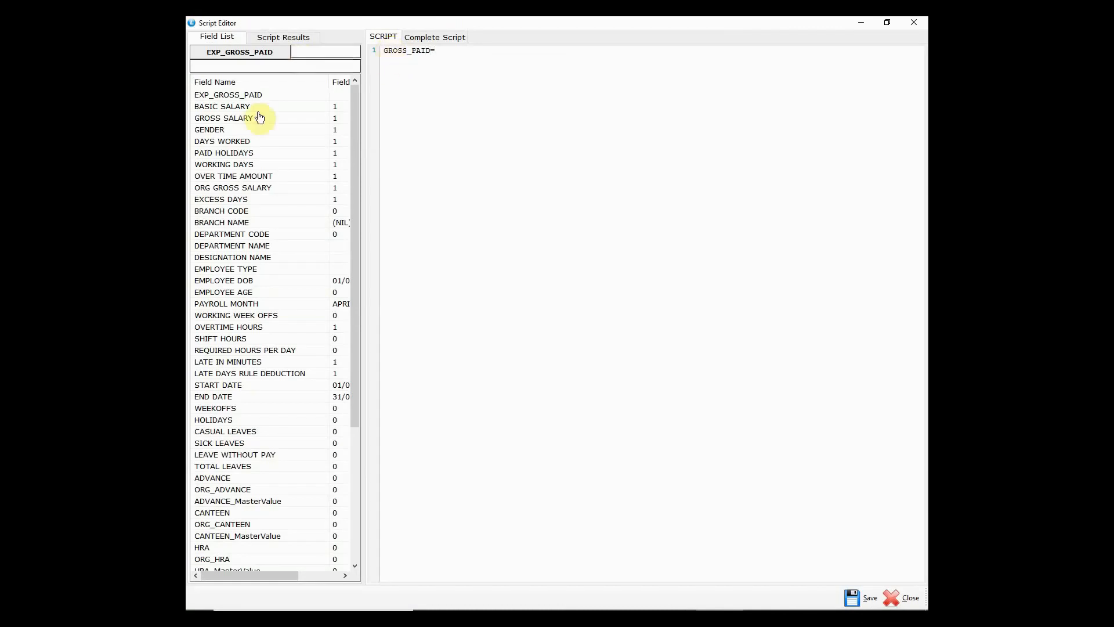
double_click(224, 117)
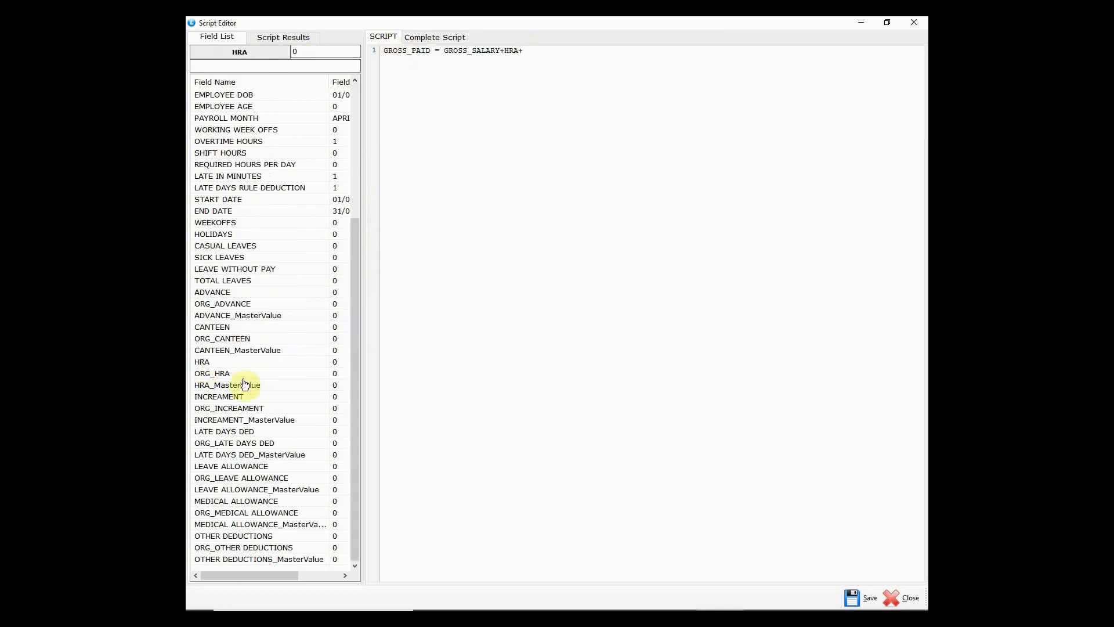
double_click(211, 373)
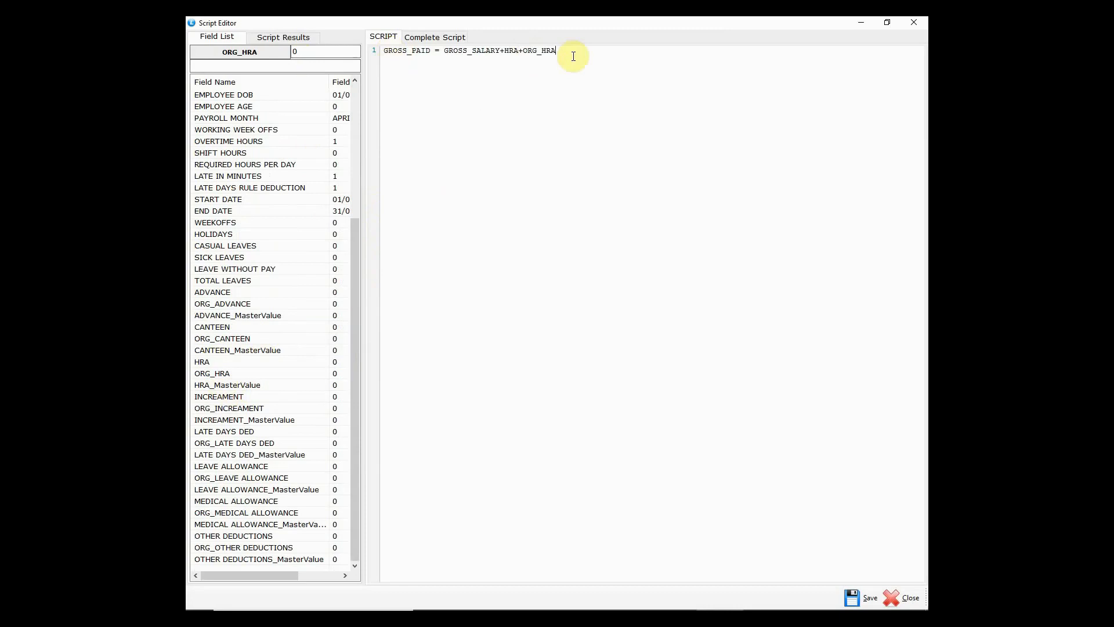
text(+)
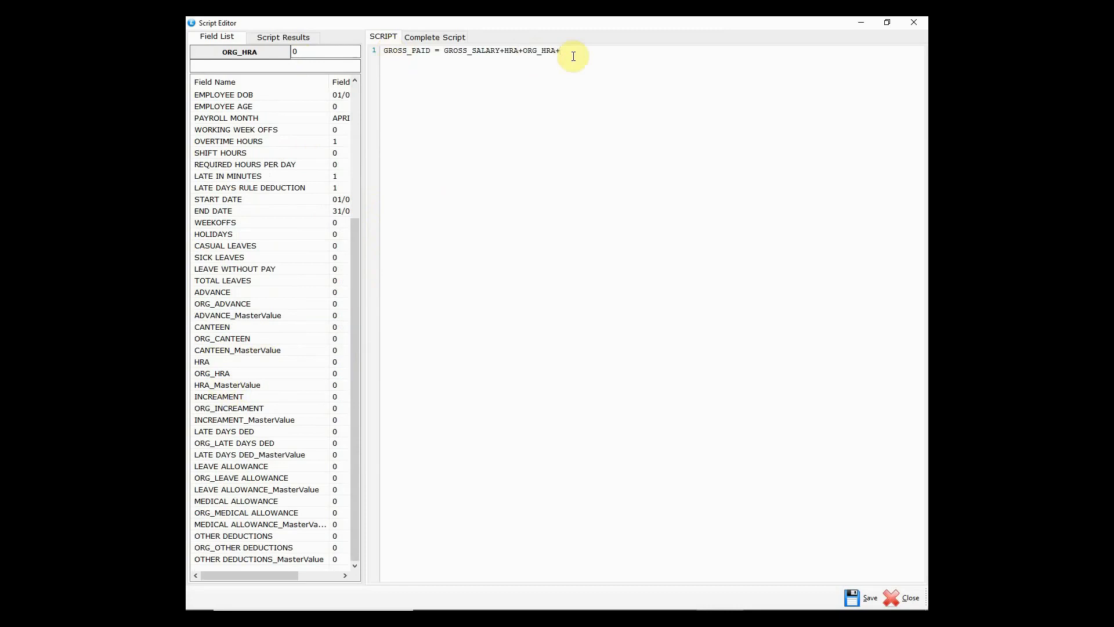
mouse_move(434, 369)
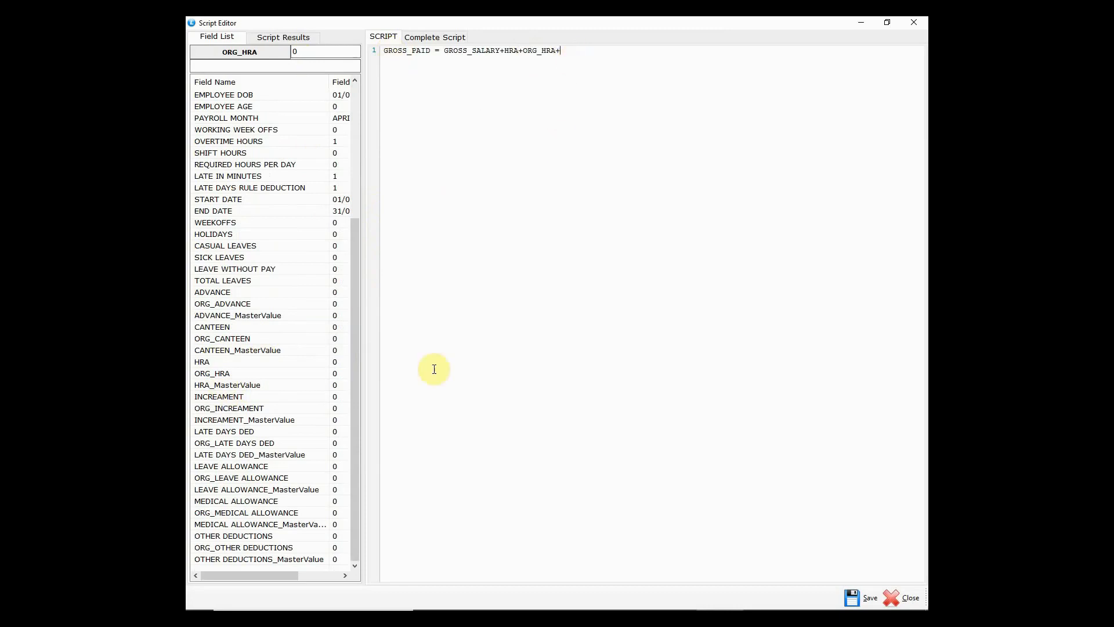
double_click(235, 501)
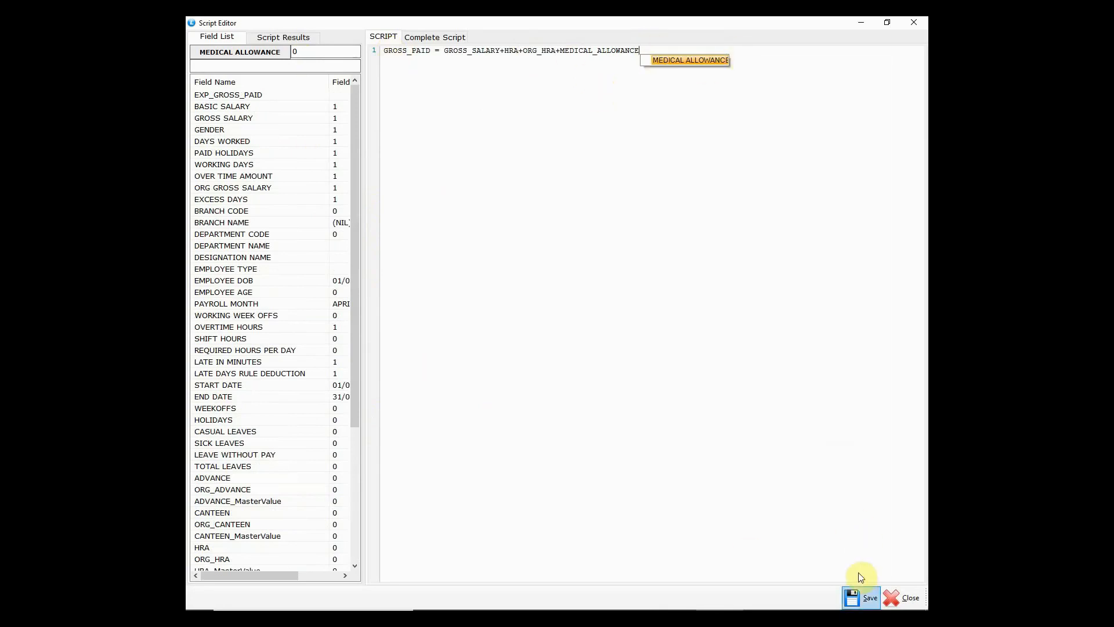
click(909, 597)
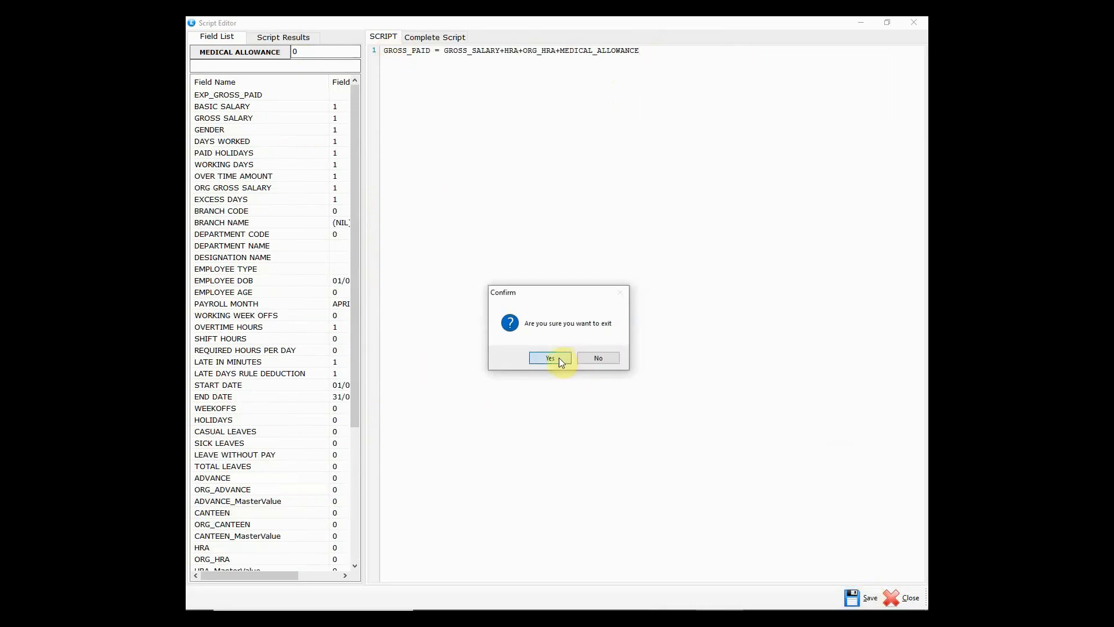
- Exit the script editor, save the expression configurations, preview NEW_ORG_GROSS and close the setup
click(549, 357)
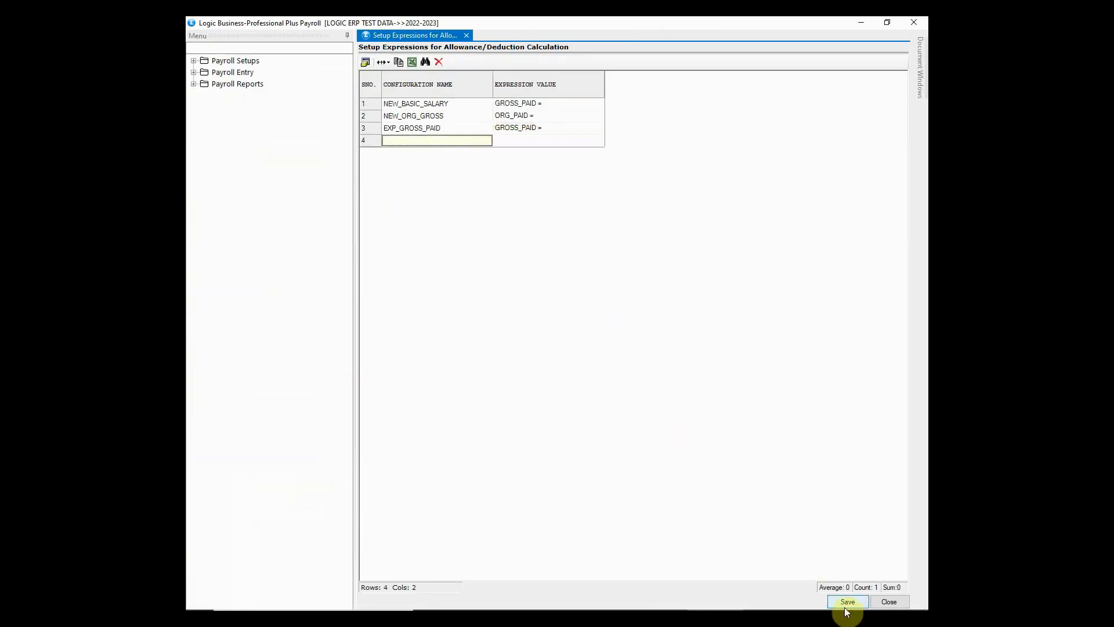
click(847, 603)
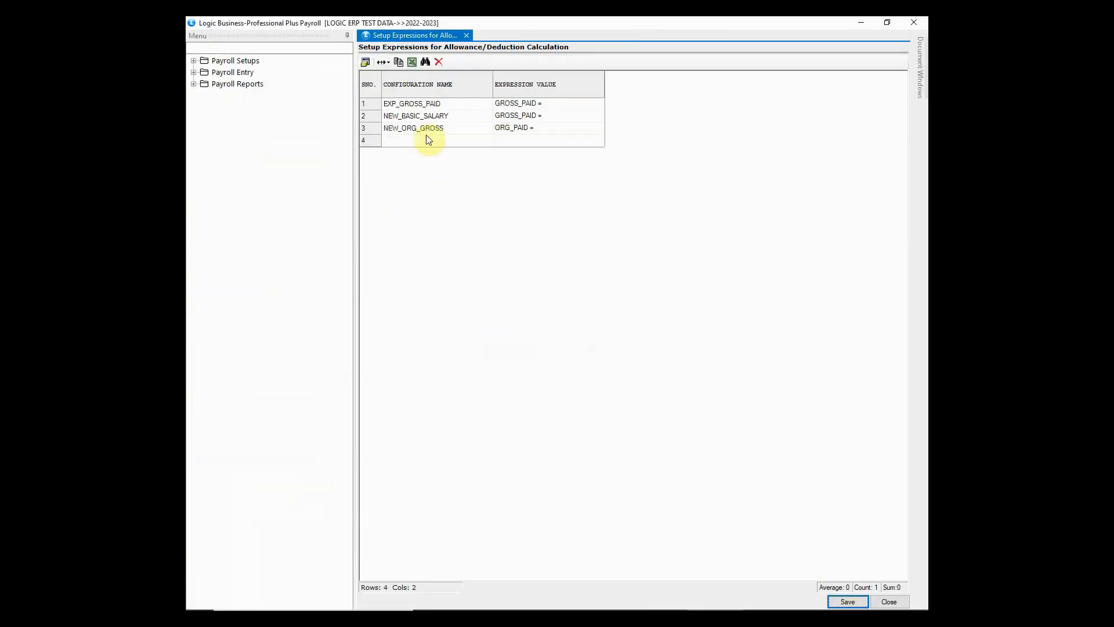
click(512, 127)
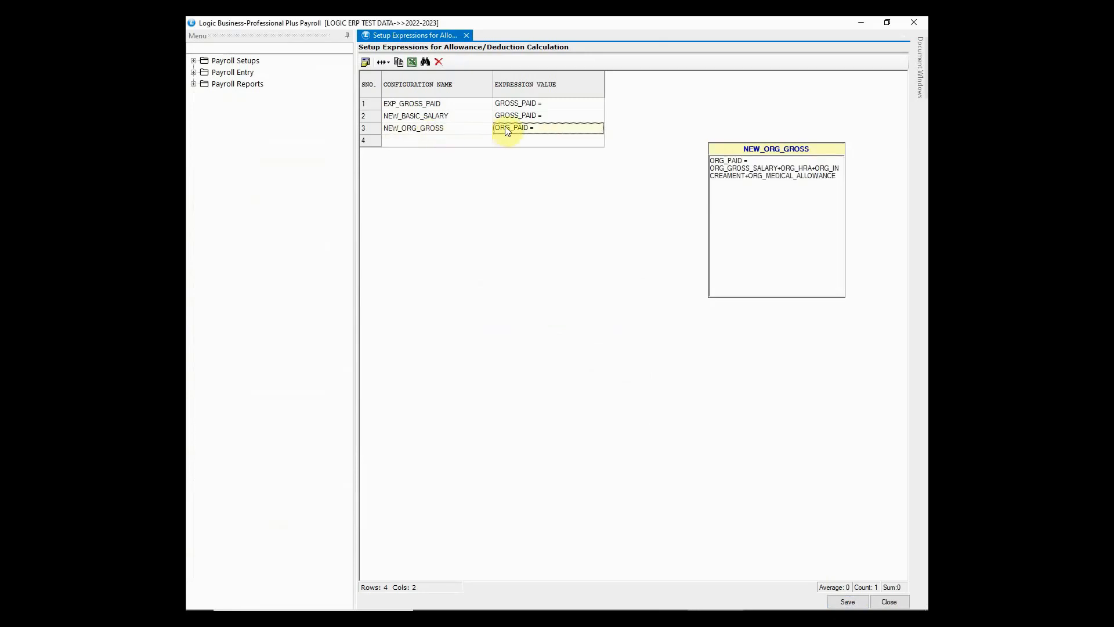
mouse_move(615, 296)
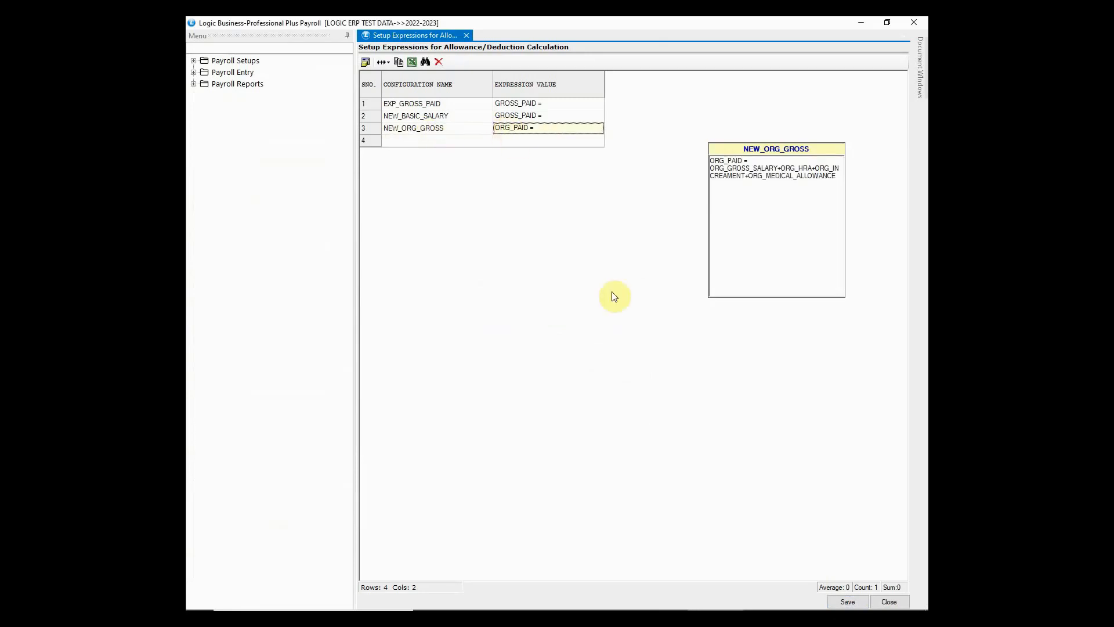
click(887, 601)
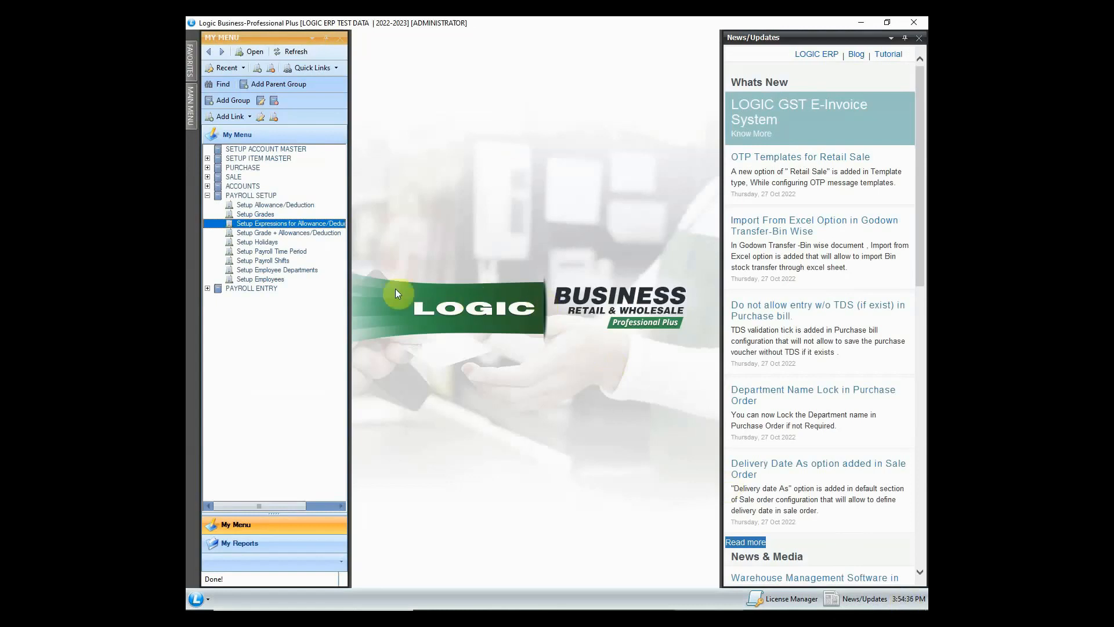
click(289, 232)
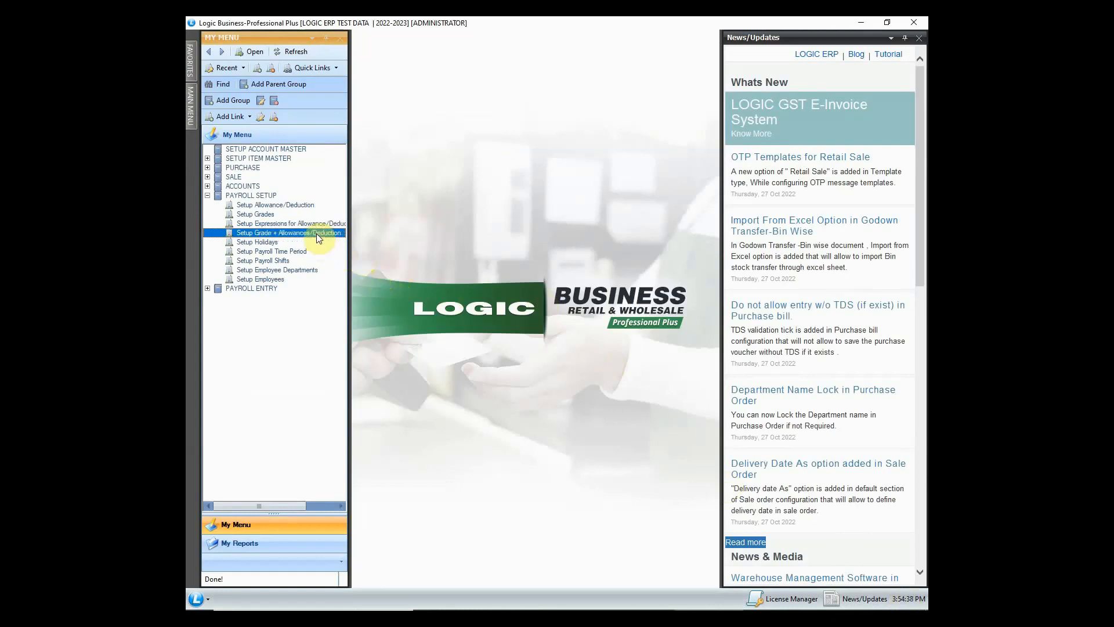
double_click(290, 232)
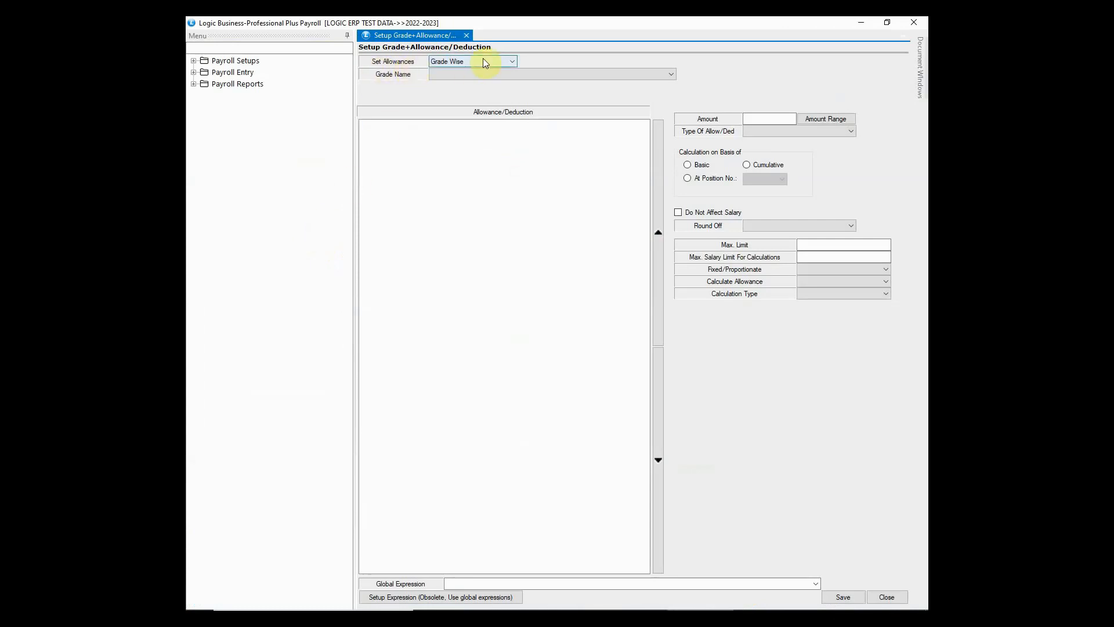
click(511, 61)
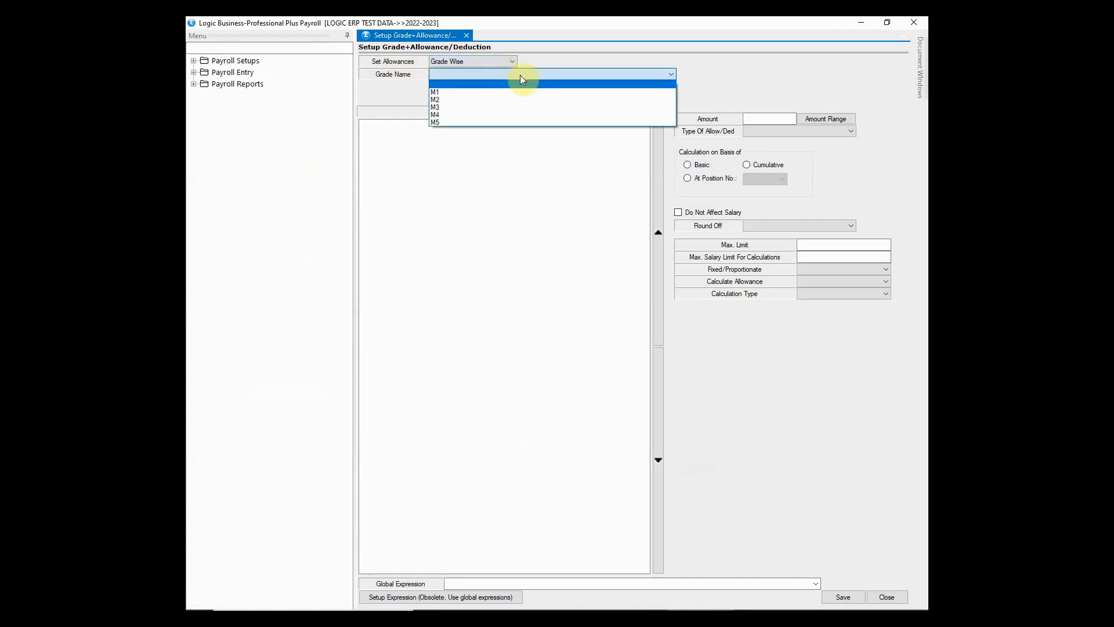
click(435, 92)
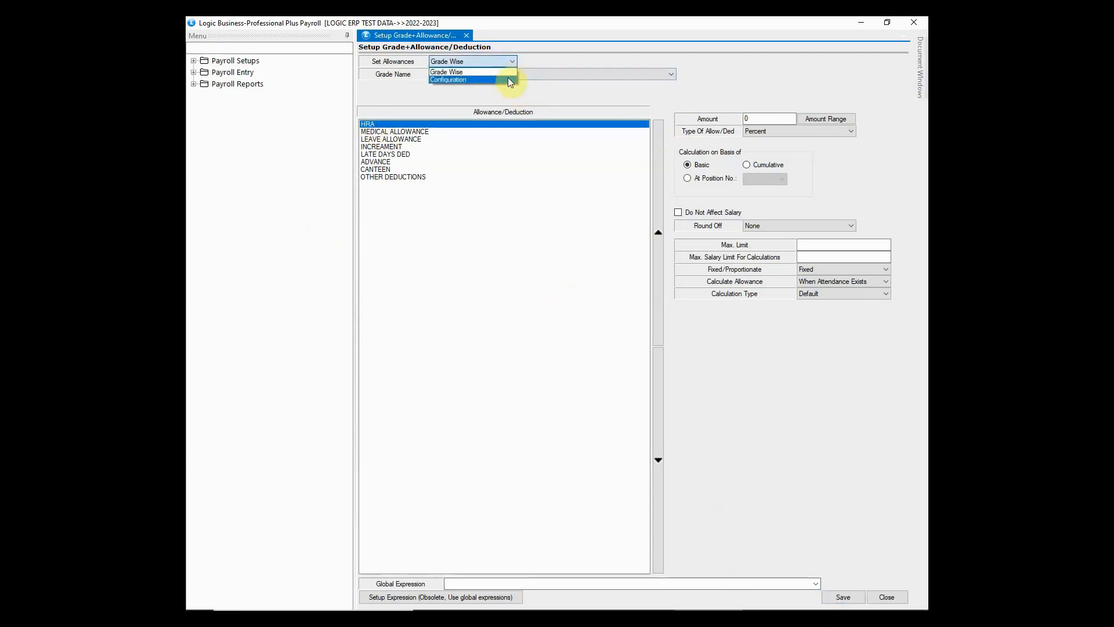
click(448, 79)
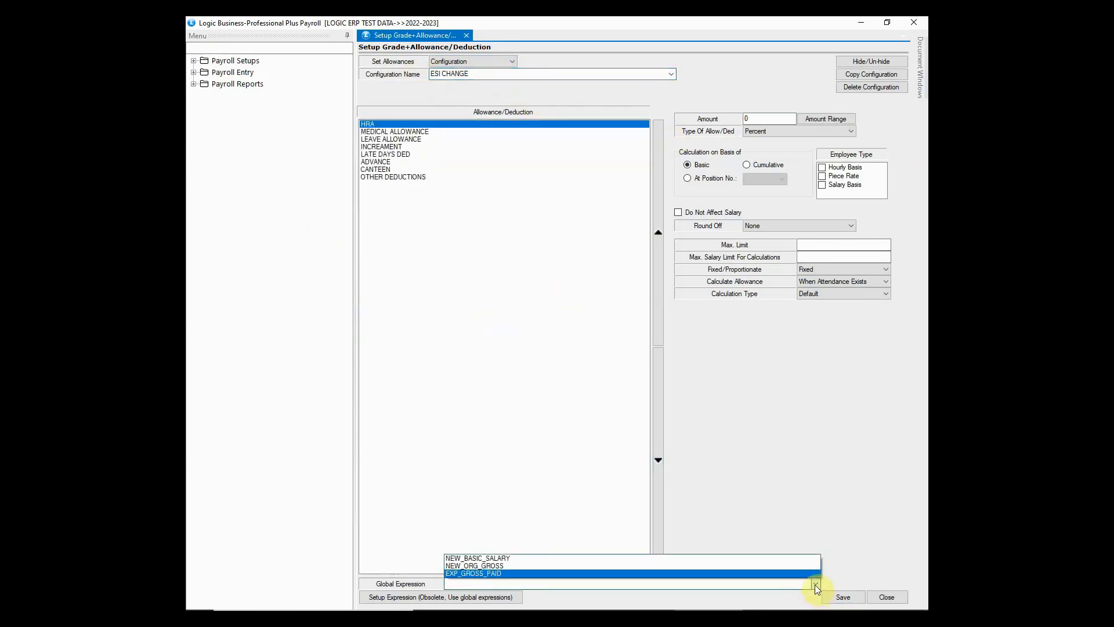
click(474, 573)
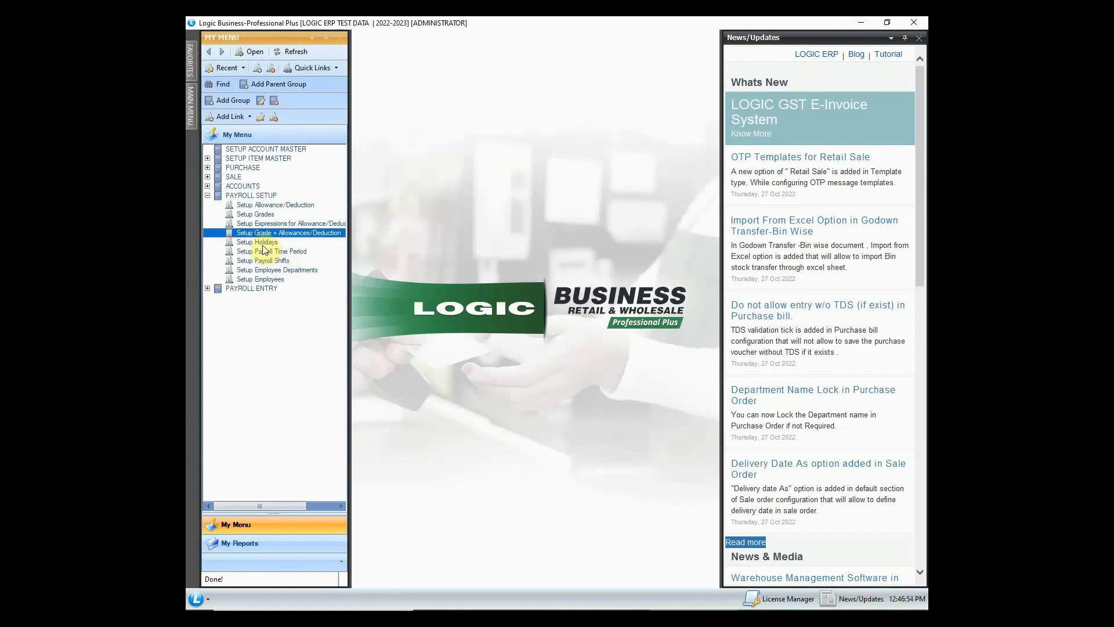
- Launch Setup Holidays for 2023, choose branch (NIL) and start a first holiday row
click(263, 242)
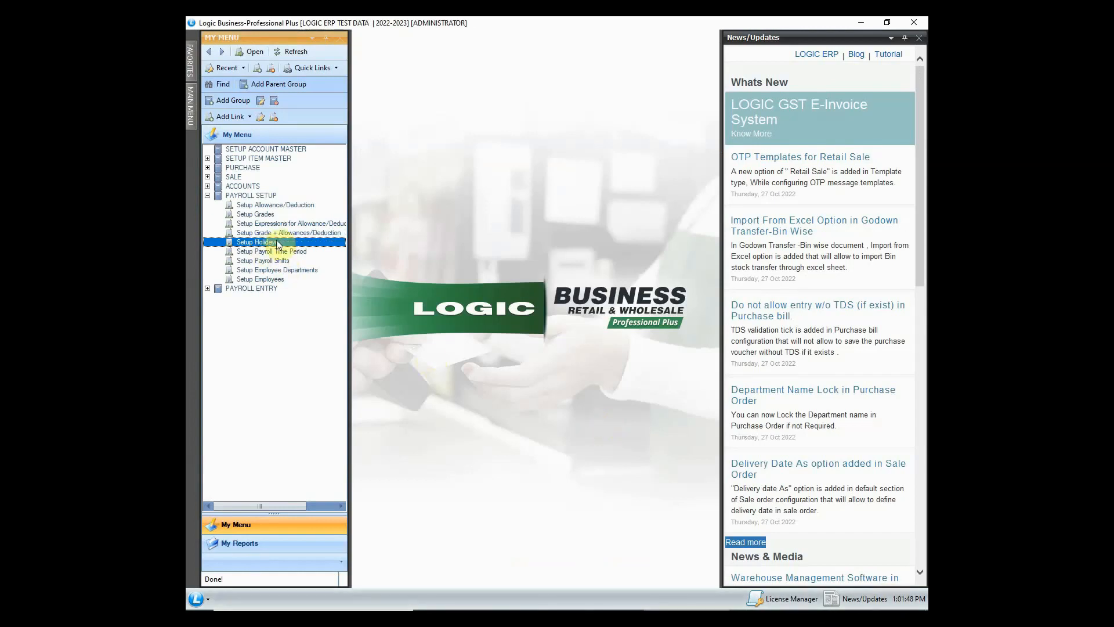
double_click(256, 243)
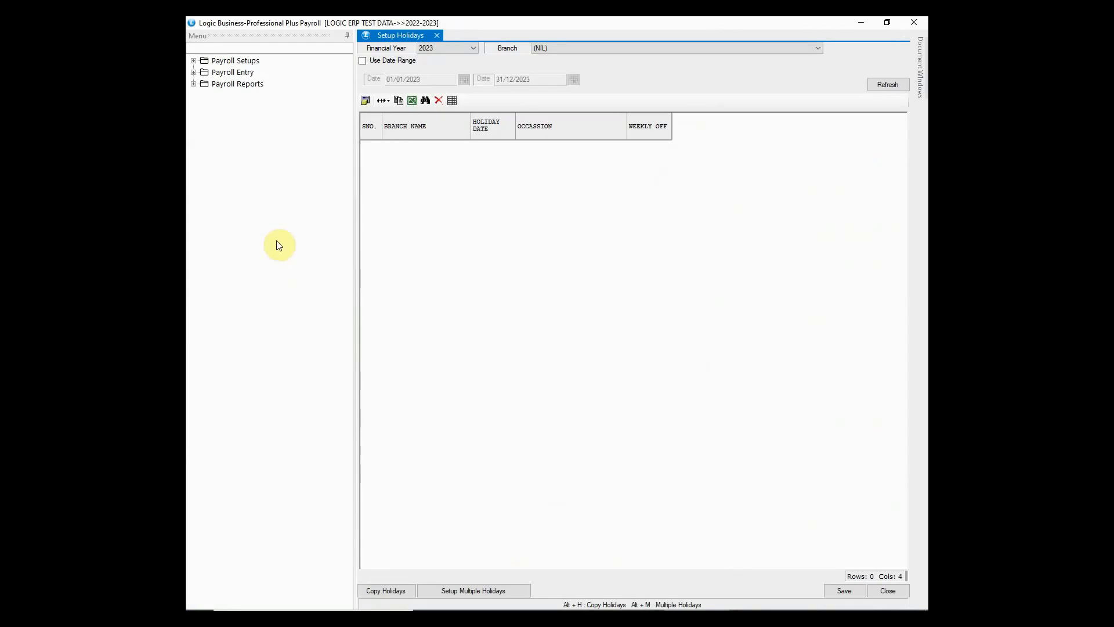
click(471, 47)
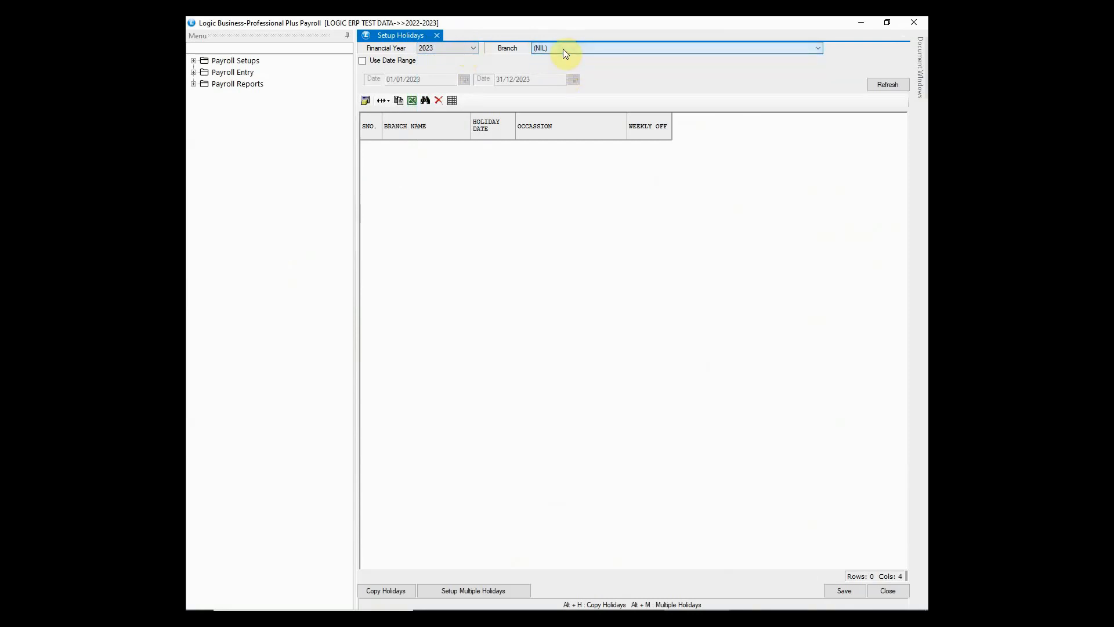
click(888, 85)
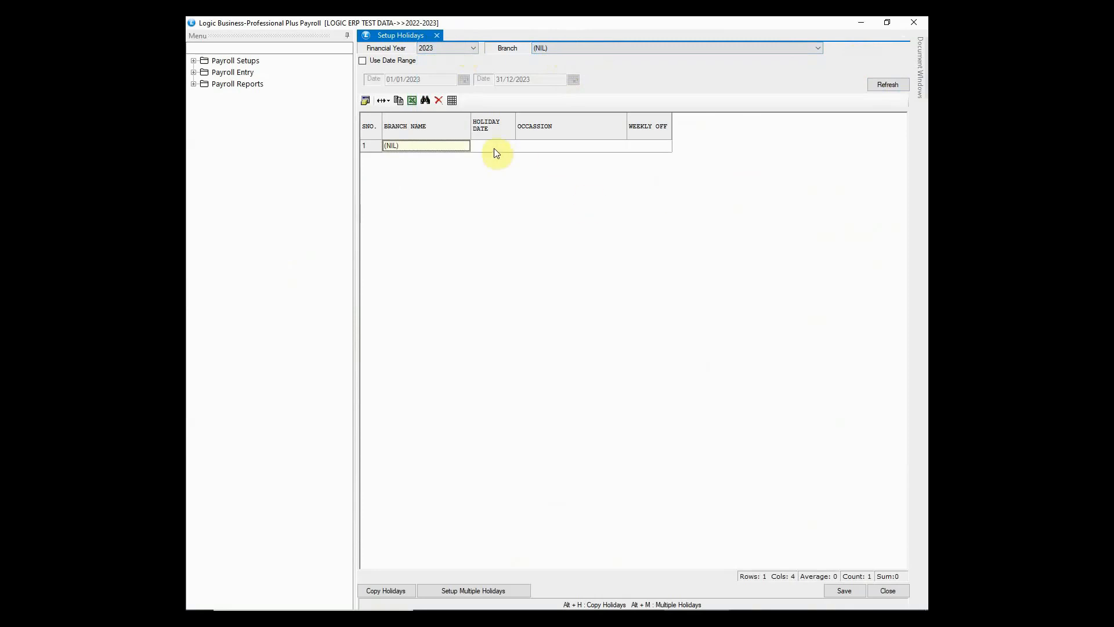
click(568, 147)
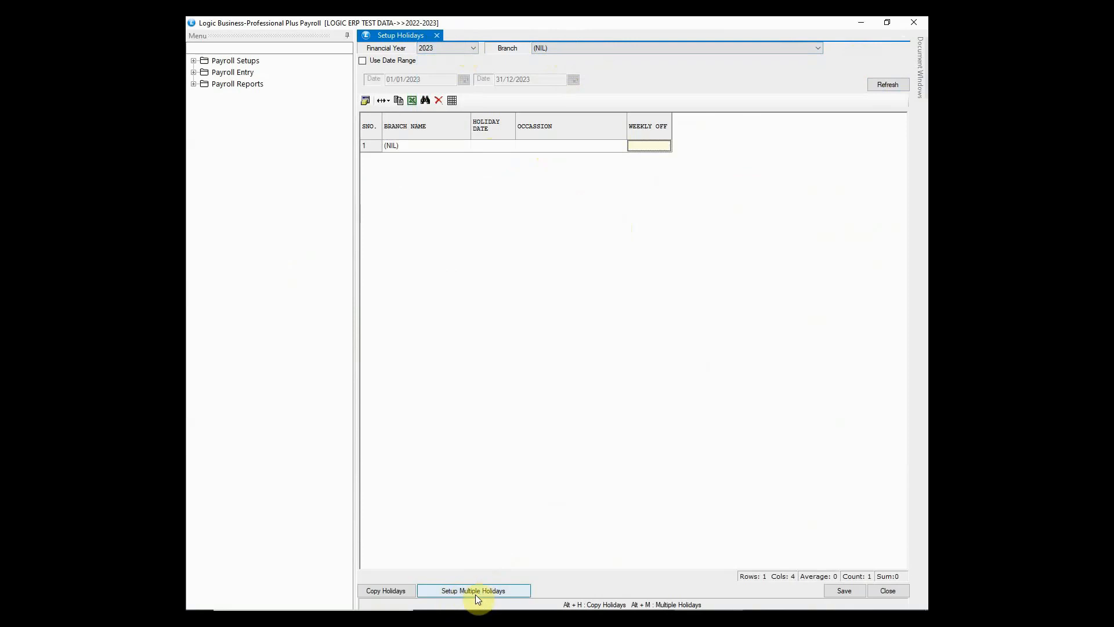
- In Setup Multiple Holidays, define every Sunday as a weekly off from 01/04/2023 to 01/10/2023
click(473, 591)
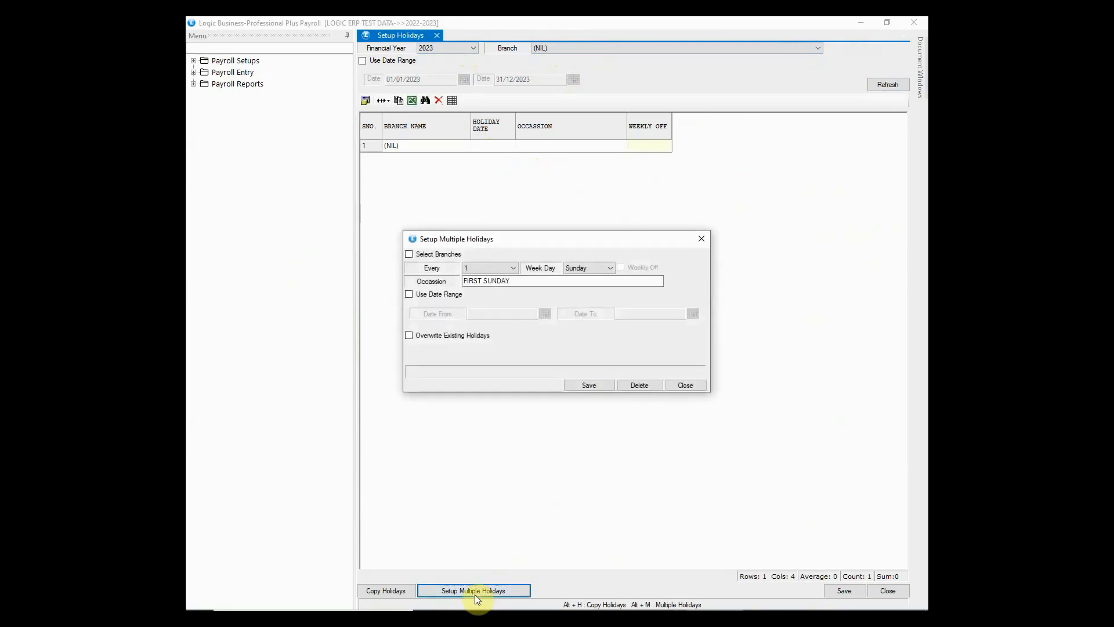
mouse_move(492, 437)
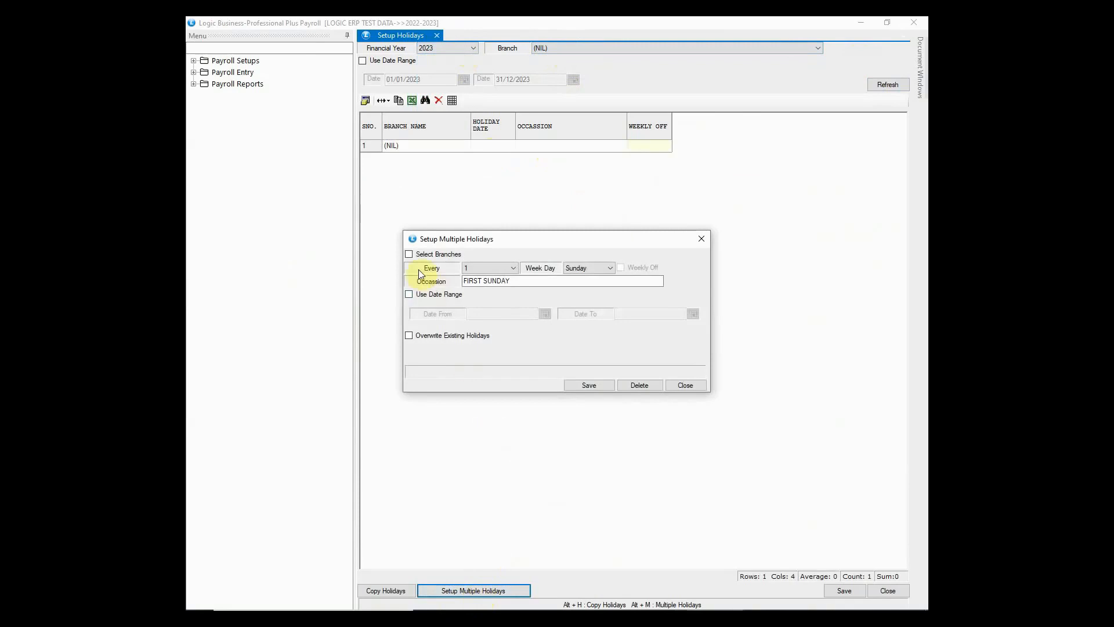
click(512, 268)
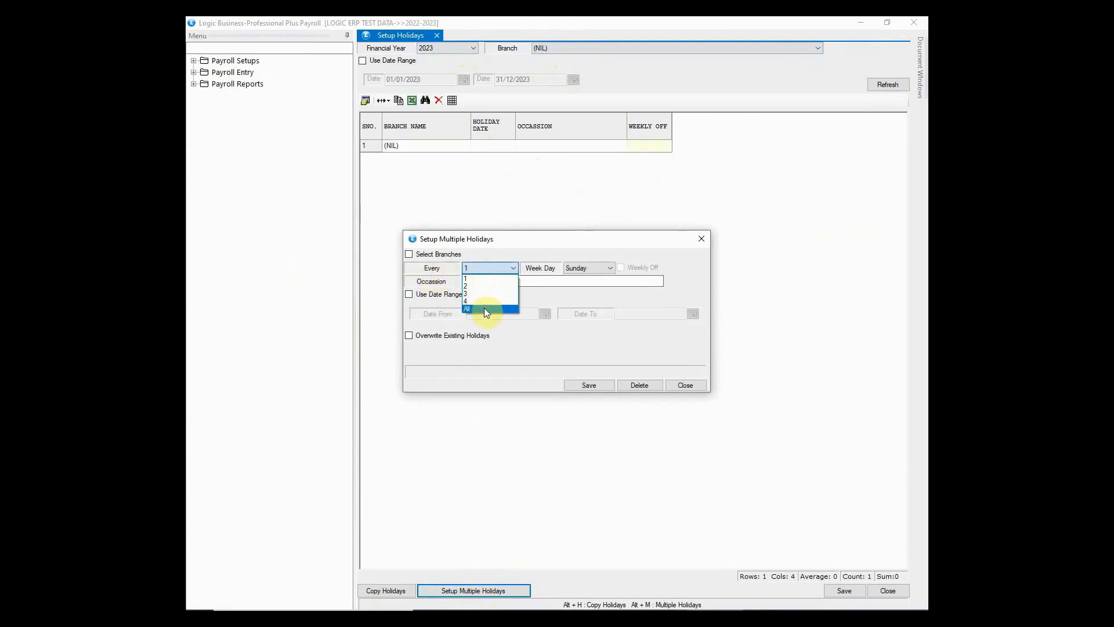
click(466, 309)
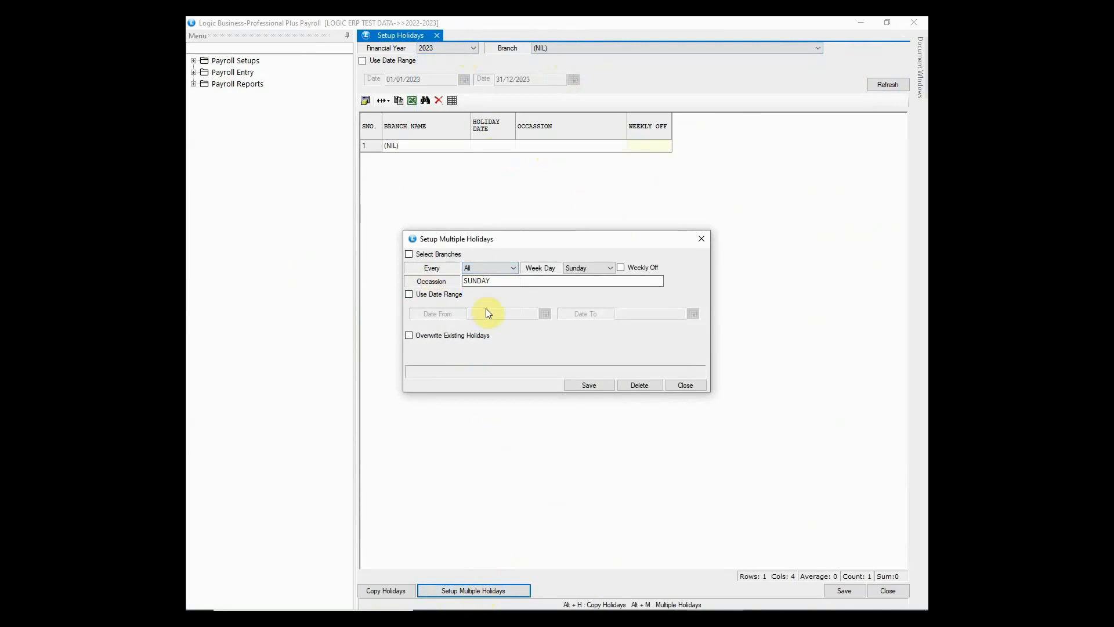
mouse_move(558, 276)
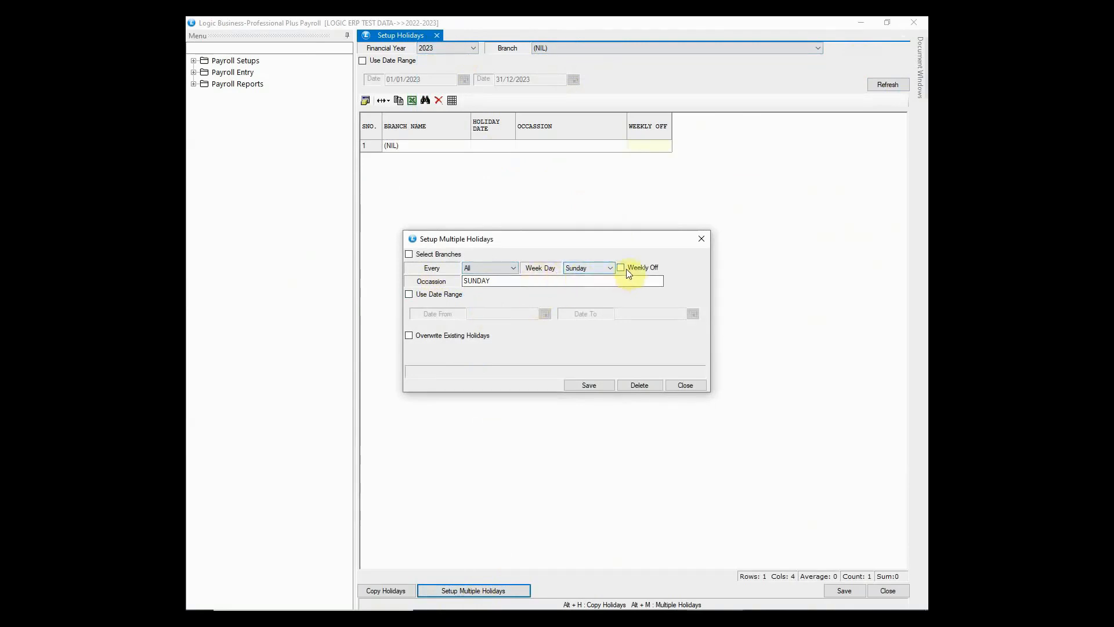
click(620, 267)
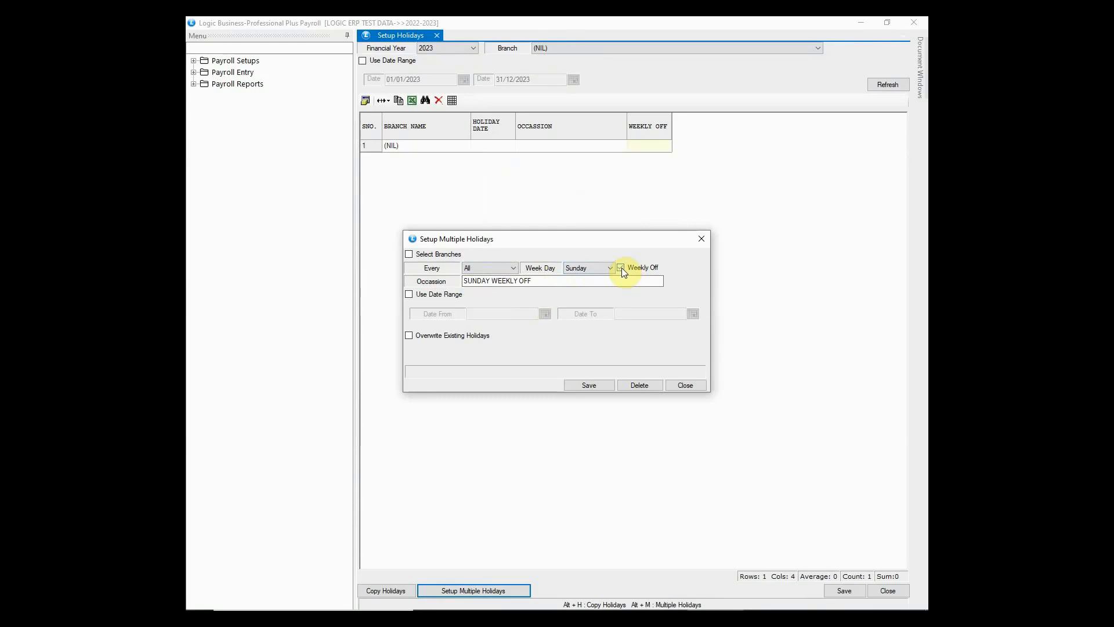
click(619, 267)
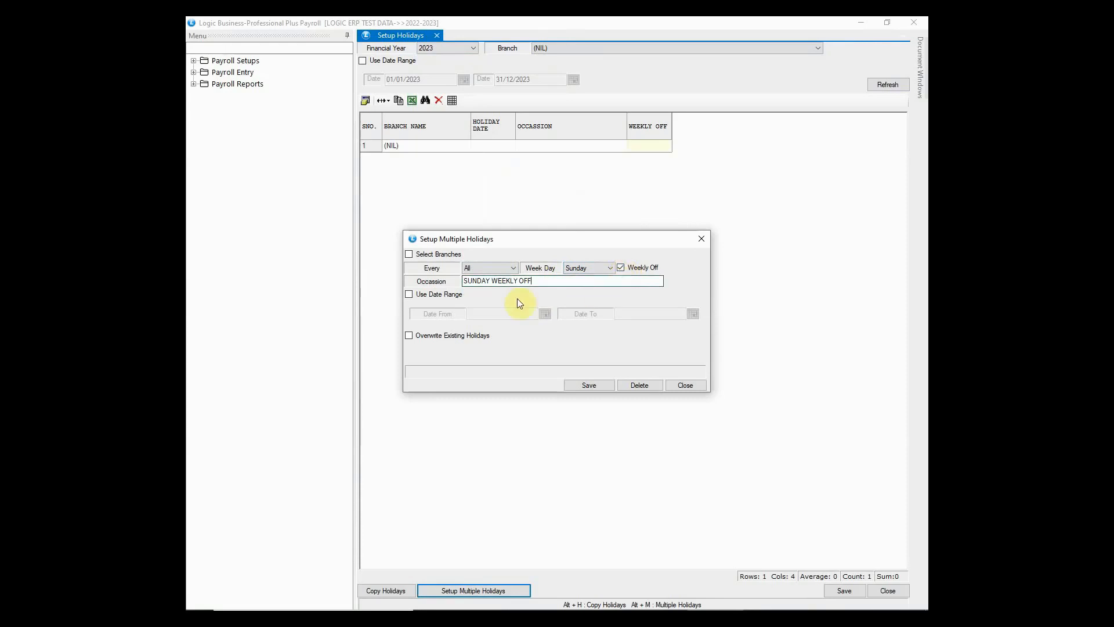
click(410, 294)
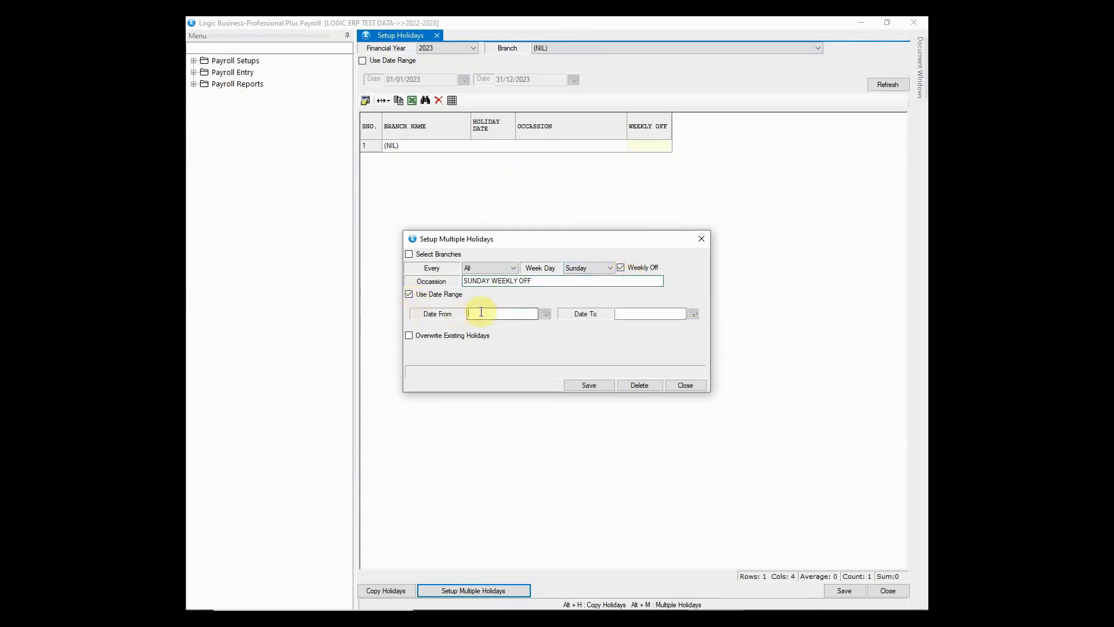
text(01/04/2023)
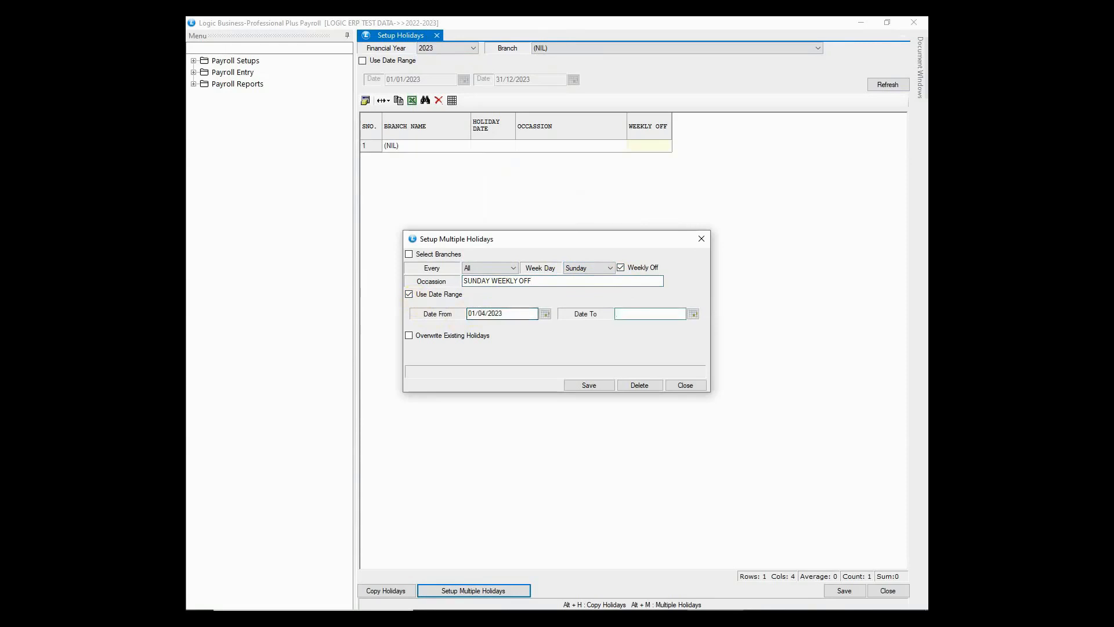
text(01/10/2023)
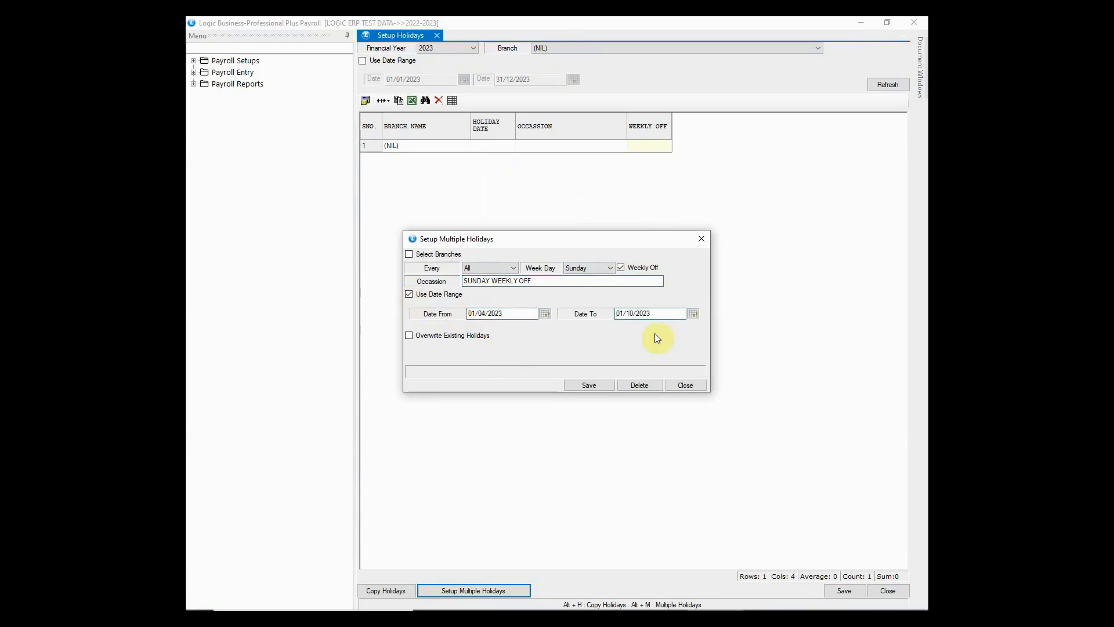
- Save the Sunday weekly-off holidays for the current branch, confirming both prompts
click(588, 384)
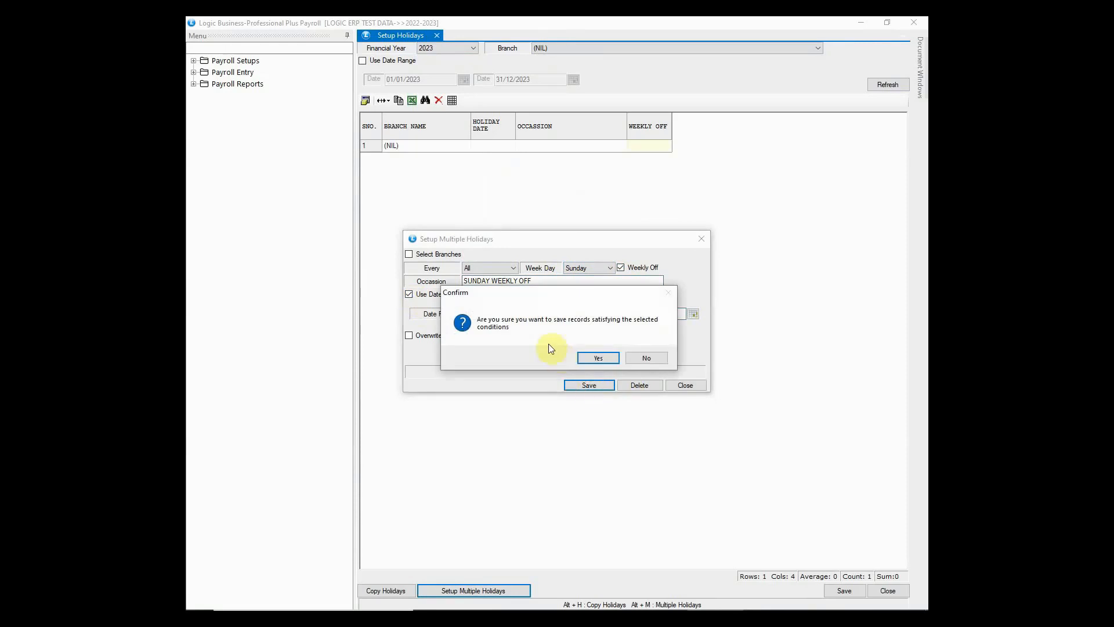
click(597, 357)
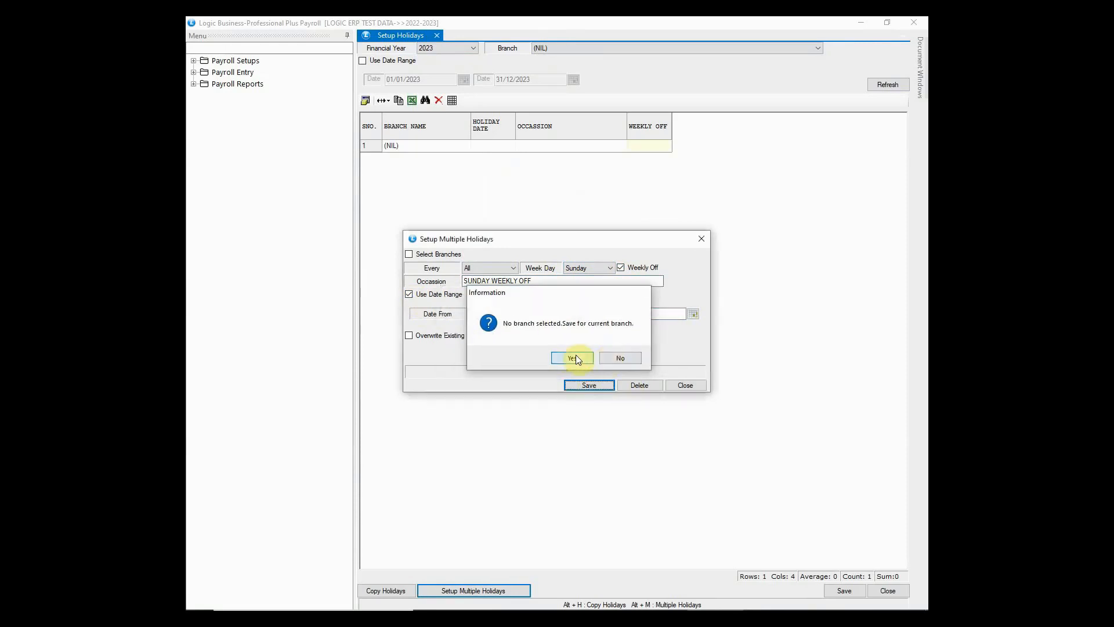
click(572, 358)
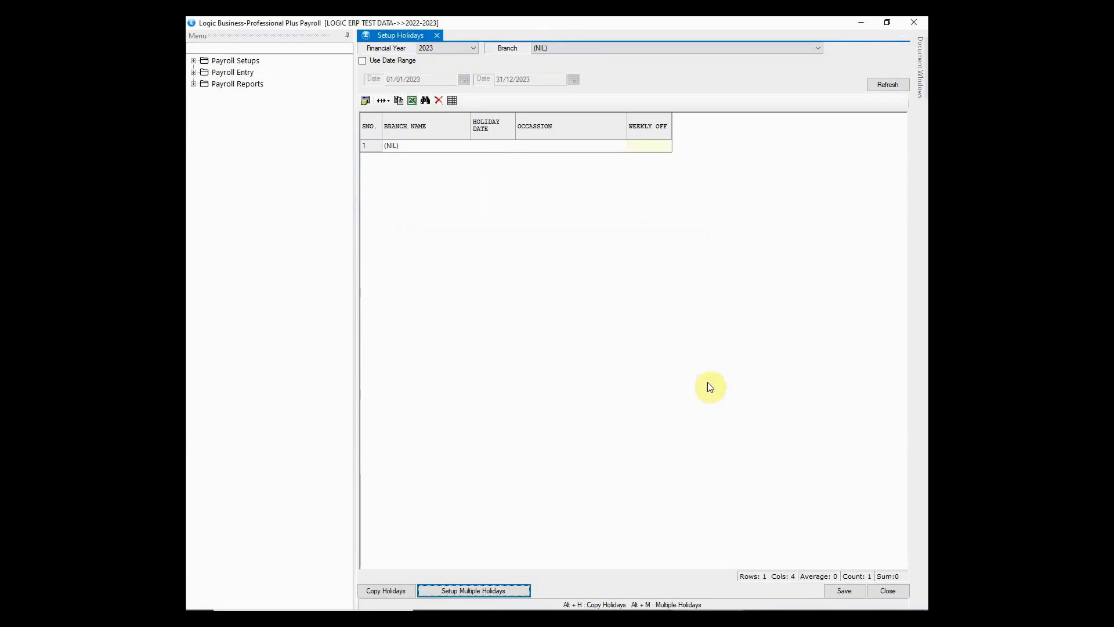
- Refresh the holiday grid and review the SUNDAY WEEKLY OFF dates and weekly-off flags
click(886, 84)
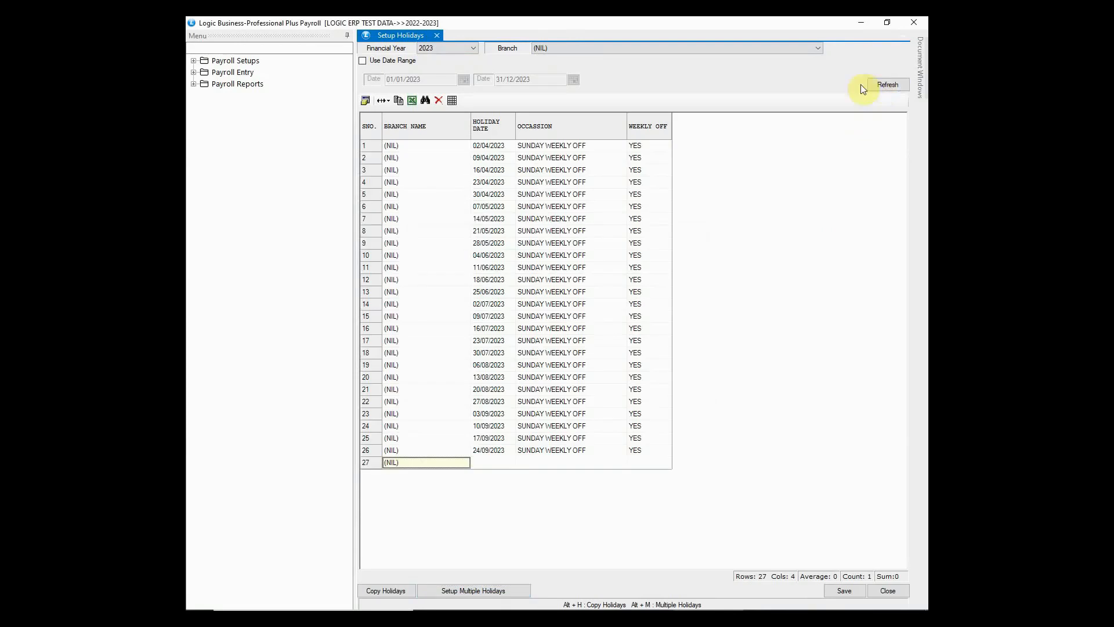
click(550, 156)
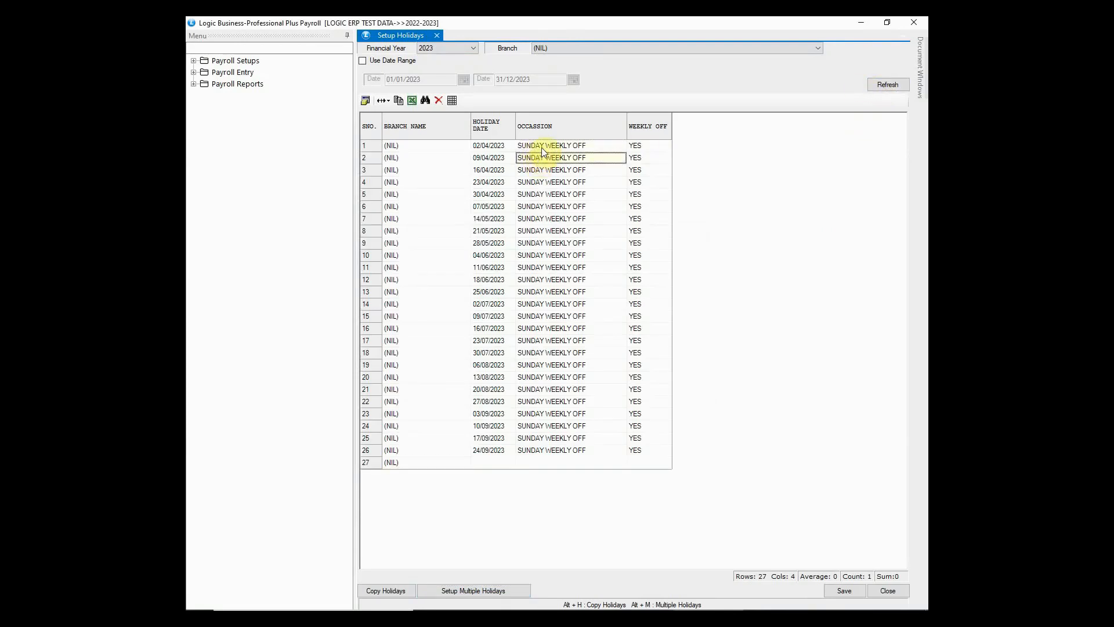
click(489, 145)
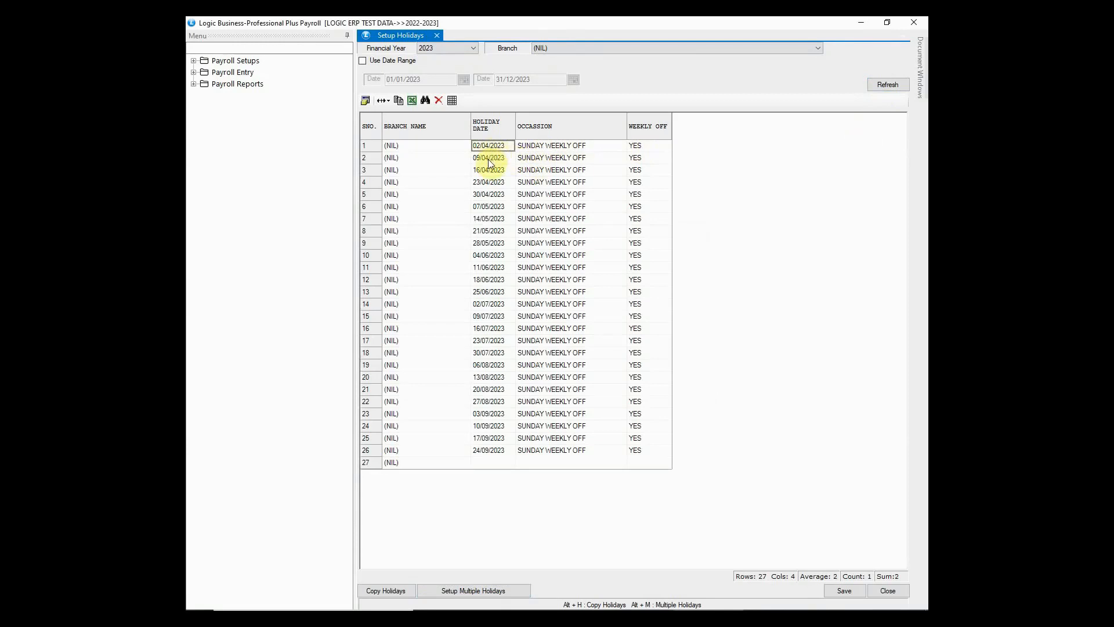
click(488, 169)
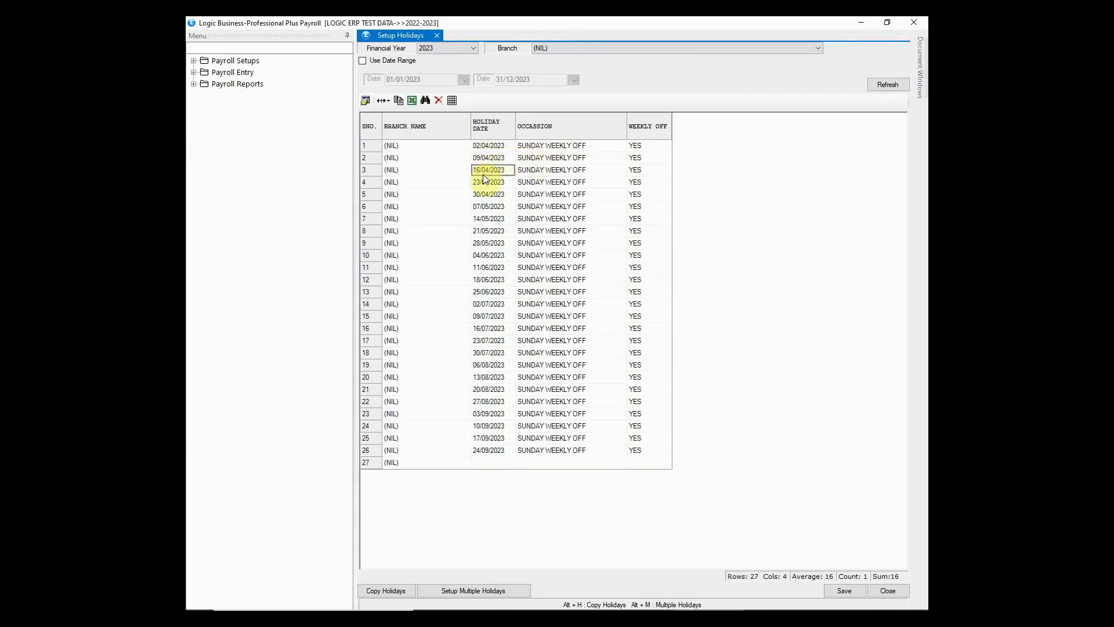
click(488, 193)
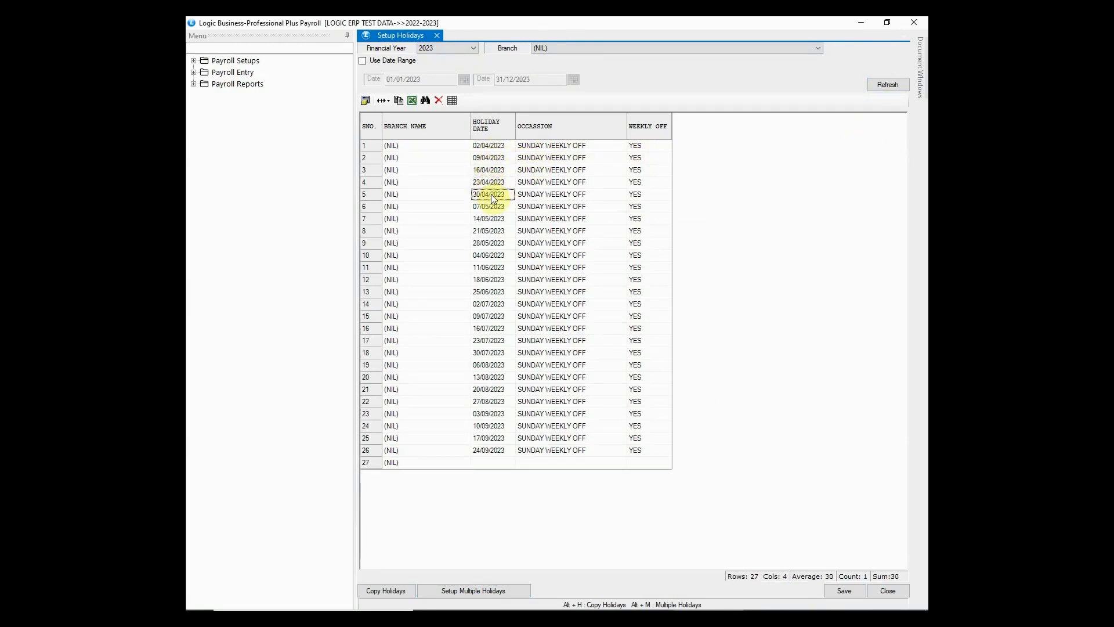
click(648, 193)
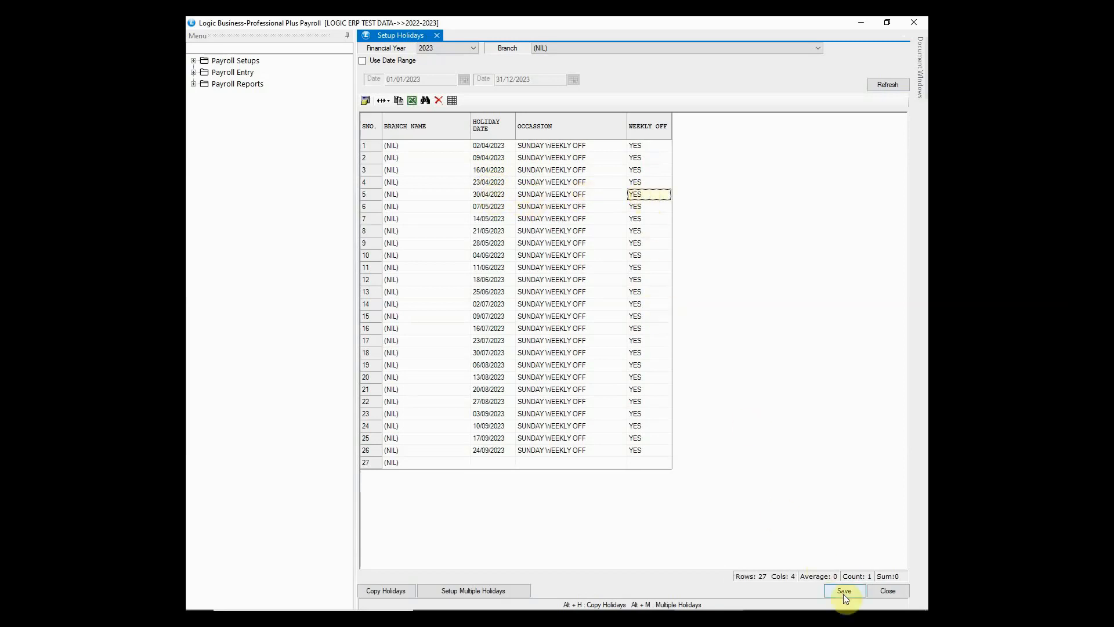
- Save the 26 Sunday weekly-off holidays and confirm with Yes
click(844, 591)
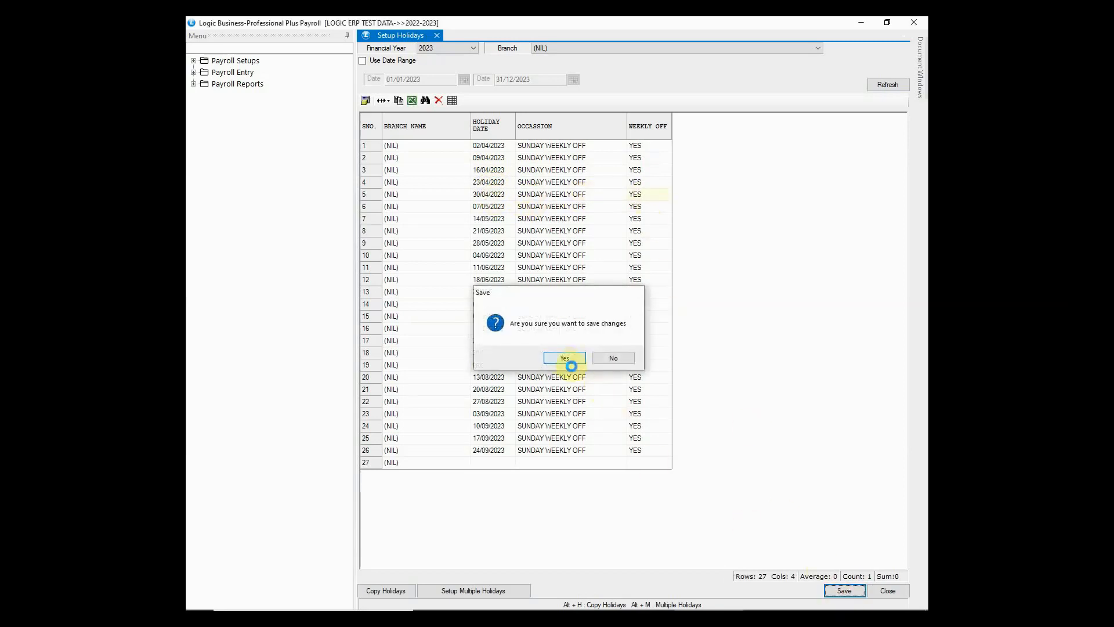
click(564, 357)
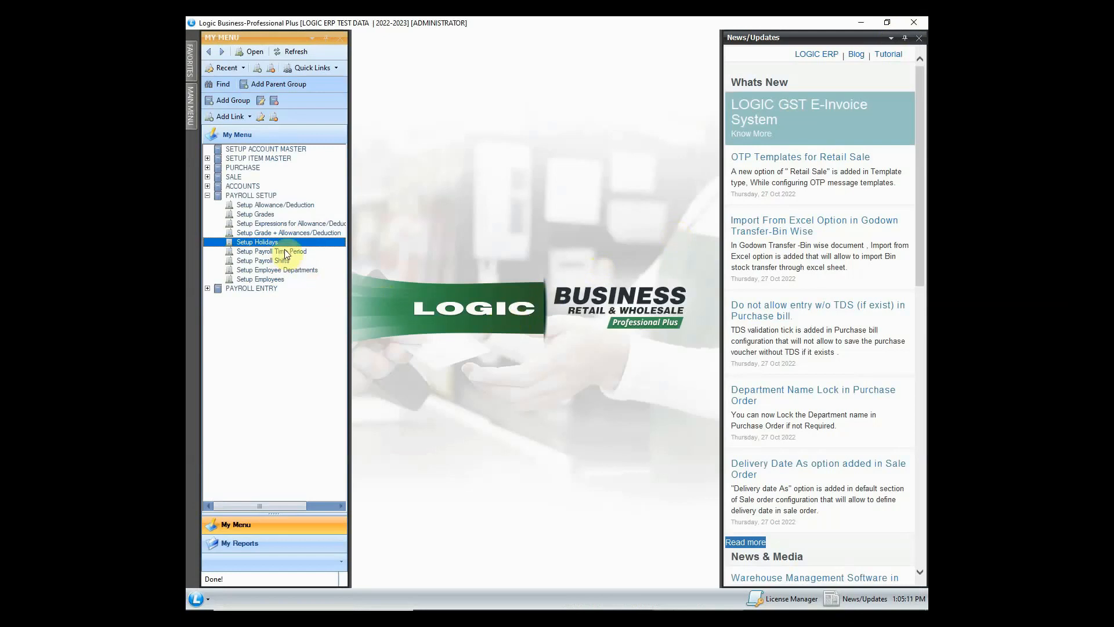
- Create and save a new payroll year 2022-2023 starting 01/04 in Setup Payroll Time Period
double_click(272, 250)
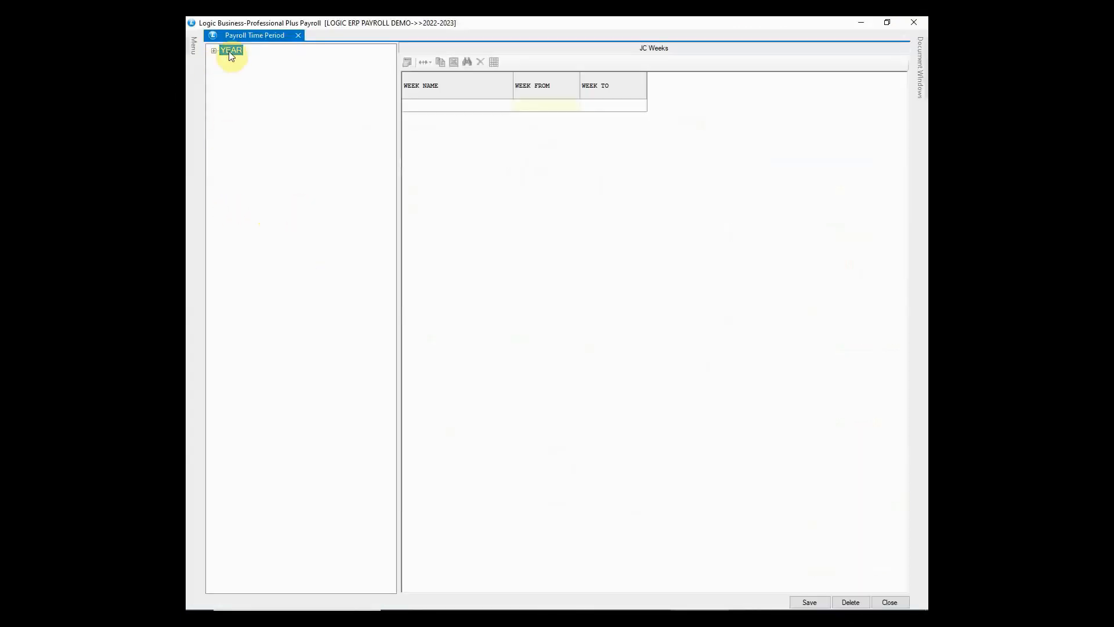
right_click(231, 50)
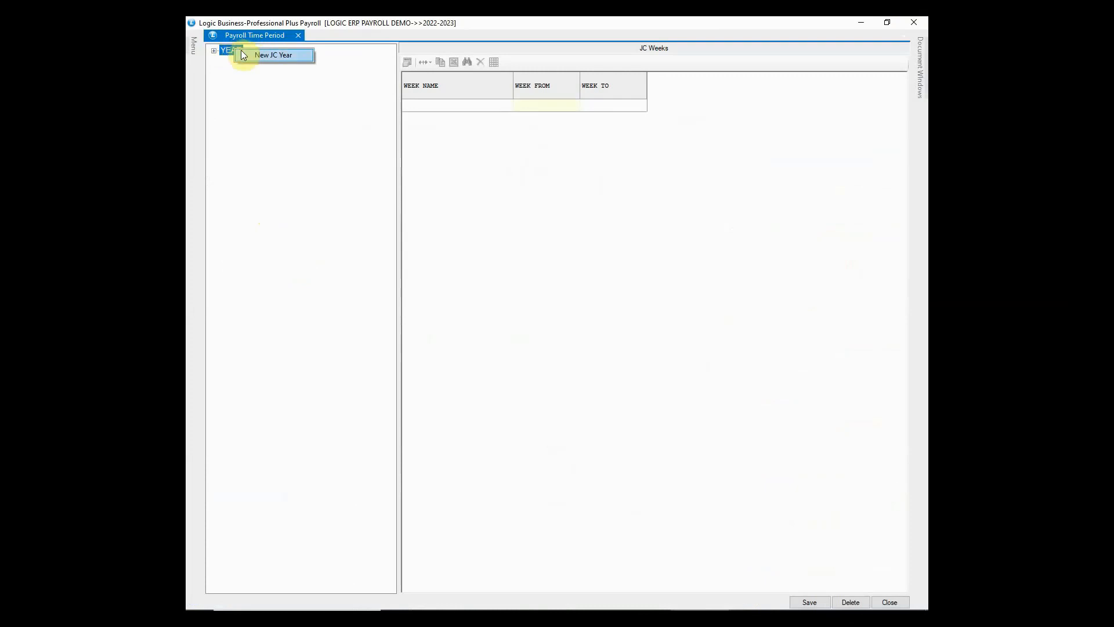
click(273, 55)
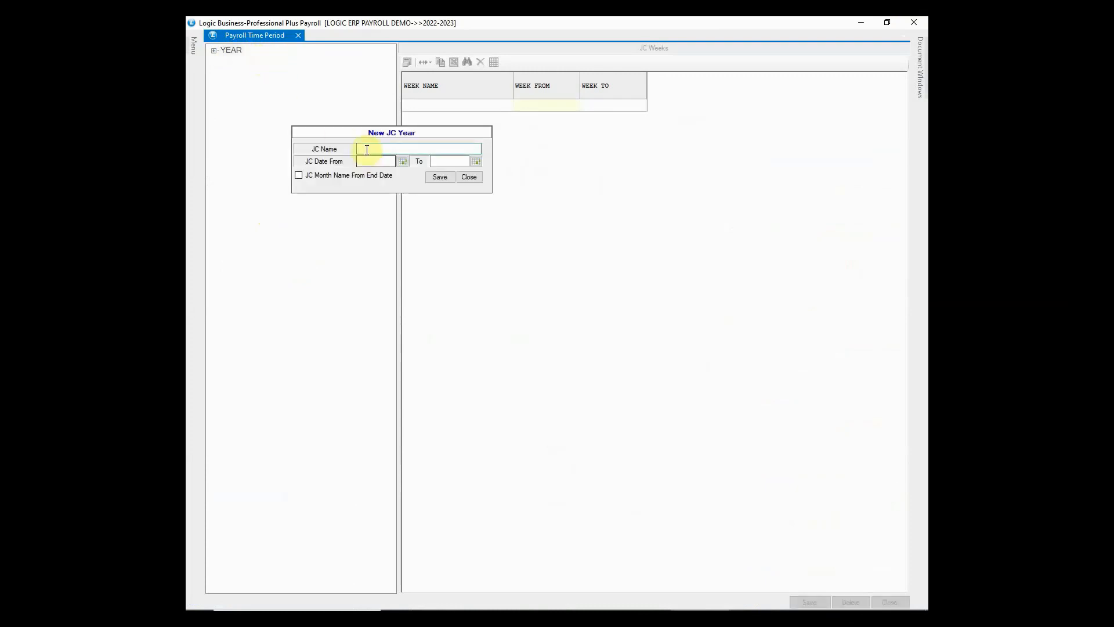
text(2022-20)
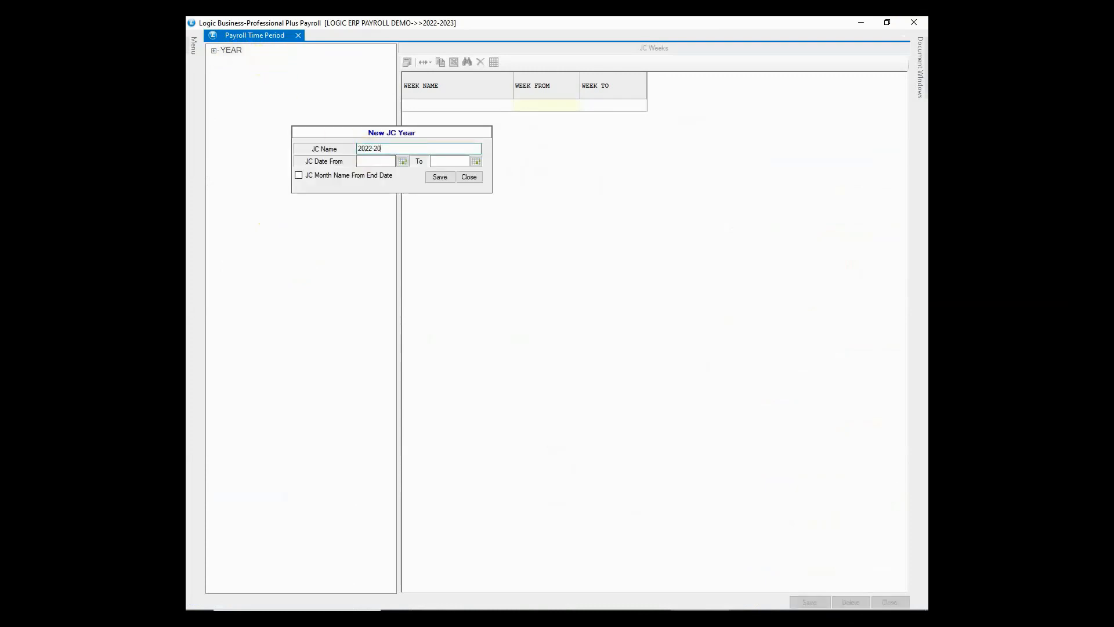
text(01/04/2022)
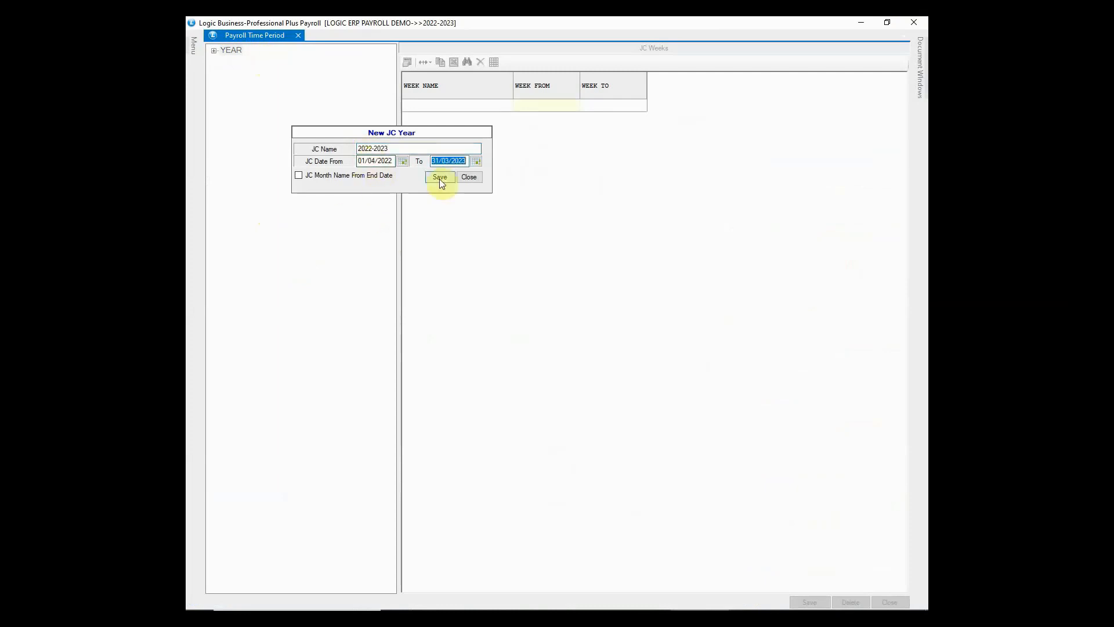
click(439, 176)
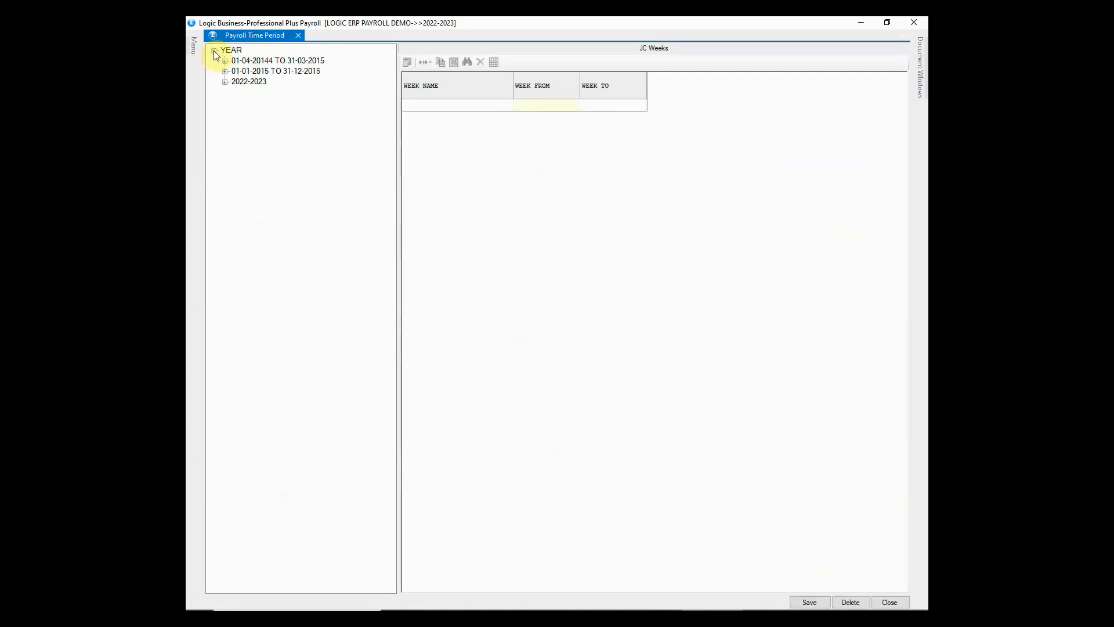
- Add and save January's weekly periods Week 1 to Week 4 under the 2022-2023 year
click(248, 81)
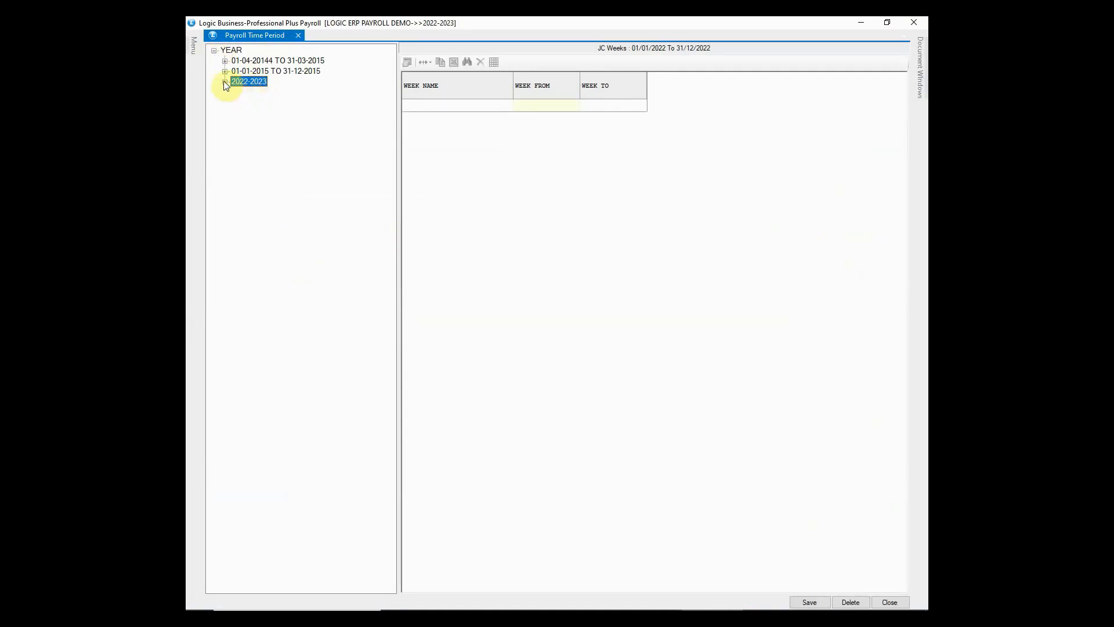
click(224, 81)
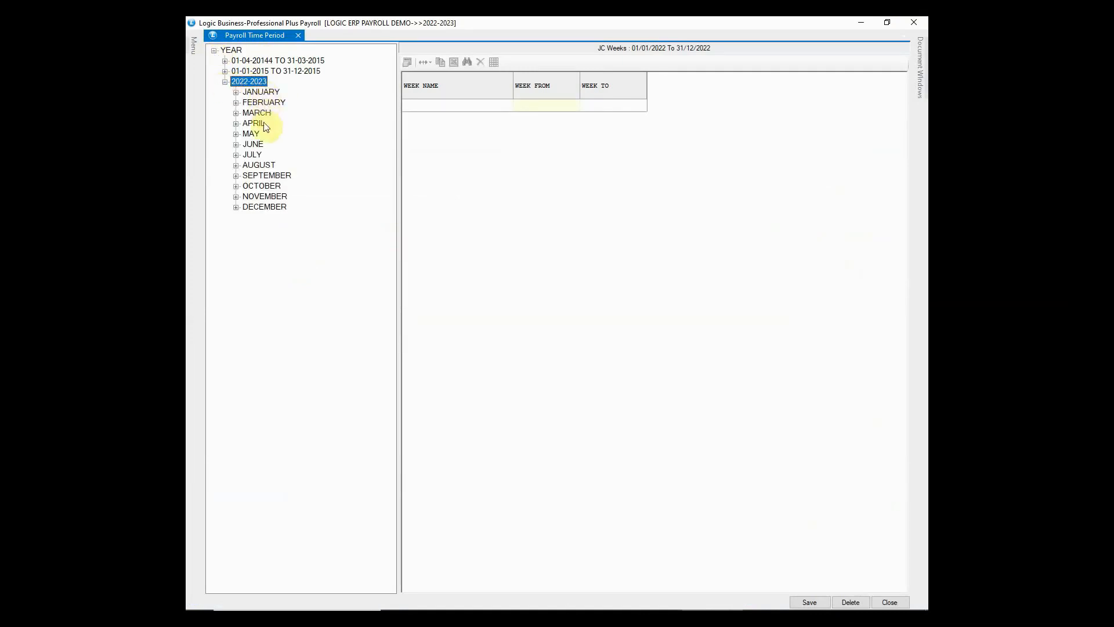
mouse_move(274, 129)
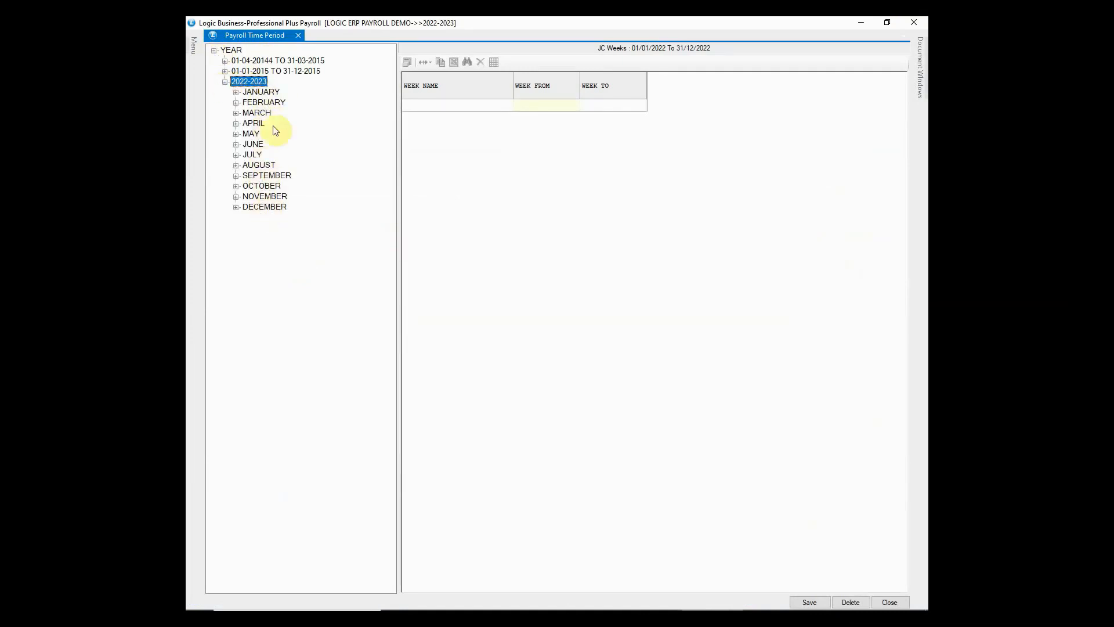
text(WEEK 1)
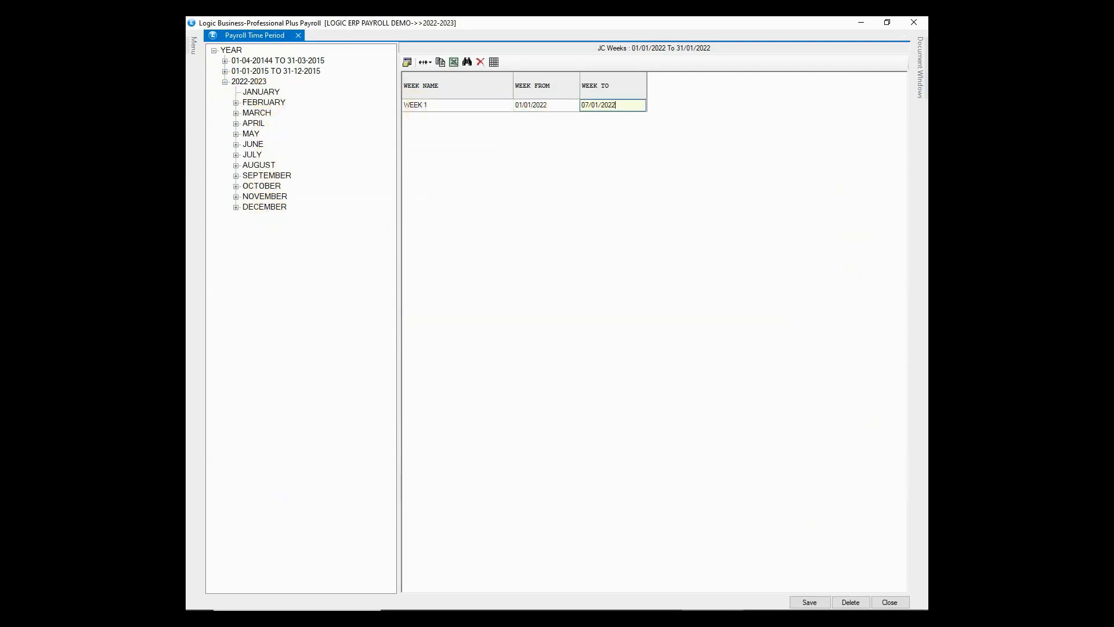
text(08/01/2022)
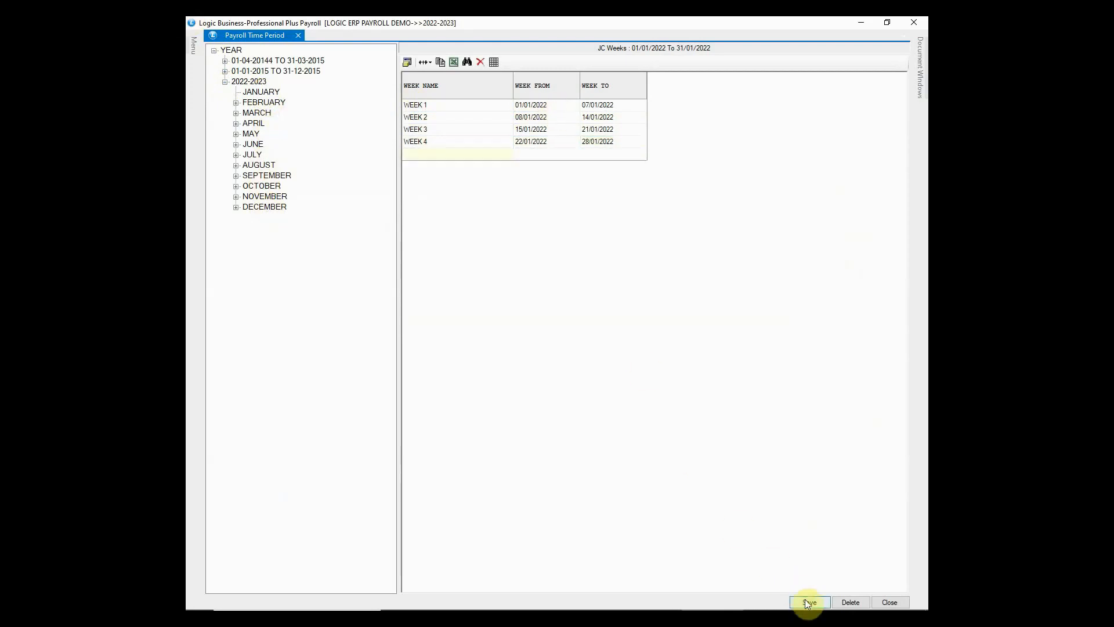
click(809, 602)
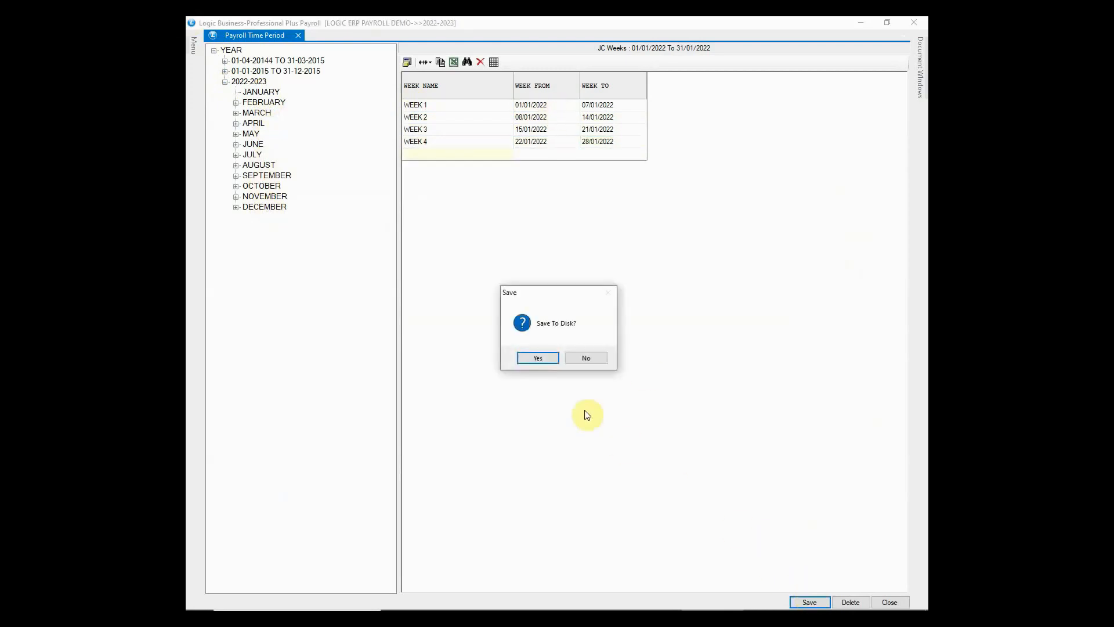
click(537, 357)
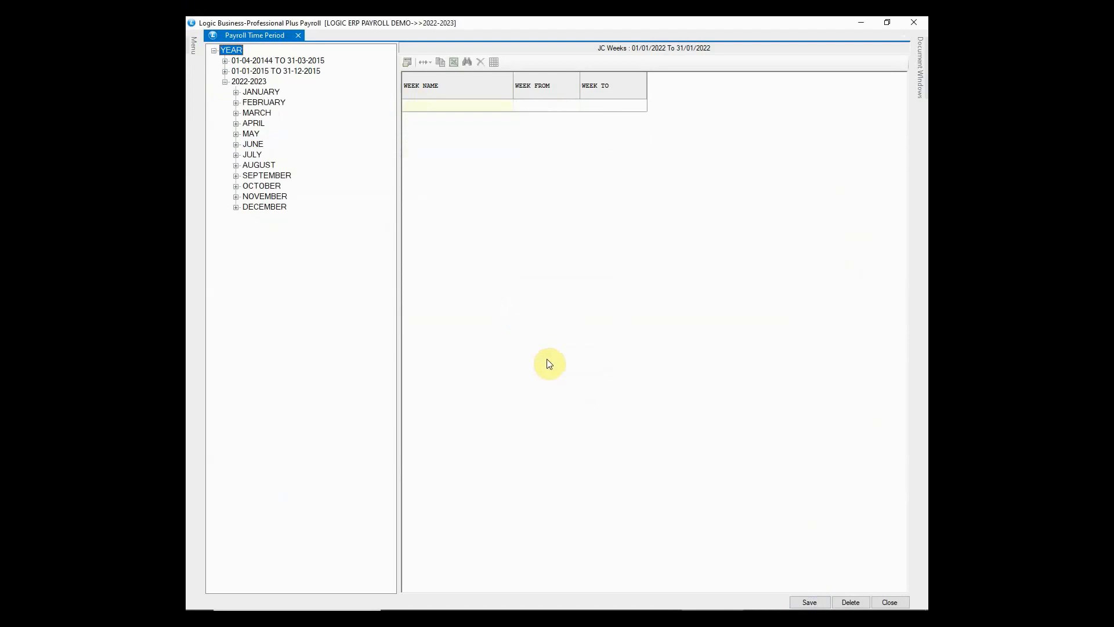
click(236, 91)
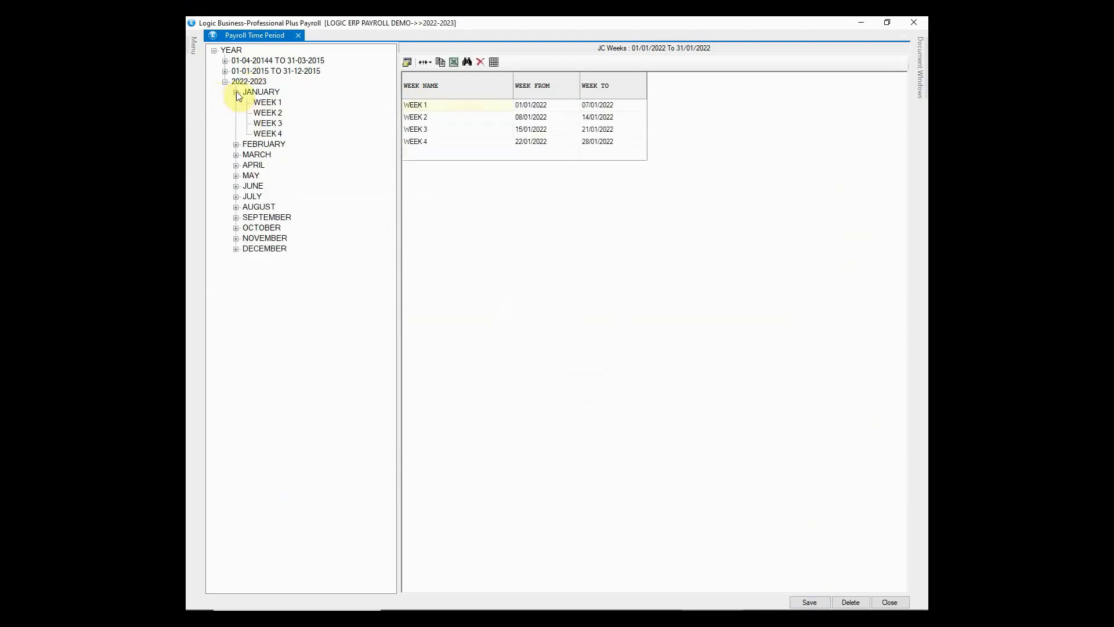
click(268, 133)
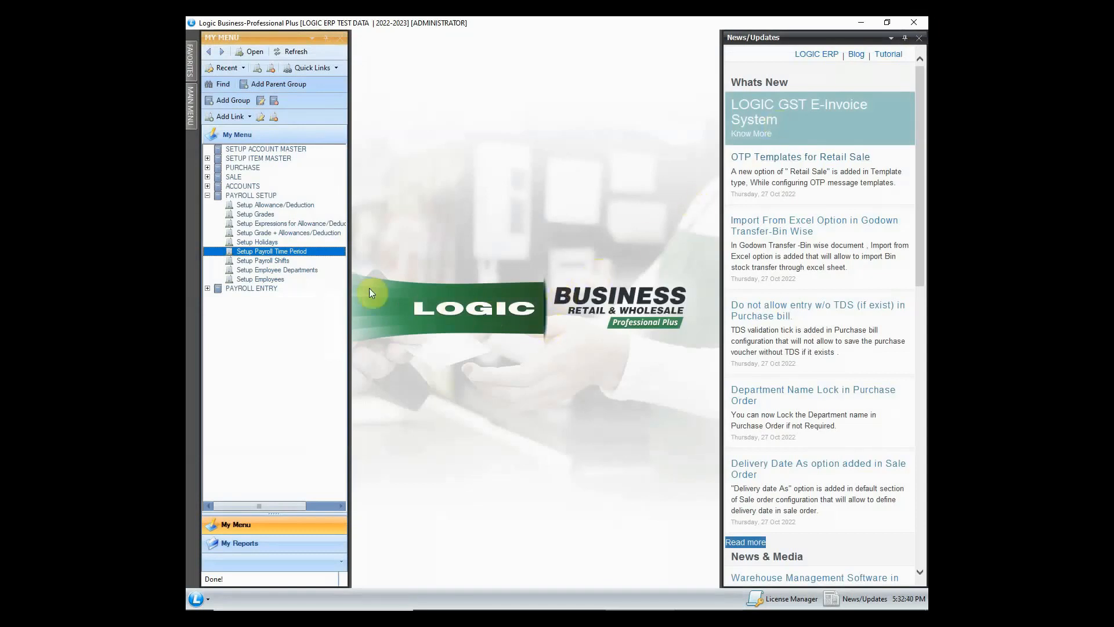
- Review the Setup Payroll Shifts grid's shift entries and grace time values
click(262, 260)
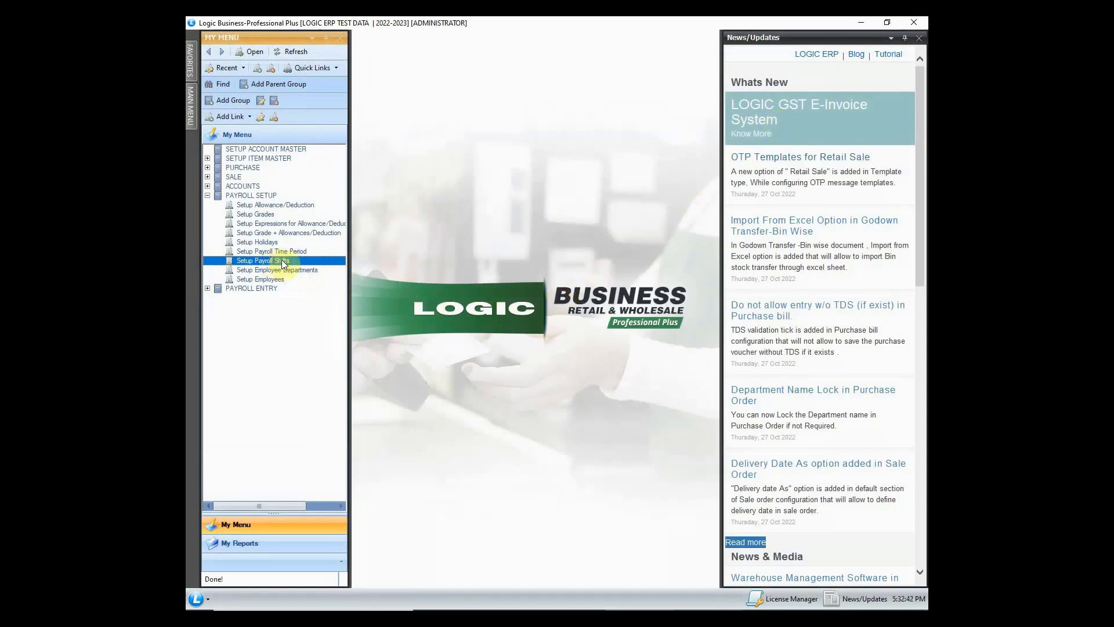
double_click(260, 260)
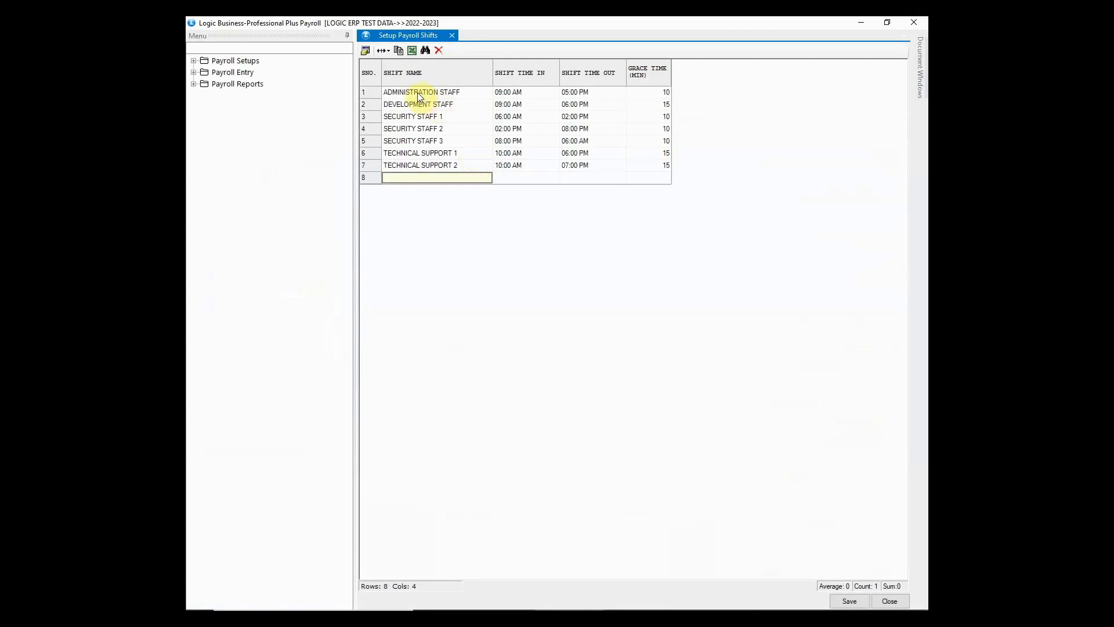
click(435, 92)
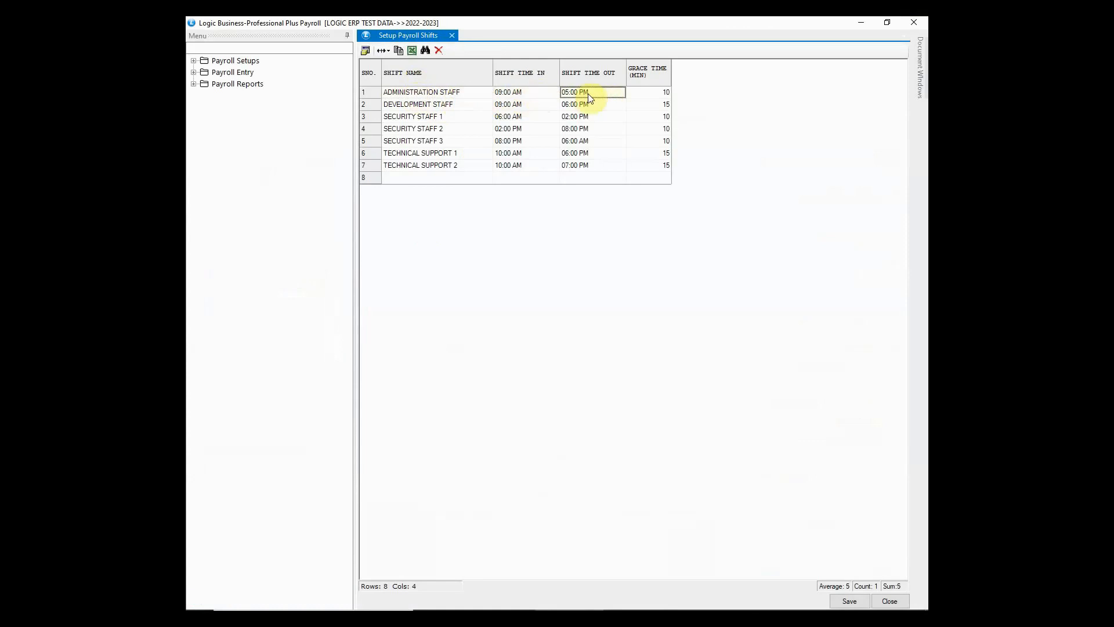
click(646, 92)
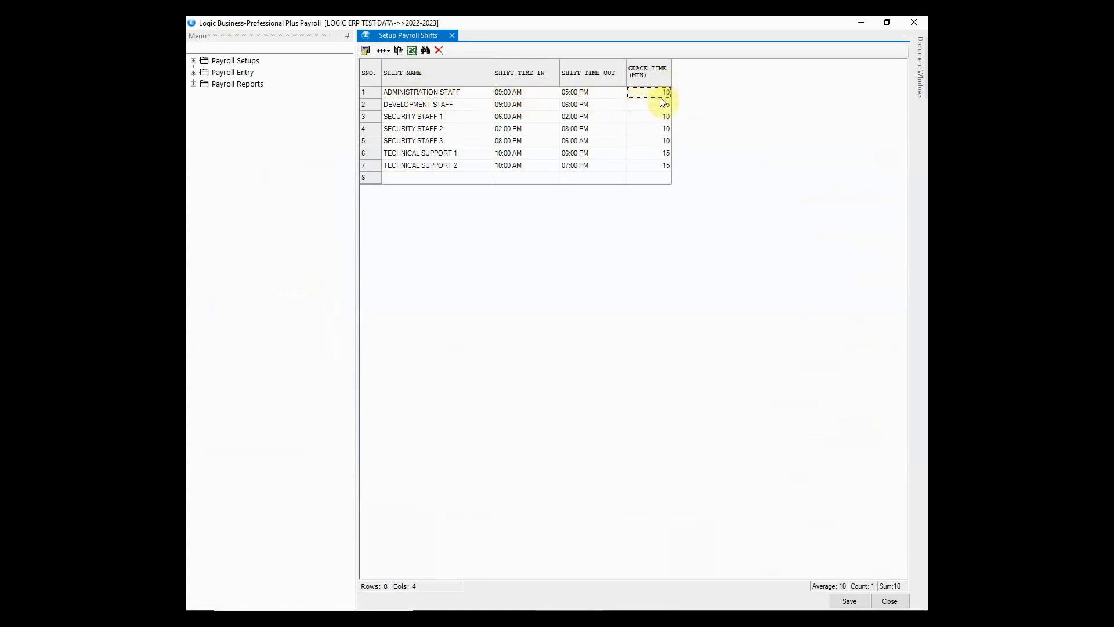
- Add the GENERAL STAFF shift and close the shifts setup back to the main menu
text(GENERAL STAFF)
click(591, 178)
text(06:3)
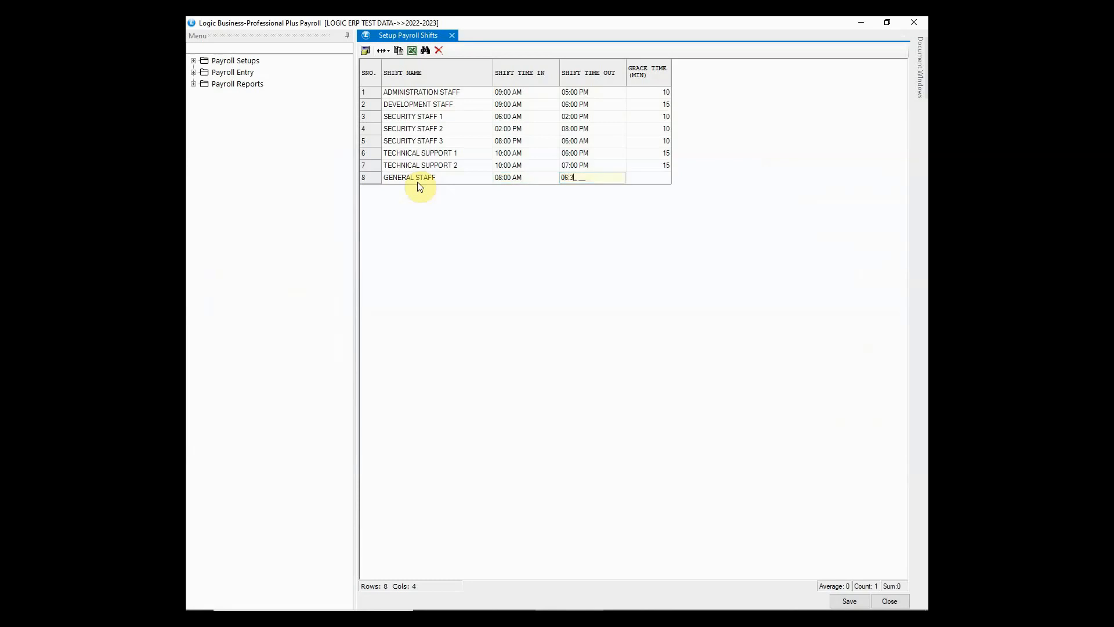
click(848, 600)
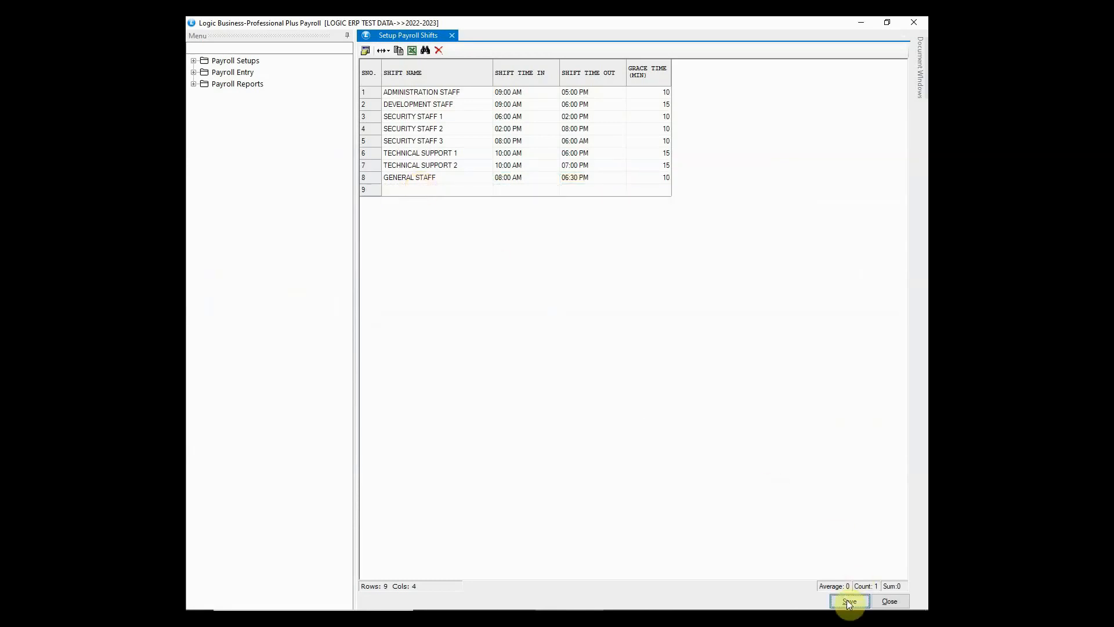
click(848, 600)
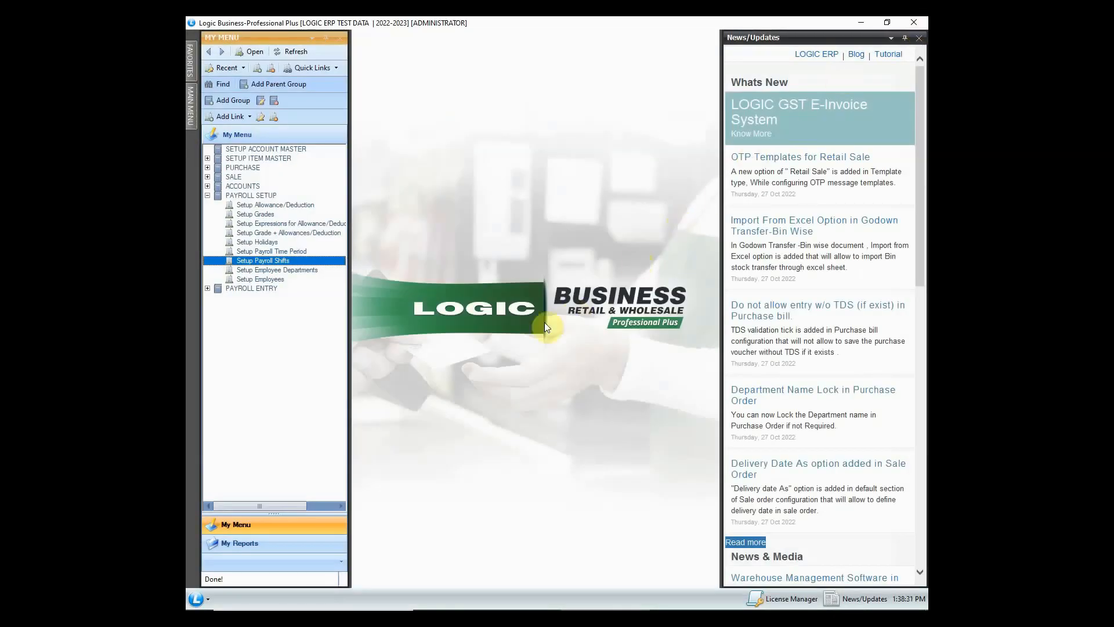
click(277, 269)
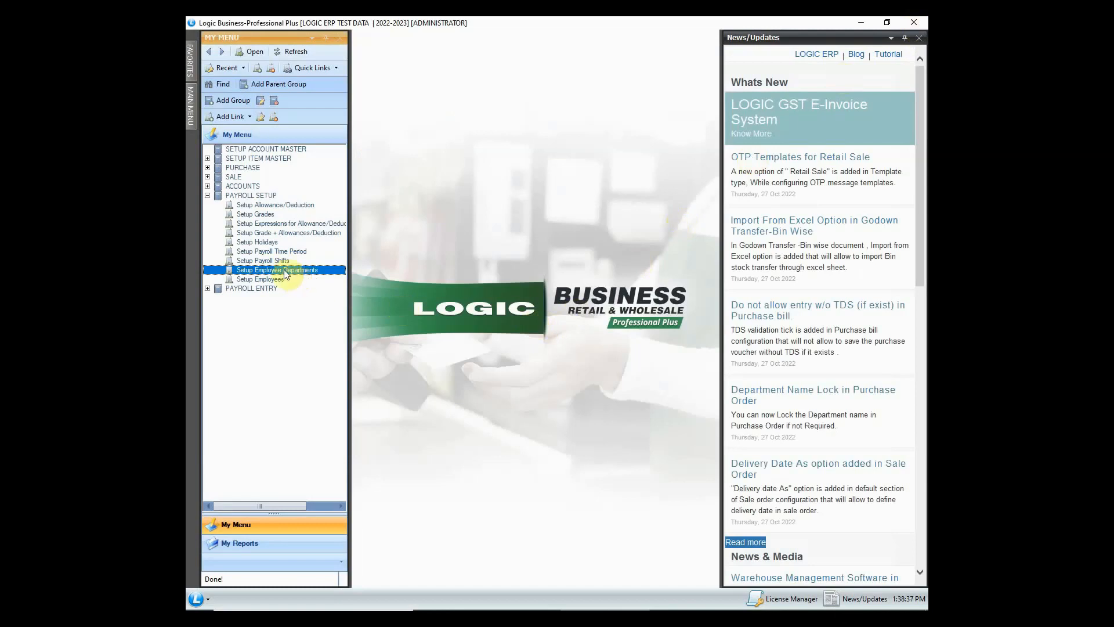
double_click(277, 270)
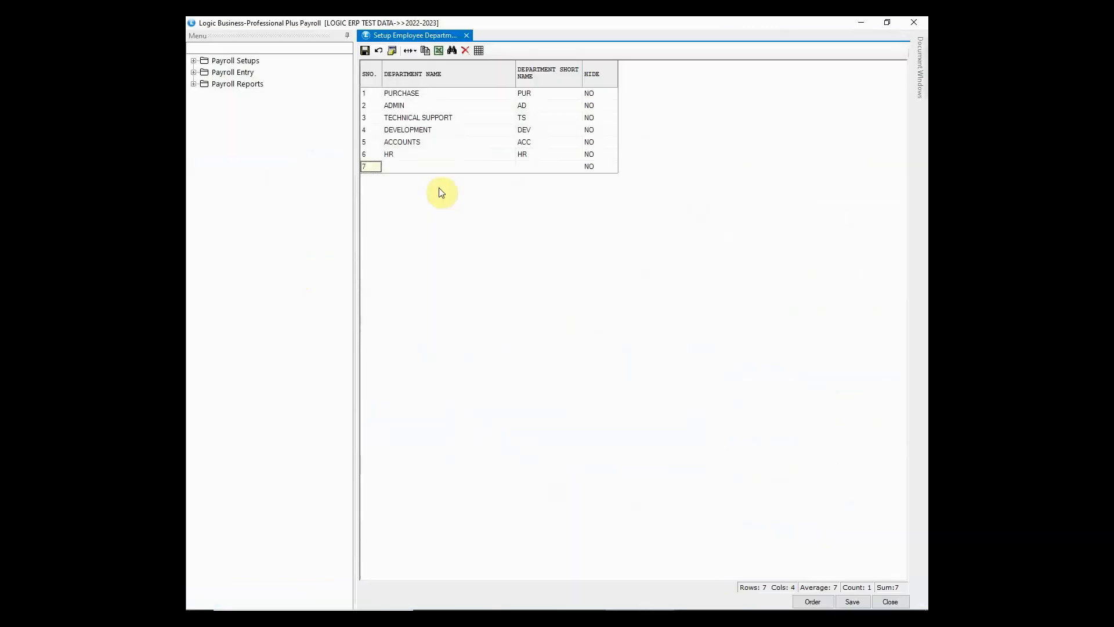
mouse_move(765, 540)
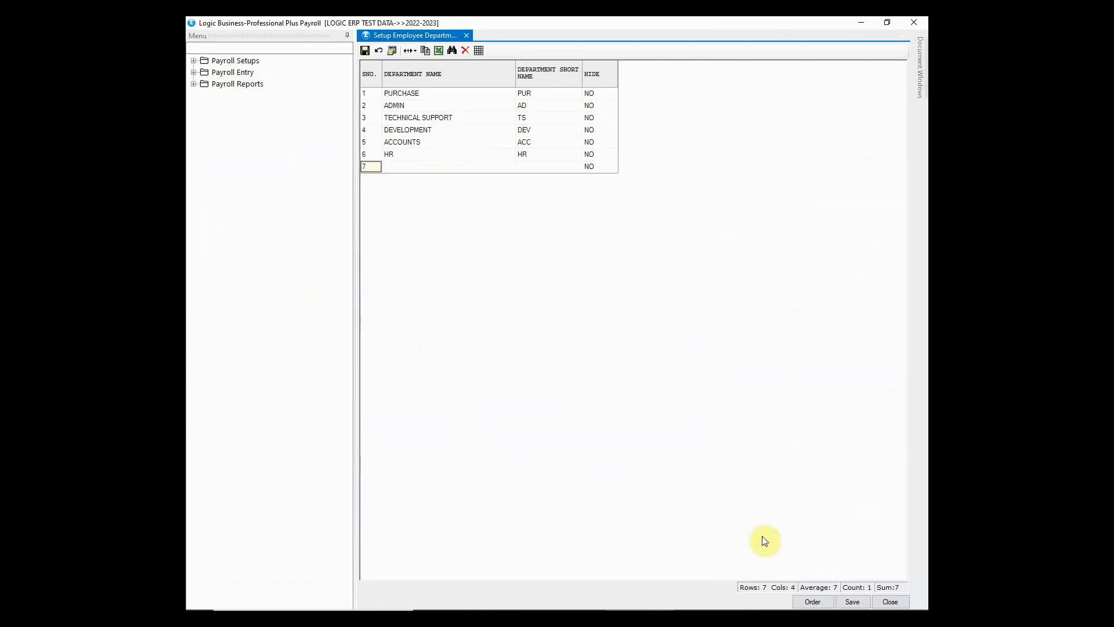
click(813, 601)
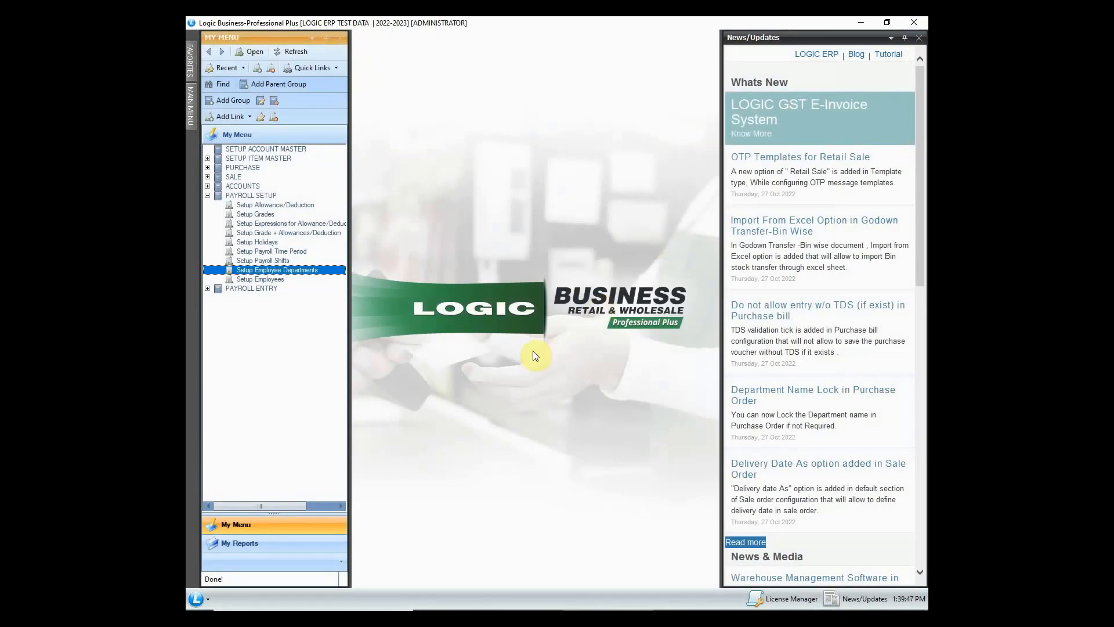
double_click(277, 269)
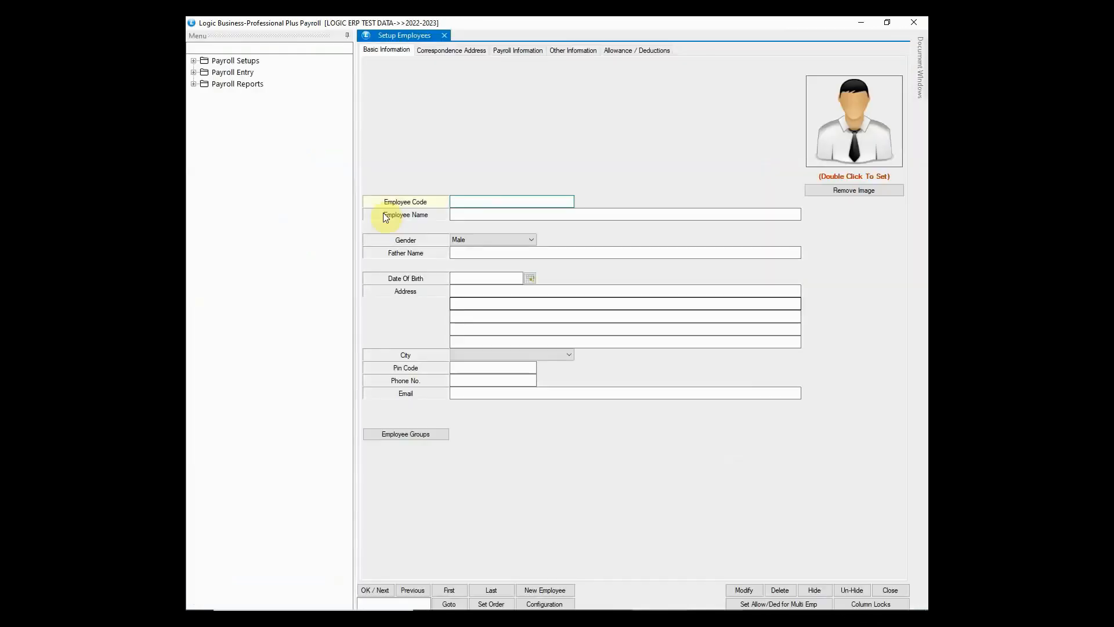
text(KABIR)
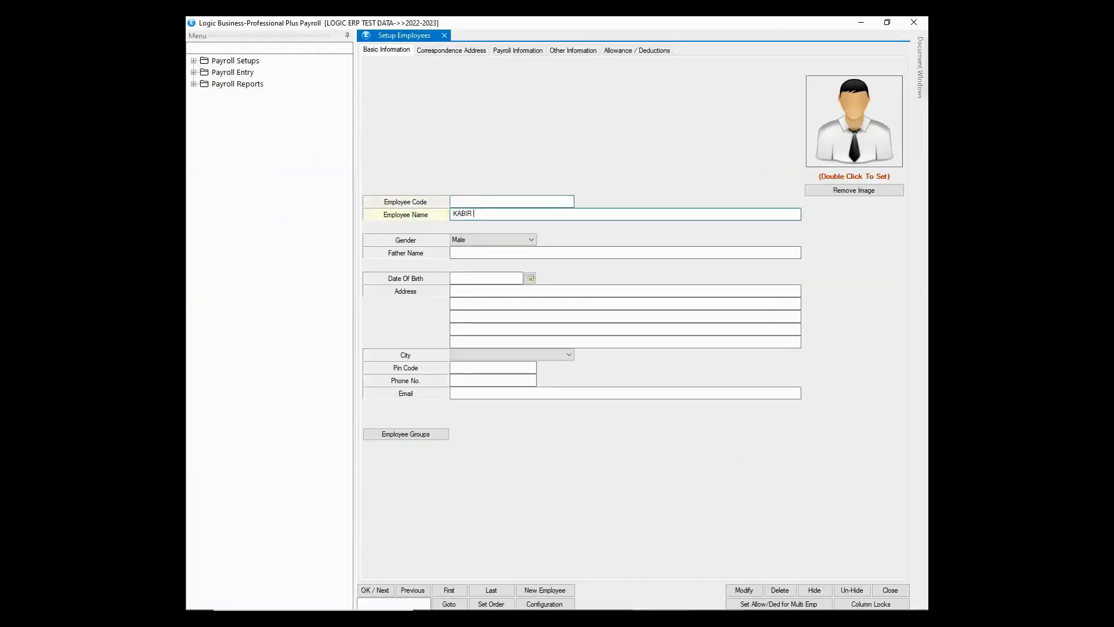
text(SHARMA)
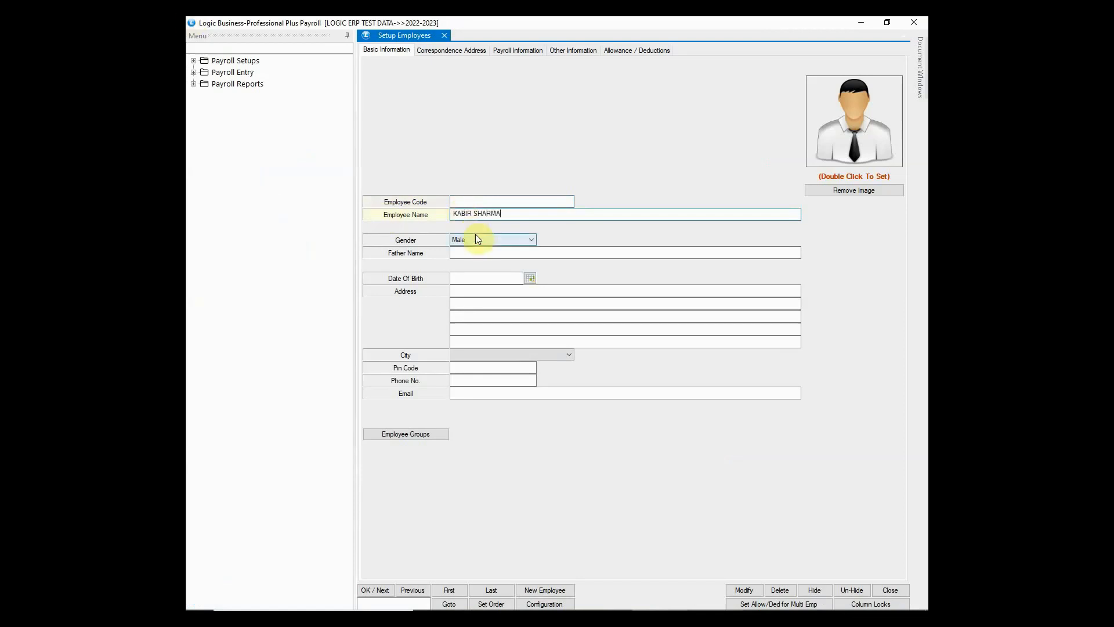
text(SUN)
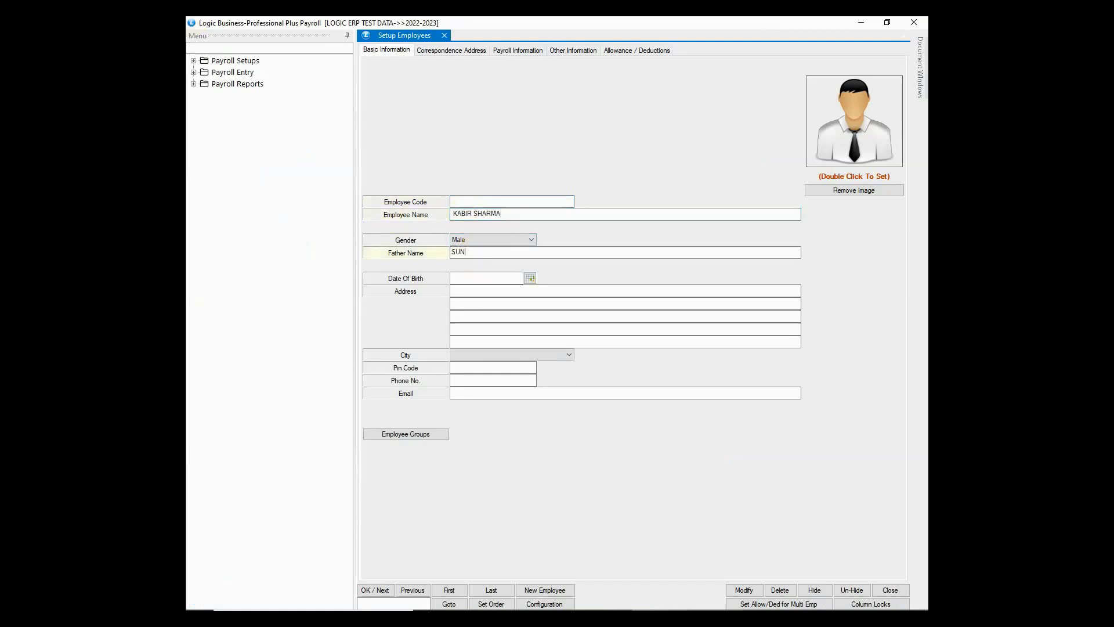
text(01/07/1995)
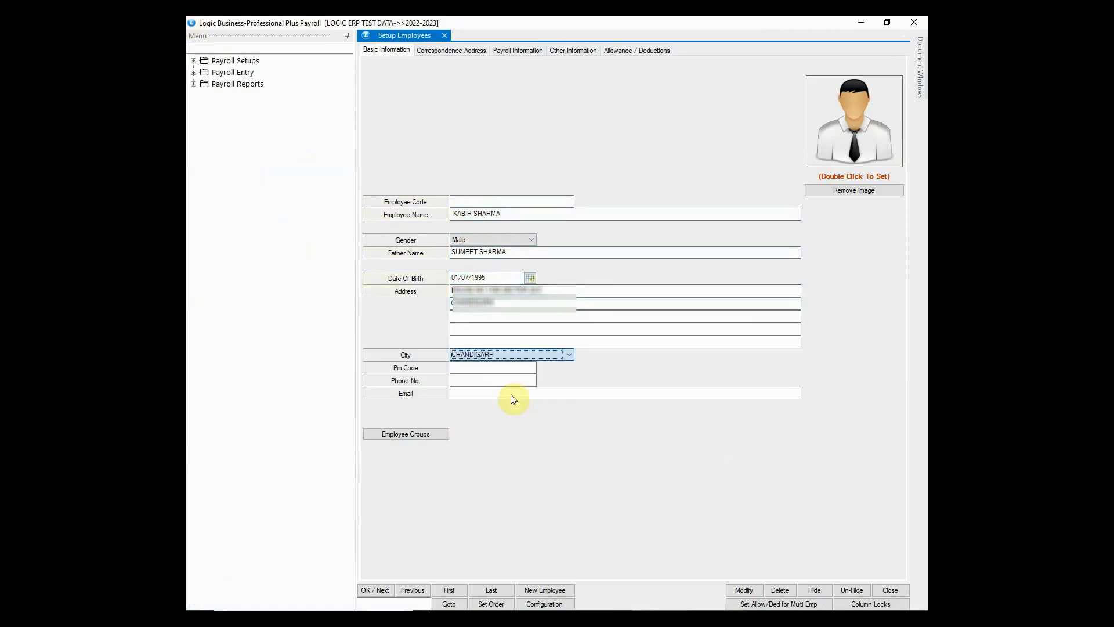
text(160012)
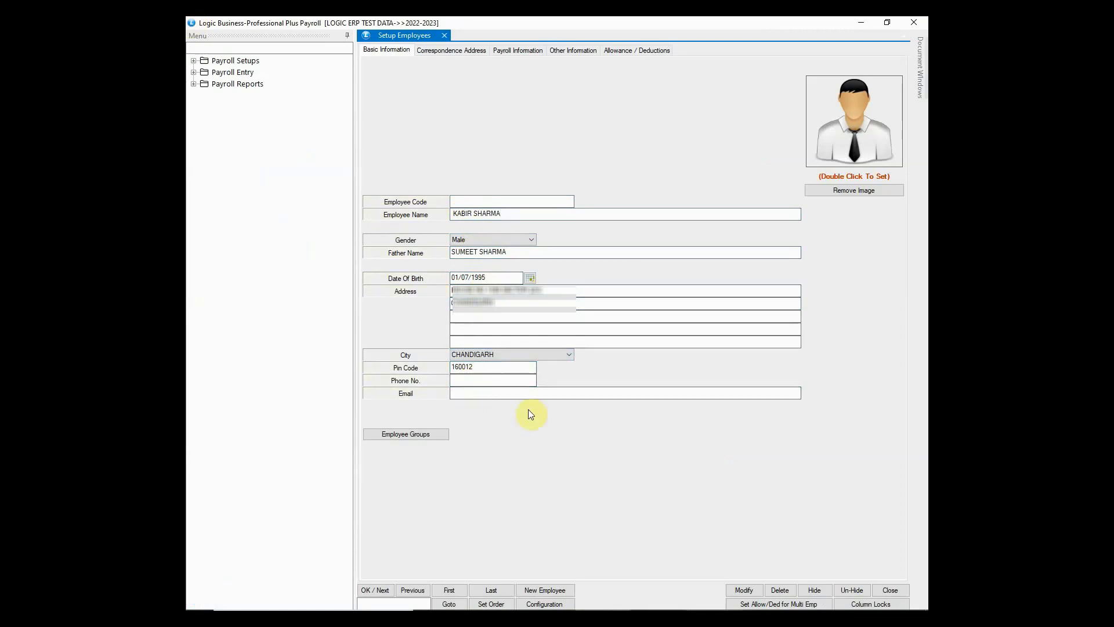
- Copy the permanent address into the correspondence address using Same As Permanent
click(450, 50)
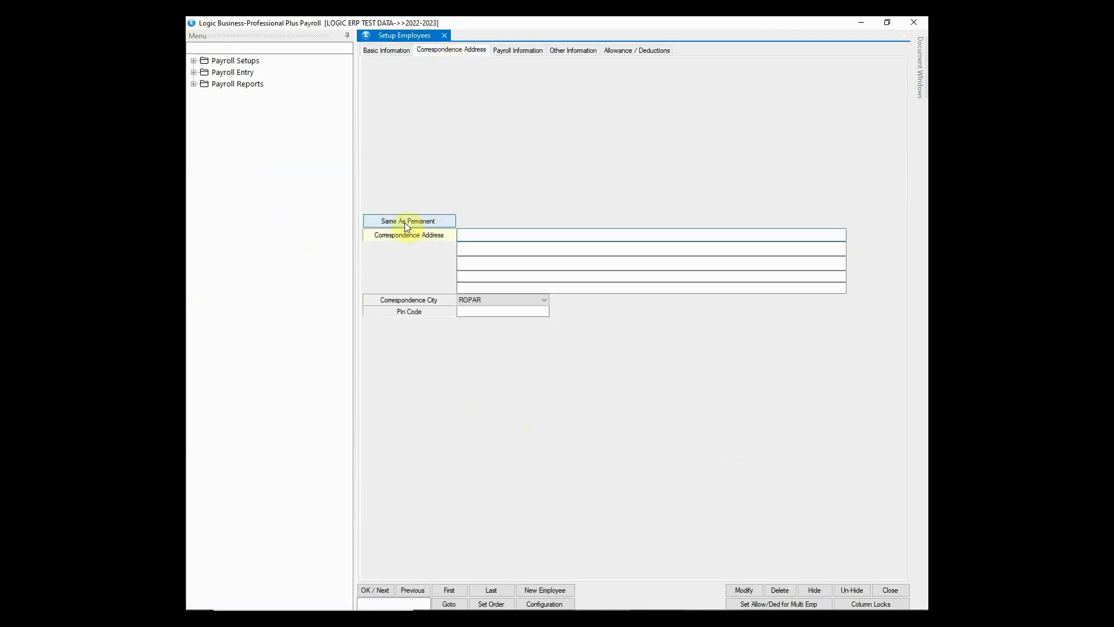
click(408, 221)
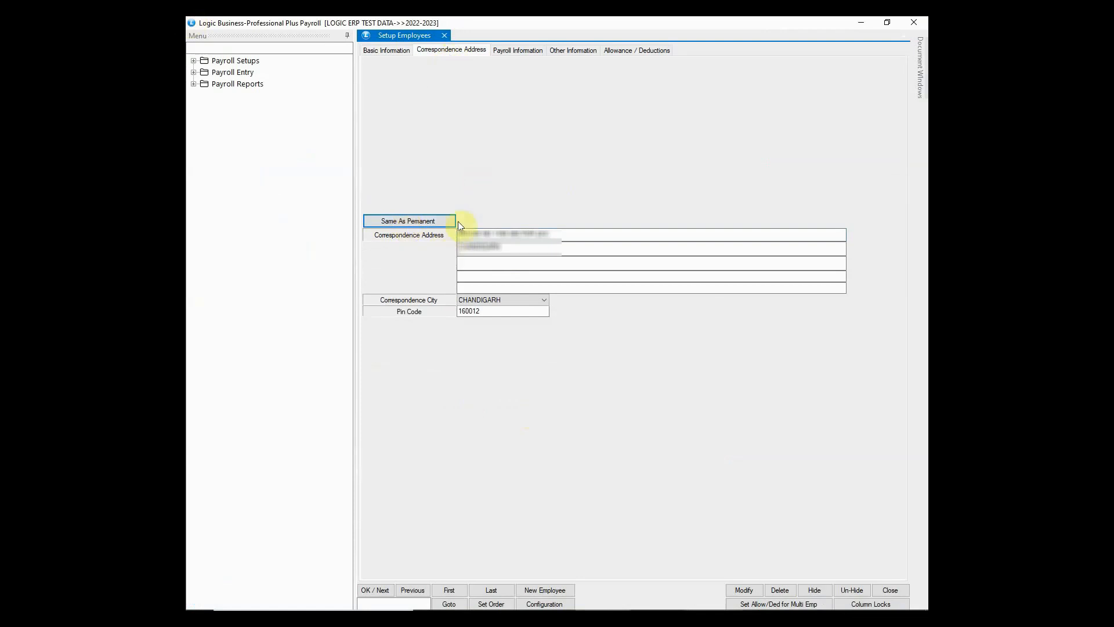
click(517, 50)
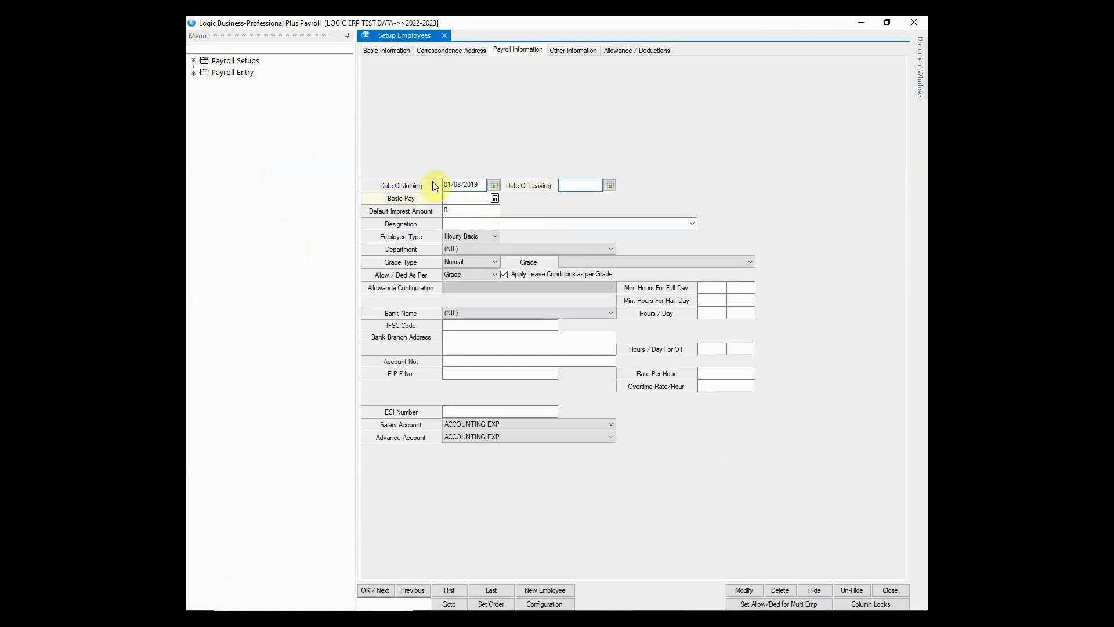
- Set employee type Salary Basis, department TECHNICAL SUPPORT, grade M1 and enter the ESI number
click(494, 235)
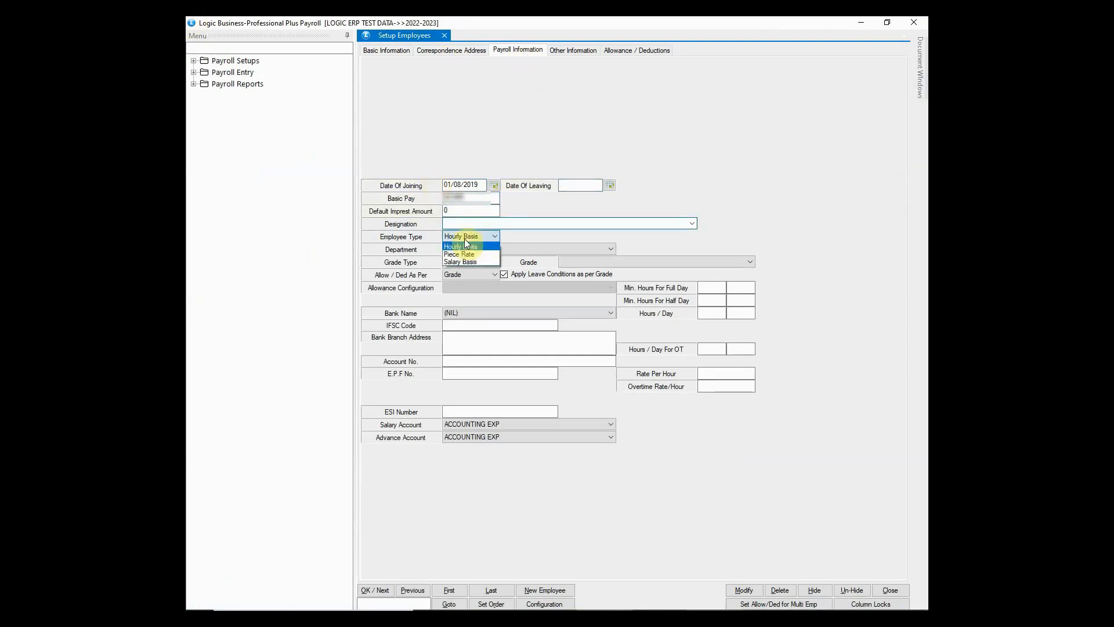
mouse_move(460, 261)
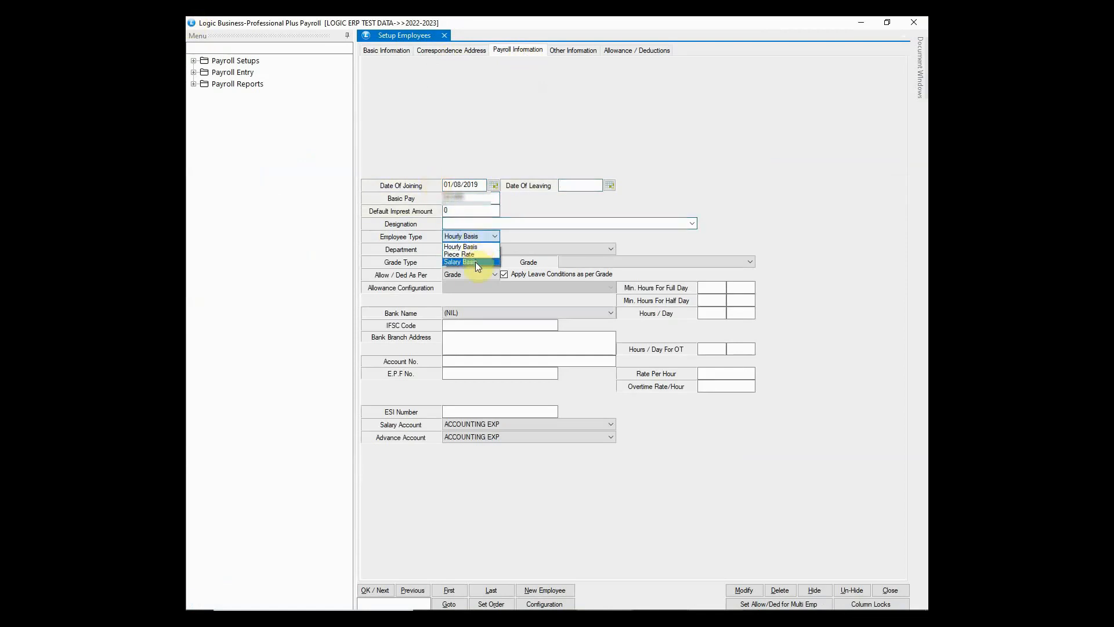
click(459, 262)
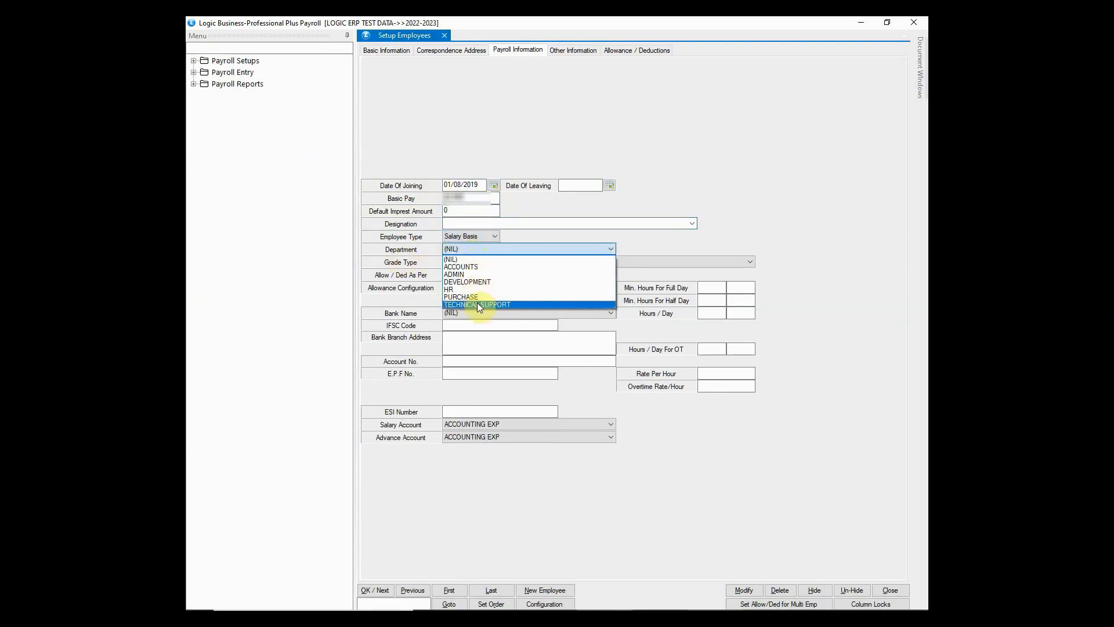
click(476, 304)
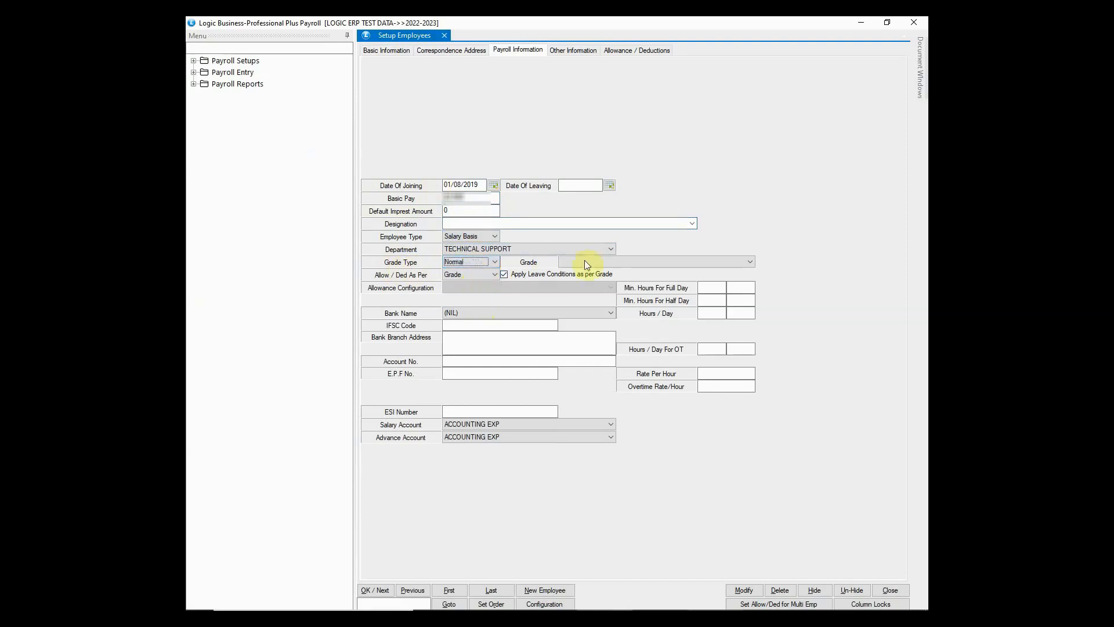
click(746, 261)
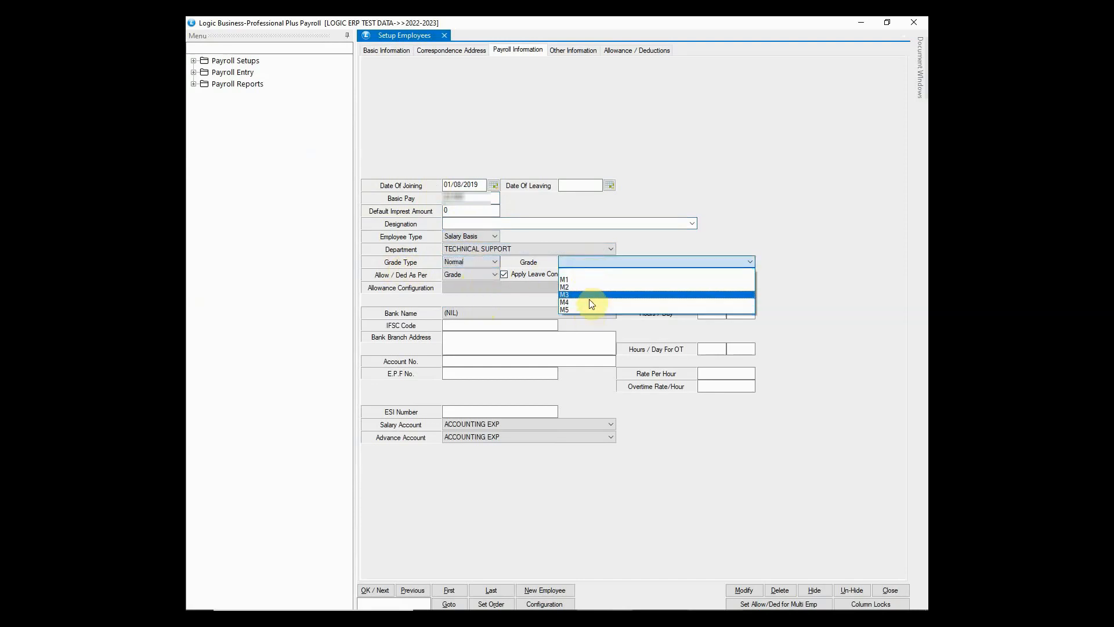
click(566, 279)
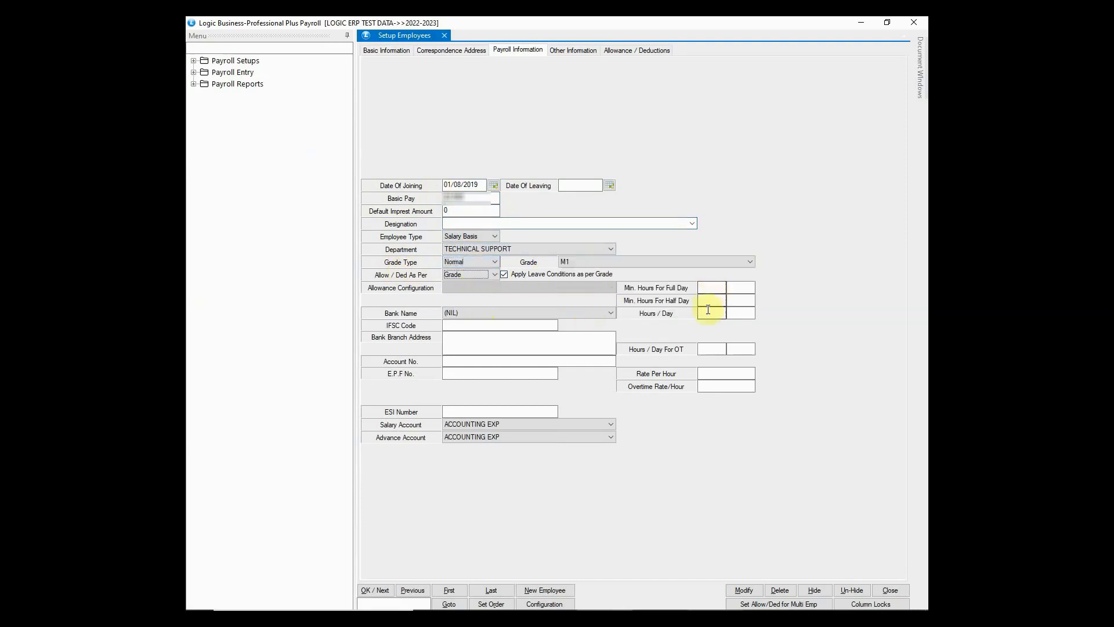
mouse_move(510, 395)
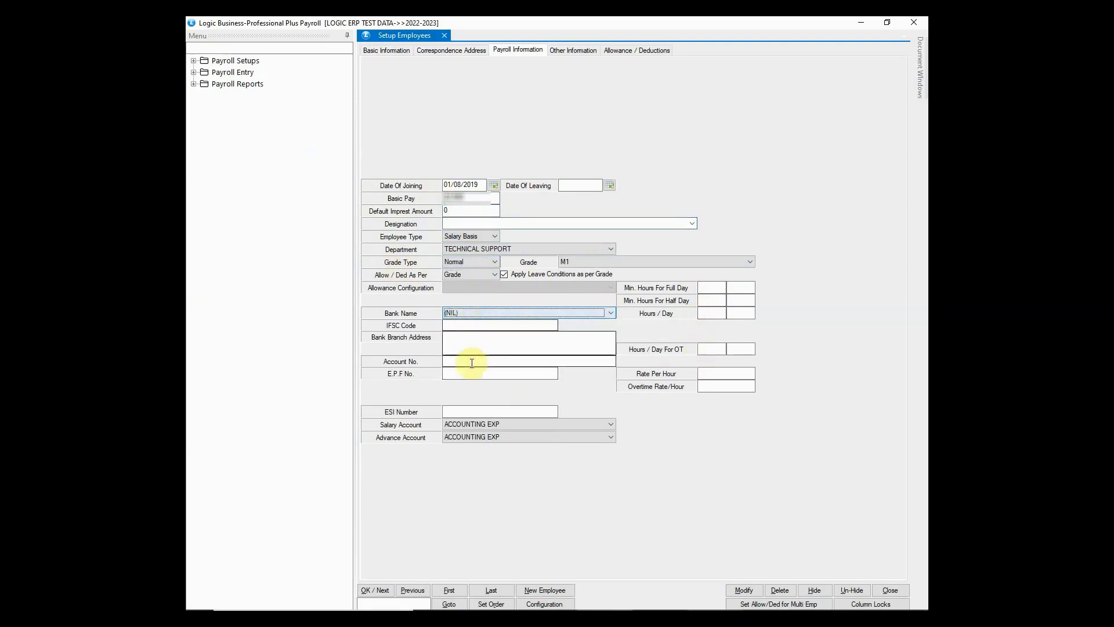
mouse_move(473, 384)
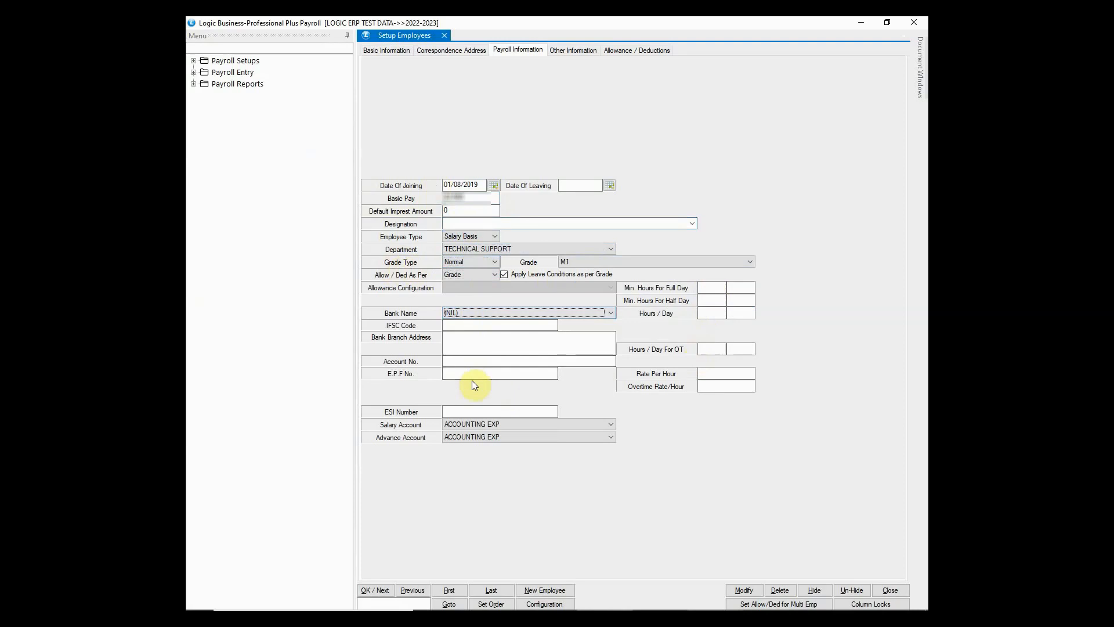
click(499, 411)
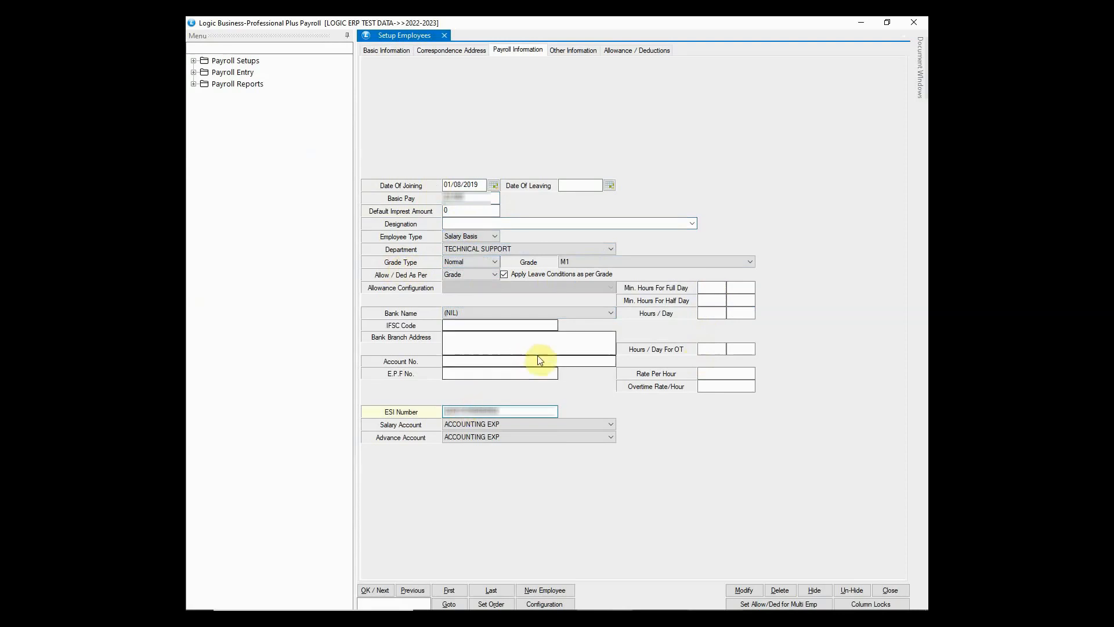
click(572, 50)
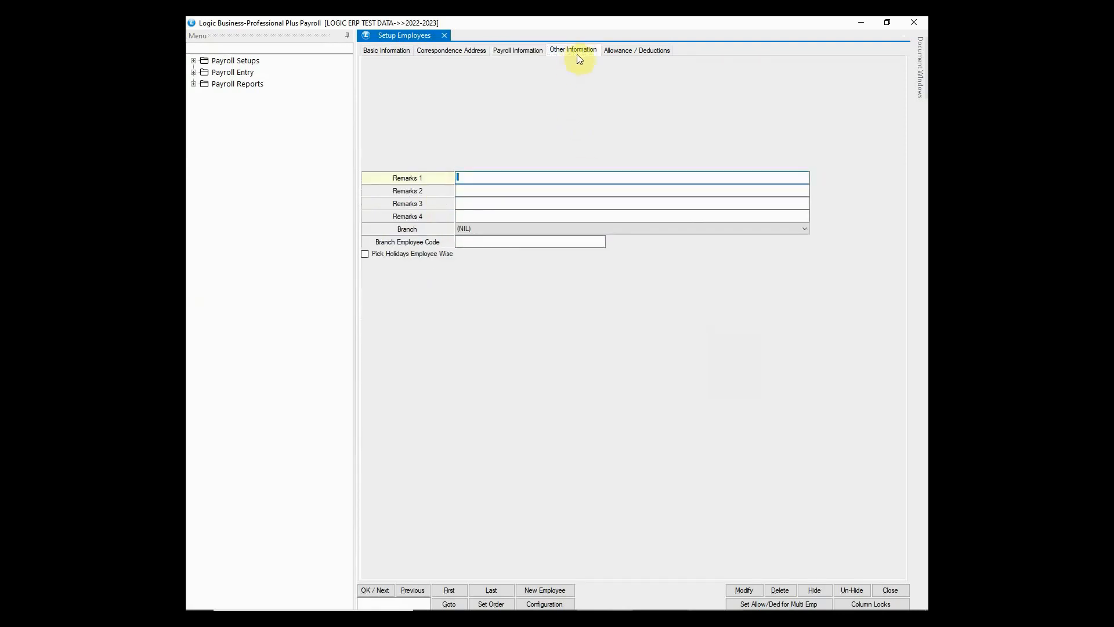
click(636, 50)
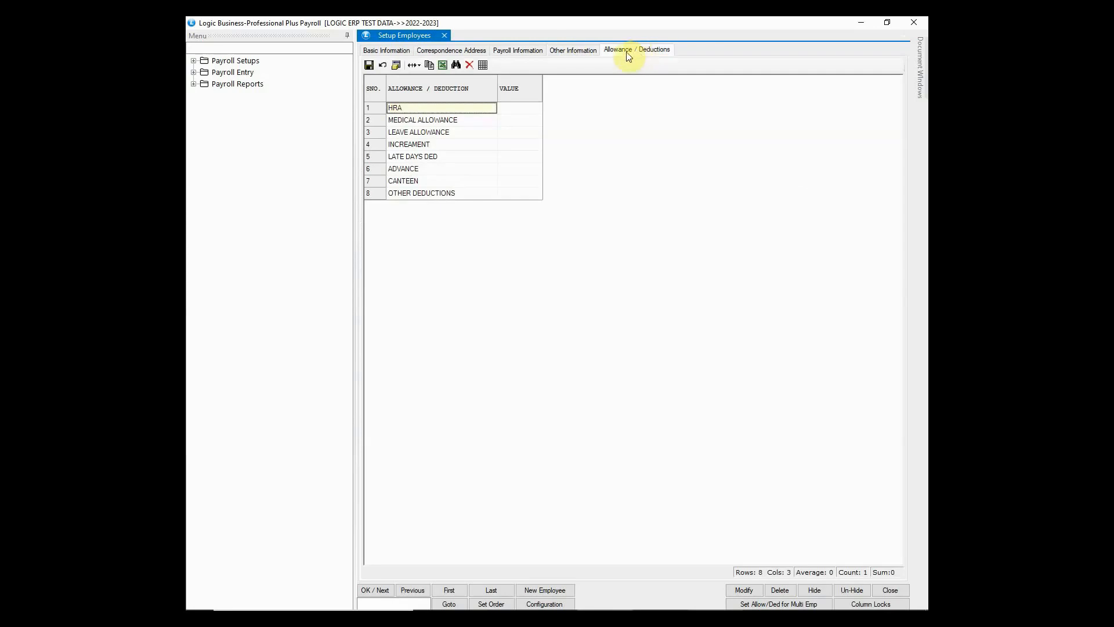
click(519, 132)
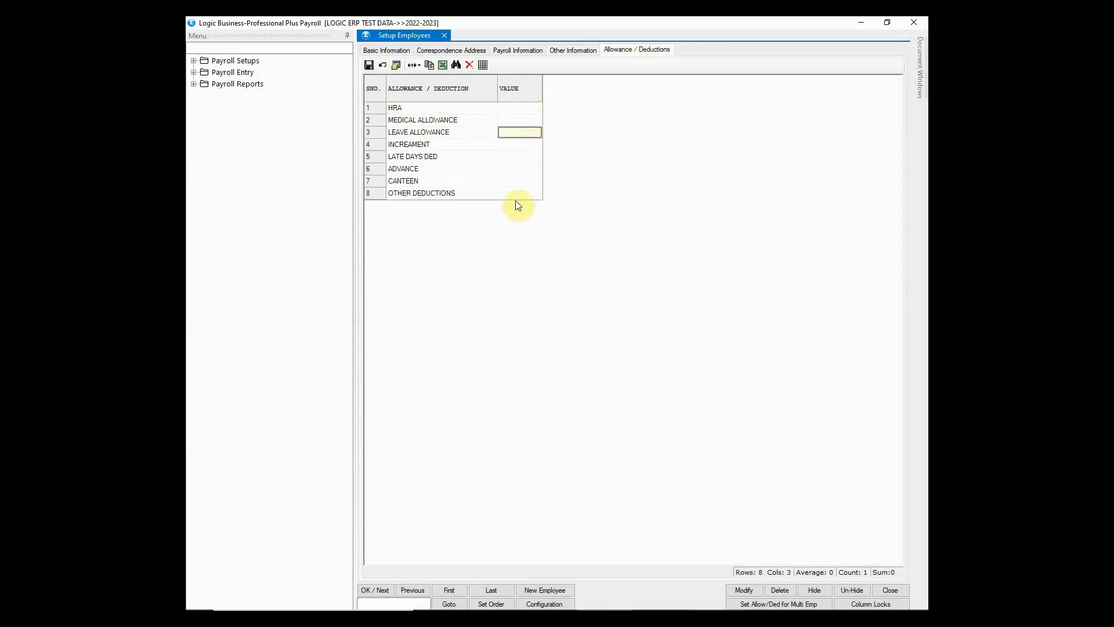
click(385, 50)
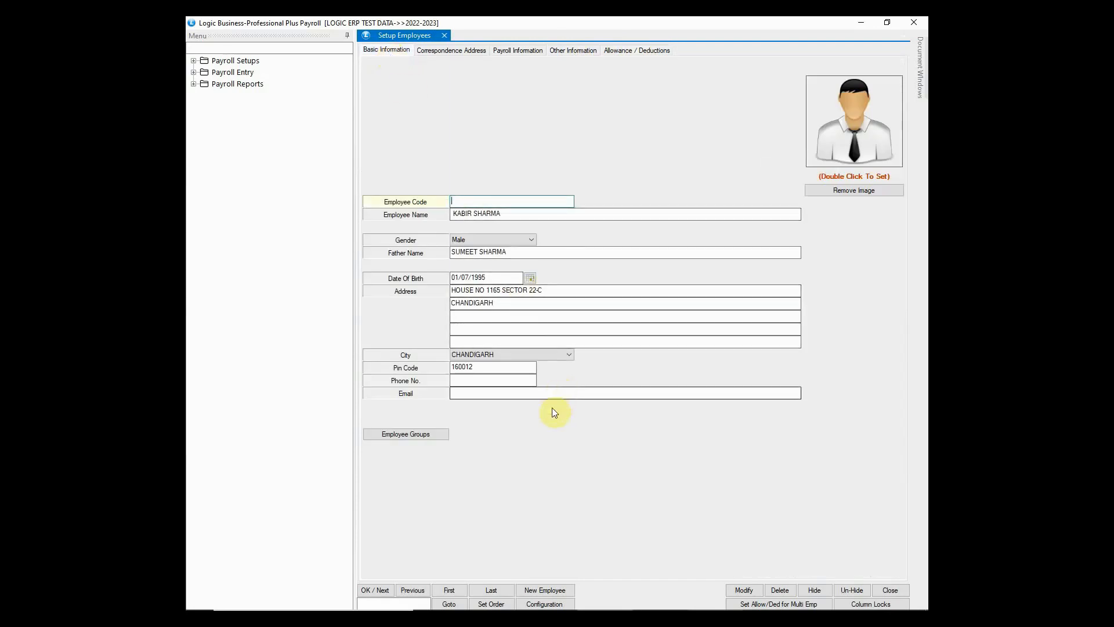
click(374, 589)
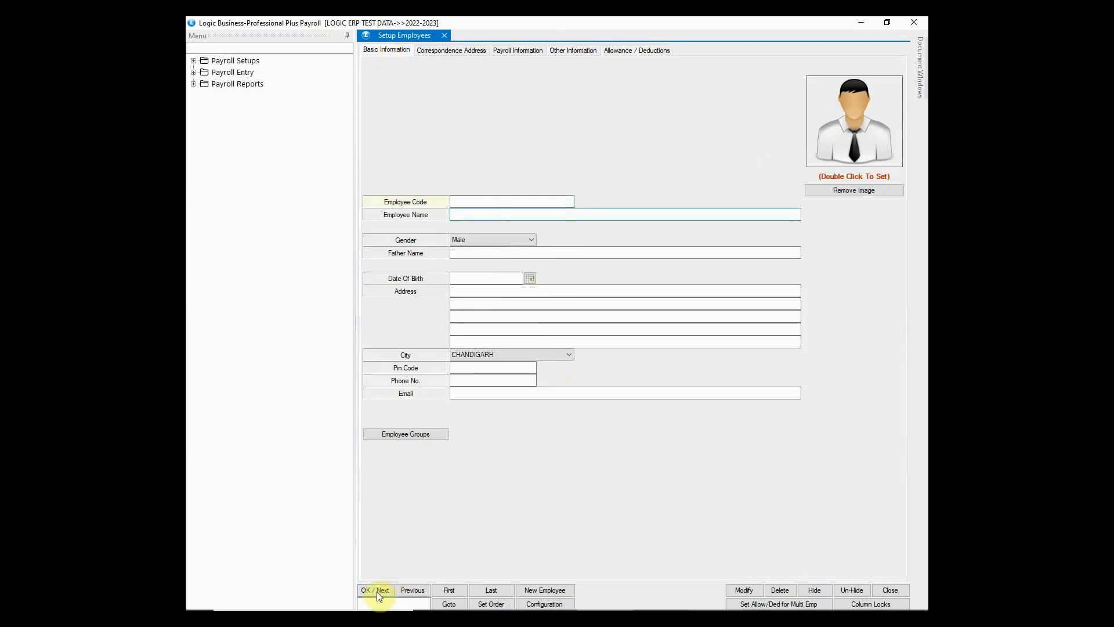
click(374, 589)
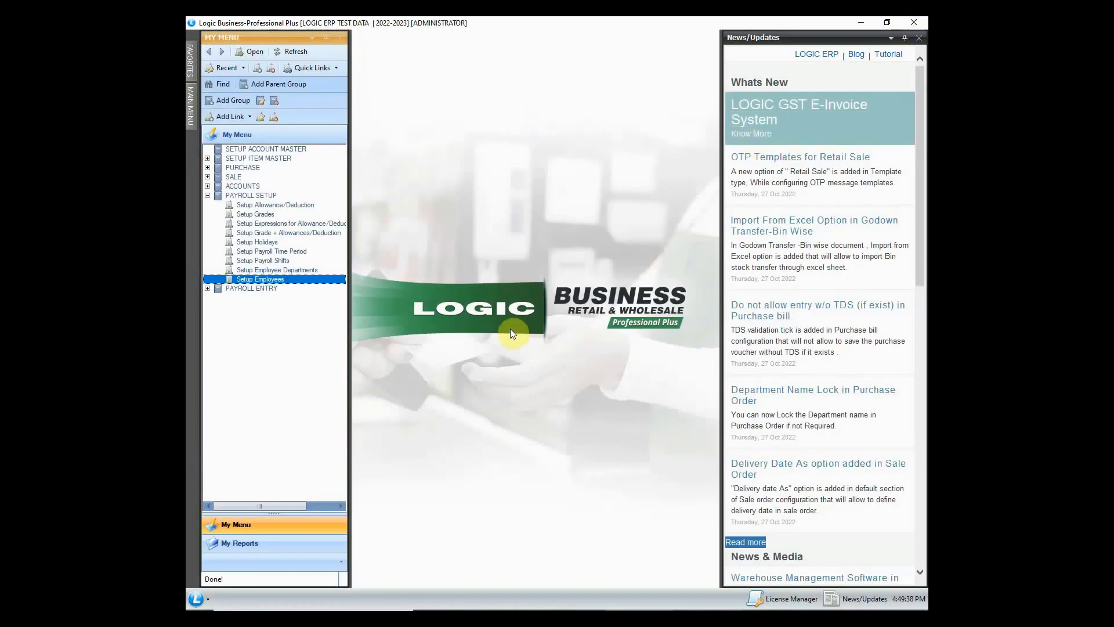
- Reach Enter Opening Balance of Leaves under the Payroll Entry group
click(206, 195)
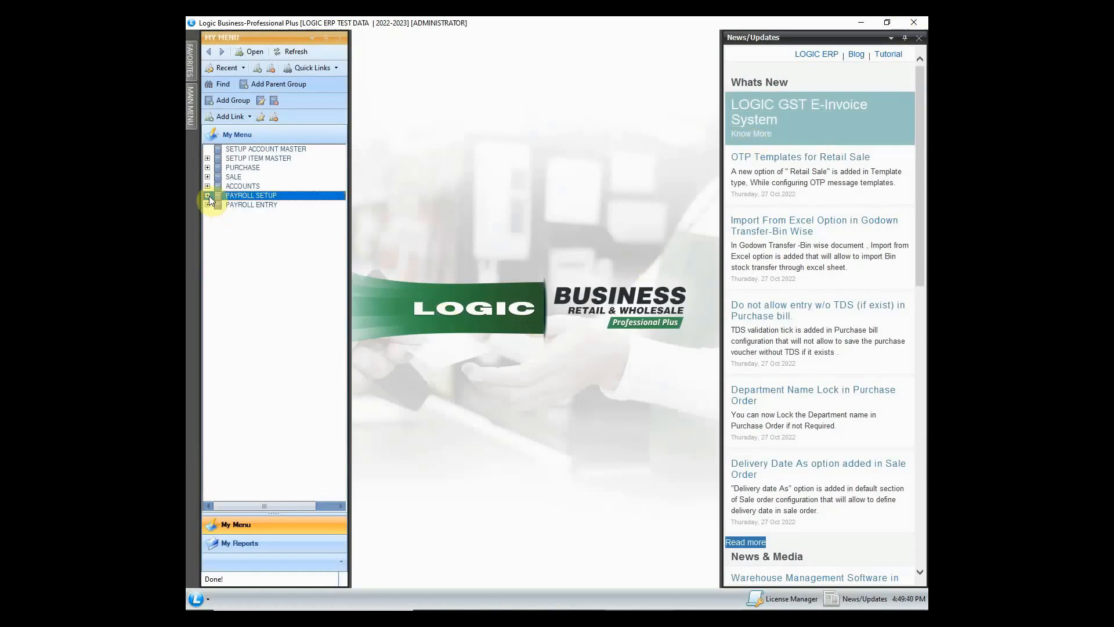
click(252, 204)
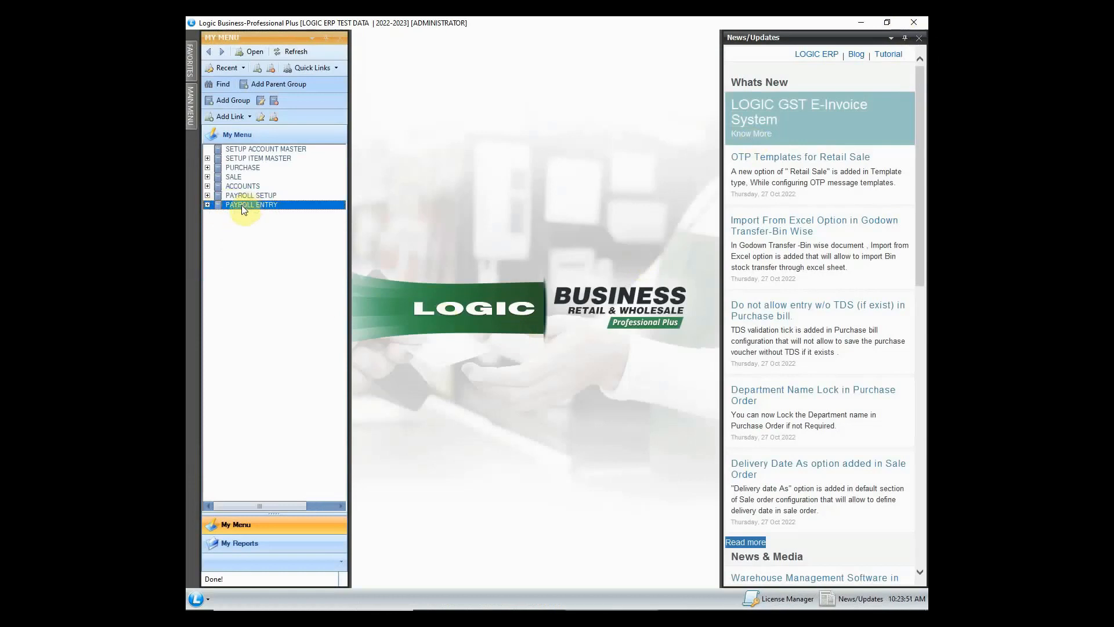
click(207, 205)
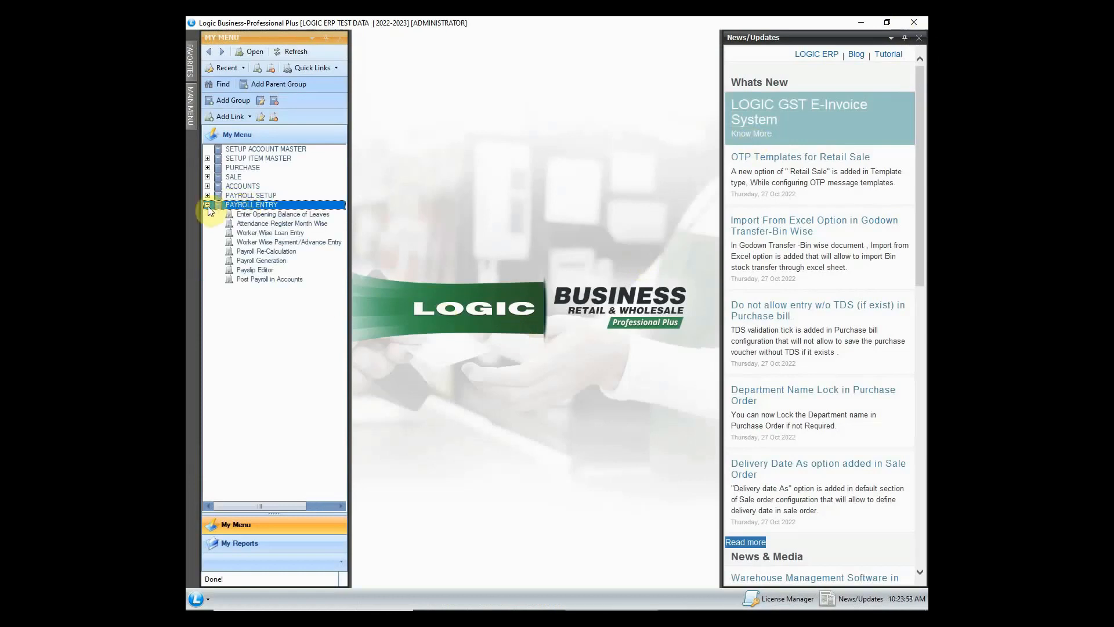
click(283, 214)
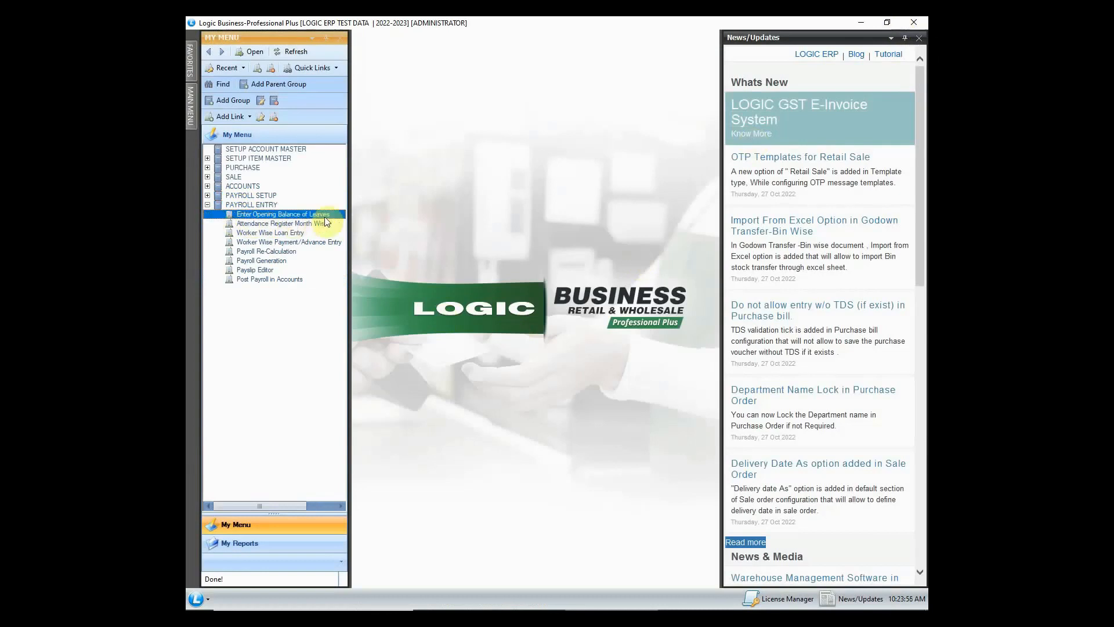
double_click(283, 213)
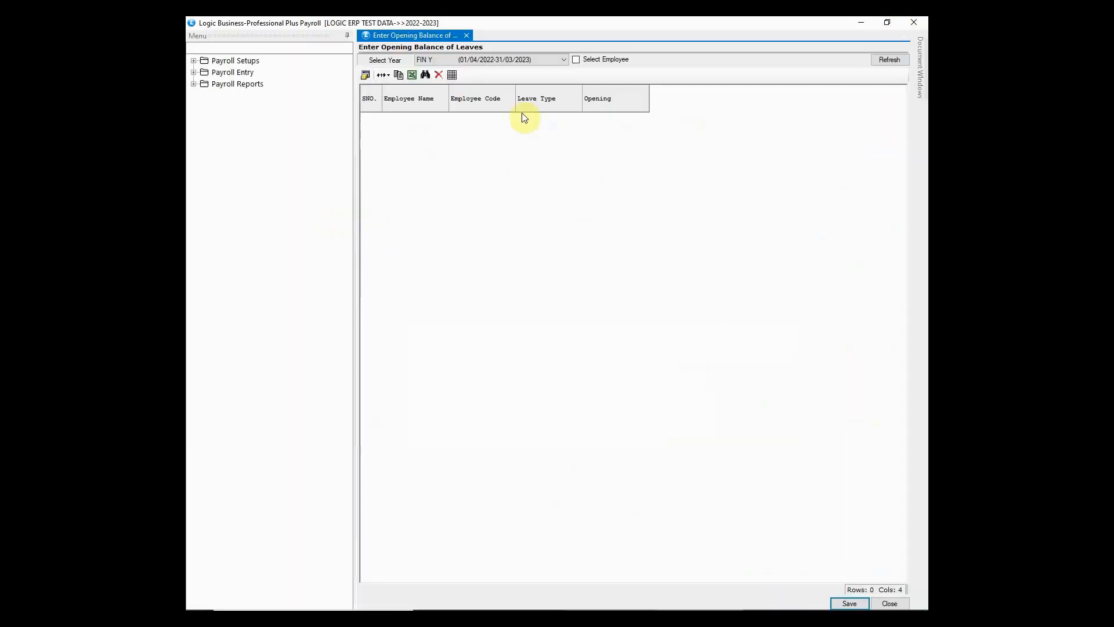
- Select employee MONIKA and load her leave type rows
click(577, 59)
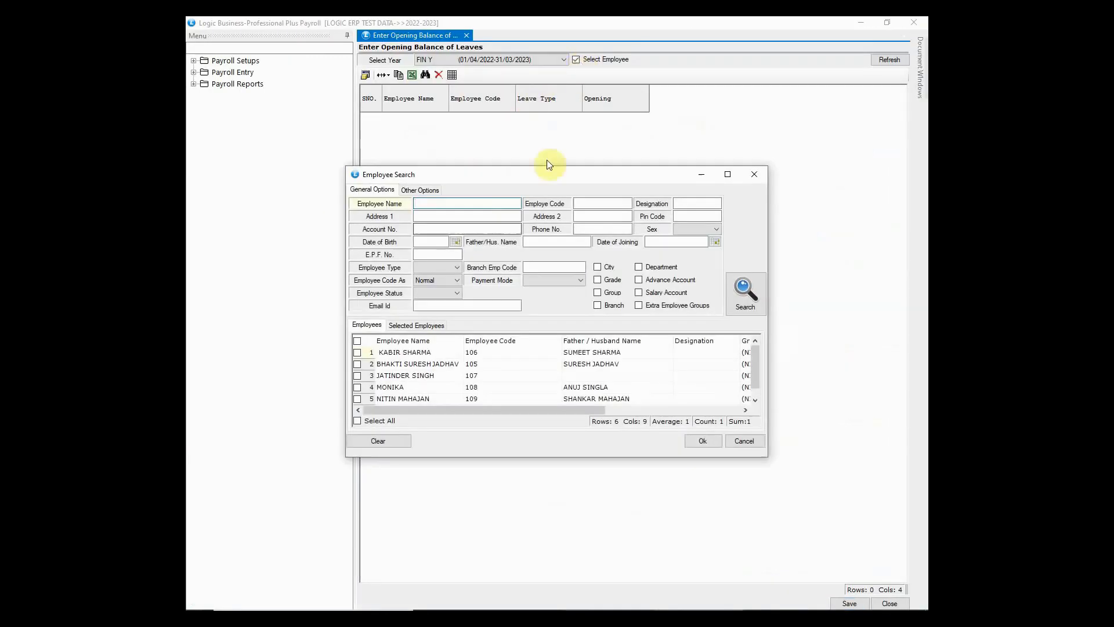
click(390, 386)
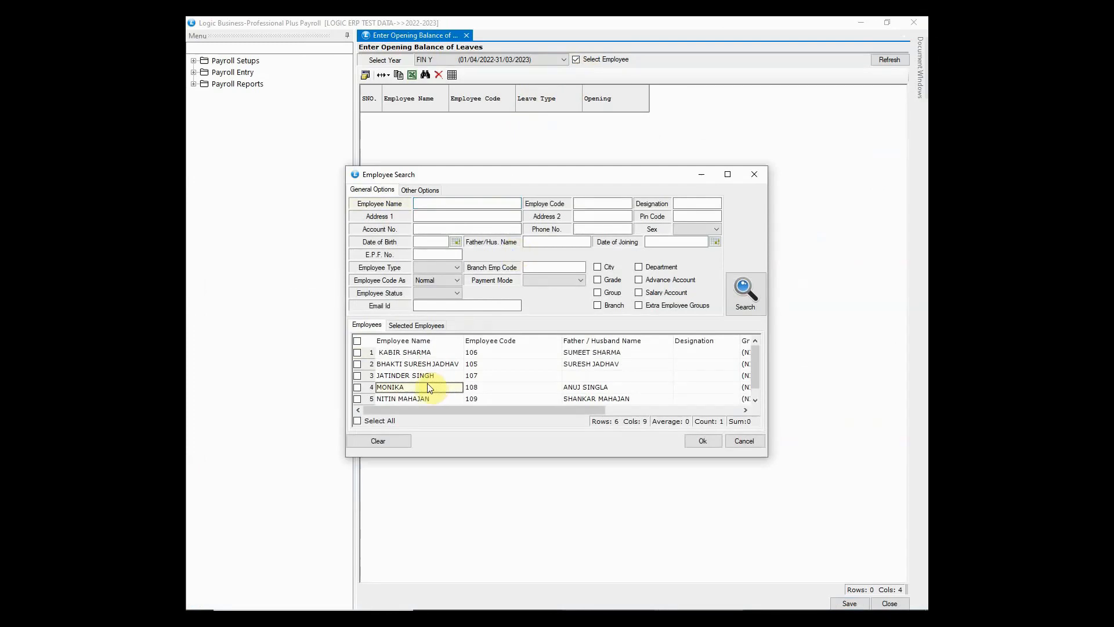
click(359, 387)
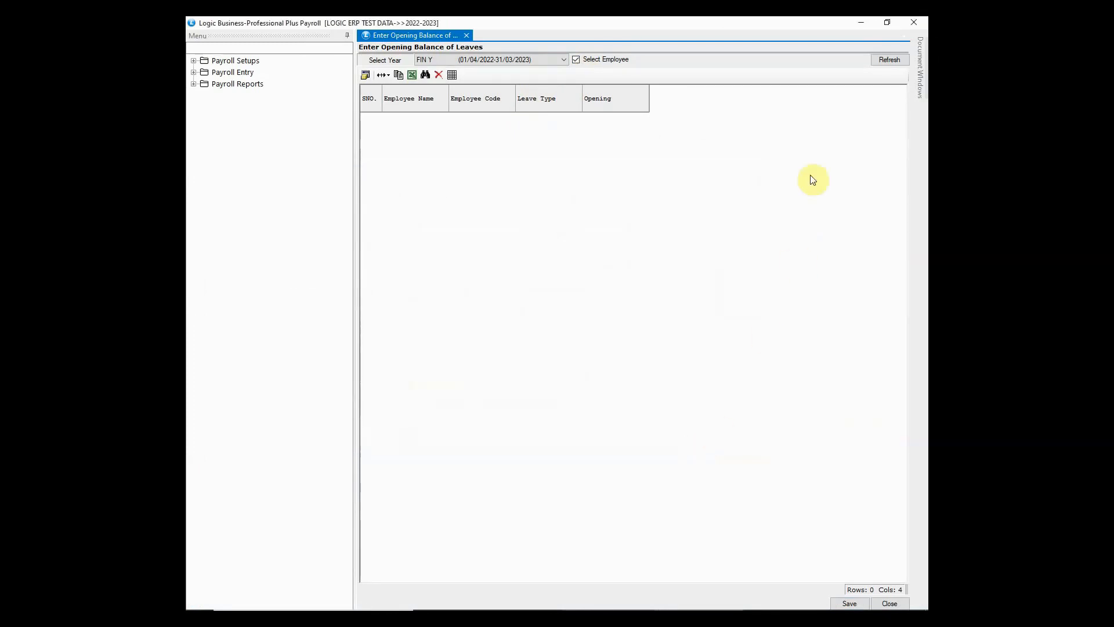
click(889, 60)
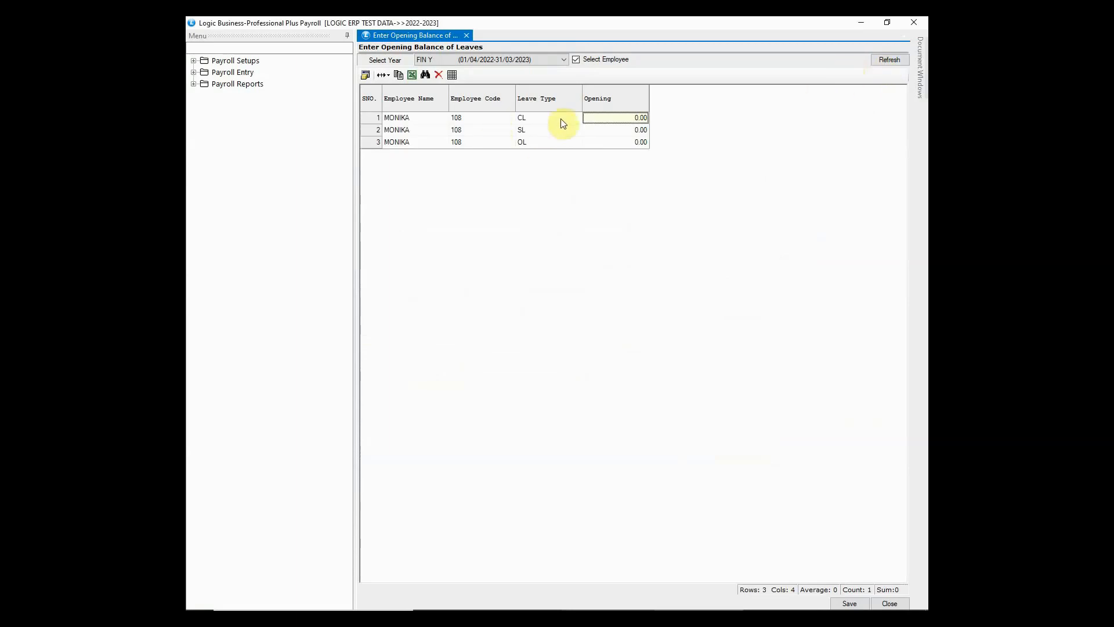
- Save opening balances CL 5, SL 10, OL 7 for MONIKA and close the form
text(5)
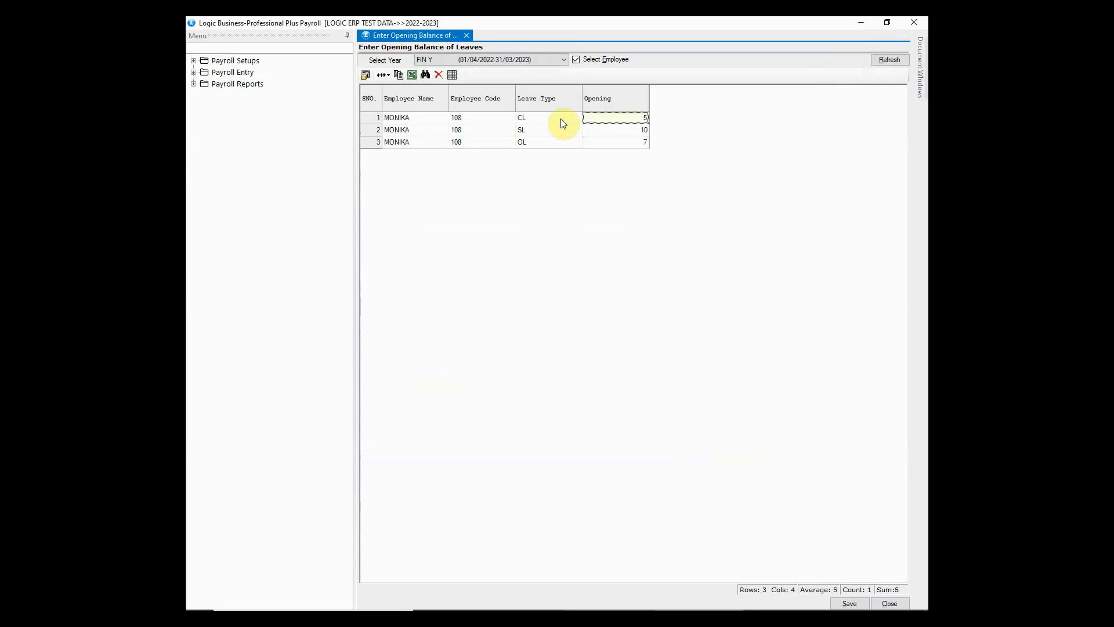
click(848, 603)
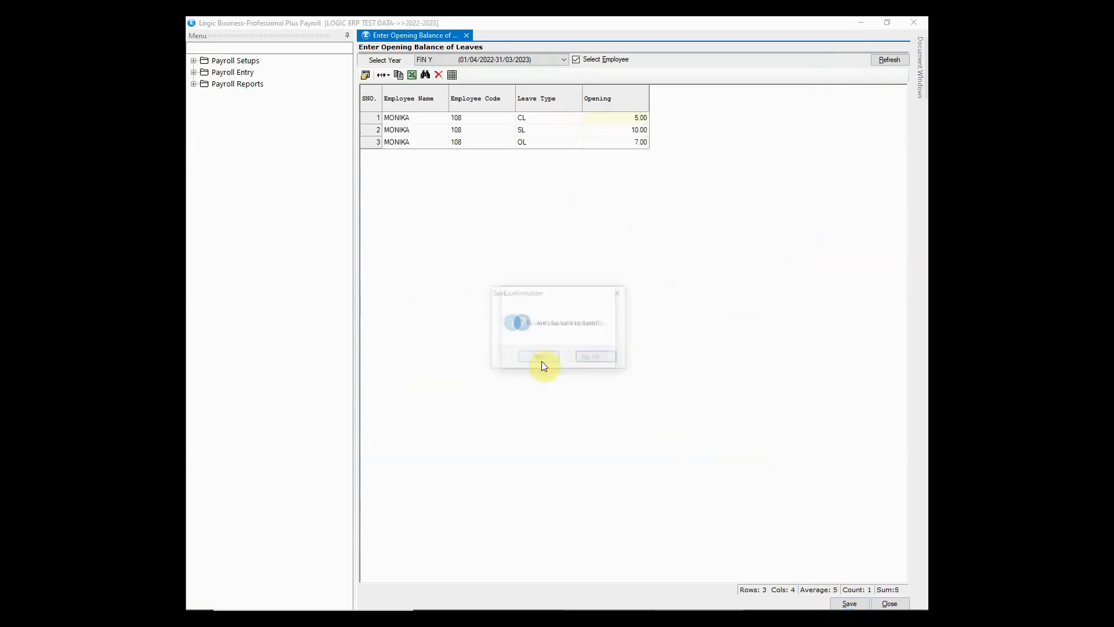
click(537, 357)
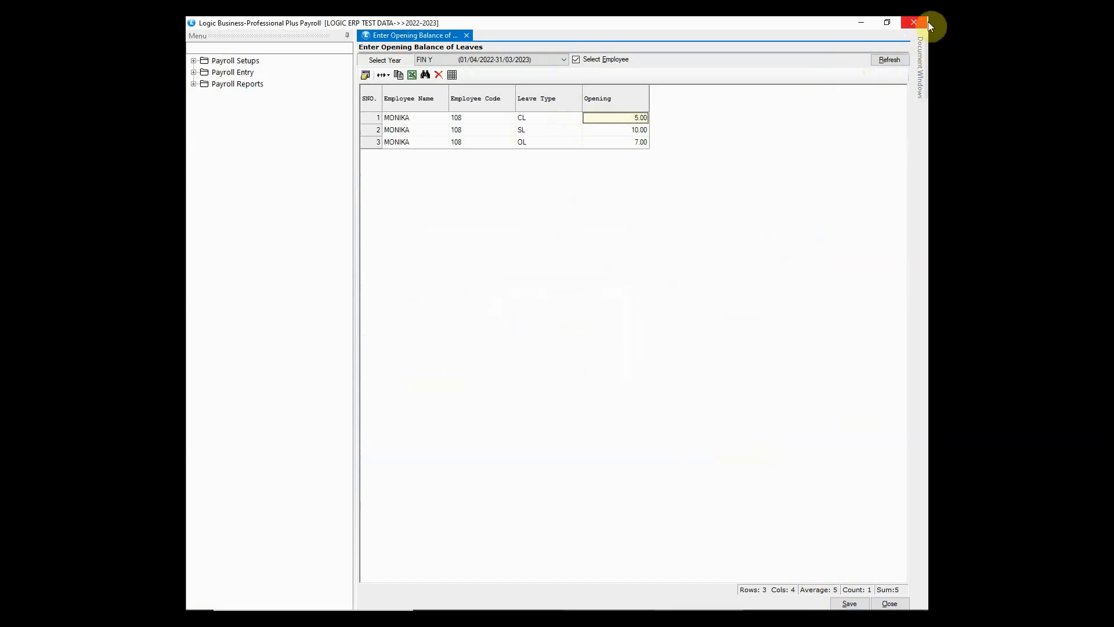
click(913, 22)
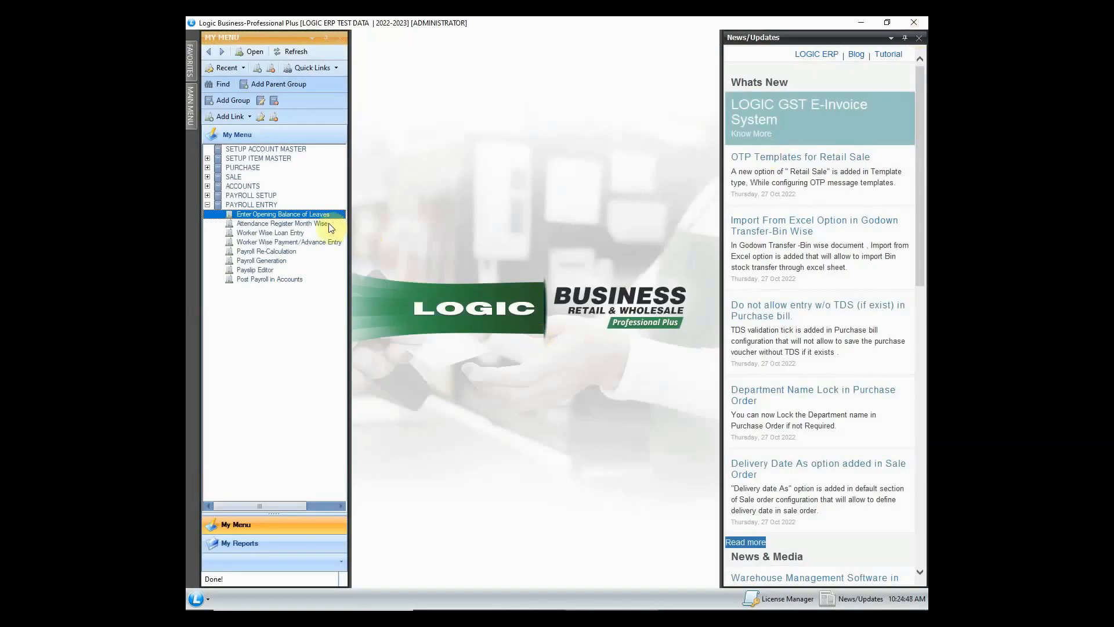
- Load the January attendance register for financial year 2022–2023 with all employees selected
double_click(283, 213)
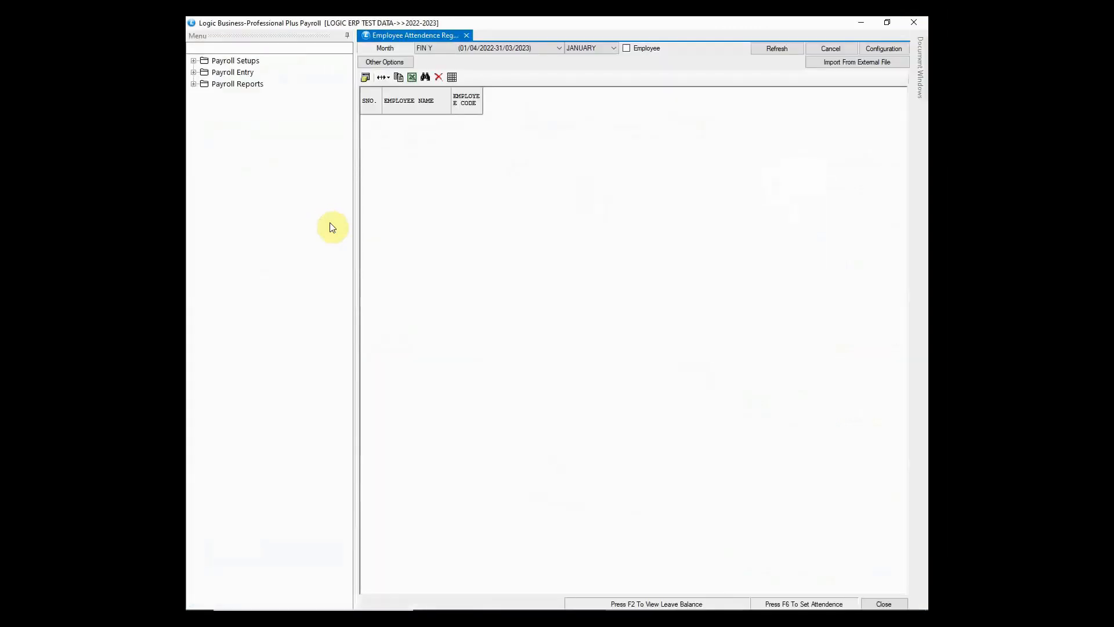
click(558, 48)
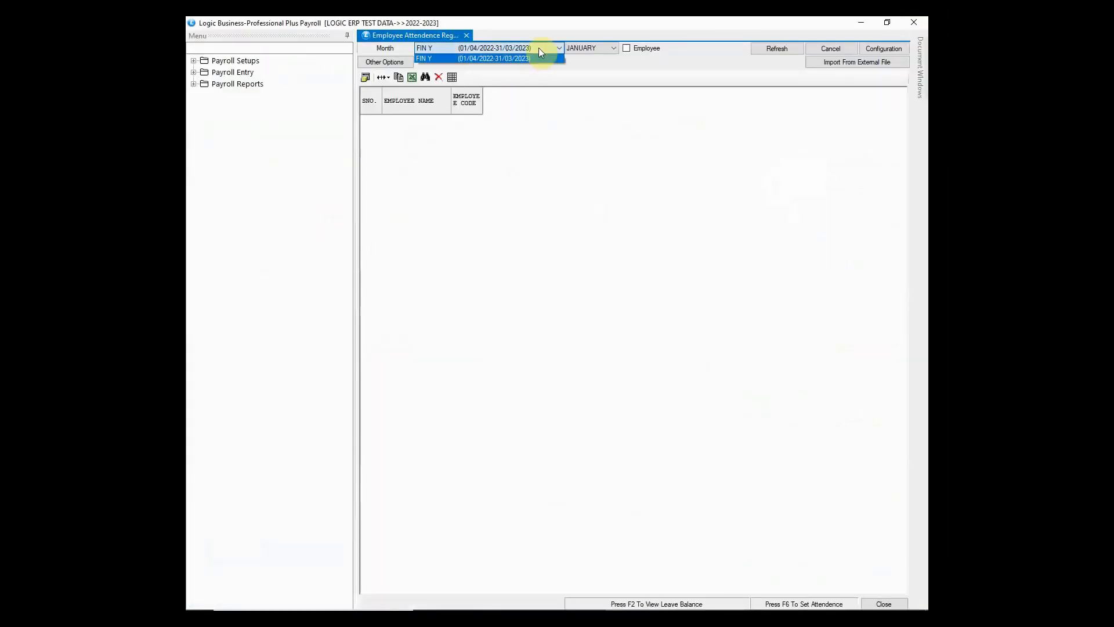
click(614, 48)
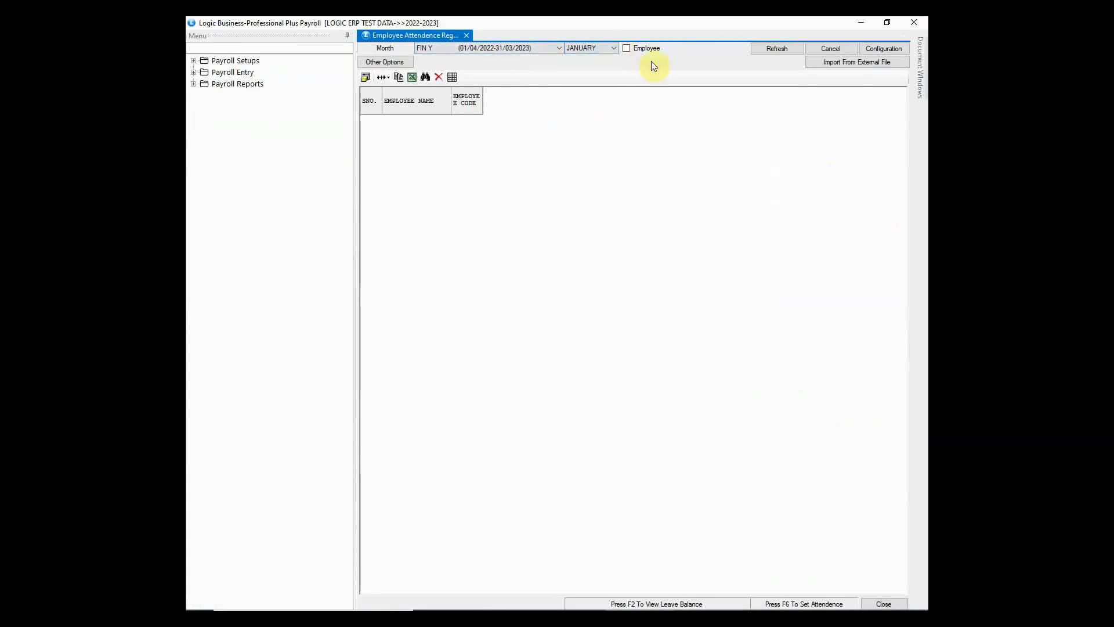
click(626, 47)
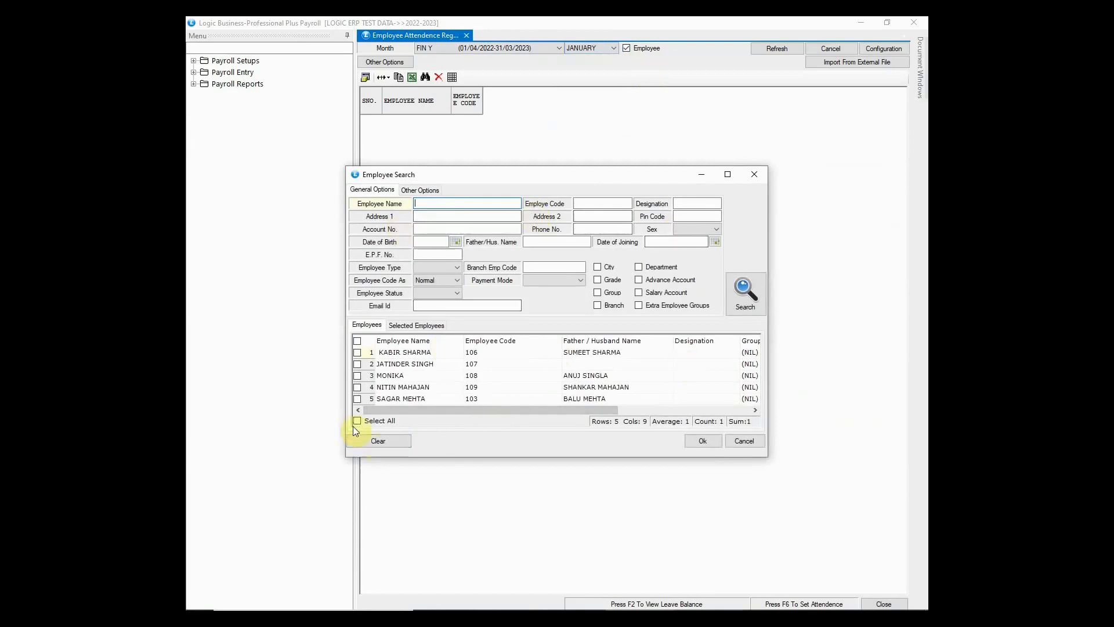
click(358, 420)
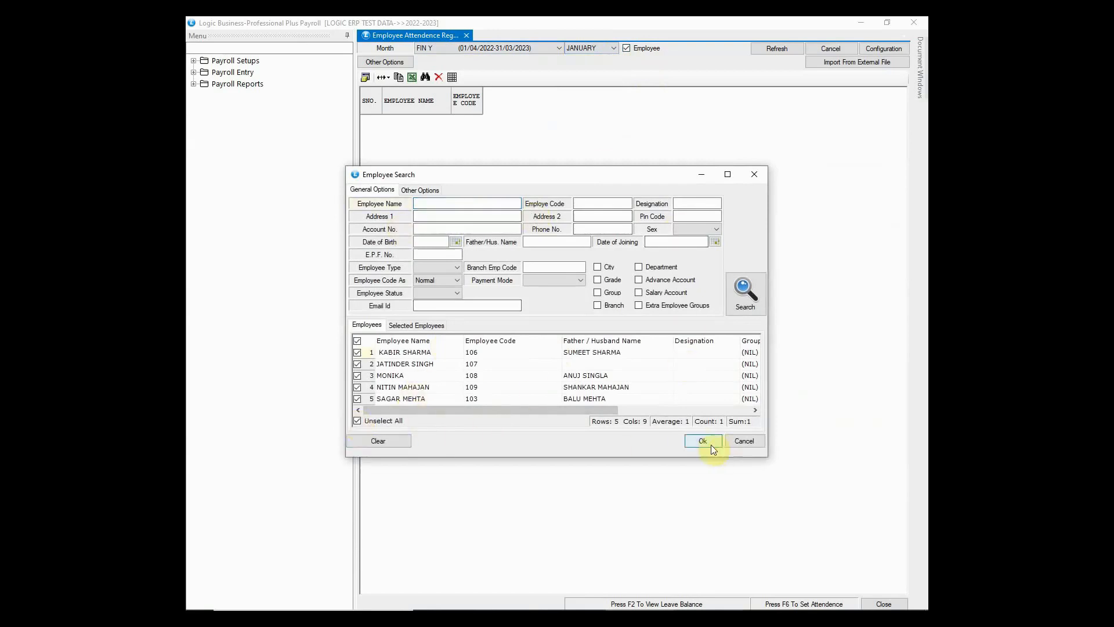
click(702, 441)
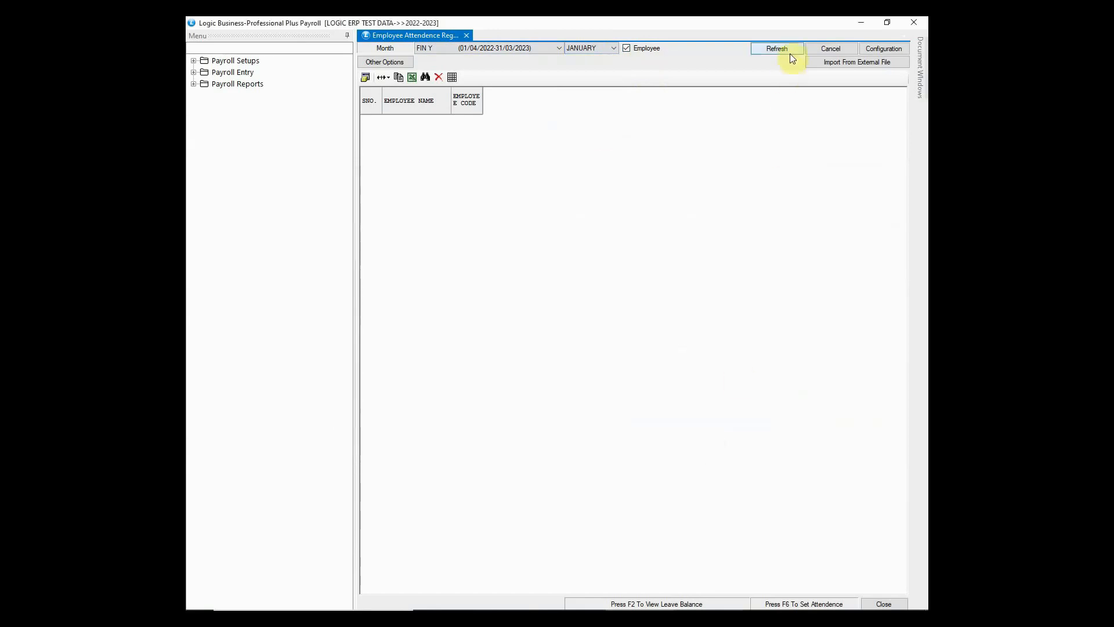
click(776, 49)
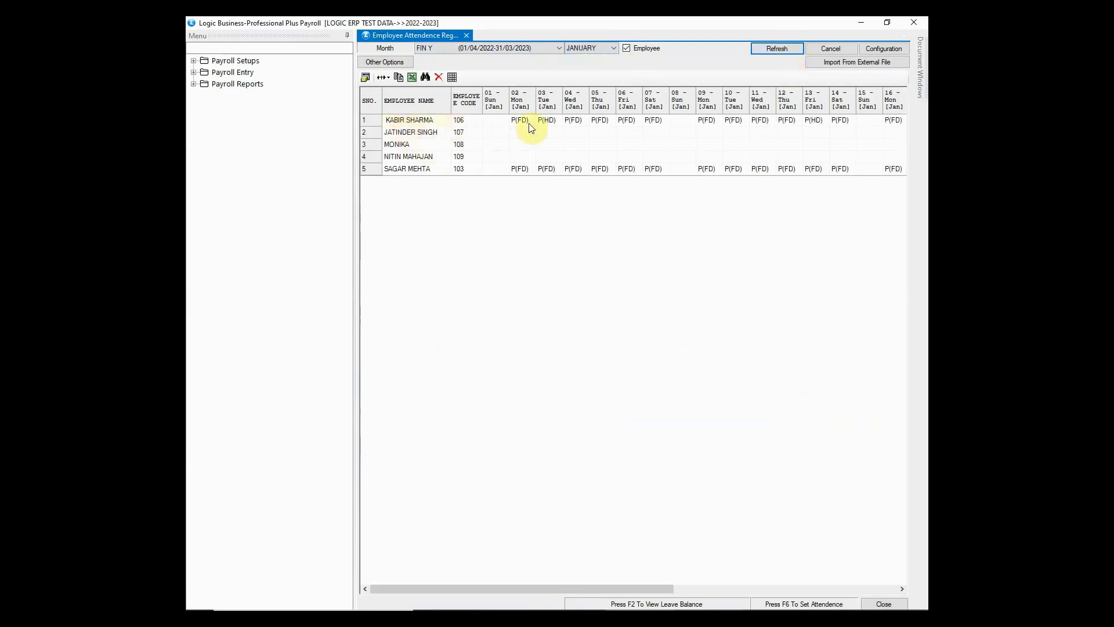
drag(526, 588, 760, 588)
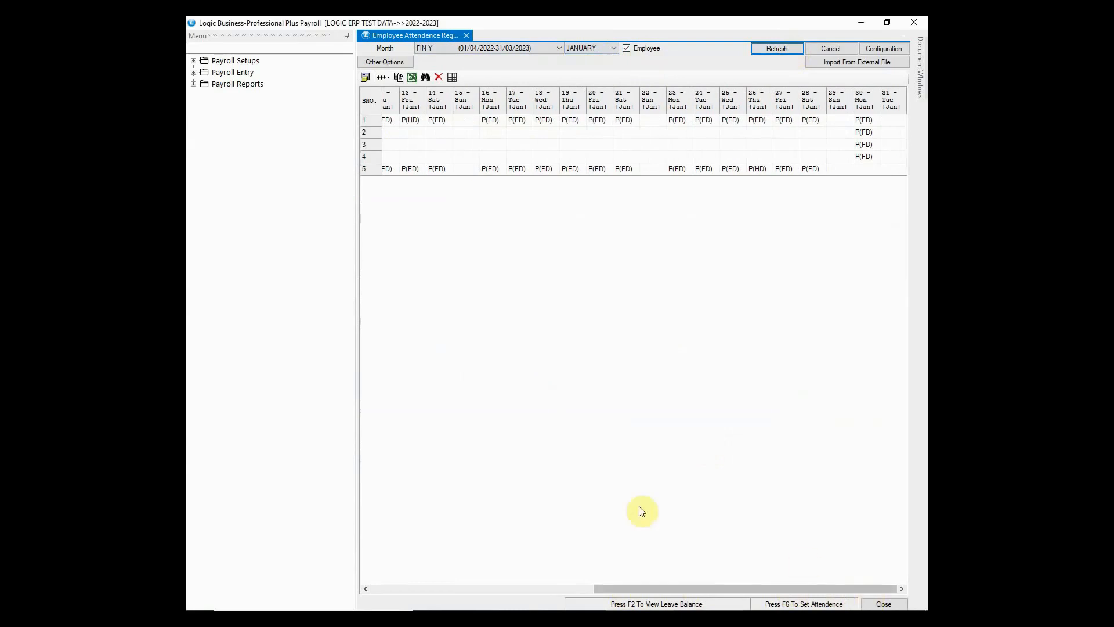
click(866, 168)
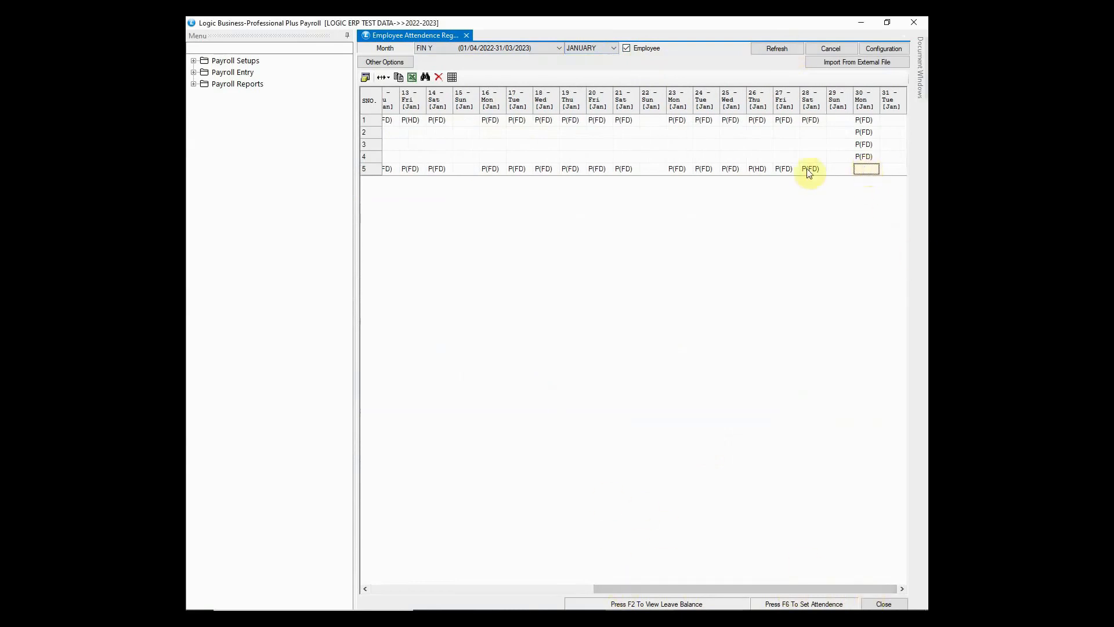
double_click(865, 168)
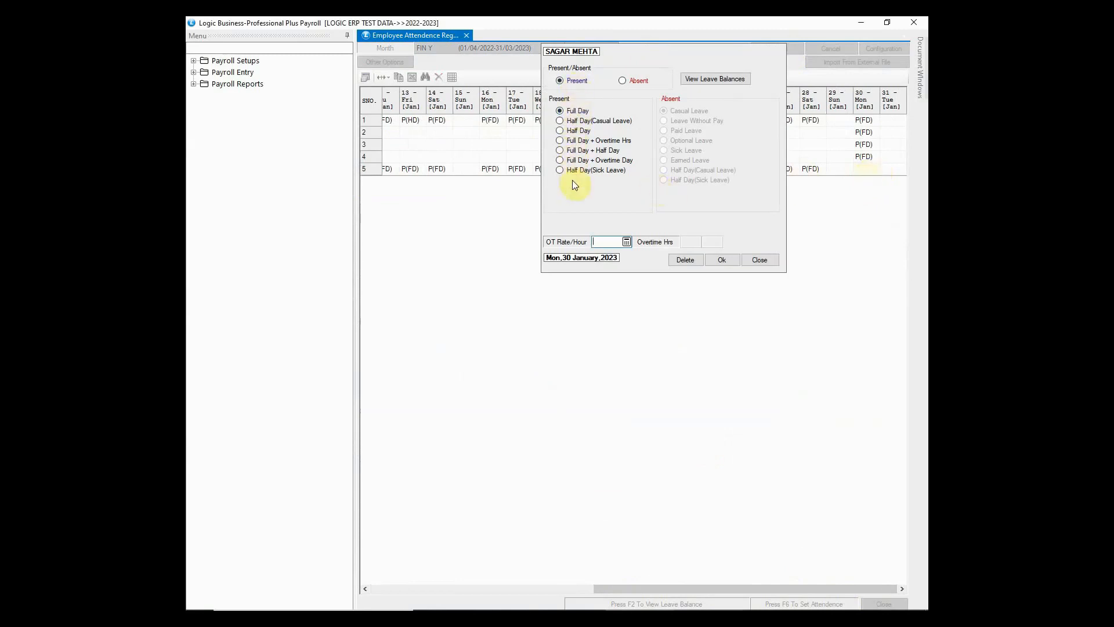
click(622, 80)
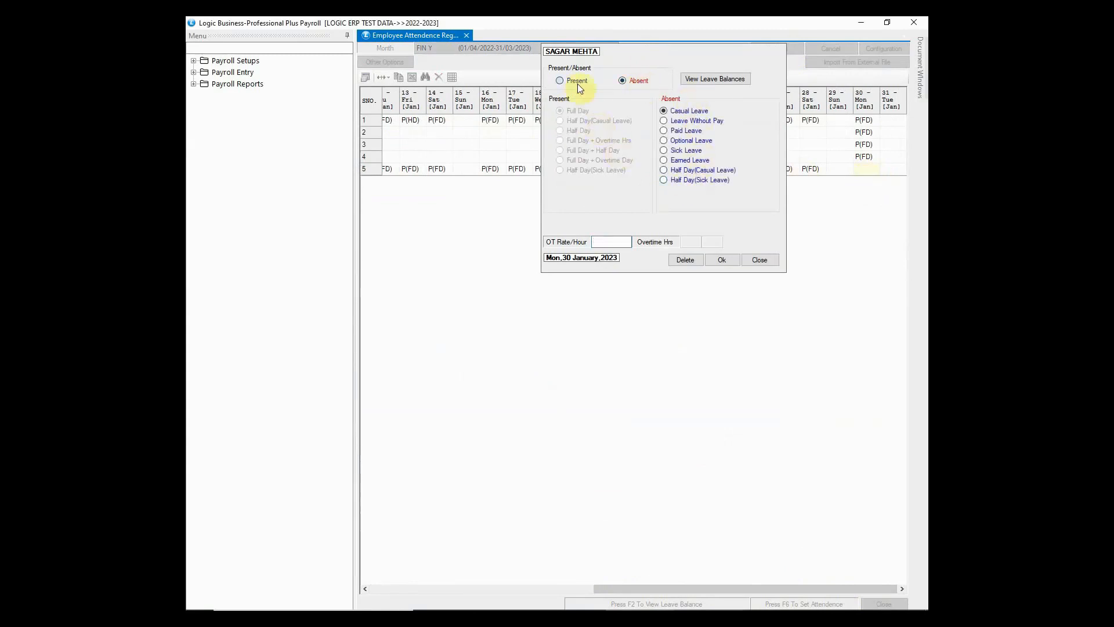
click(560, 80)
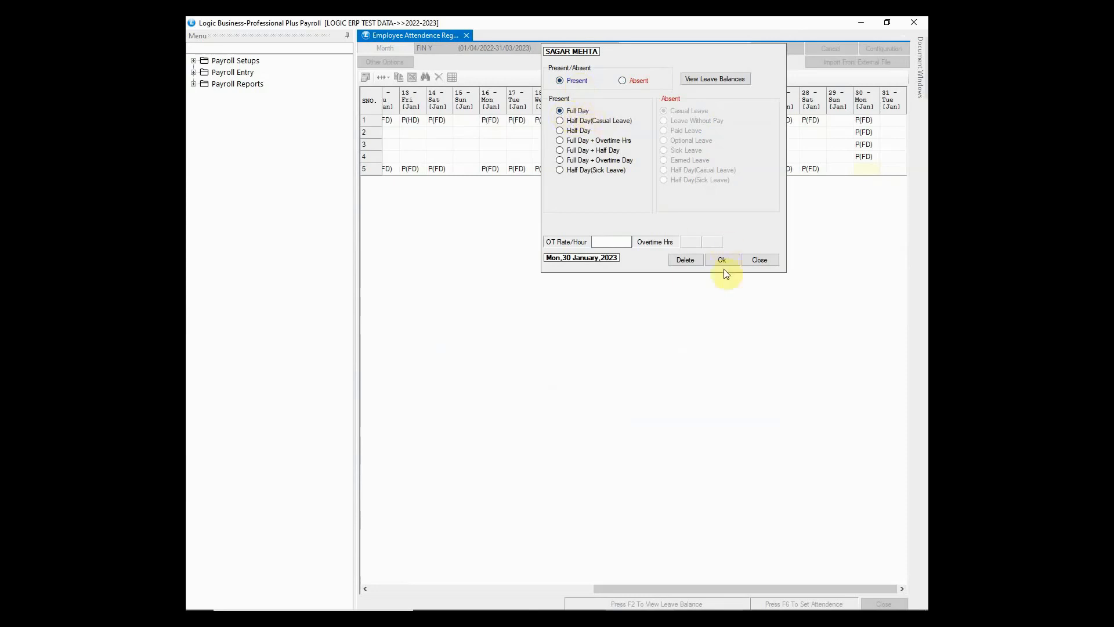
click(721, 259)
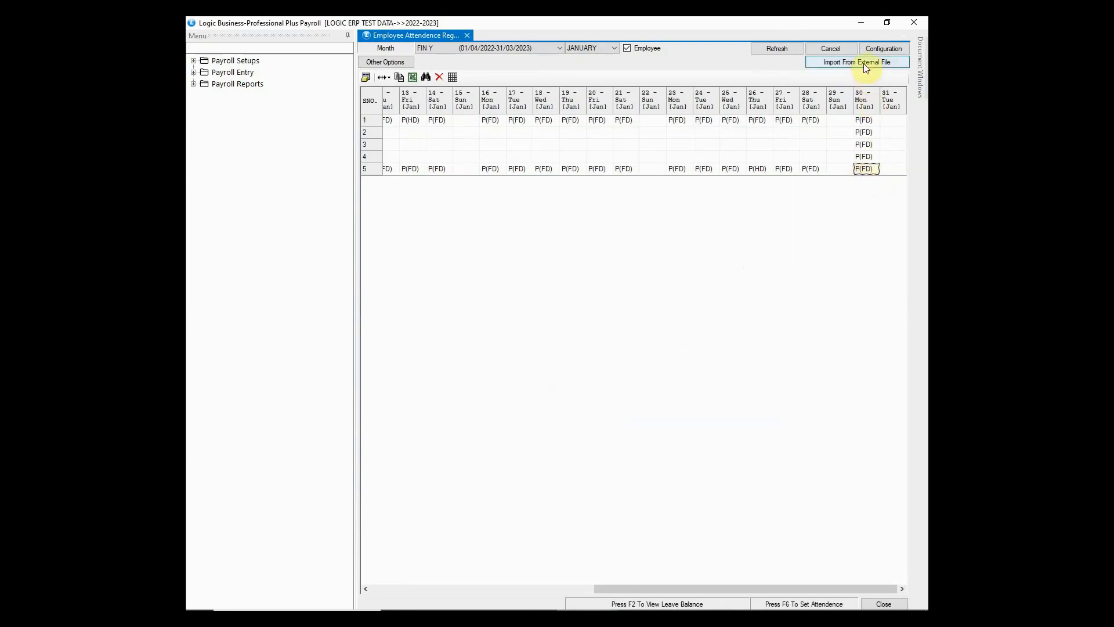
click(856, 62)
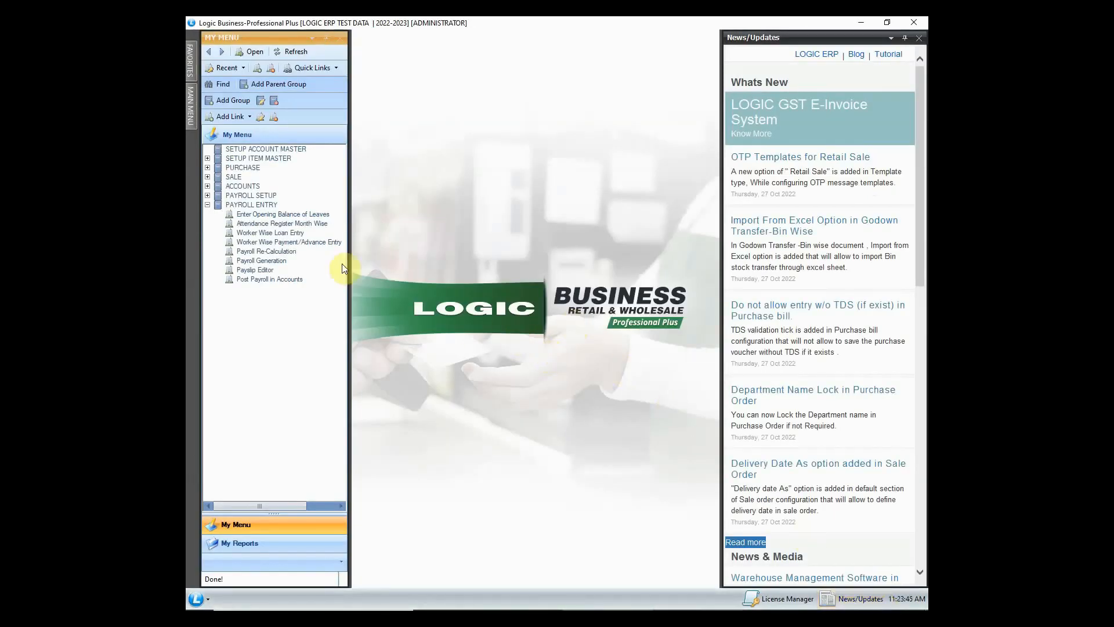
click(270, 232)
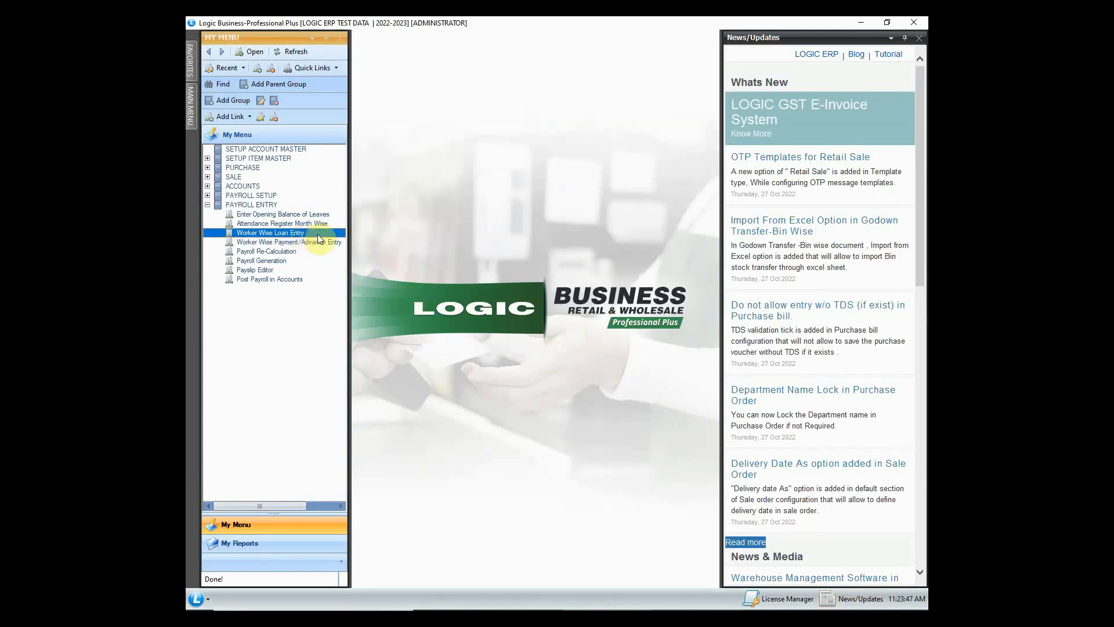
double_click(270, 232)
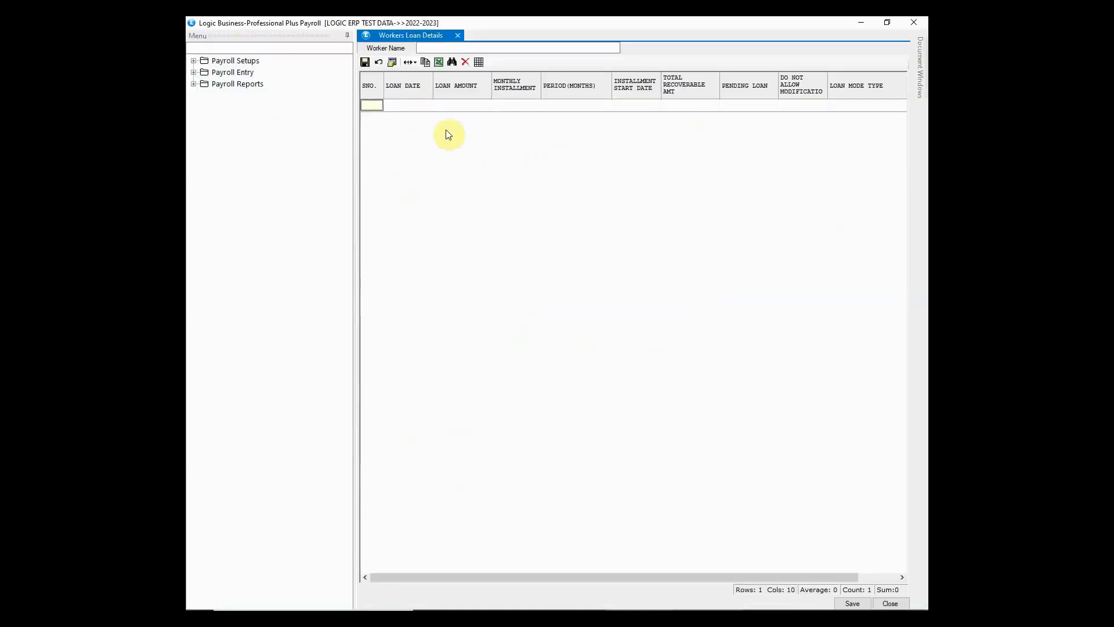
click(517, 47)
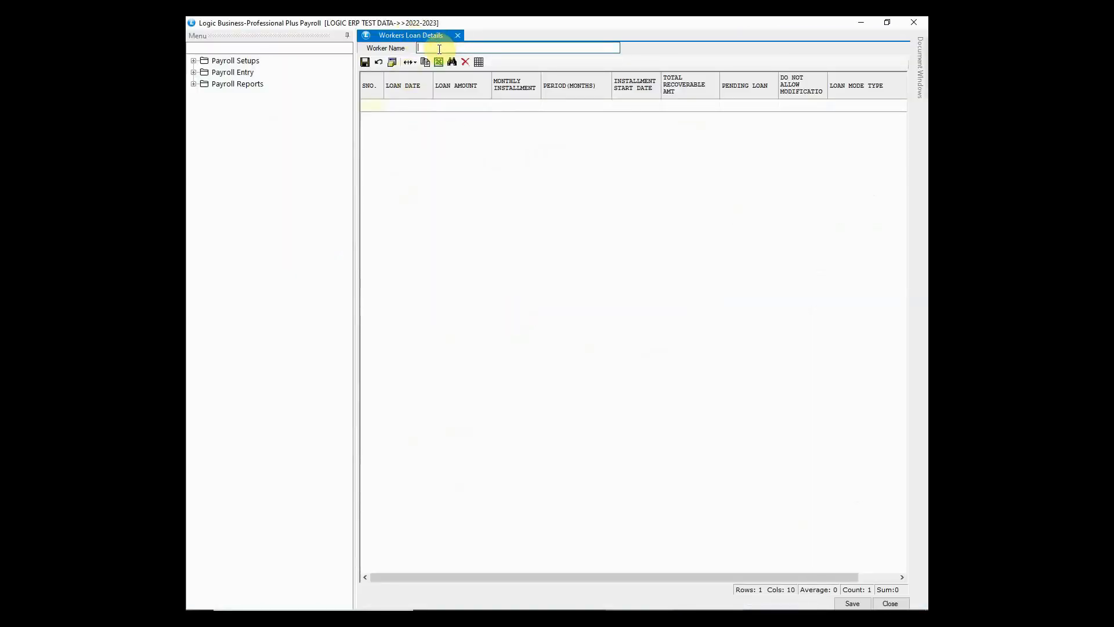
click(439, 62)
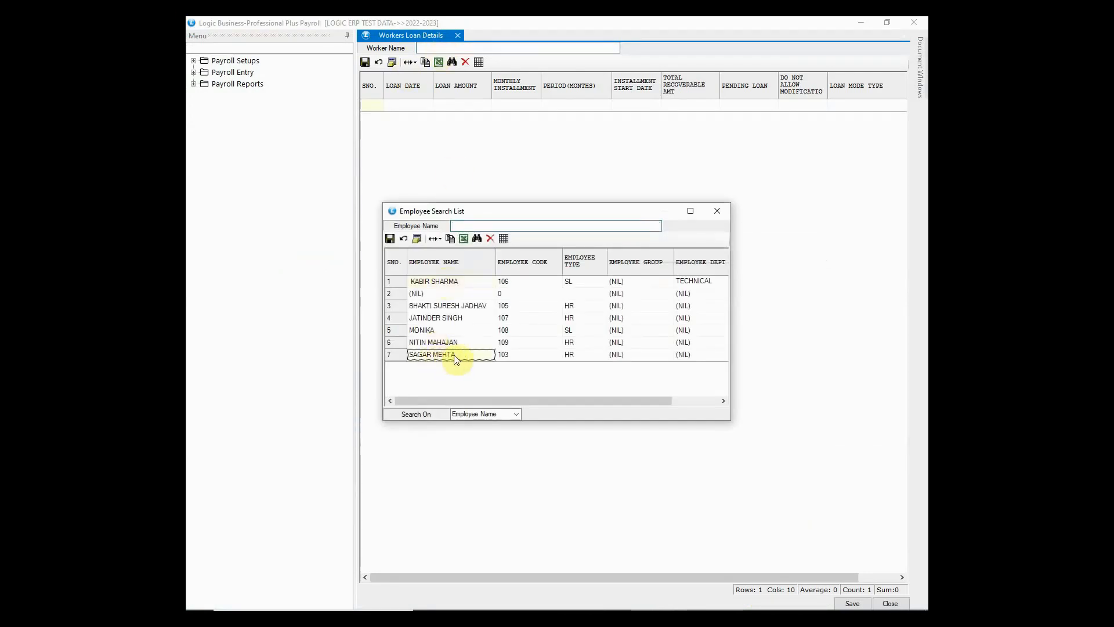
double_click(432, 354)
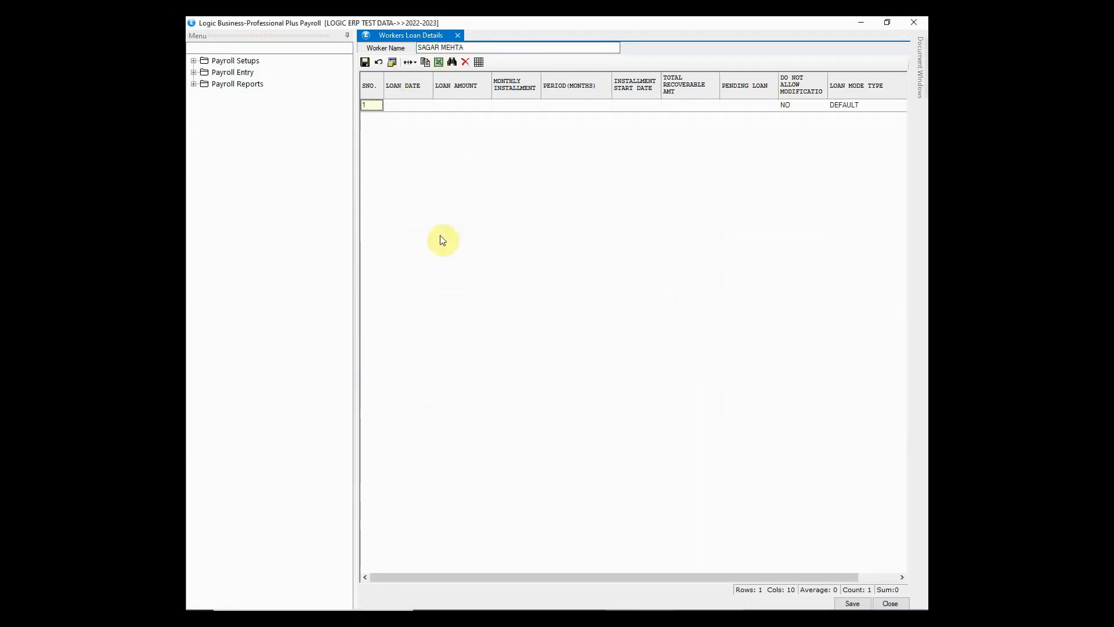
- Record a loan dated 01/12/2022 with 80000.00 pending and save it
click(408, 104)
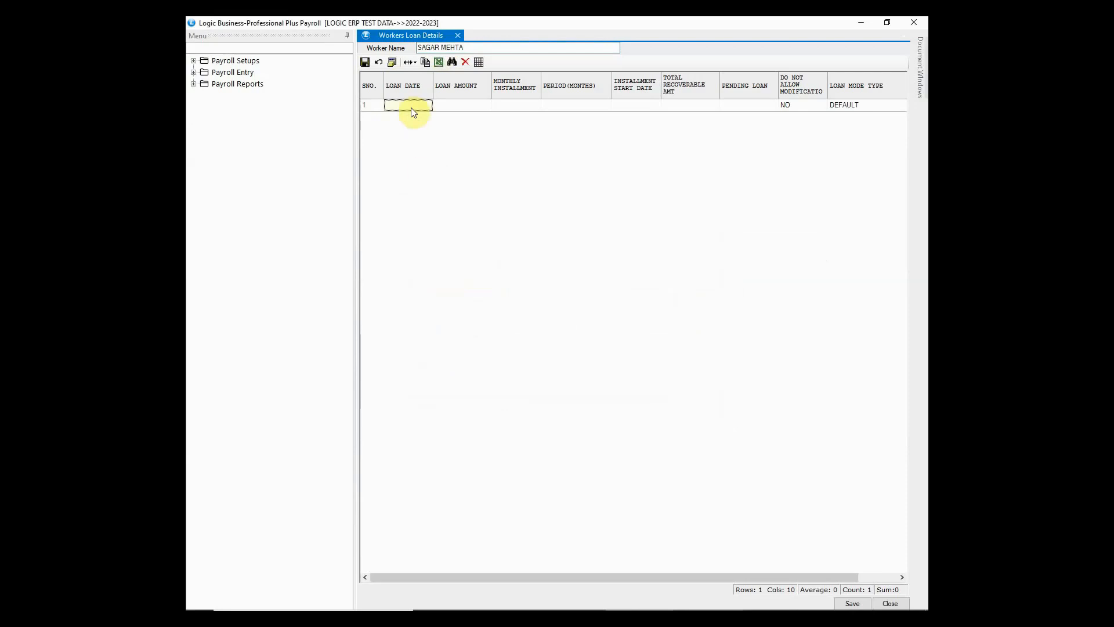
text(01/12/2022)
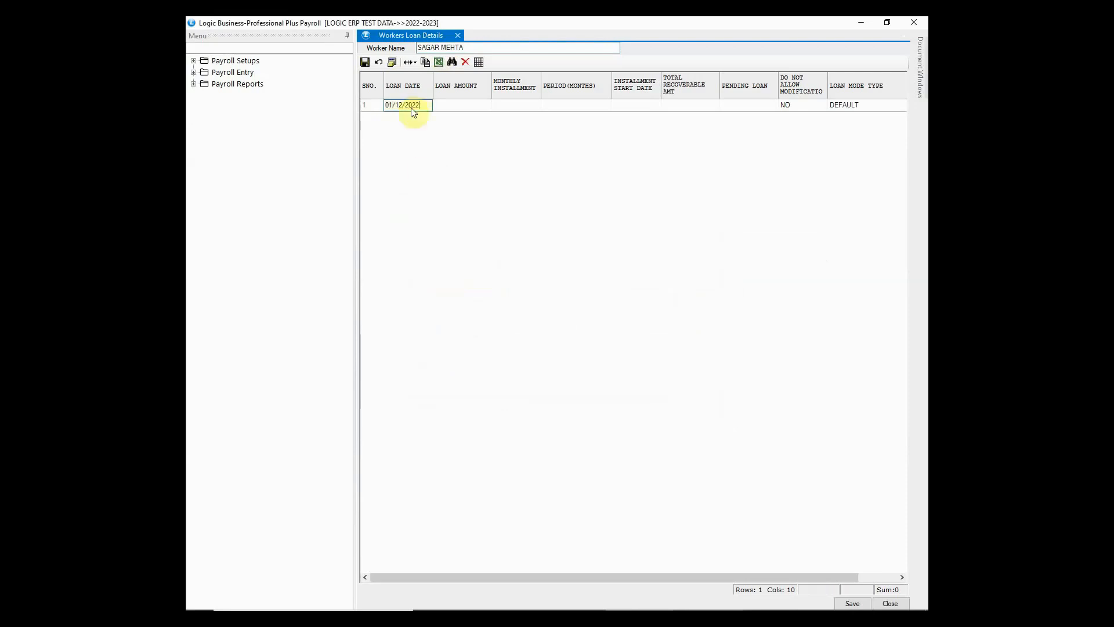
click(460, 105)
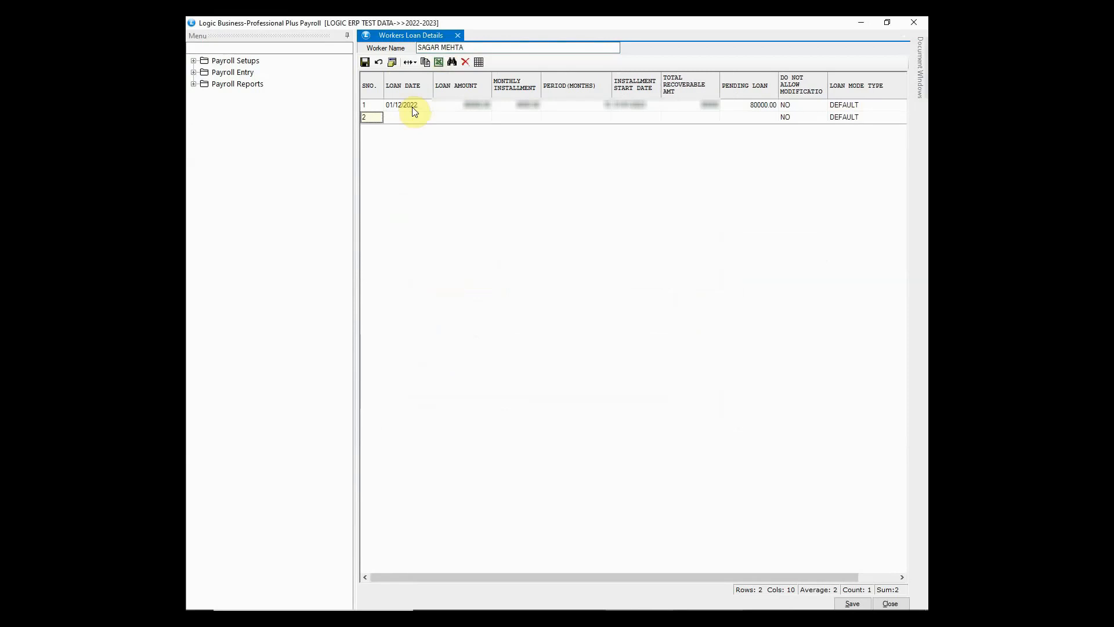
click(850, 603)
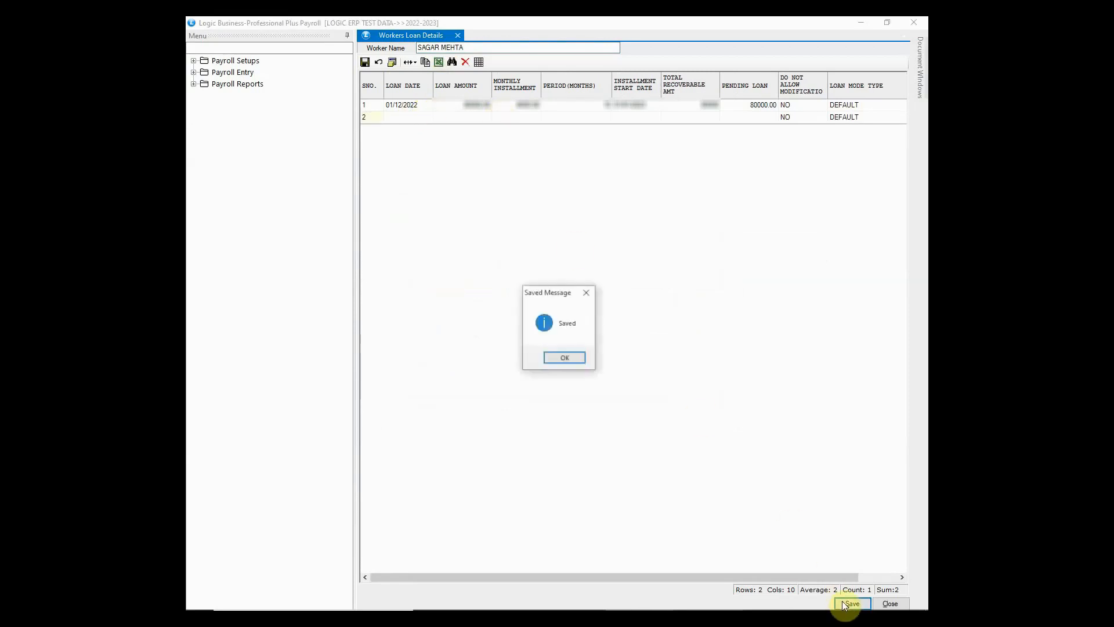
click(564, 356)
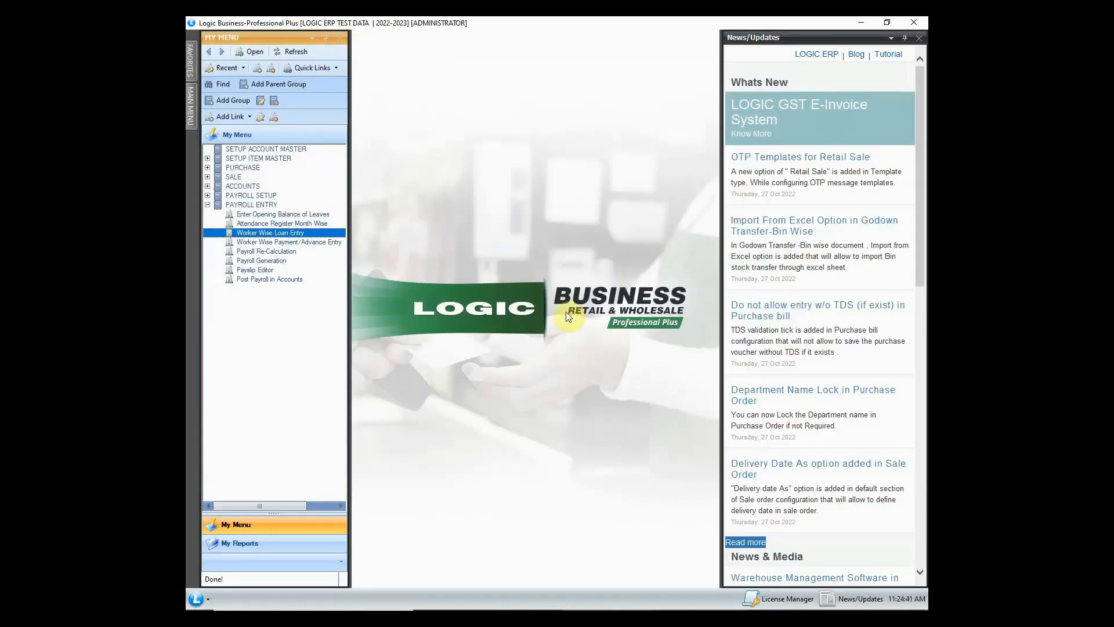
click(287, 241)
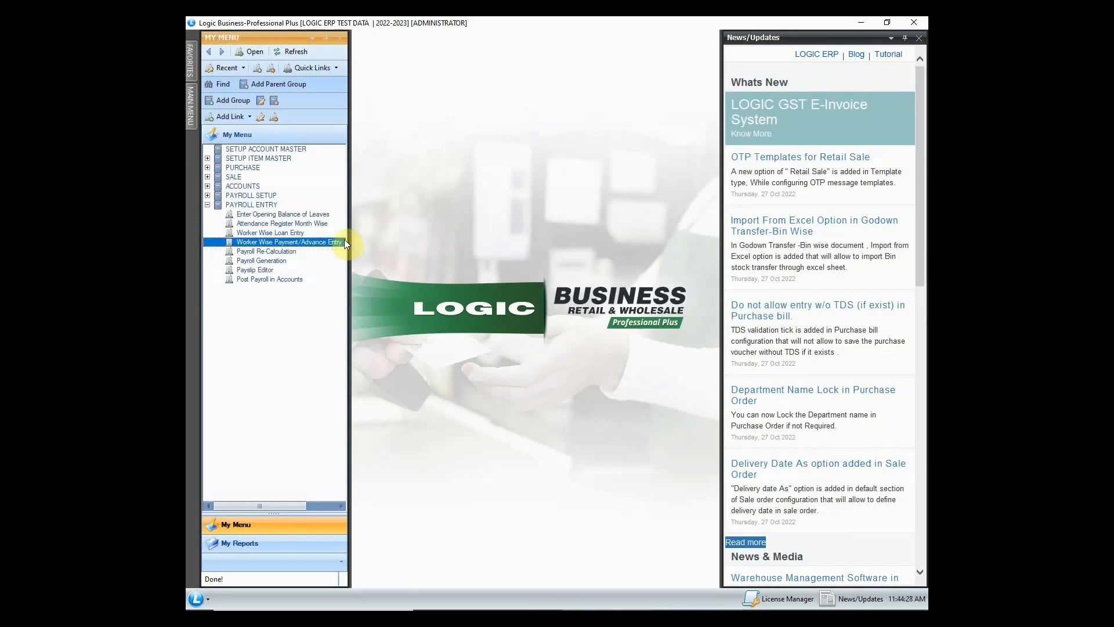
double_click(288, 242)
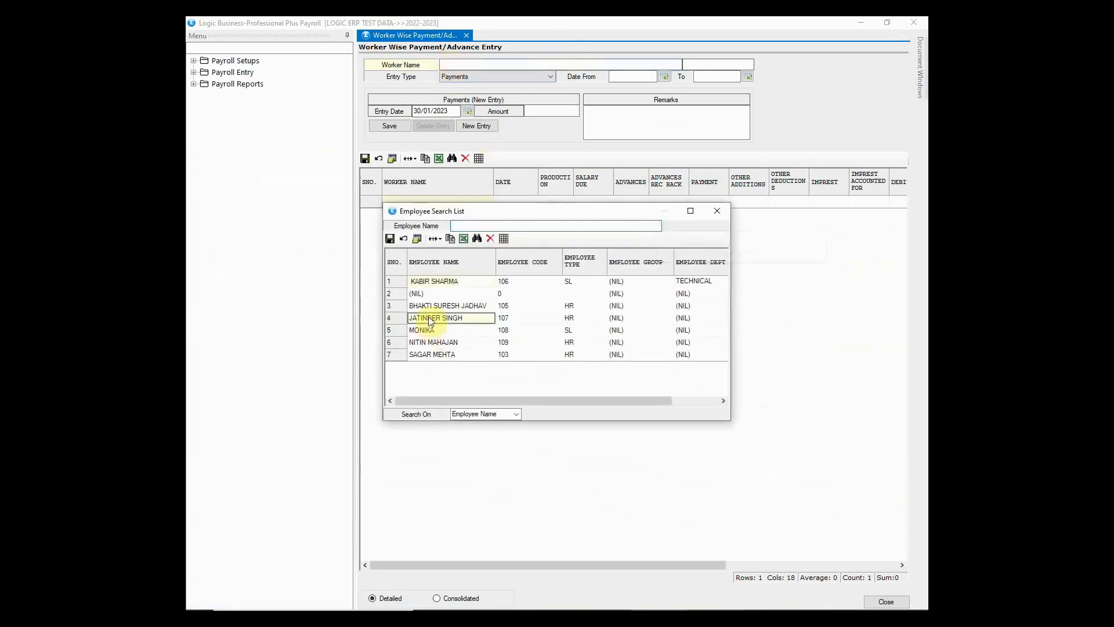
double_click(435, 318)
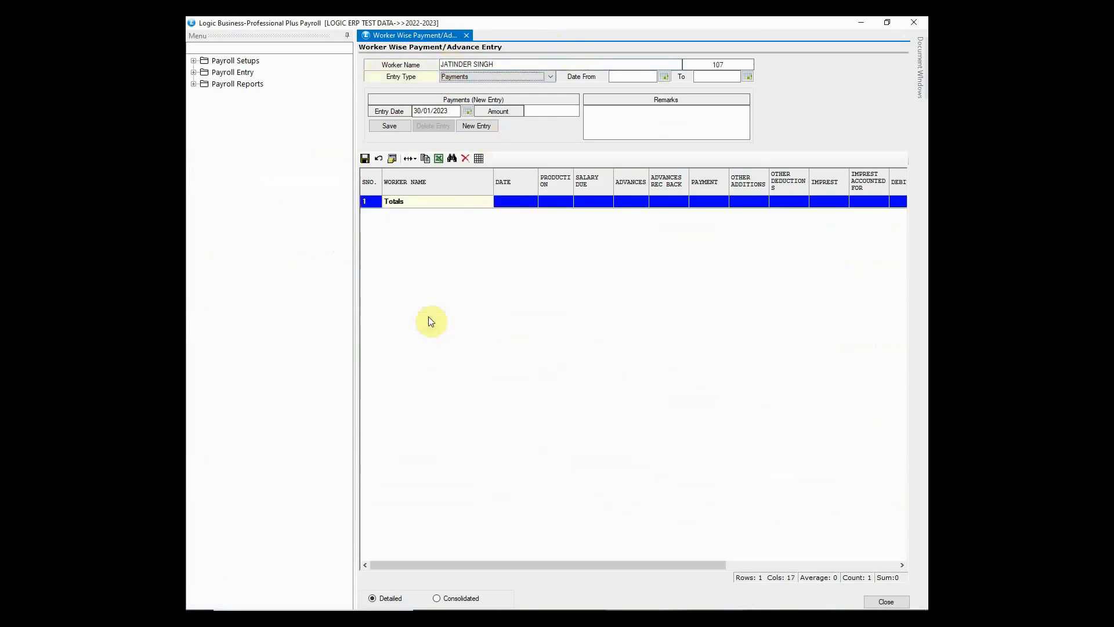
click(550, 77)
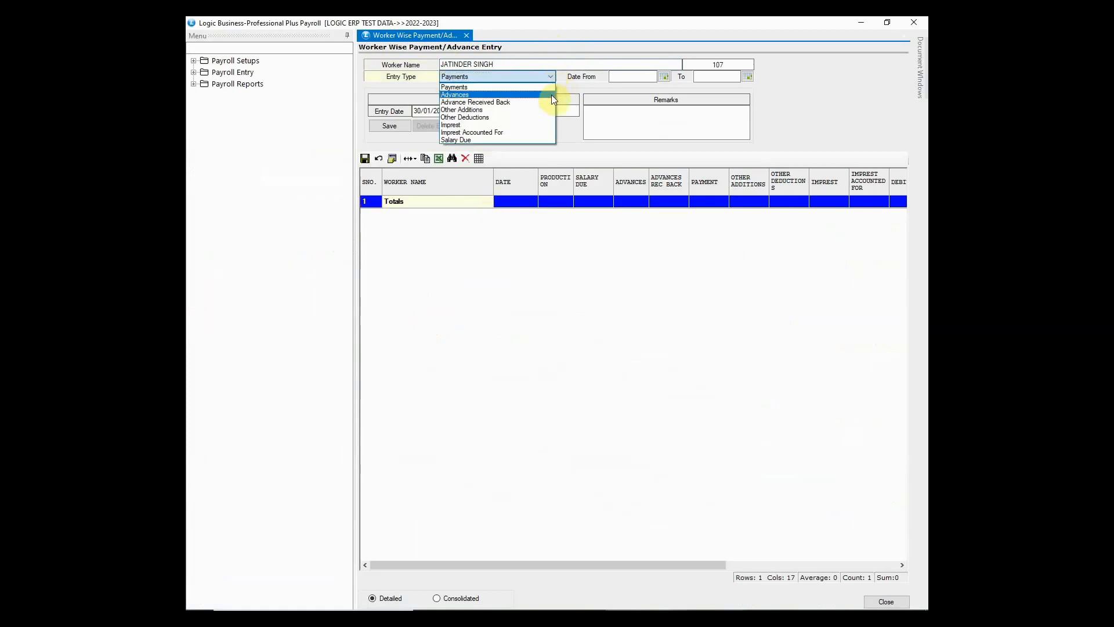
click(453, 94)
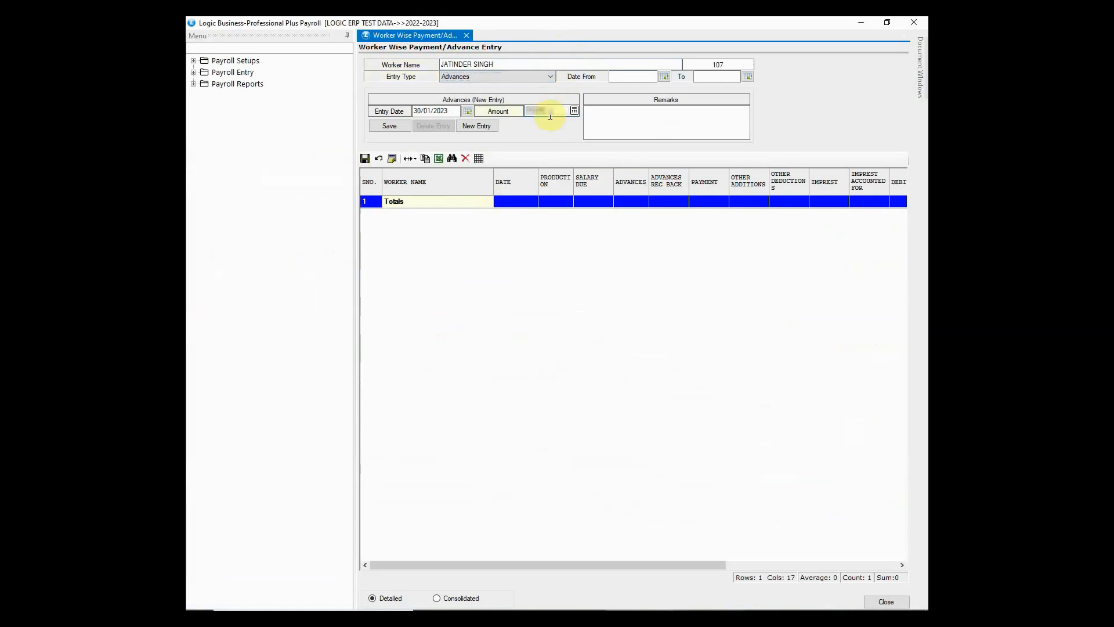
click(389, 125)
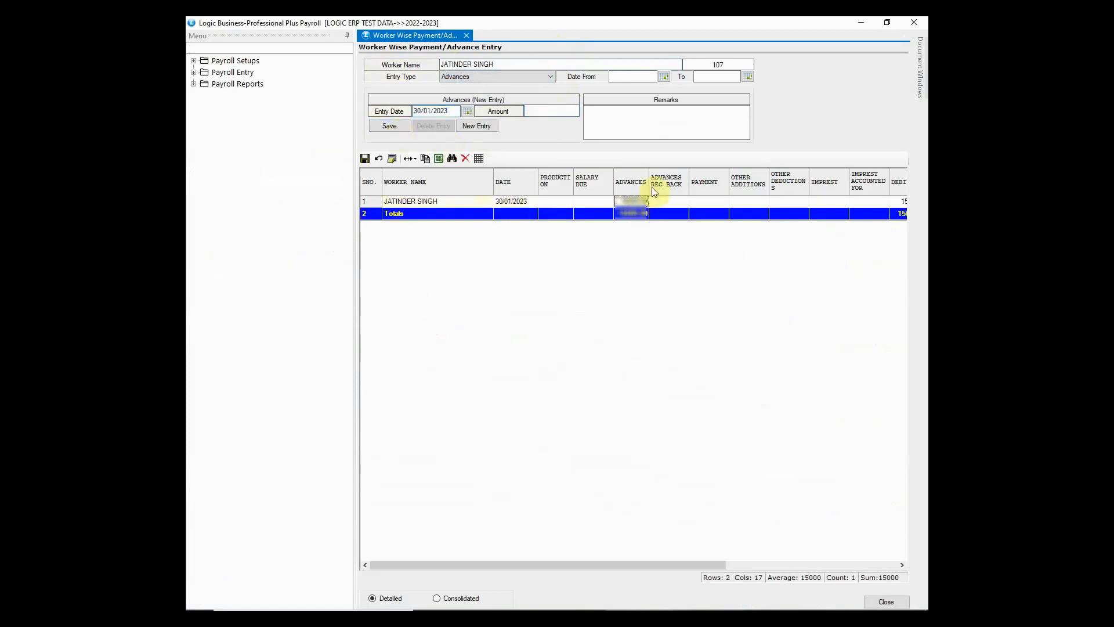
scroll(right, 3)
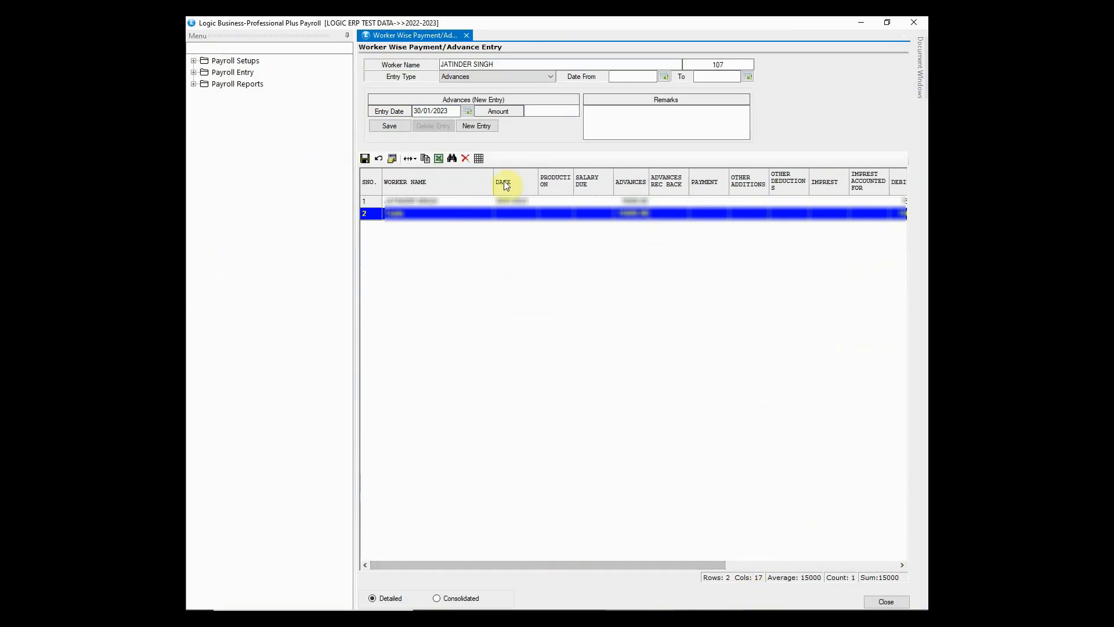
- Record a 10000 payment dated 30/01/2023 and review the balance column
click(549, 77)
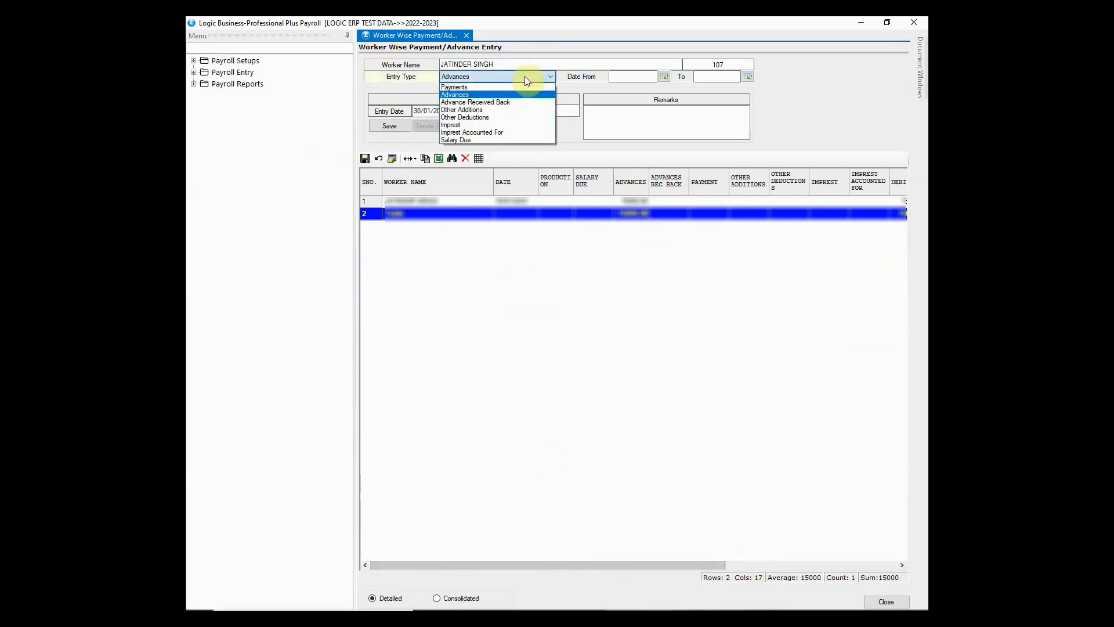
click(453, 87)
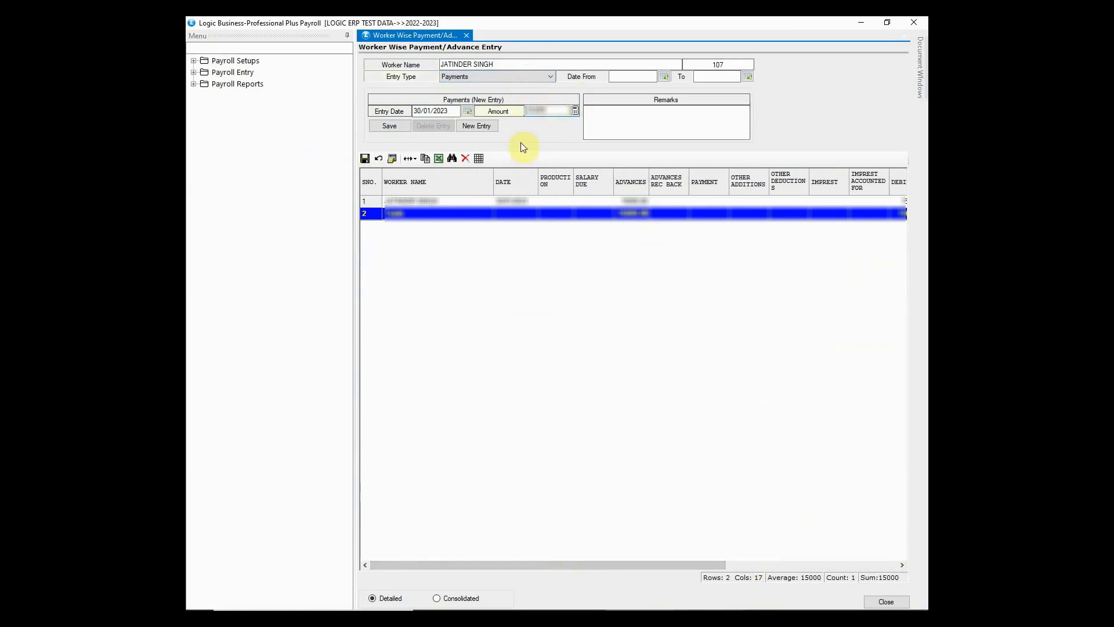
click(388, 126)
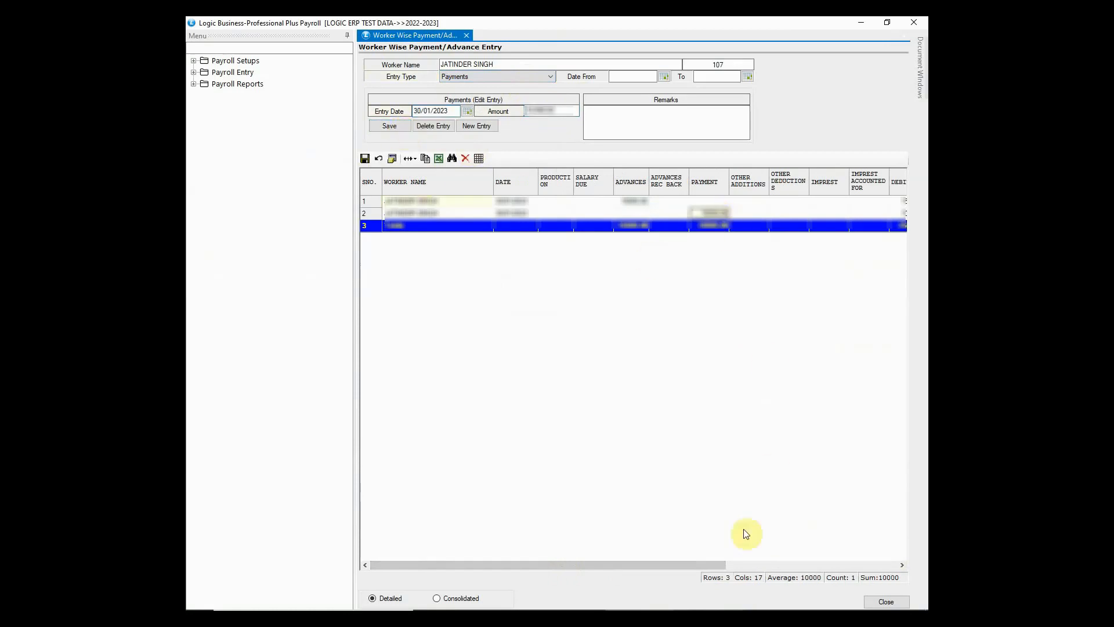
click(900, 565)
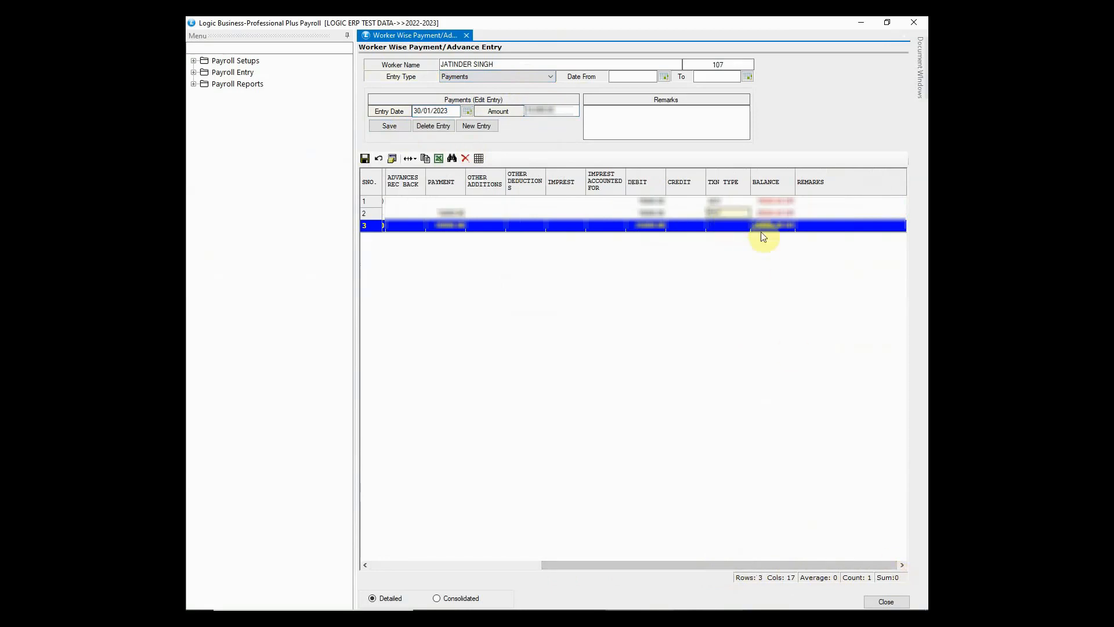
mouse_move(776, 440)
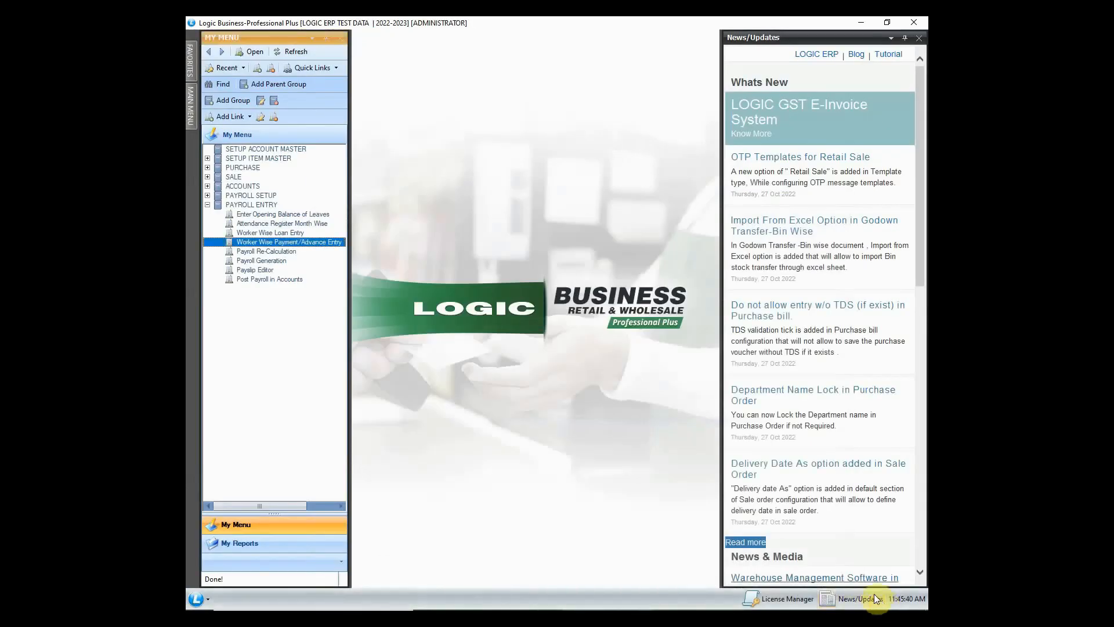
- Start Payroll Generation and set the payroll month to DECEMBER
click(261, 260)
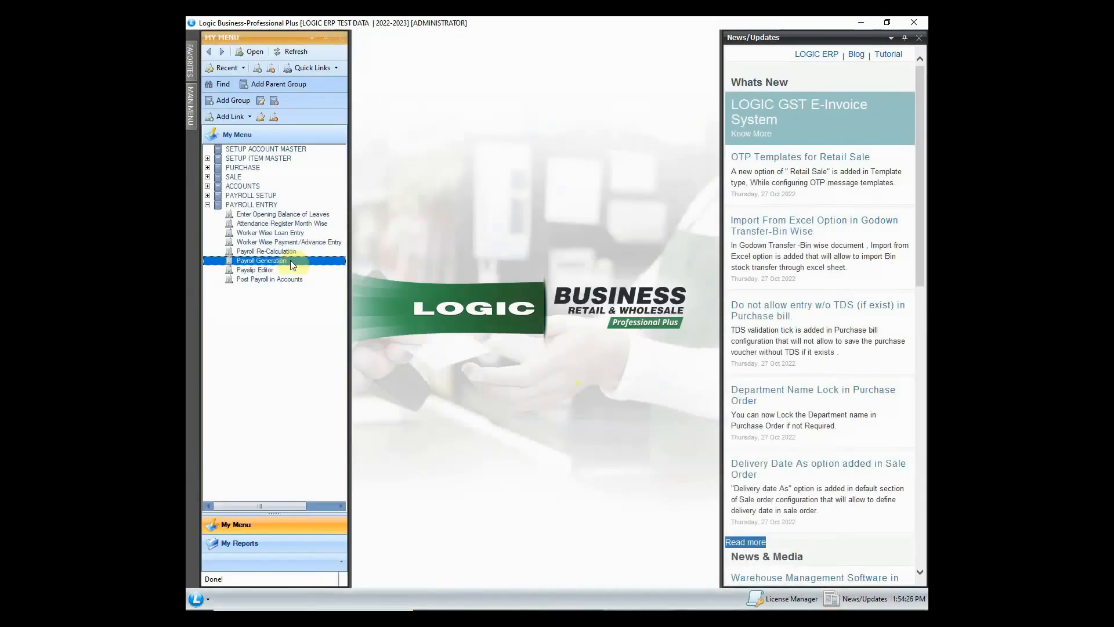
double_click(262, 260)
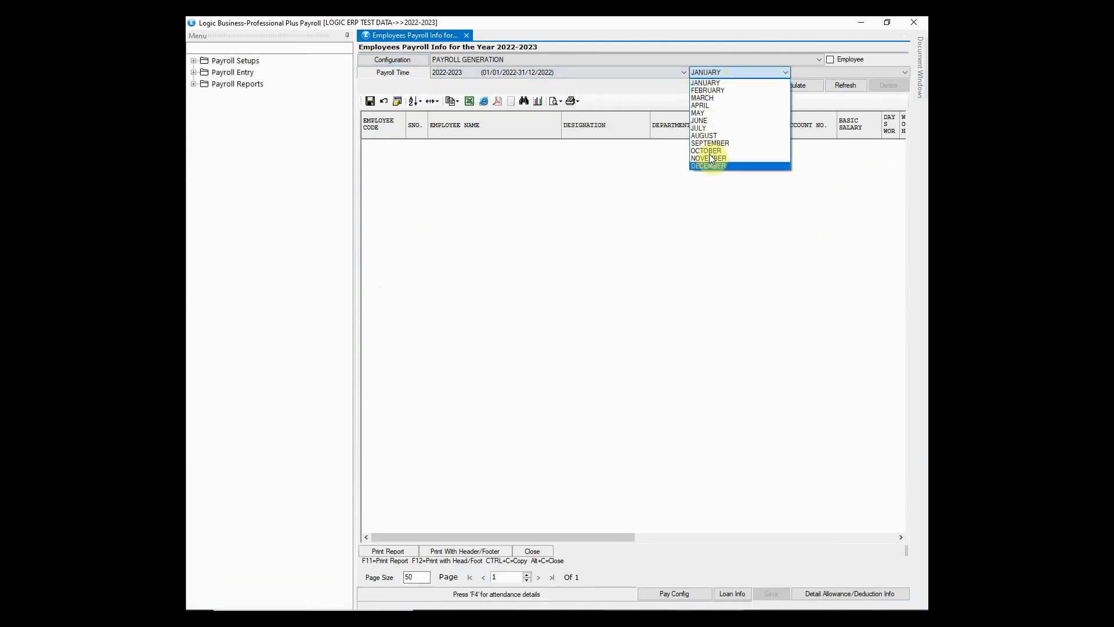
click(708, 165)
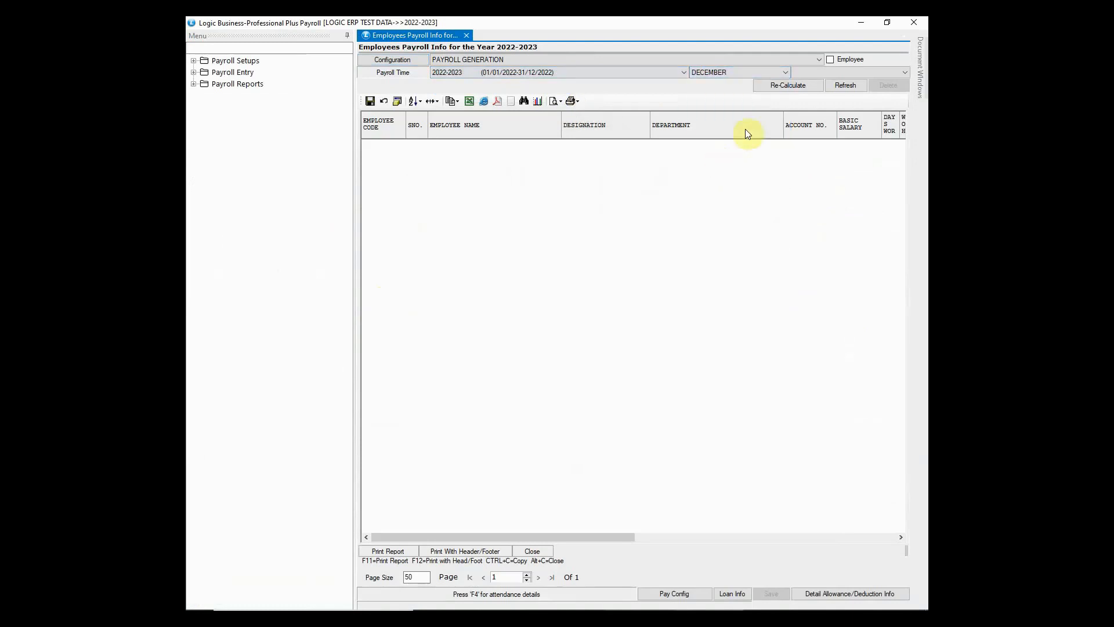
click(828, 60)
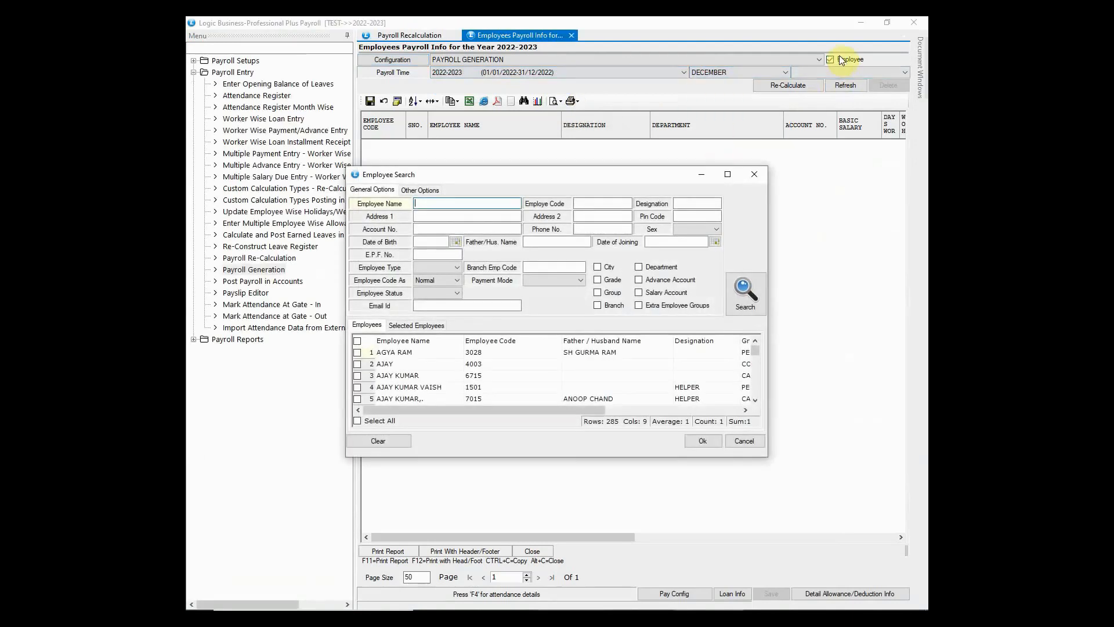
click(745, 291)
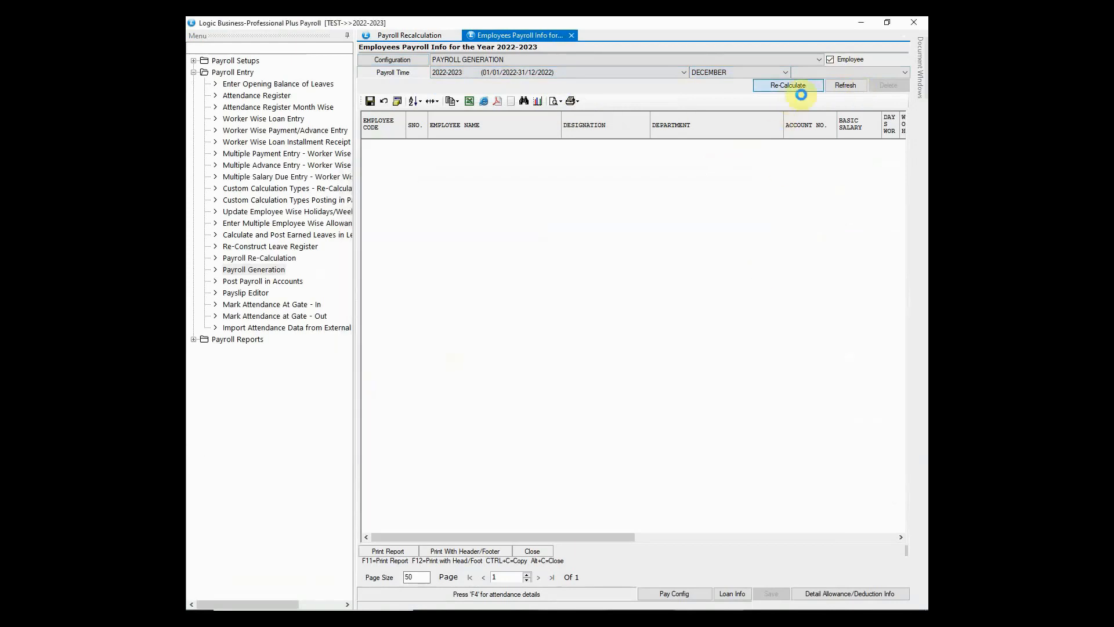
click(787, 85)
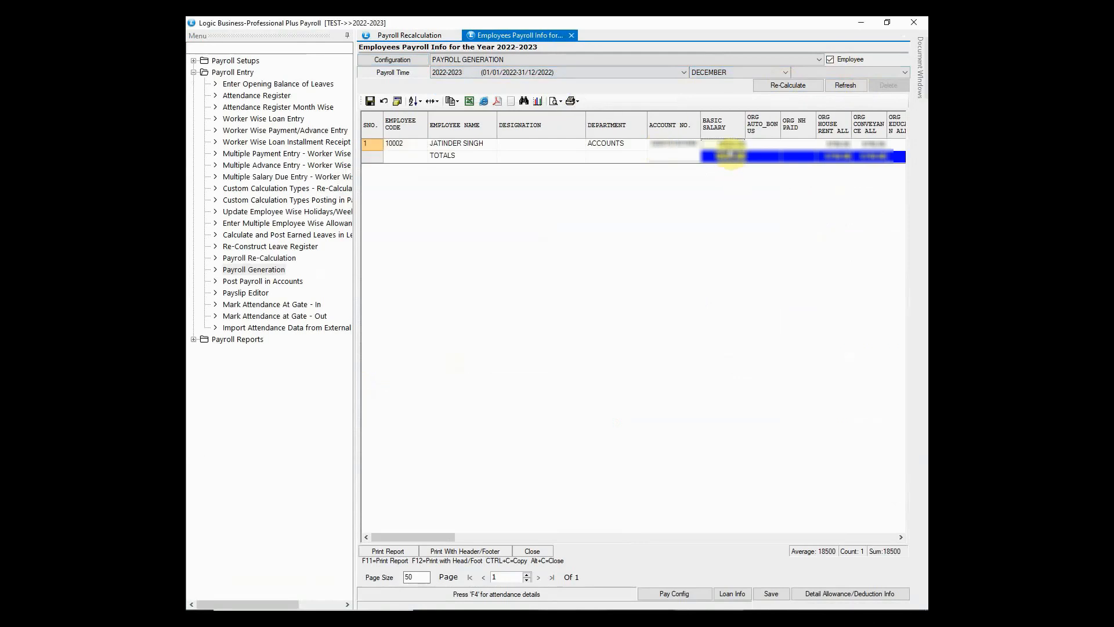
scroll(right, 3)
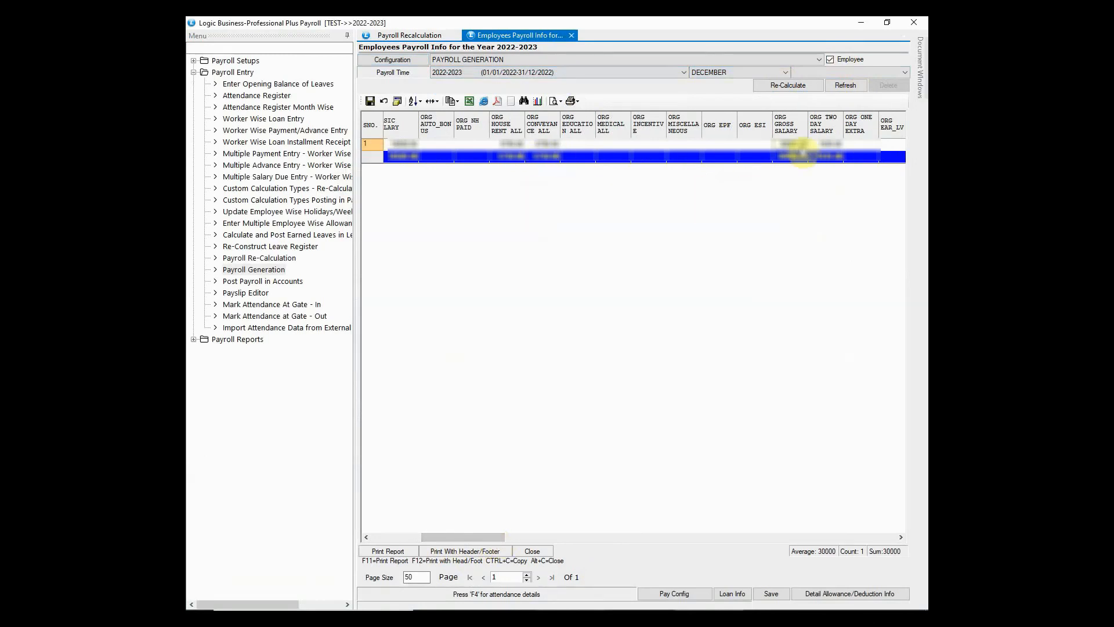
click(850, 593)
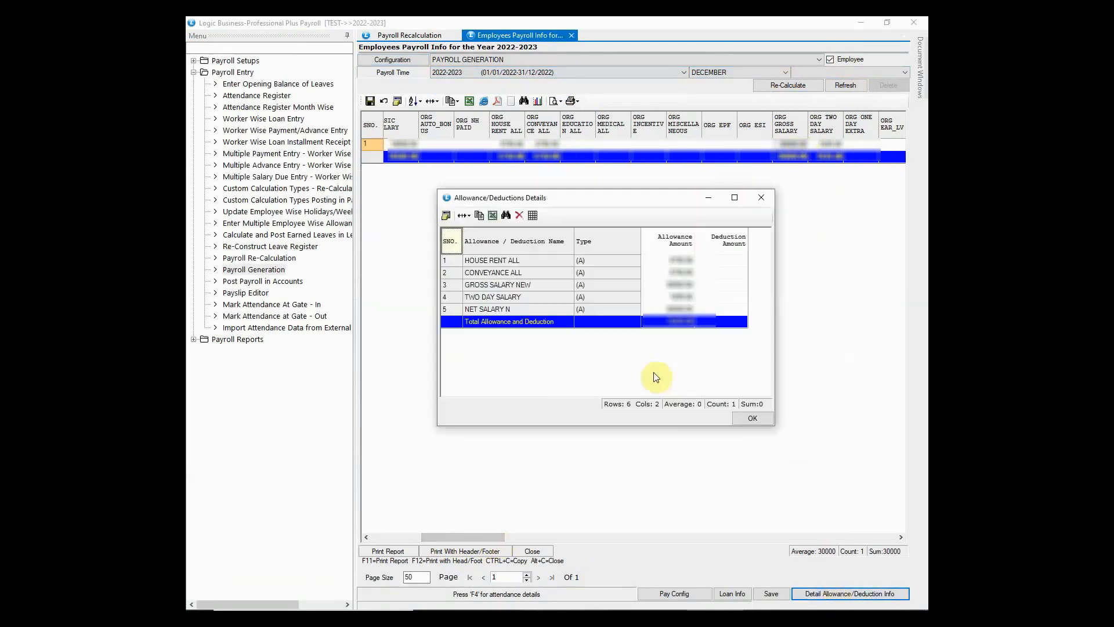
mouse_move(701, 344)
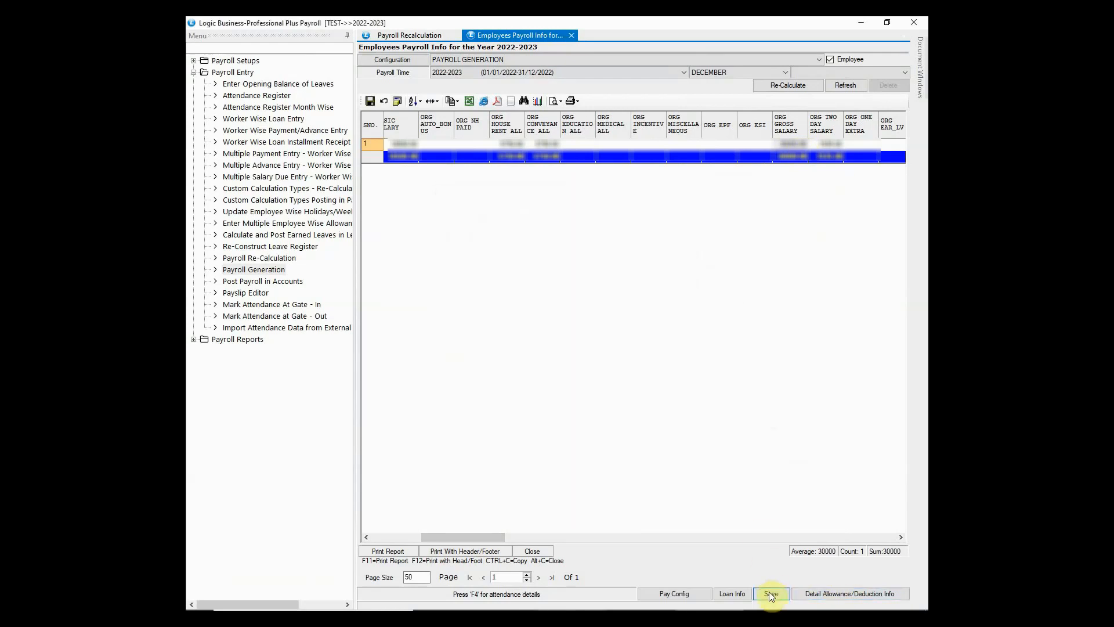
click(771, 593)
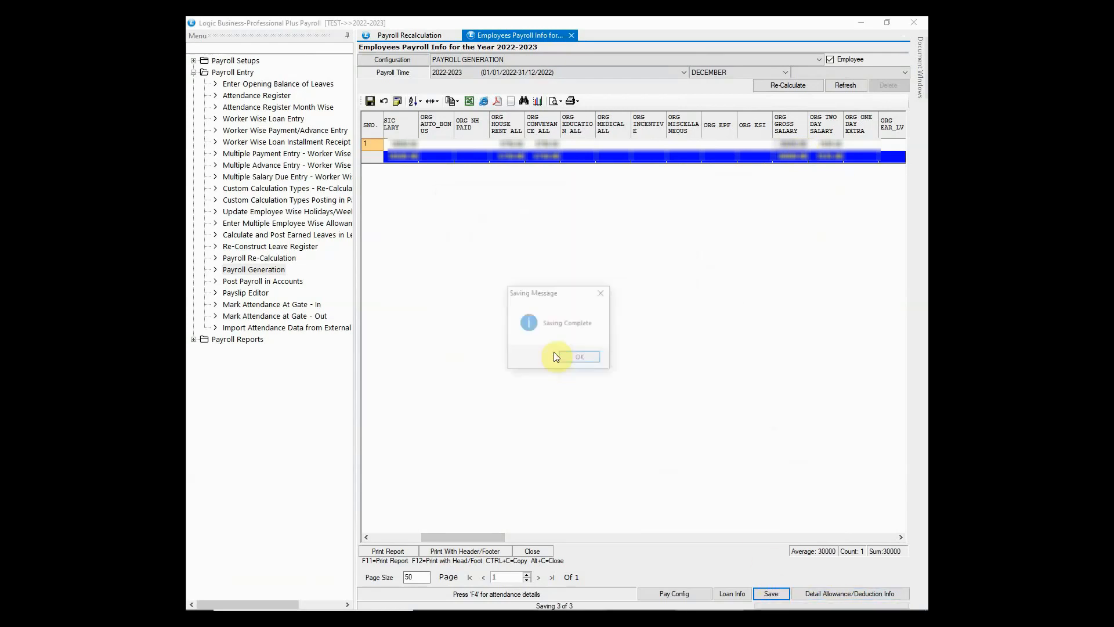
click(578, 356)
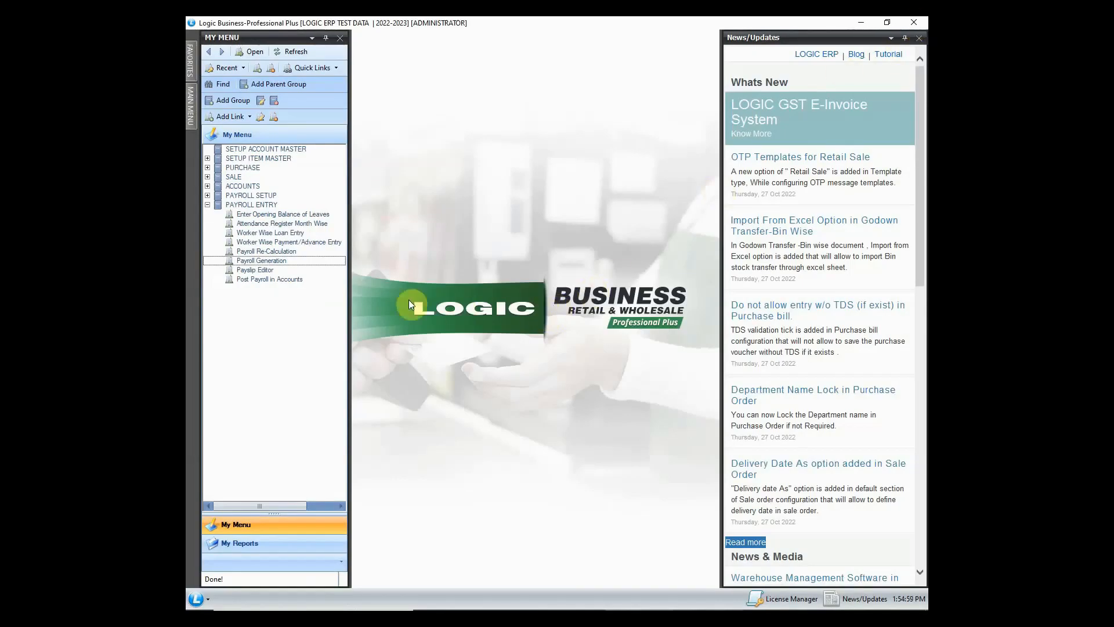
- In the payslip editor, filter employees by name JATINDER and confirm the selection
click(255, 270)
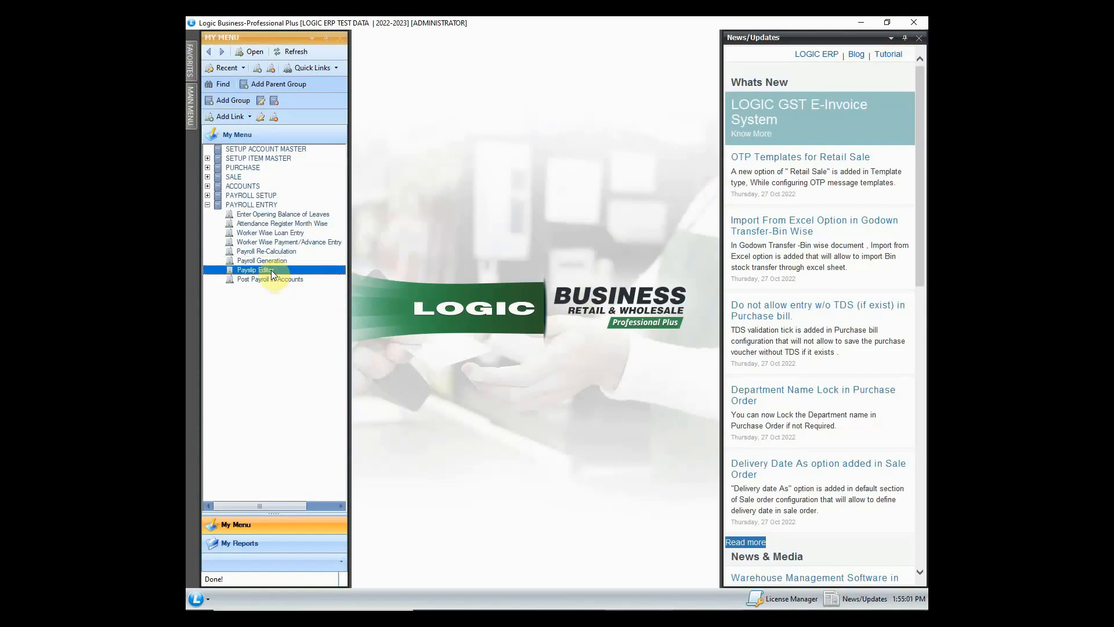
double_click(251, 269)
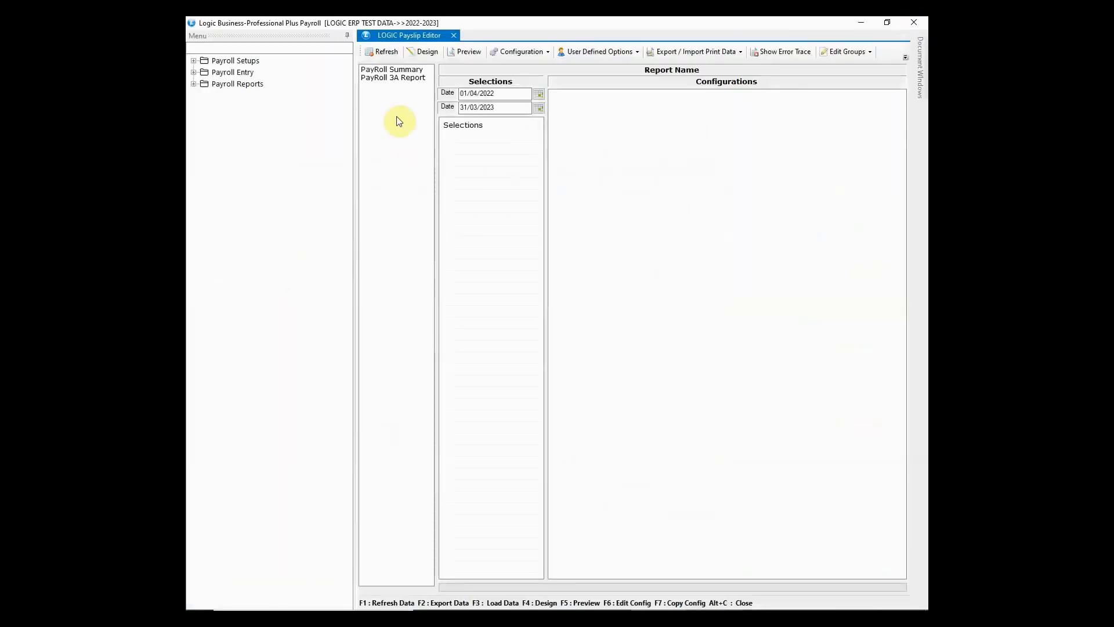
click(391, 69)
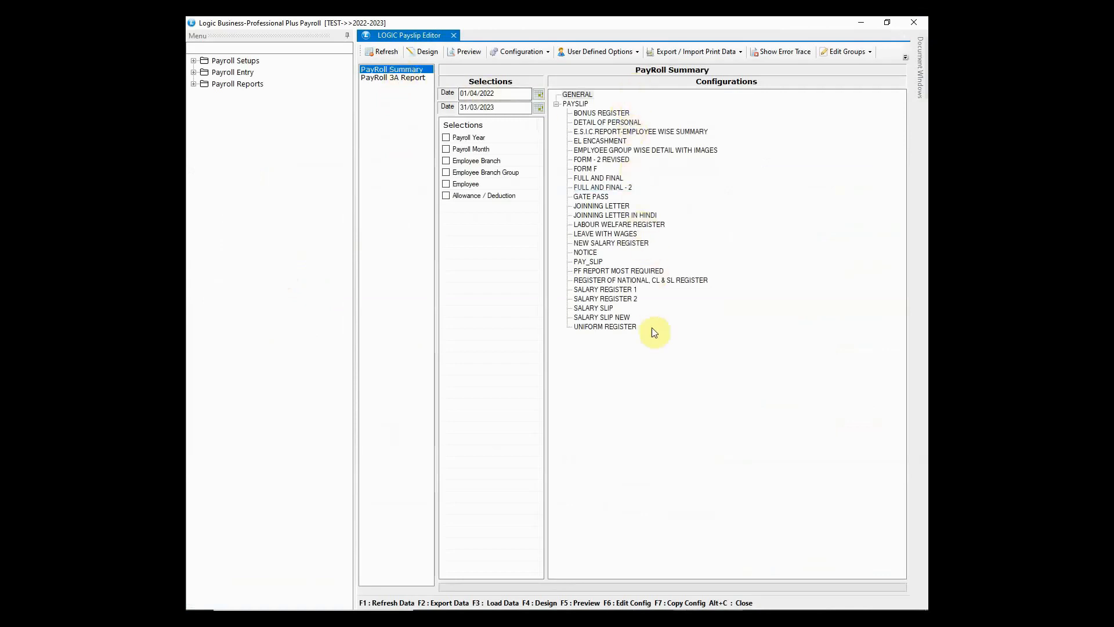
click(466, 183)
text(JATINDE)
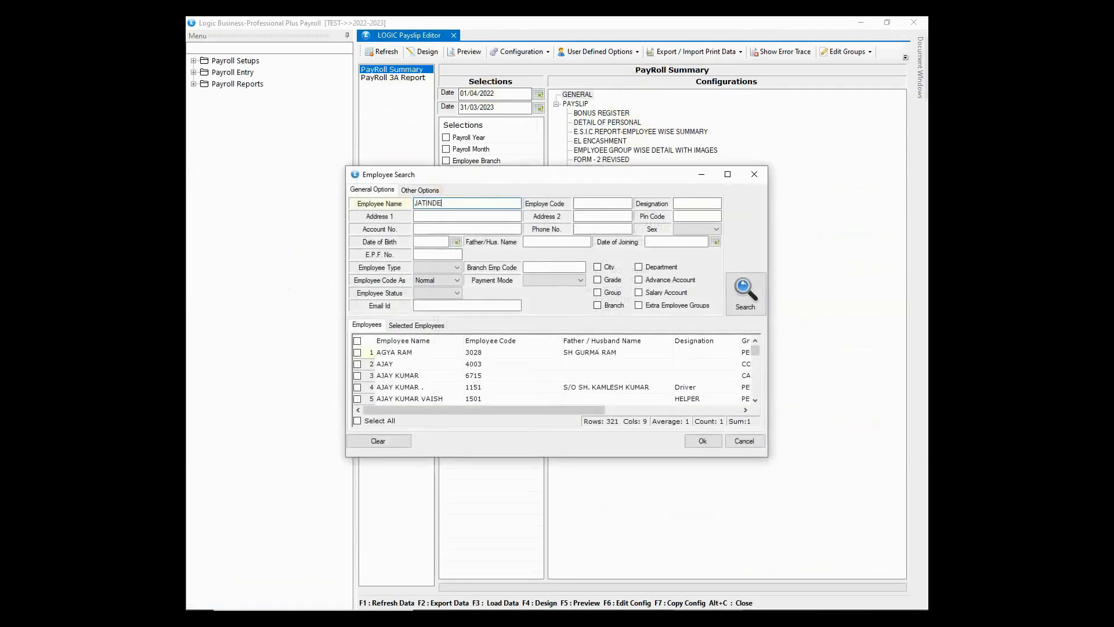
click(745, 292)
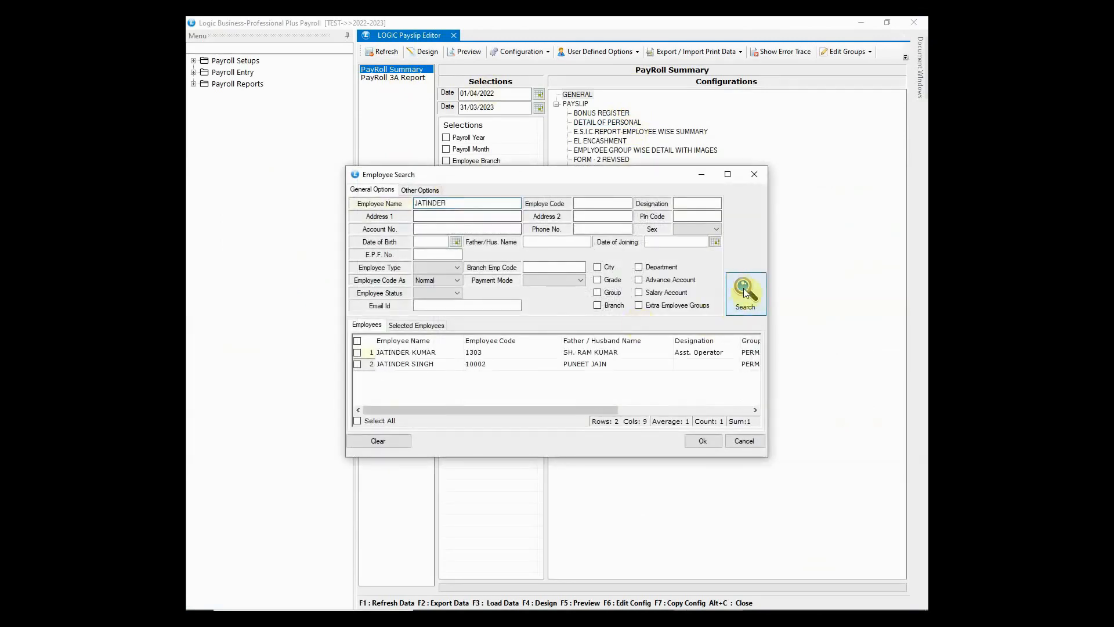
click(358, 364)
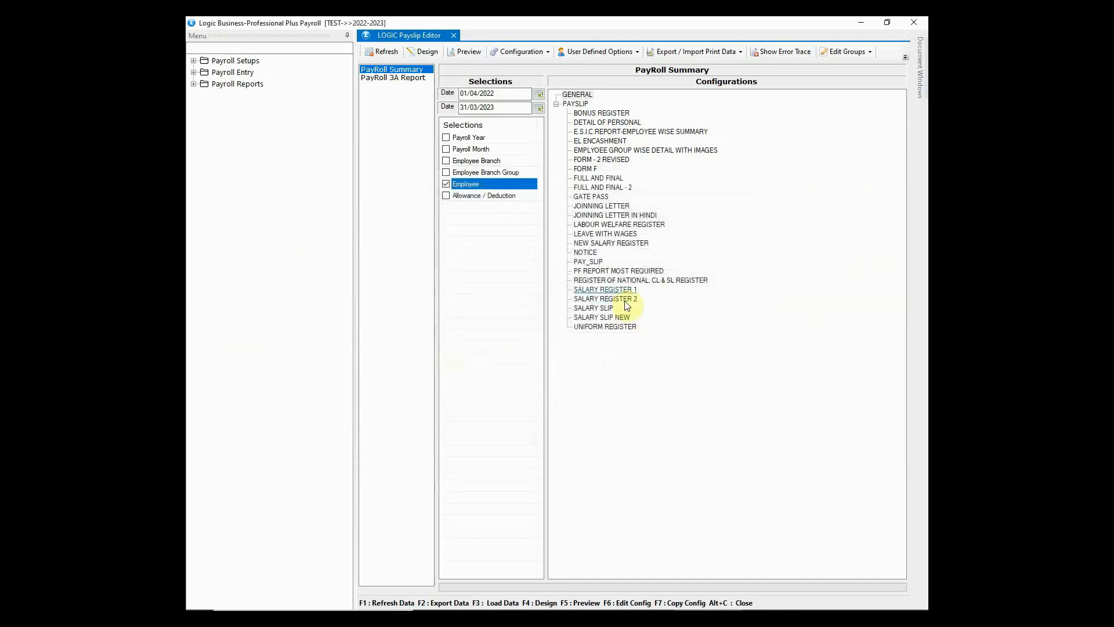
- Refresh the payslip data, confirming both prompts, and preview the PAY_SLIP layout
click(385, 51)
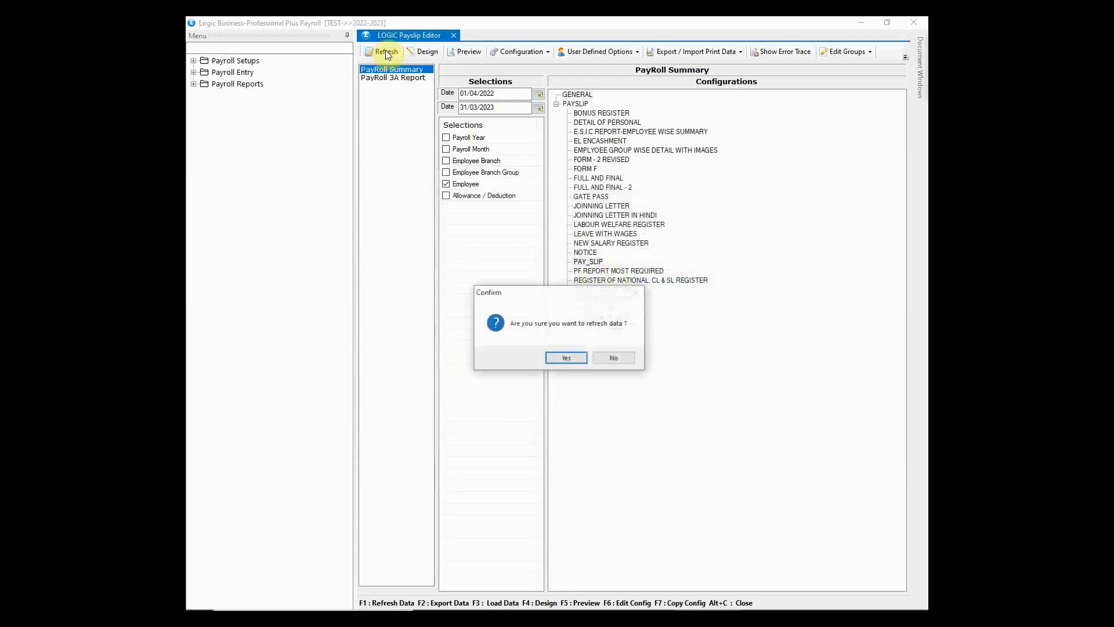
click(565, 356)
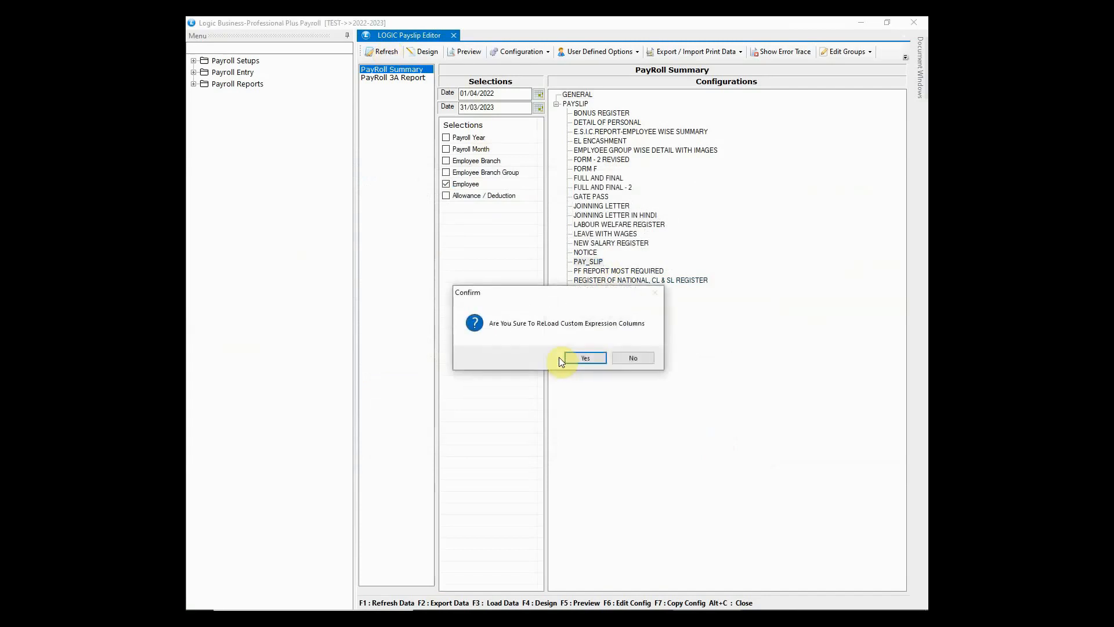
click(585, 358)
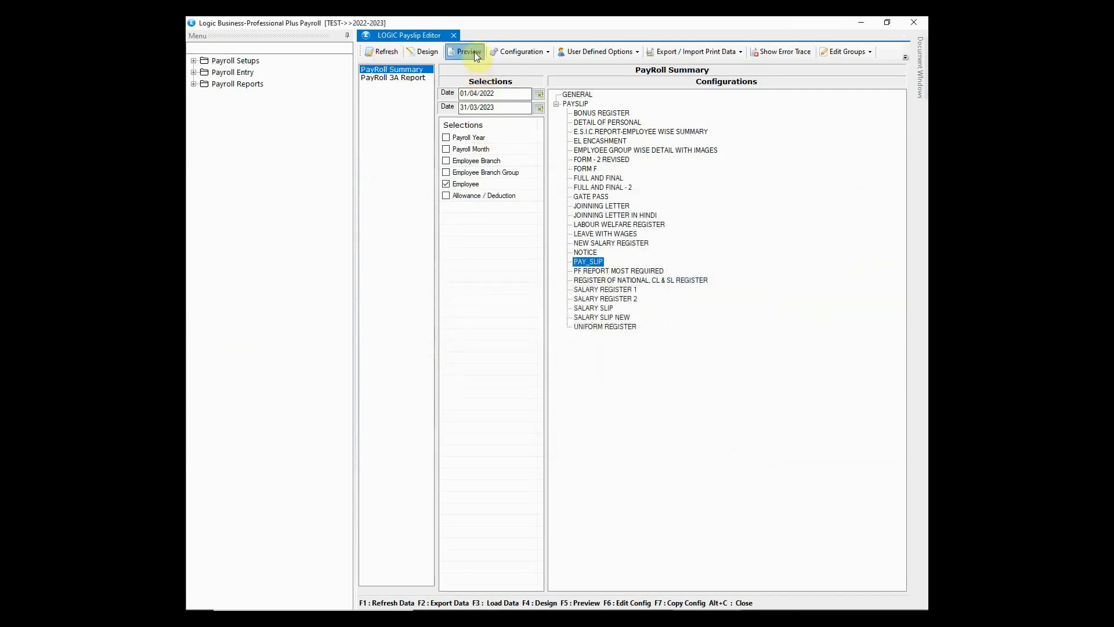
click(466, 51)
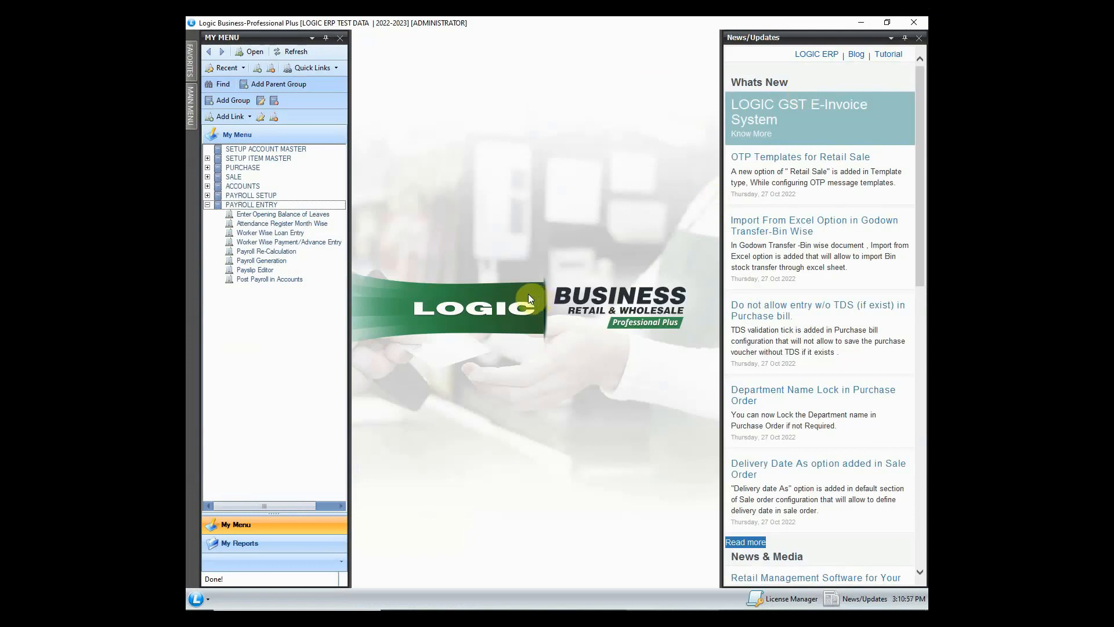
- In Post Payroll in Accounts, load December and review the Salary Account debit and Salary Payable credit
click(269, 279)
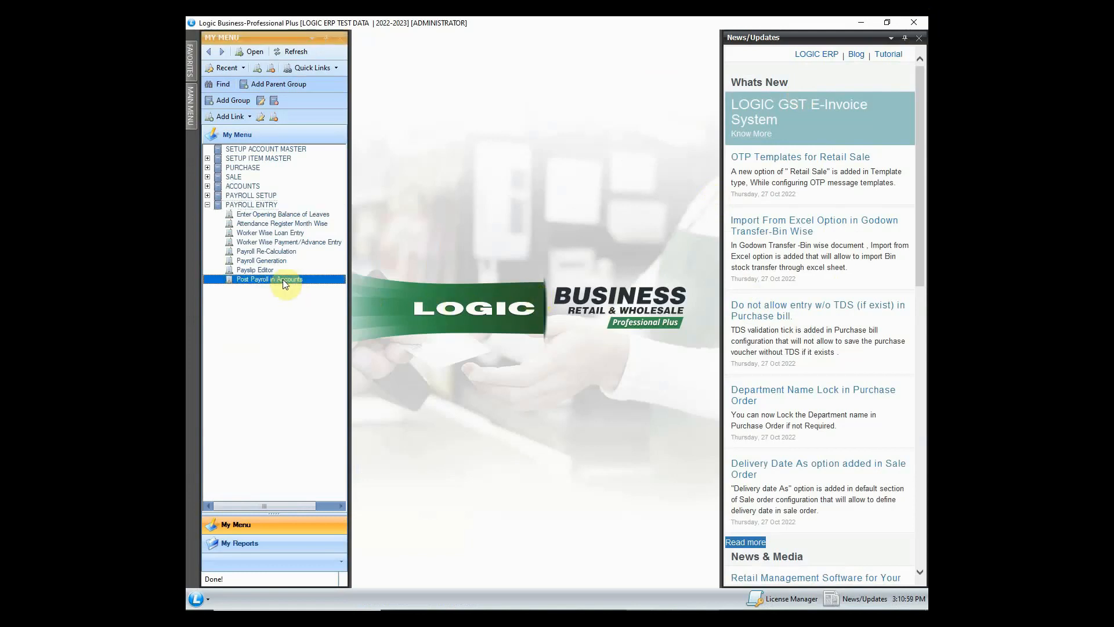
double_click(268, 278)
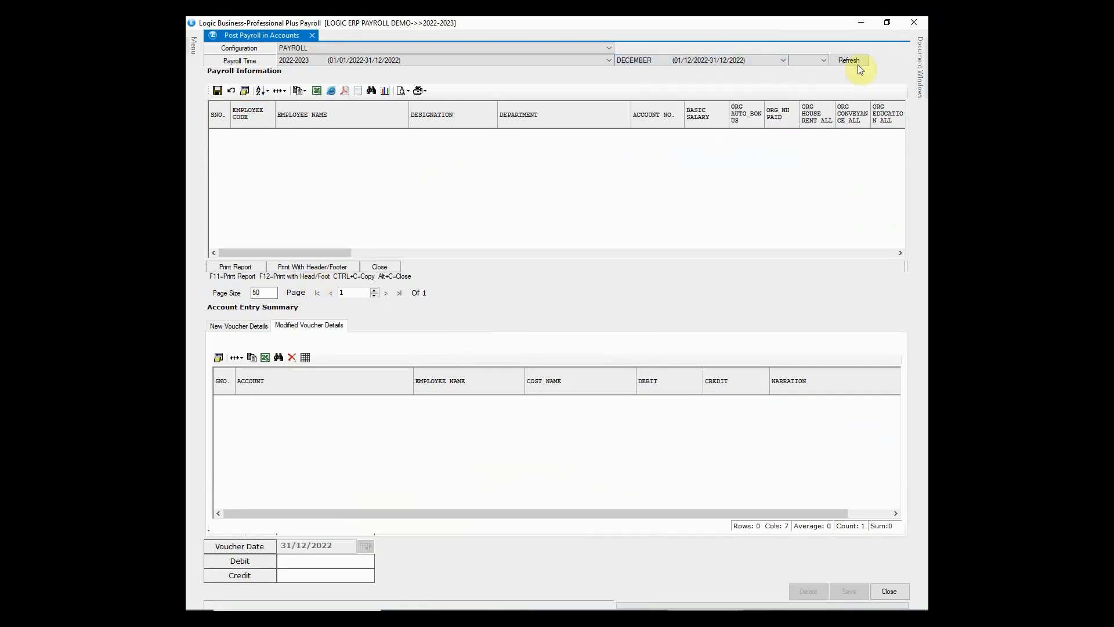
click(848, 59)
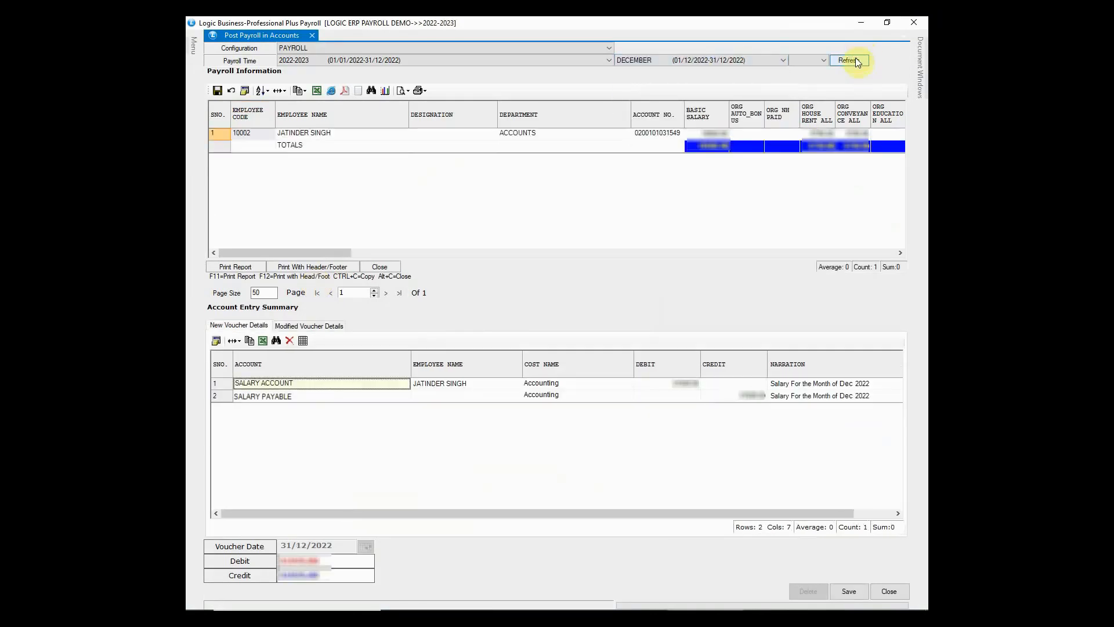
click(847, 60)
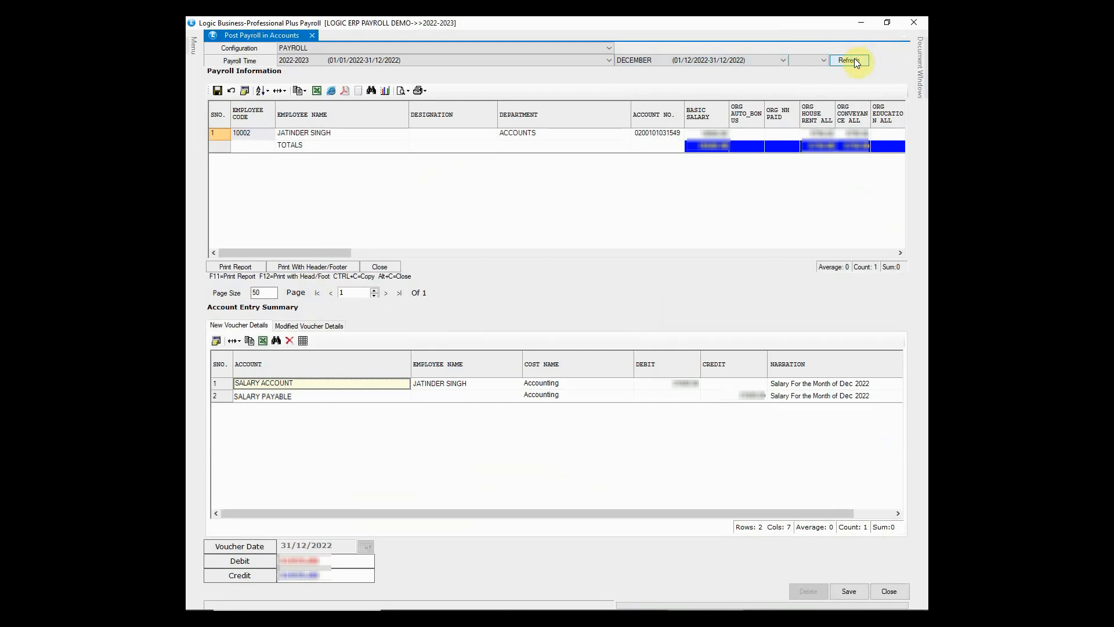
click(516, 132)
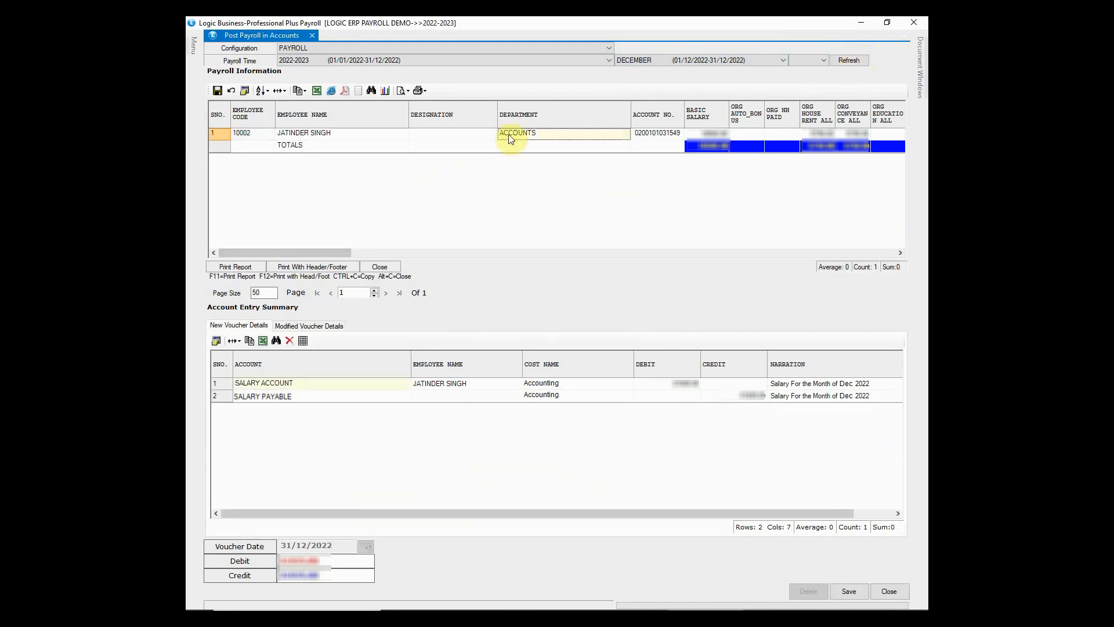
click(324, 134)
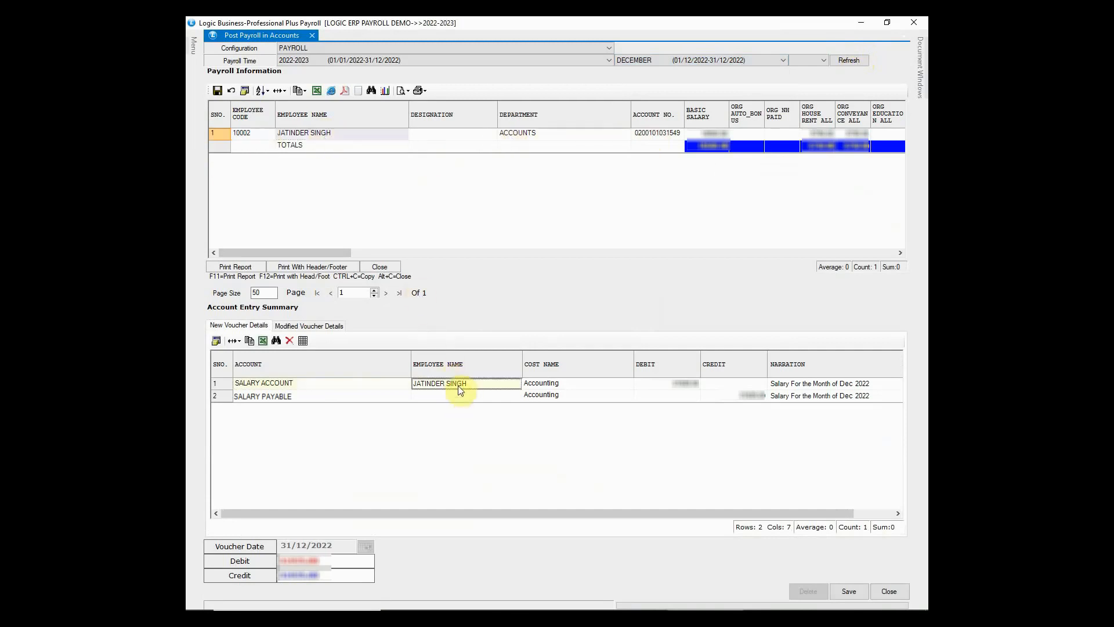
click(732, 395)
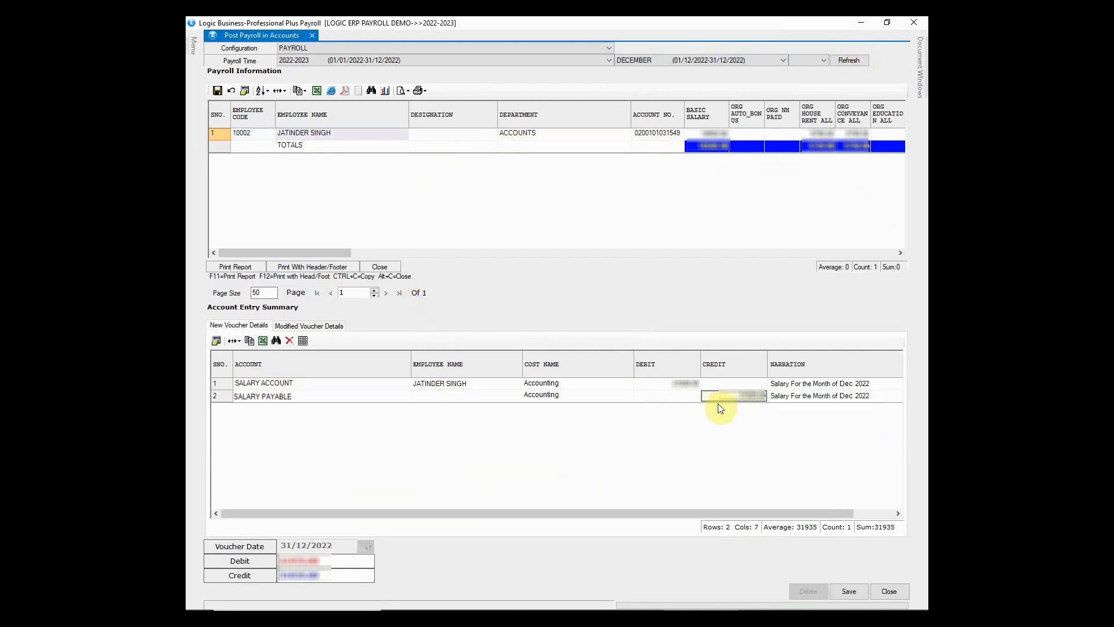
- Save the 31/12/2022 salary voucher, close the window and expand Reports/Queries on the main menu
click(847, 591)
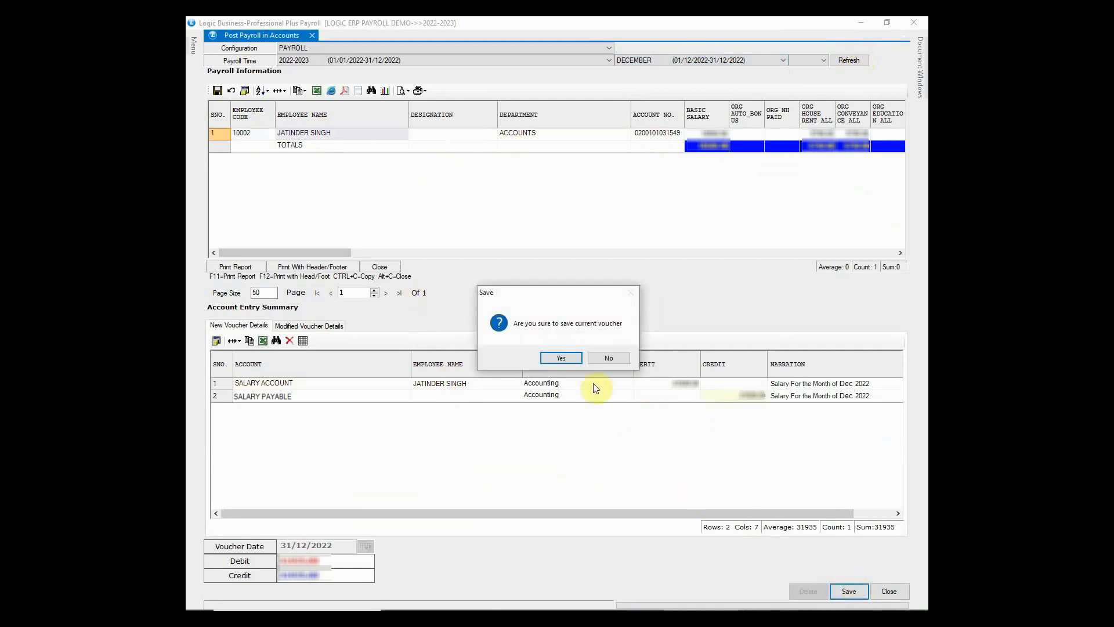
click(561, 358)
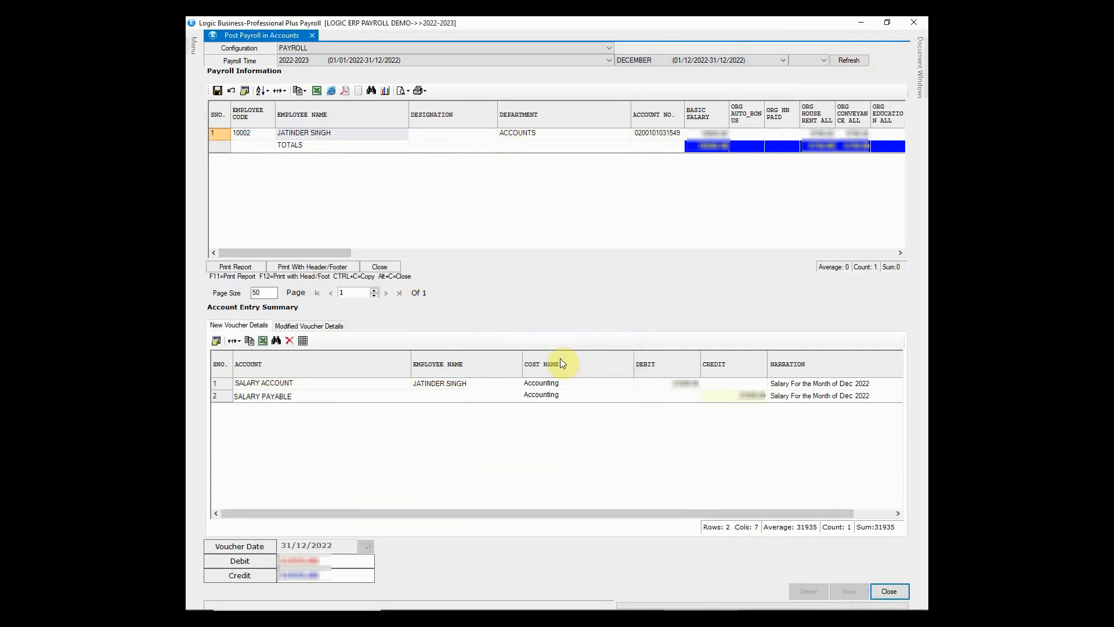
click(309, 325)
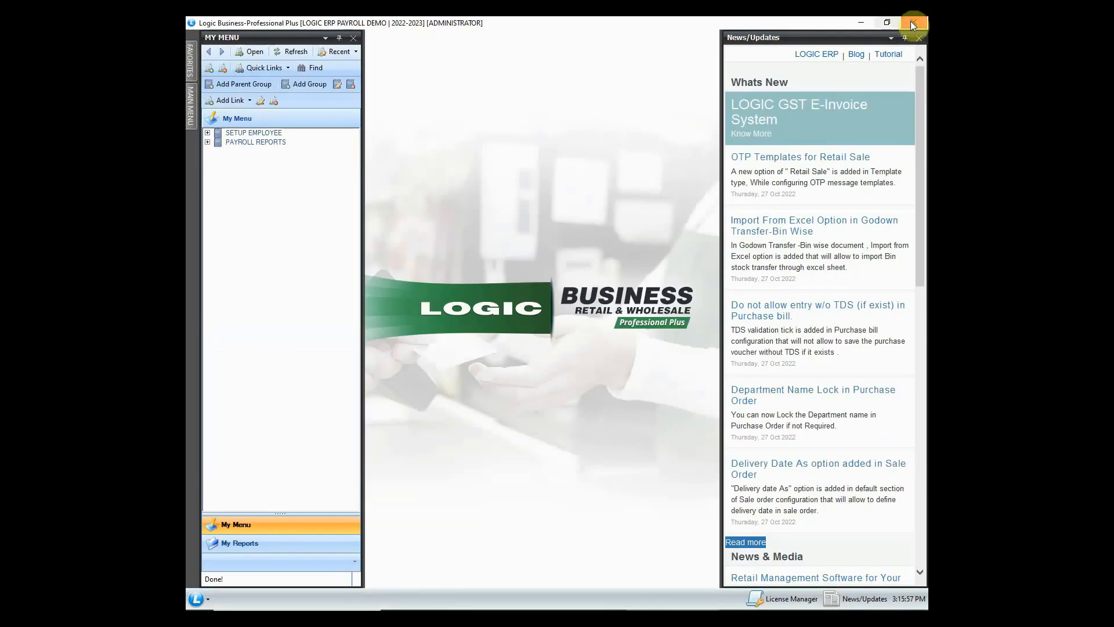
mouse_move(477, 261)
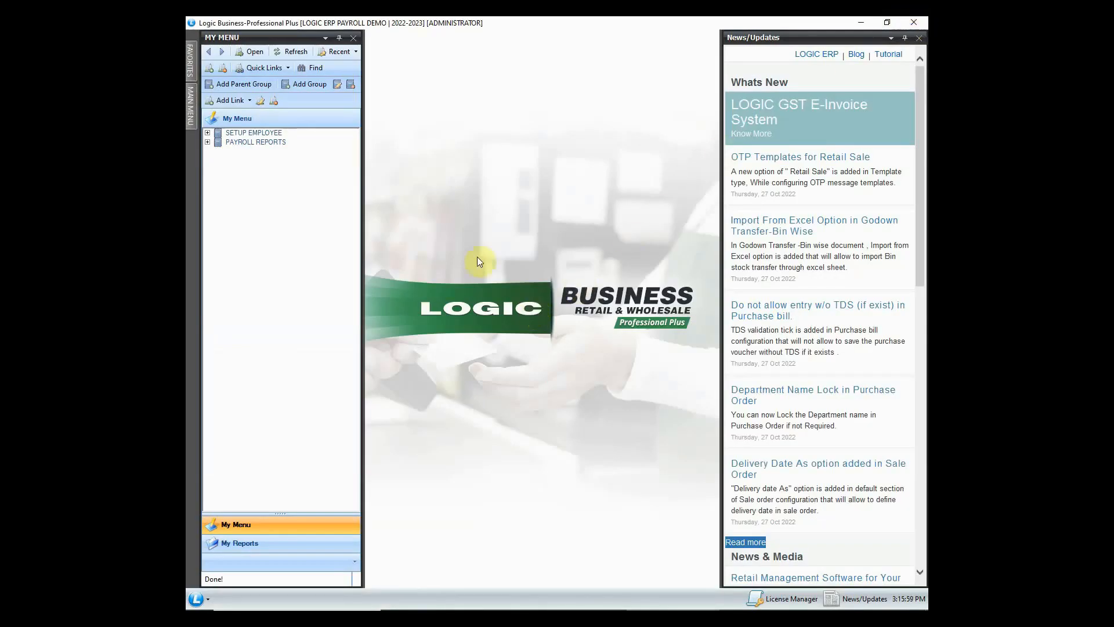
click(189, 107)
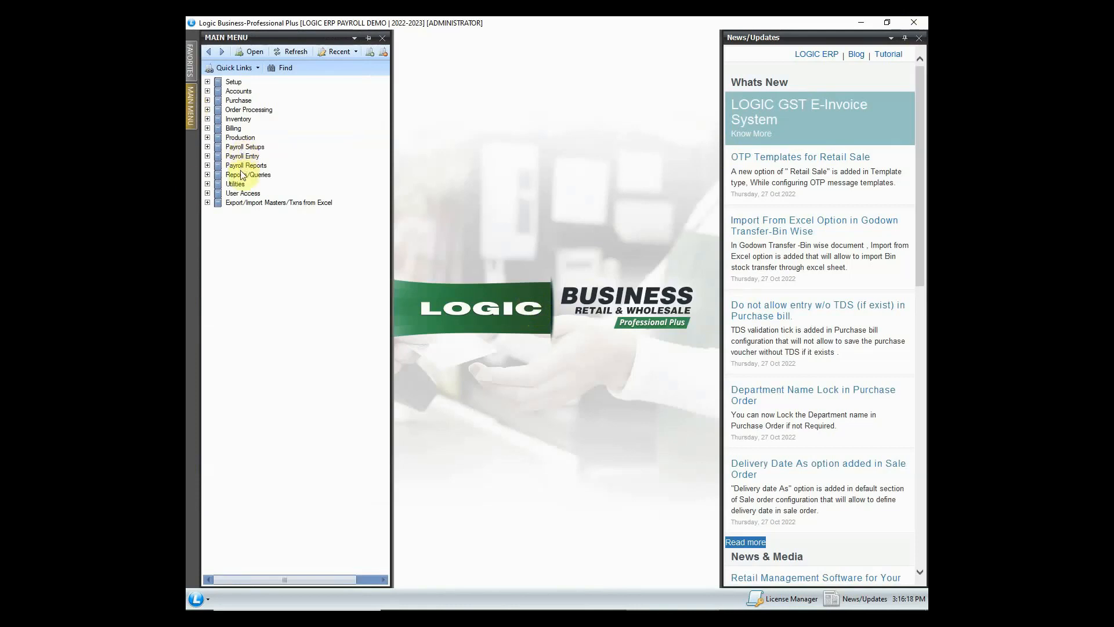
click(208, 175)
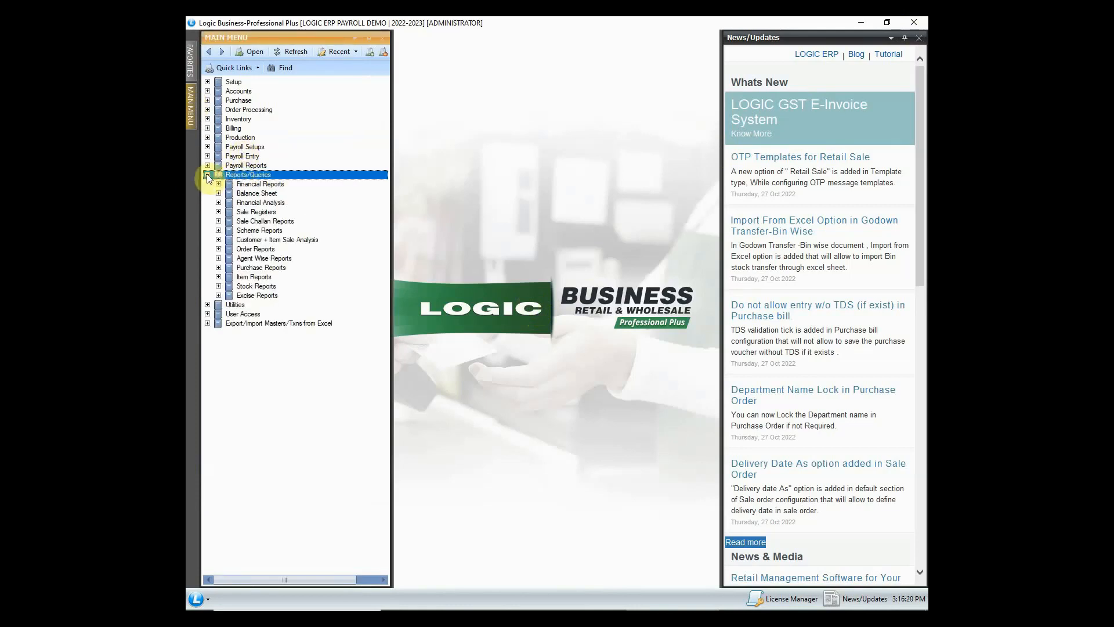
- View the Journal Book report and leave it for My Menu
click(219, 183)
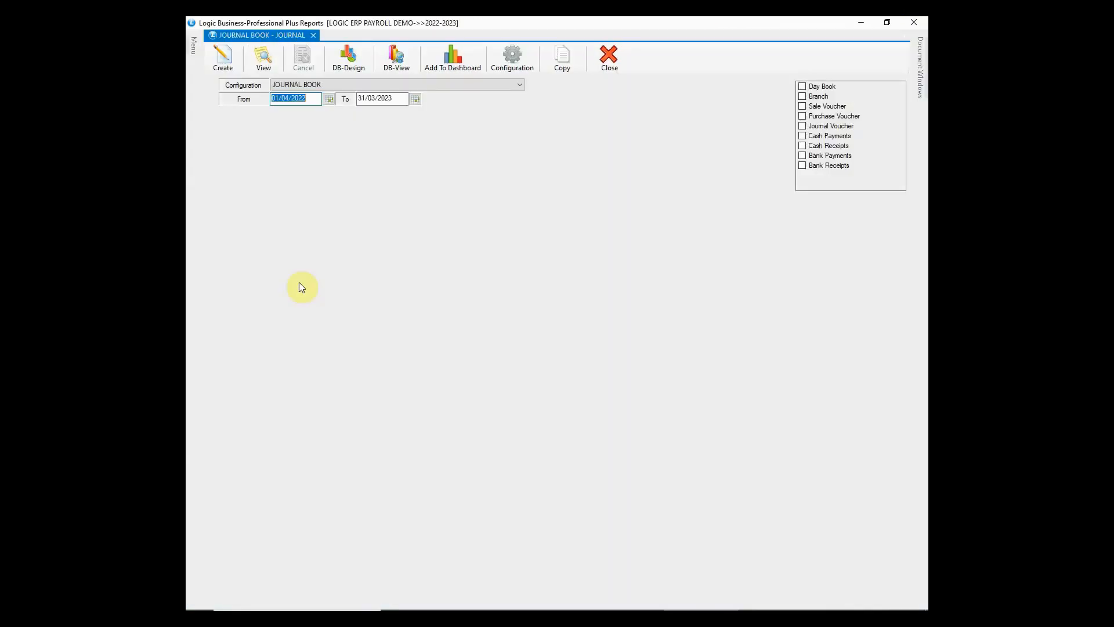
click(263, 58)
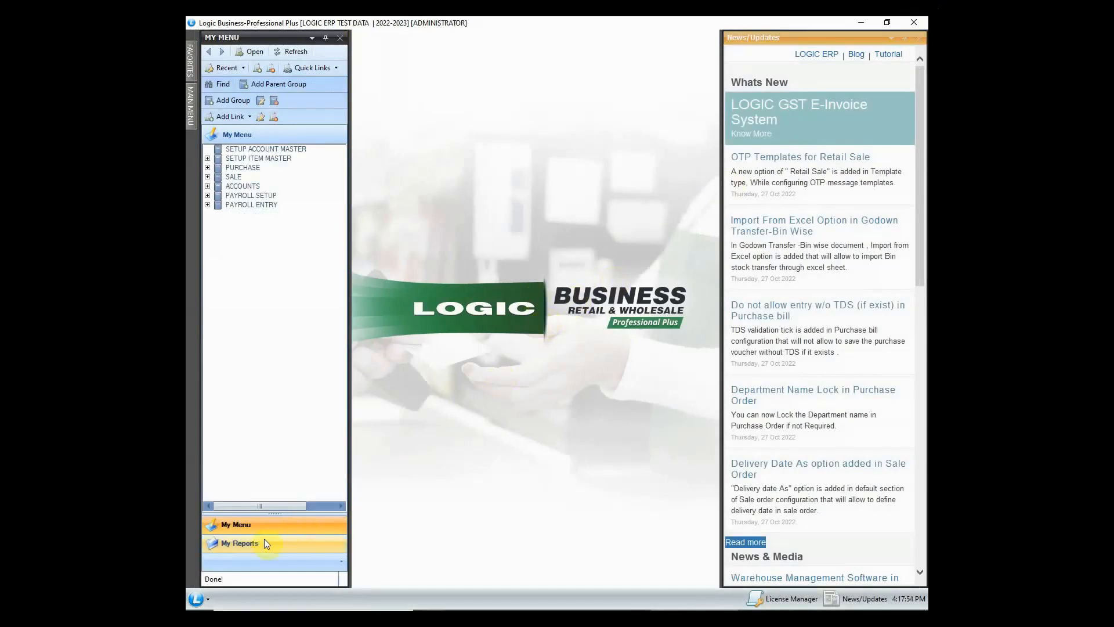
- From My Reports > Payroll Reports, view the Employee Register with codes, addresses and phones, then close it
click(241, 542)
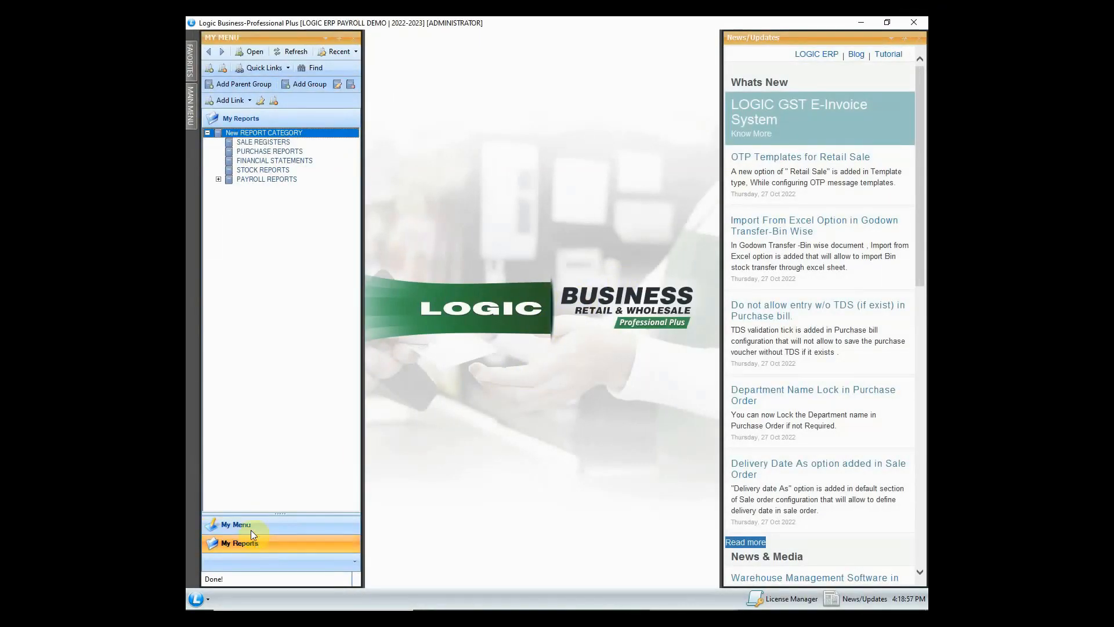
click(267, 179)
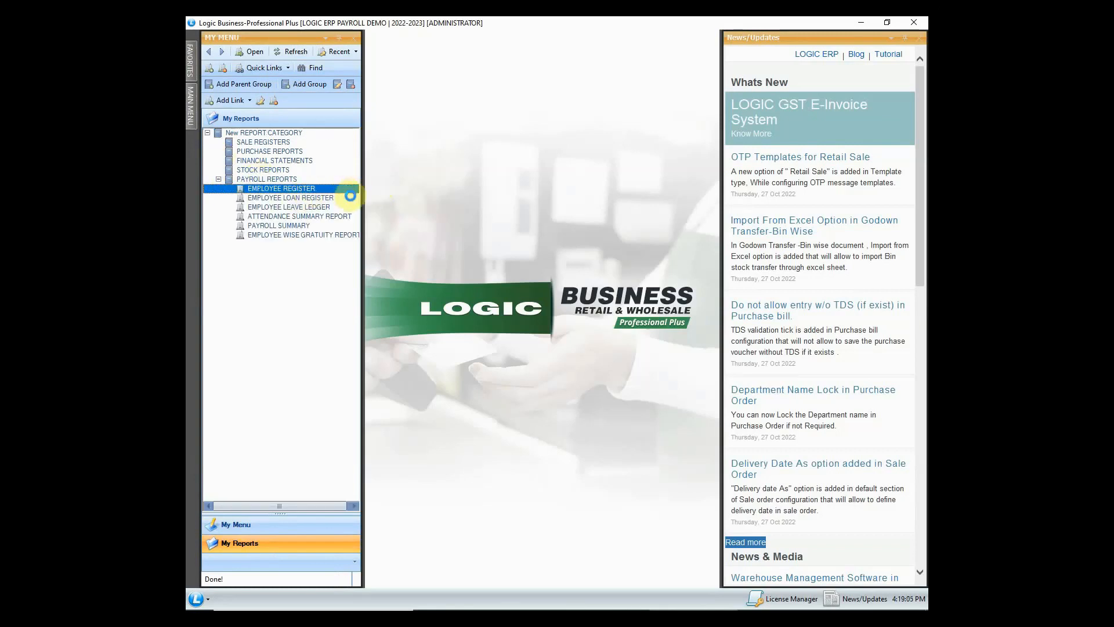
double_click(280, 188)
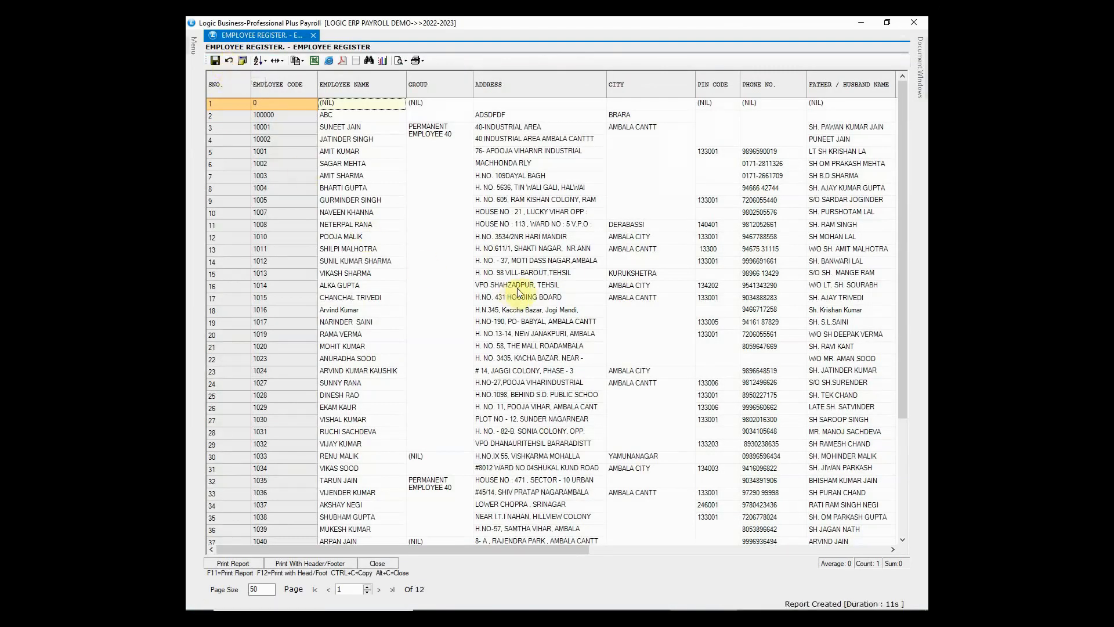
mouse_move(501, 547)
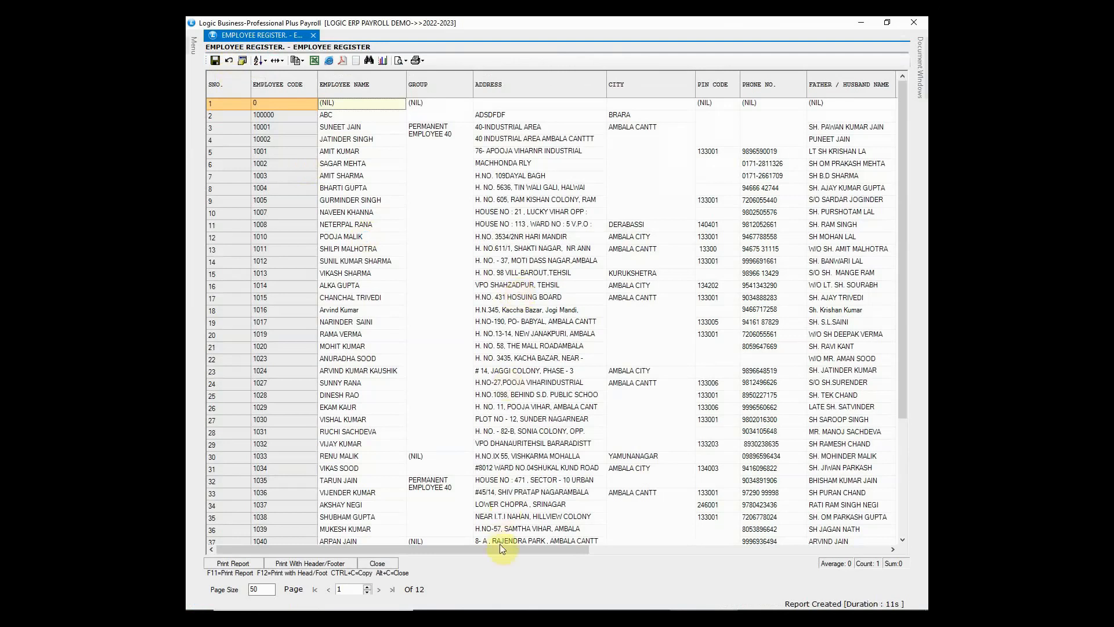
scroll(right, 3)
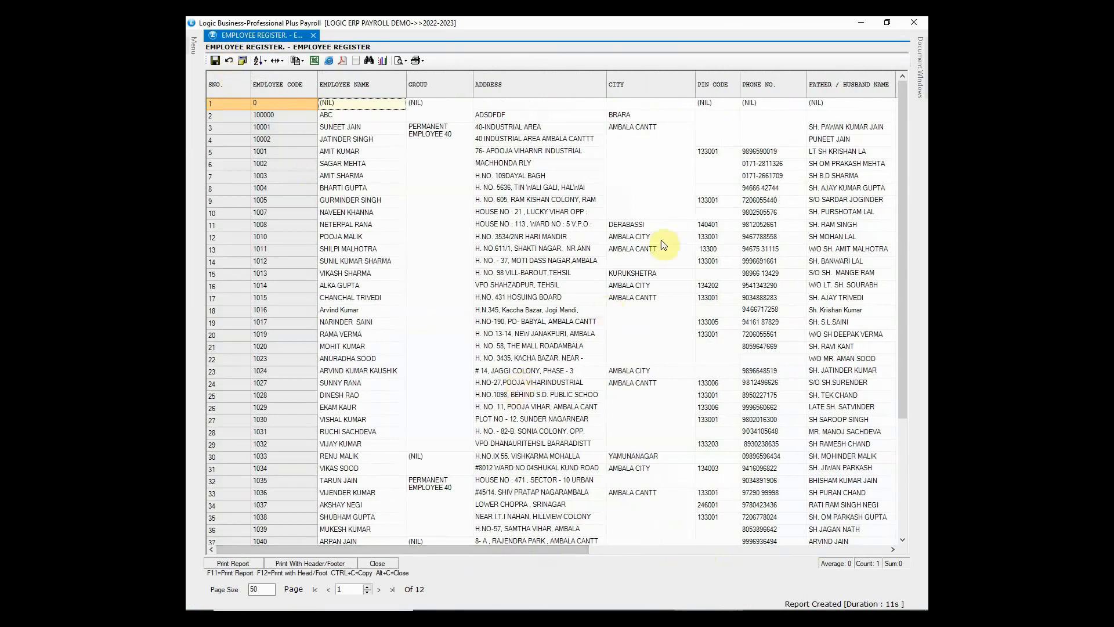
click(312, 36)
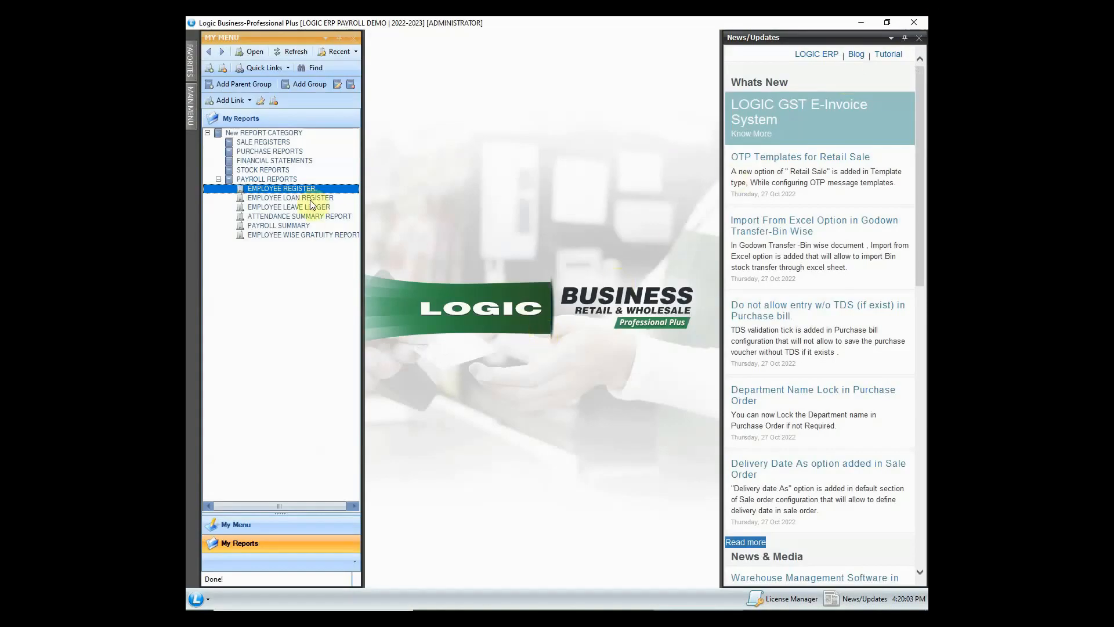
click(292, 197)
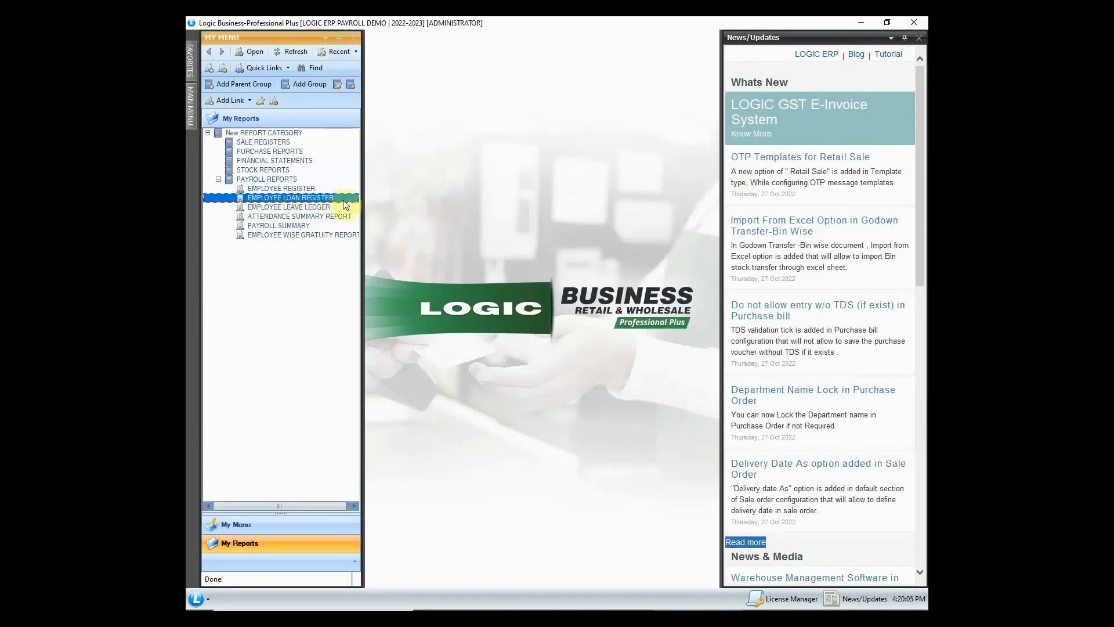
double_click(290, 197)
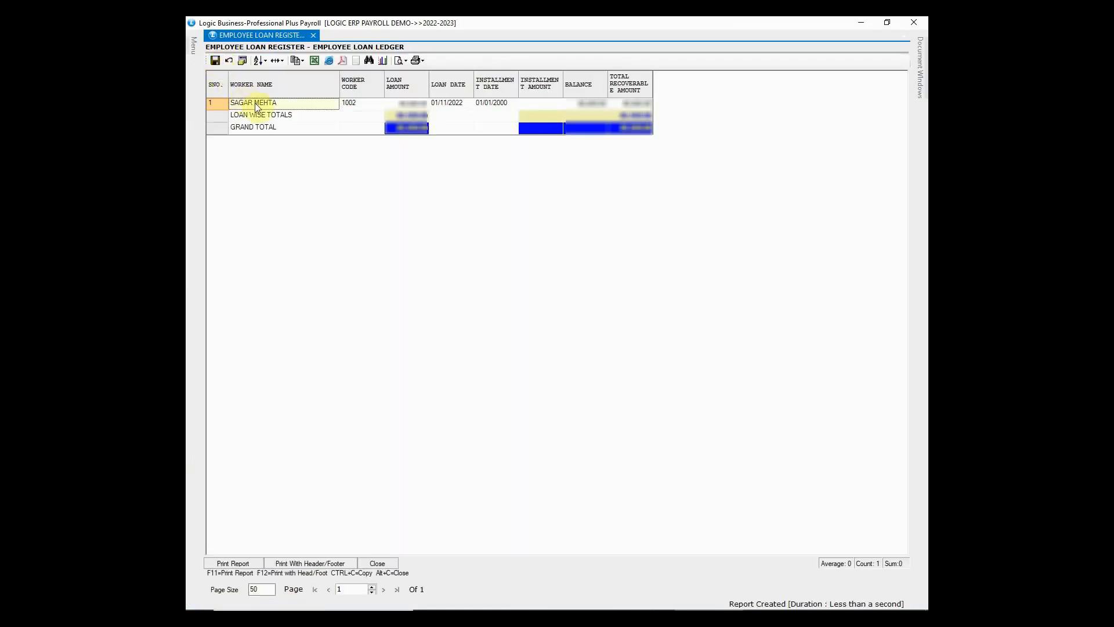
mouse_move(381, 108)
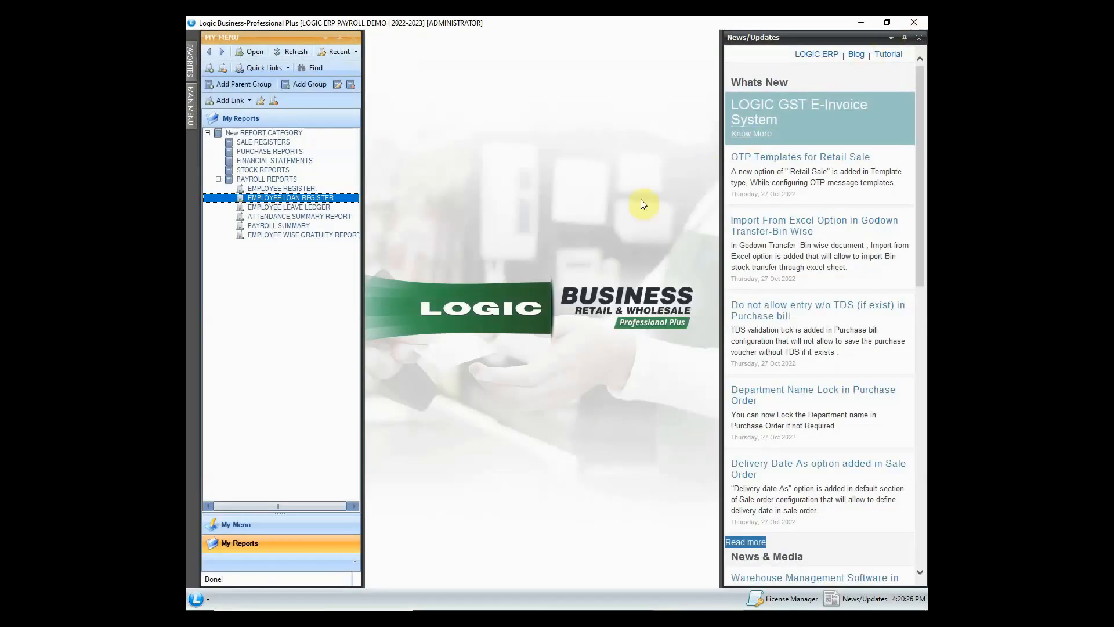
click(289, 207)
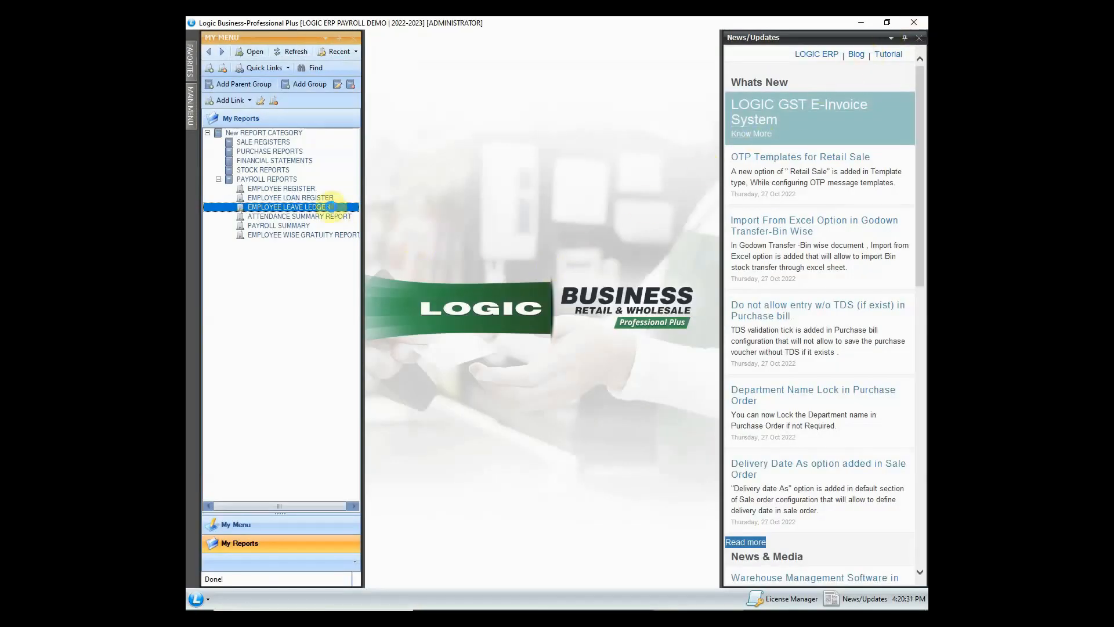
double_click(289, 207)
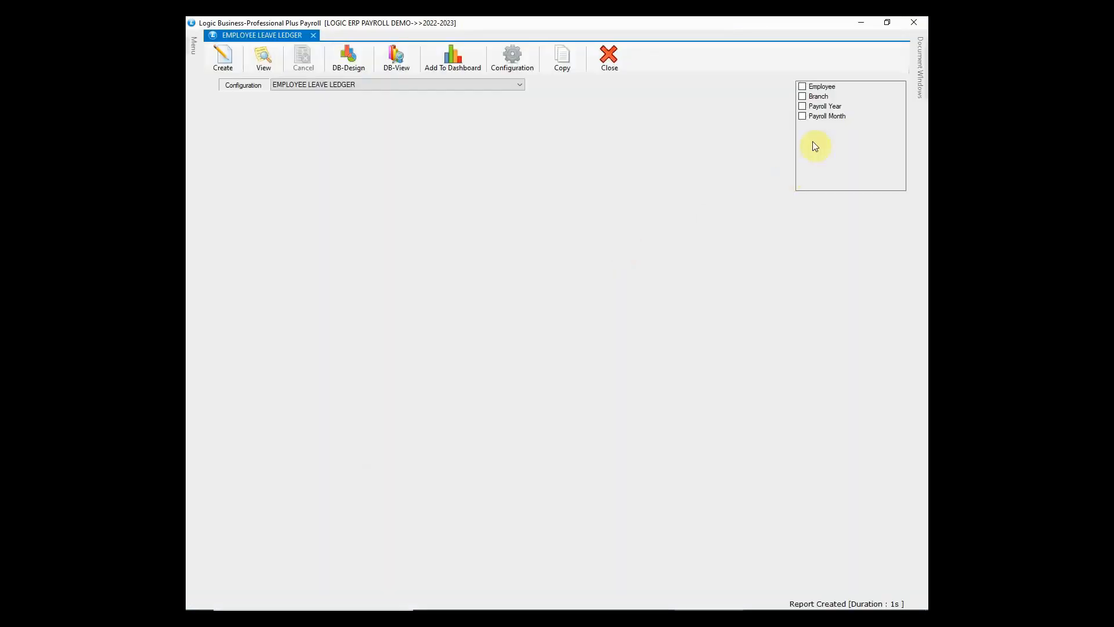
click(802, 105)
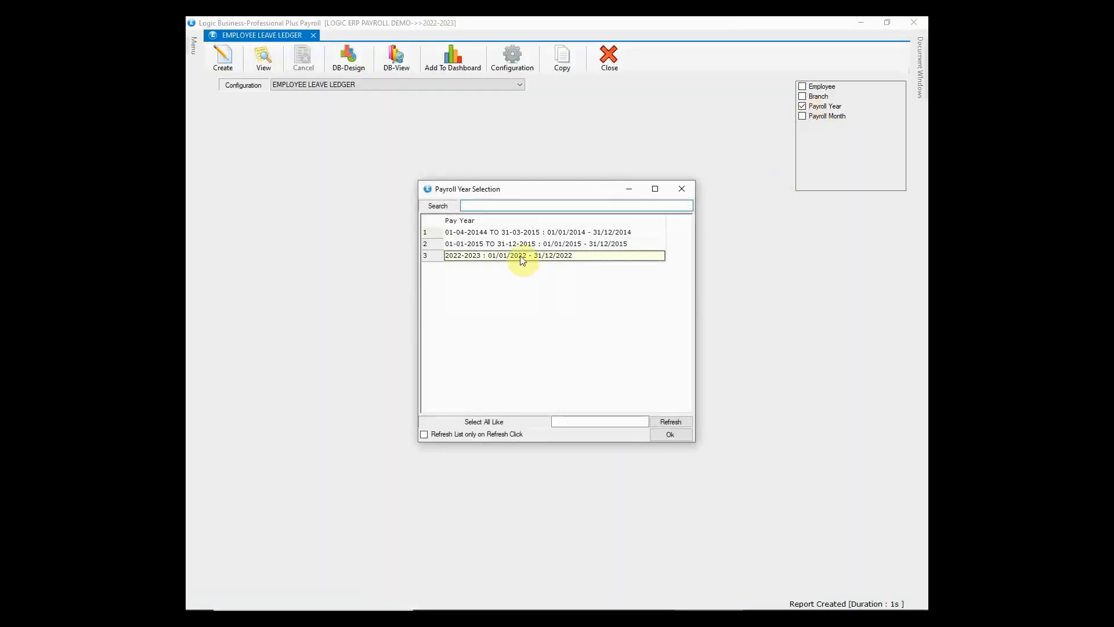
click(669, 434)
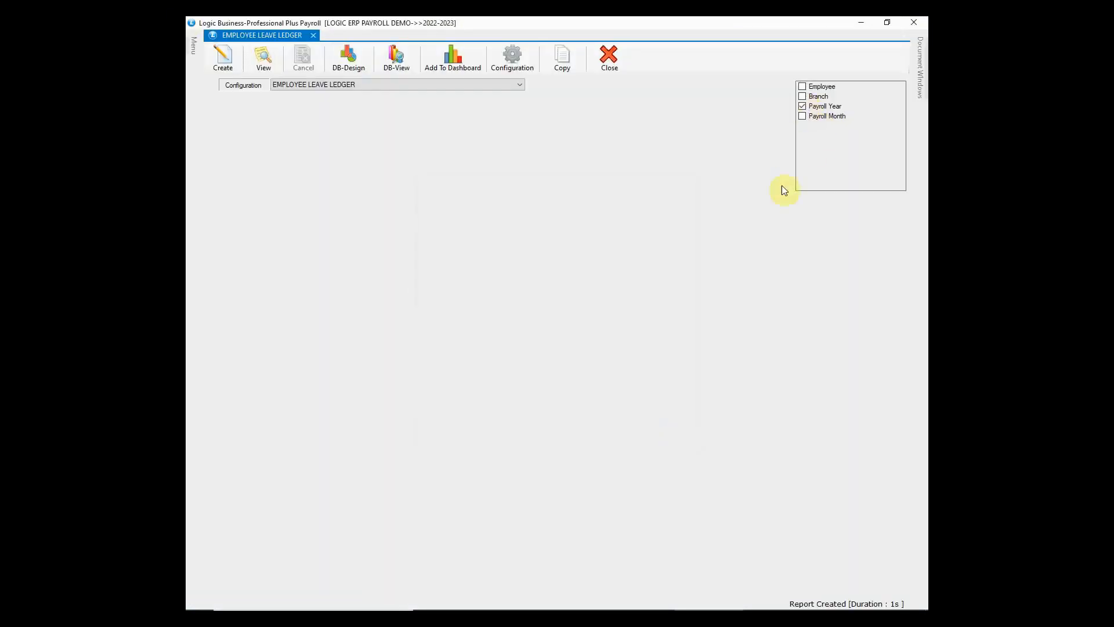
click(802, 116)
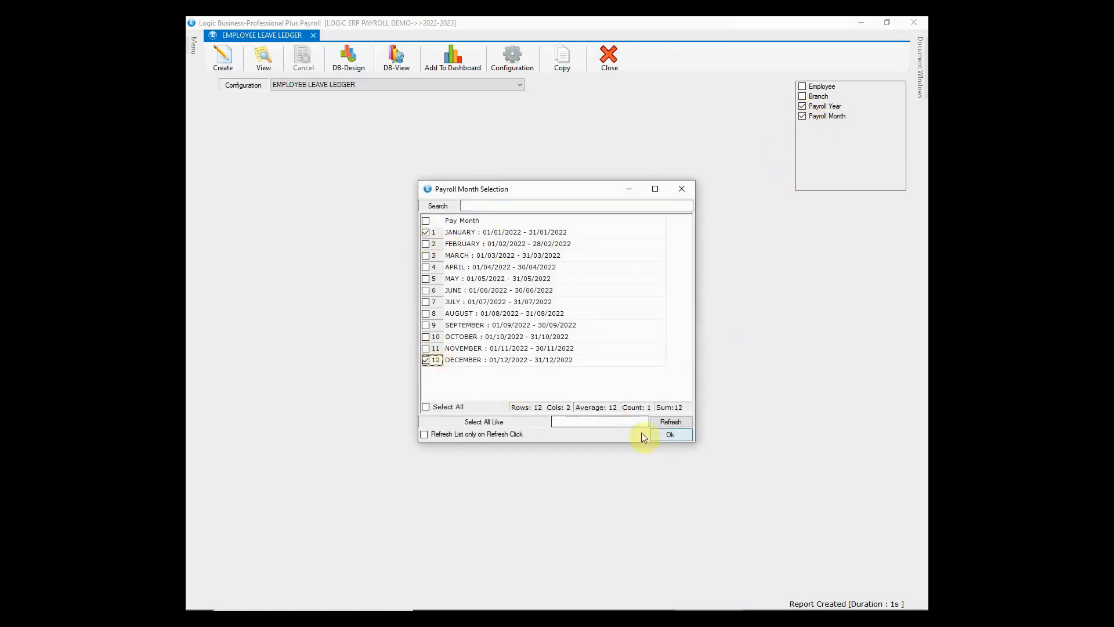
click(668, 434)
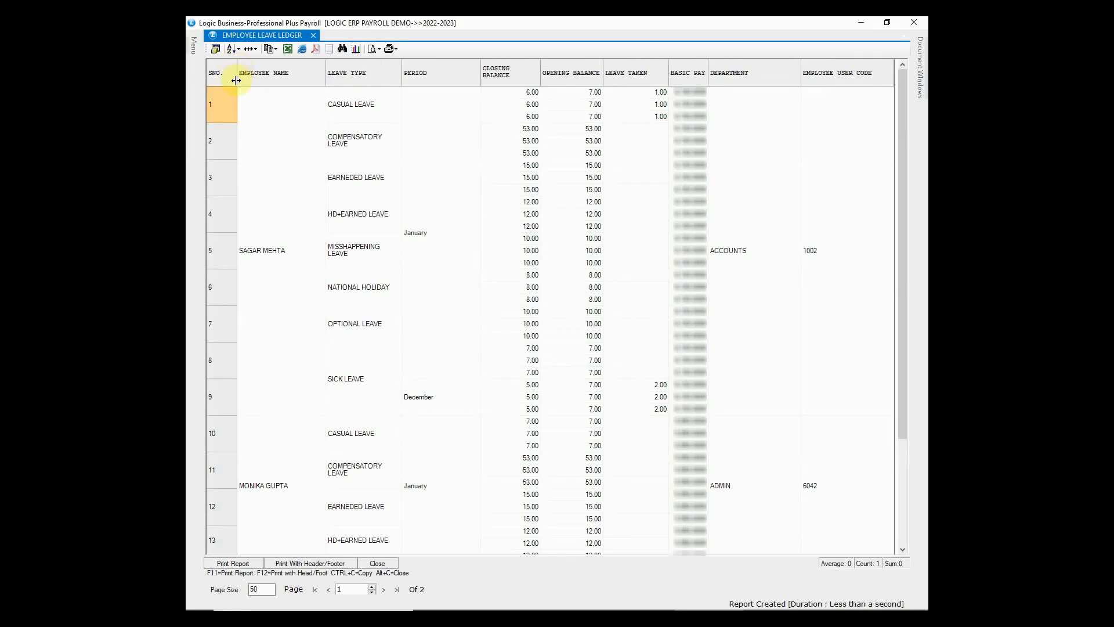
click(291, 268)
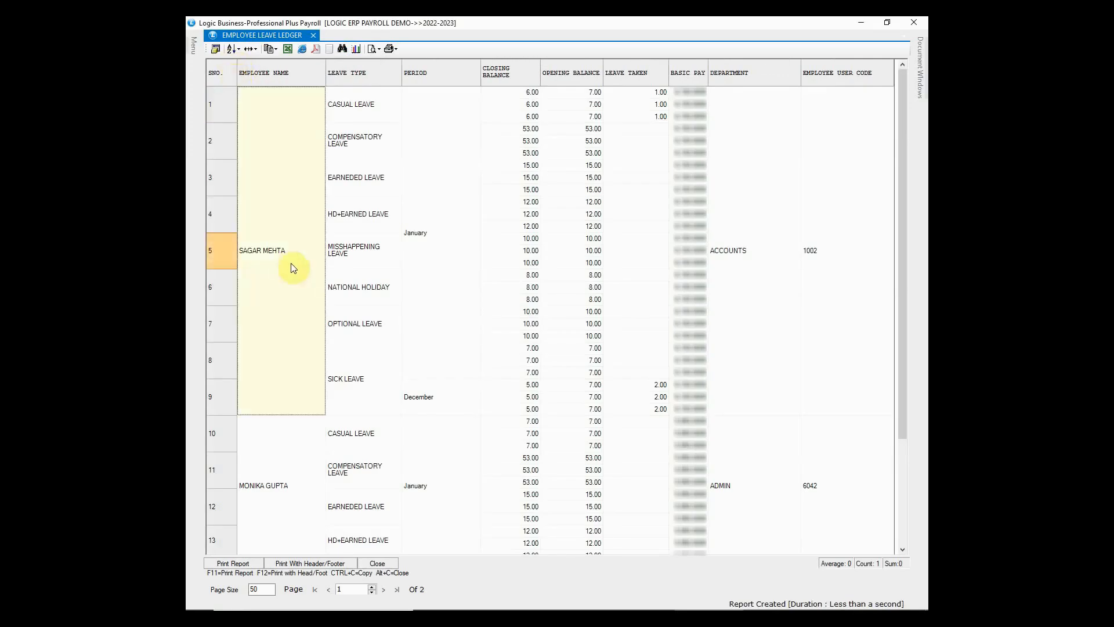
click(596, 92)
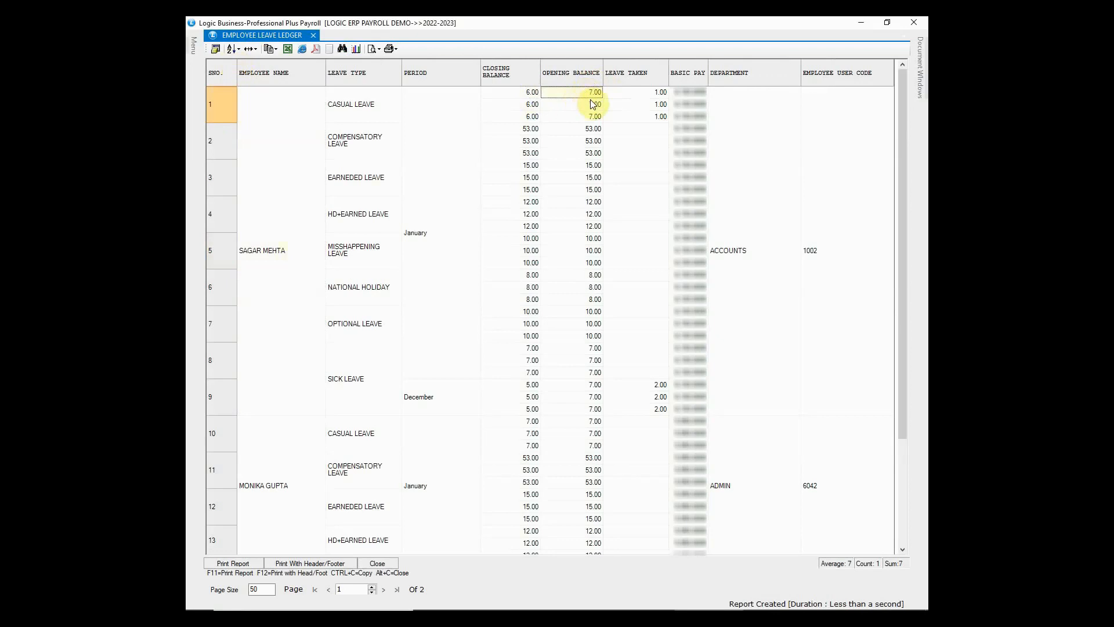
click(635, 92)
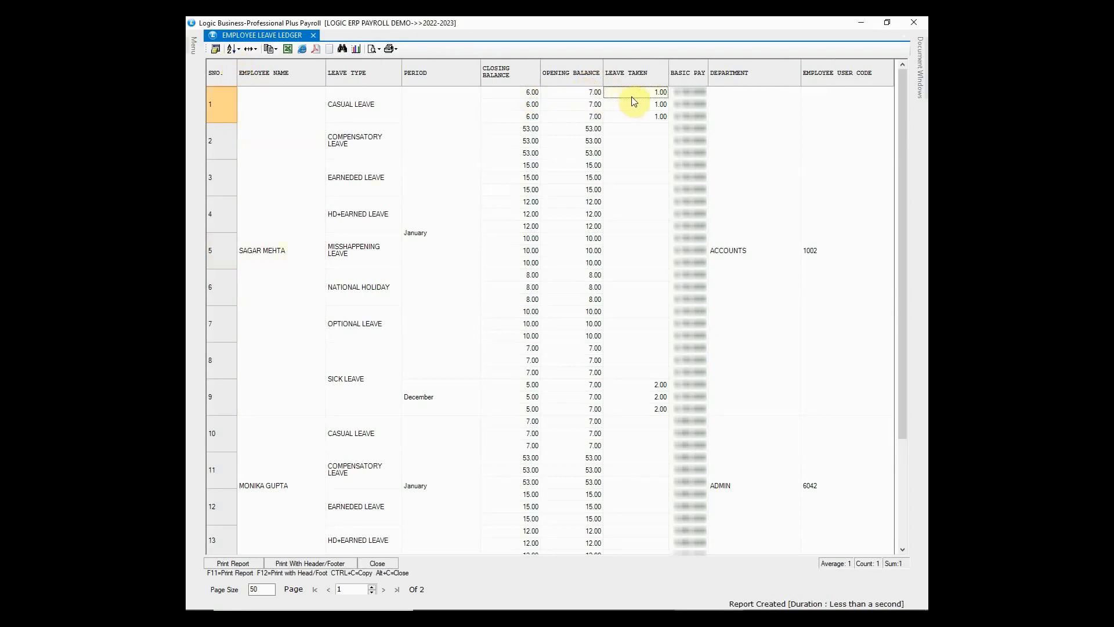
click(530, 92)
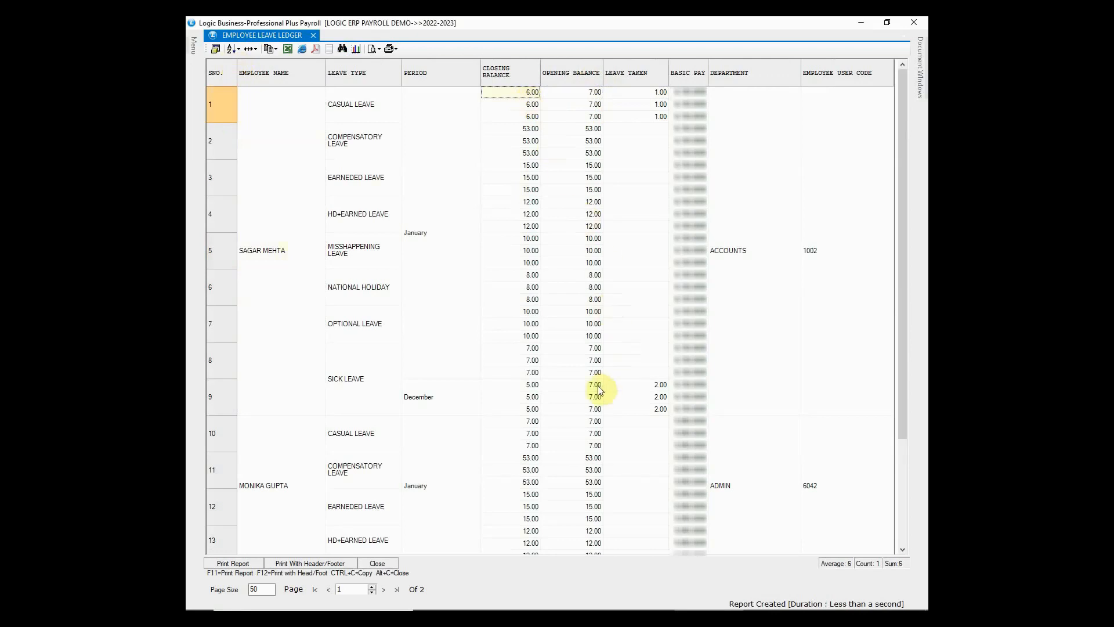
click(583, 384)
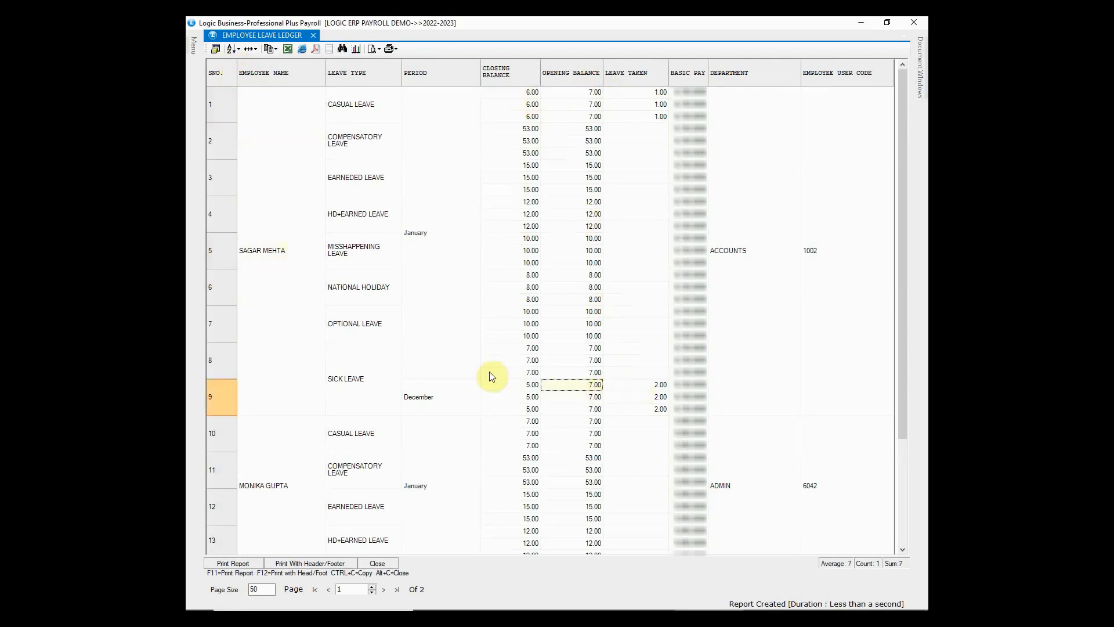
click(363, 324)
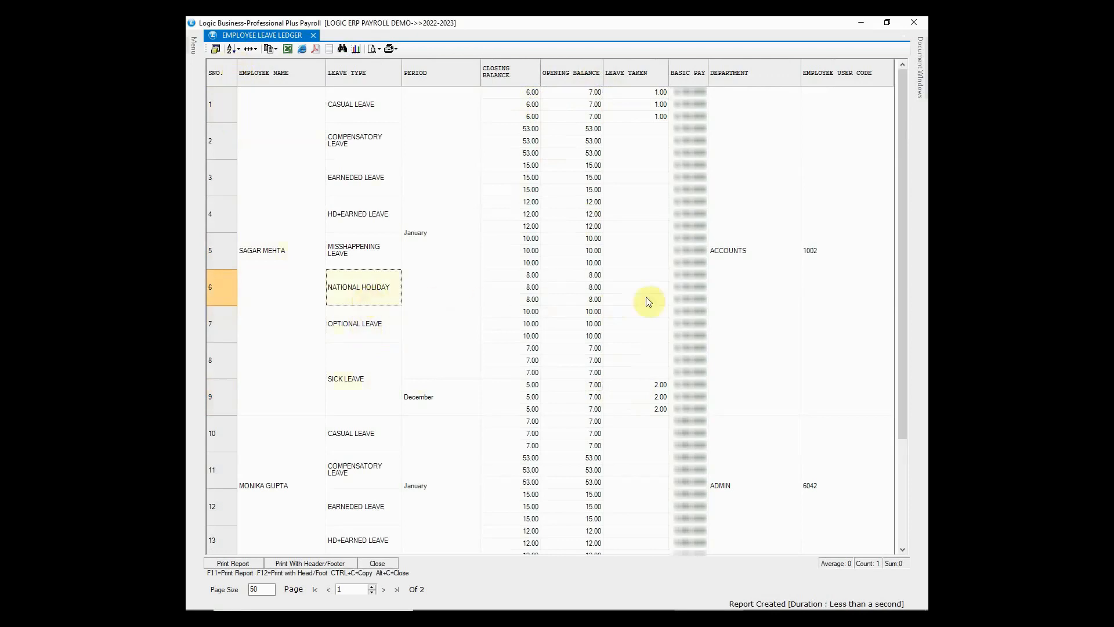
mouse_move(723, 429)
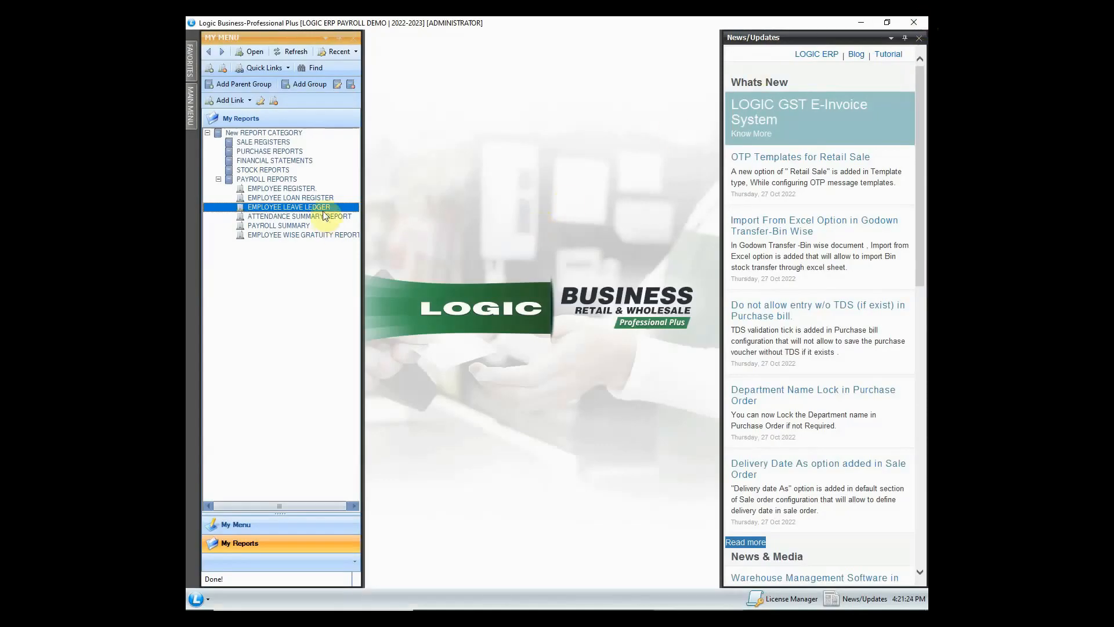
double_click(298, 216)
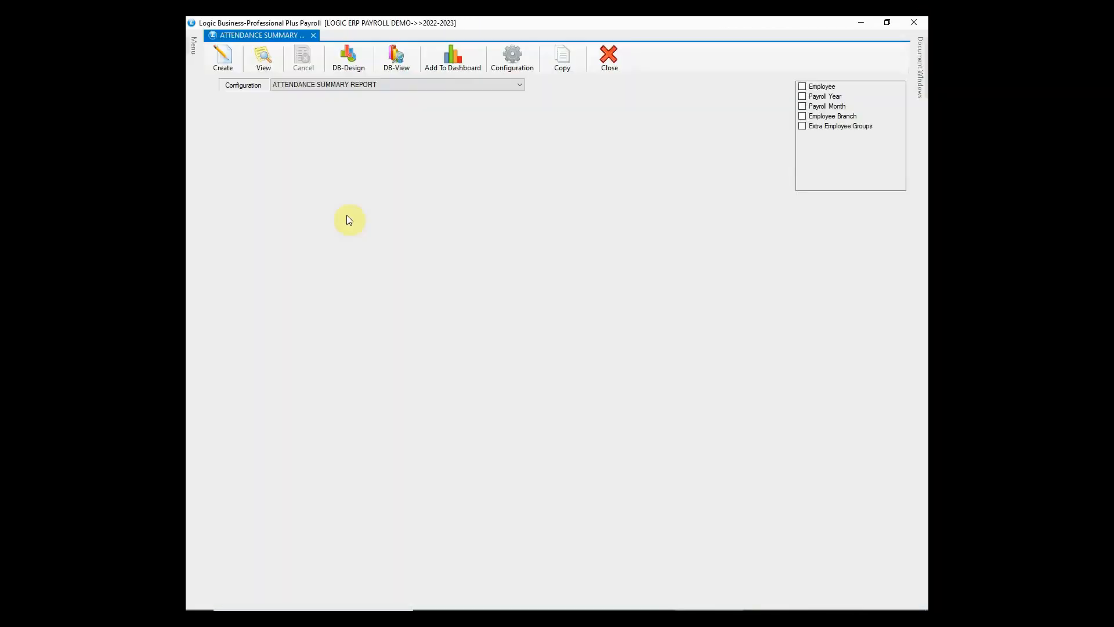
click(825, 96)
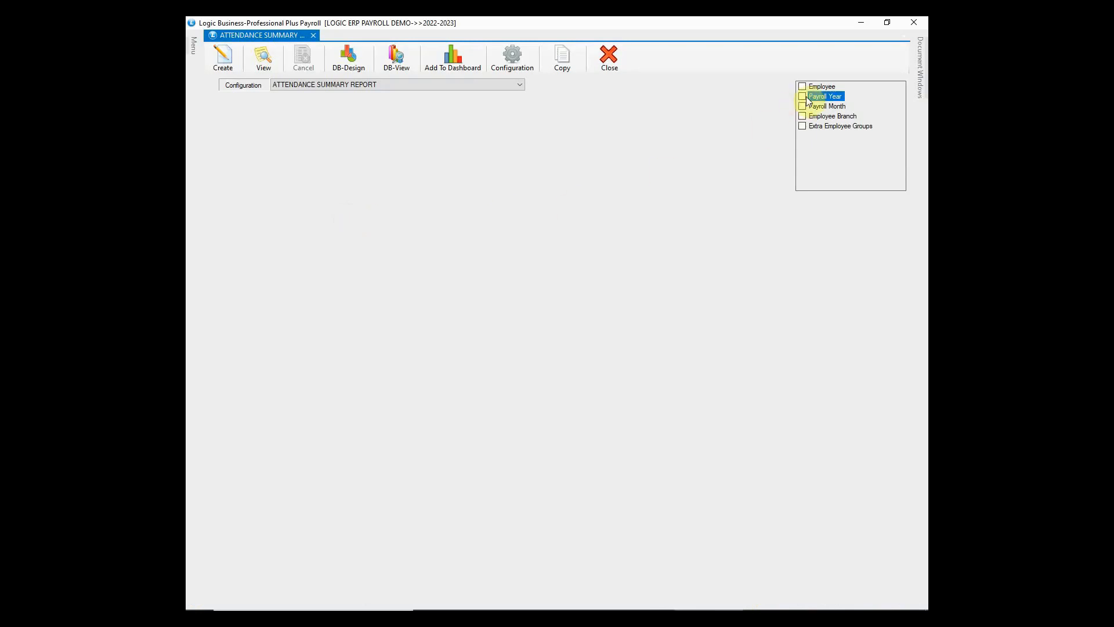
click(802, 96)
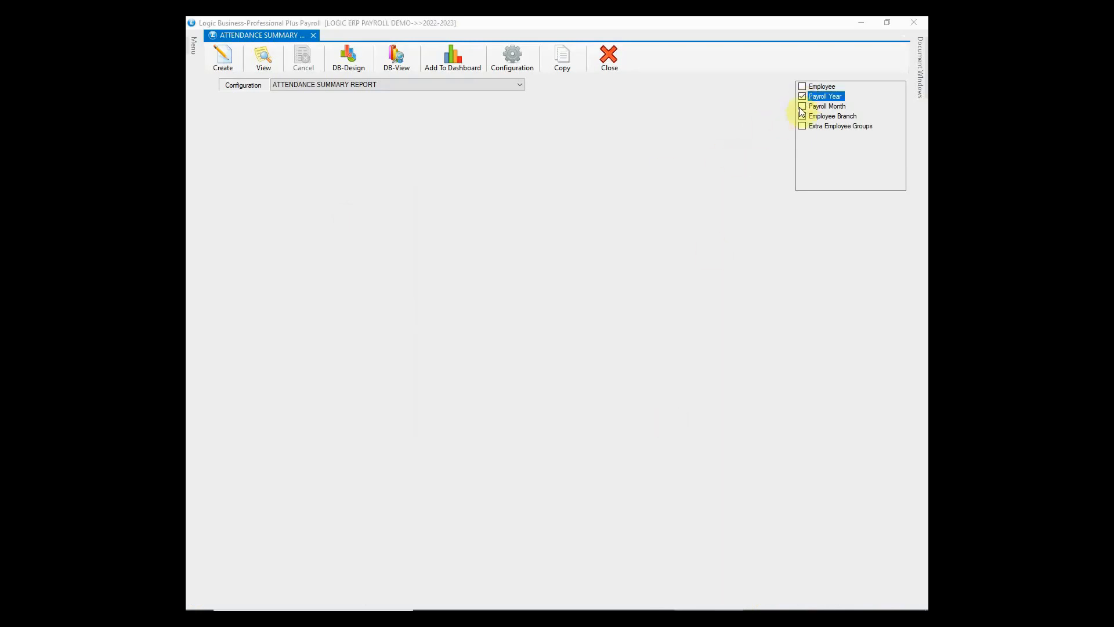
click(802, 106)
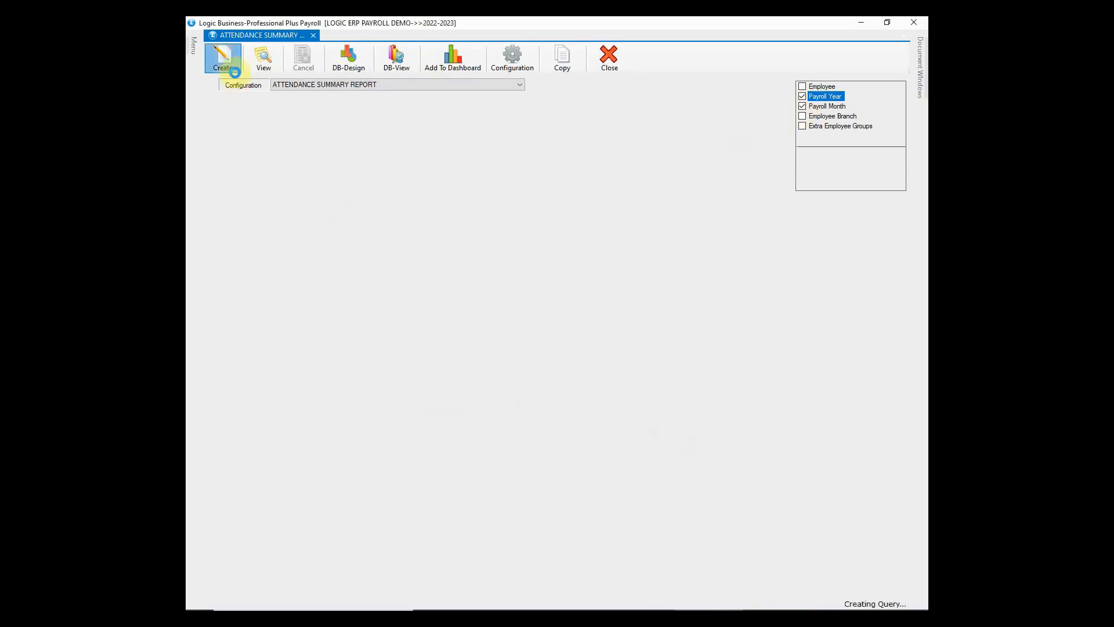
click(223, 58)
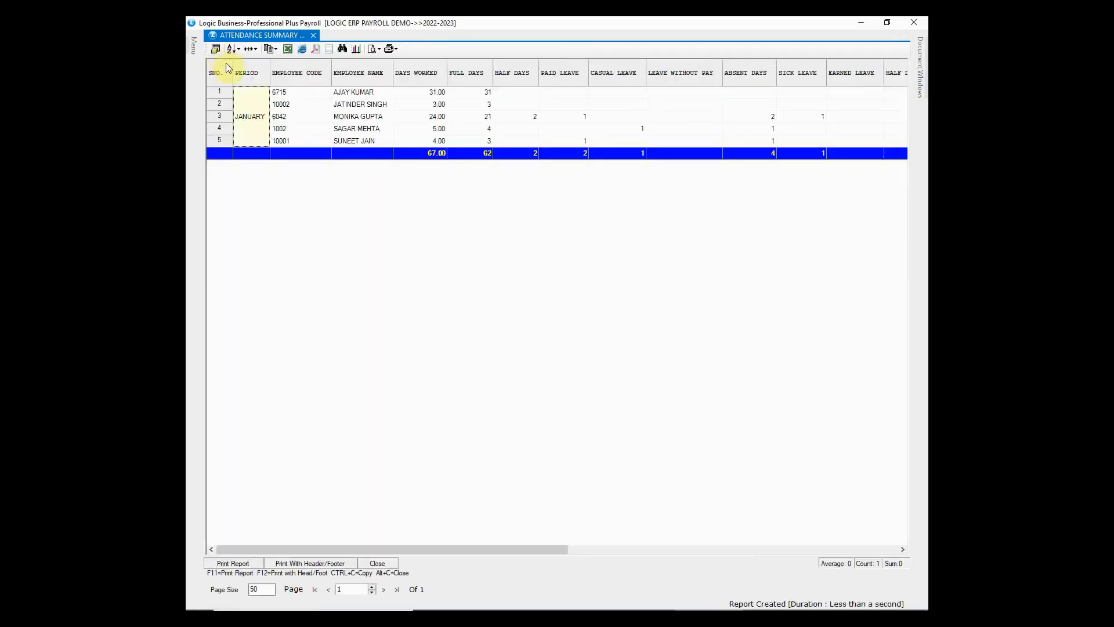
mouse_move(454, 254)
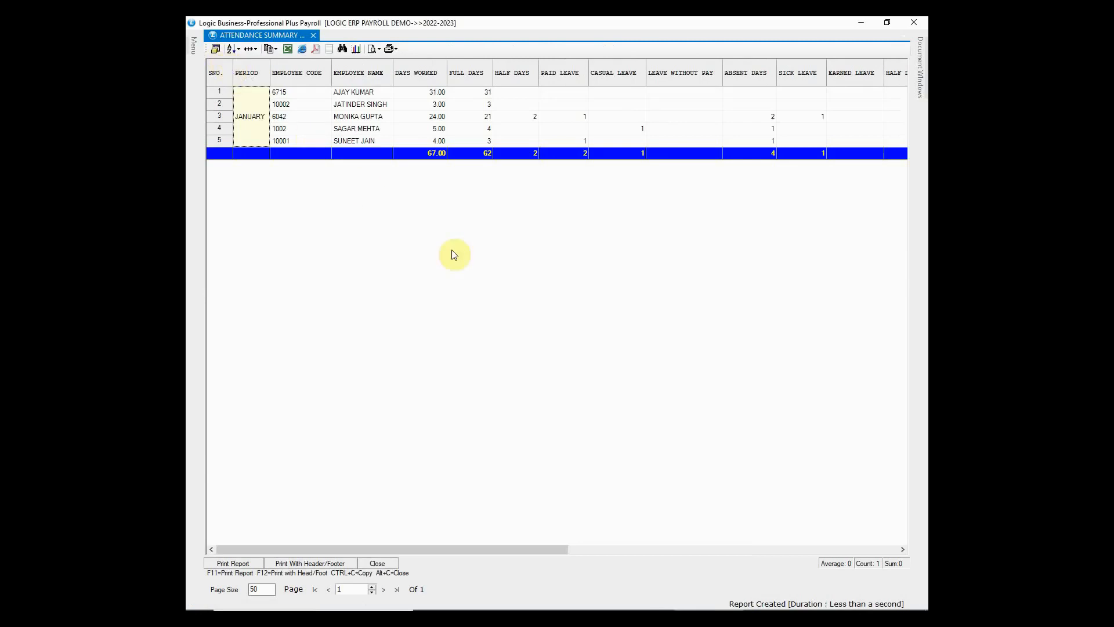
click(435, 116)
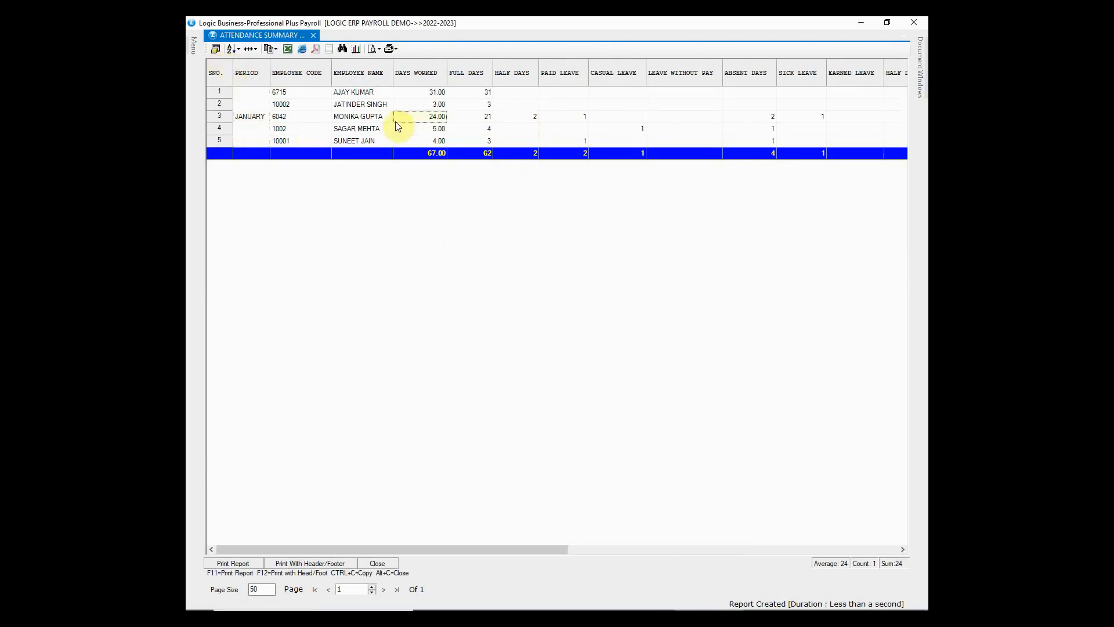
click(562, 116)
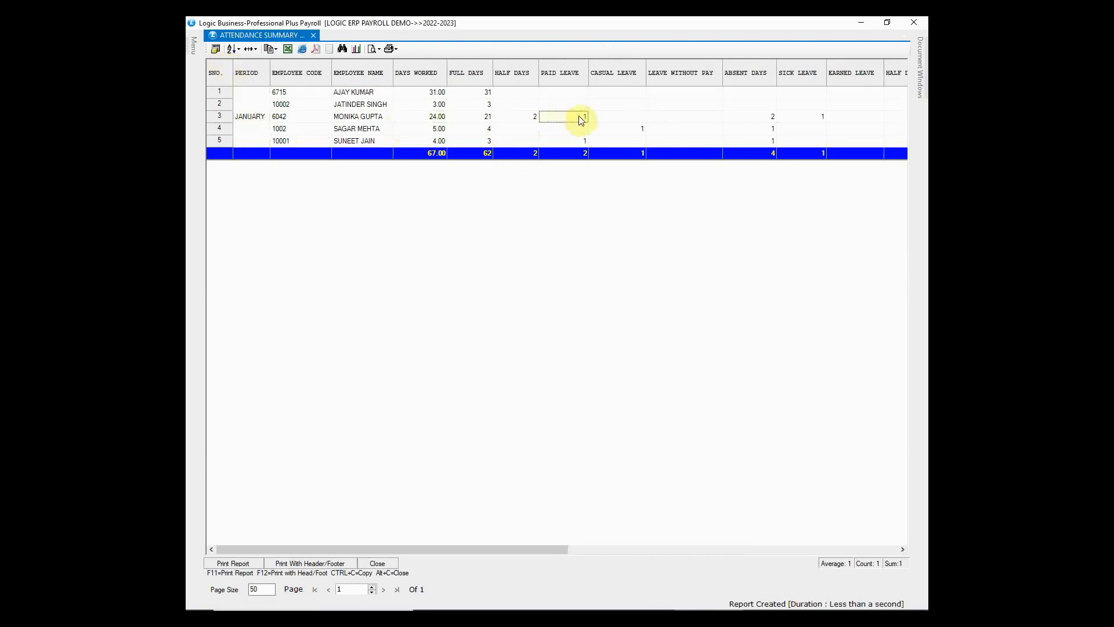
click(616, 129)
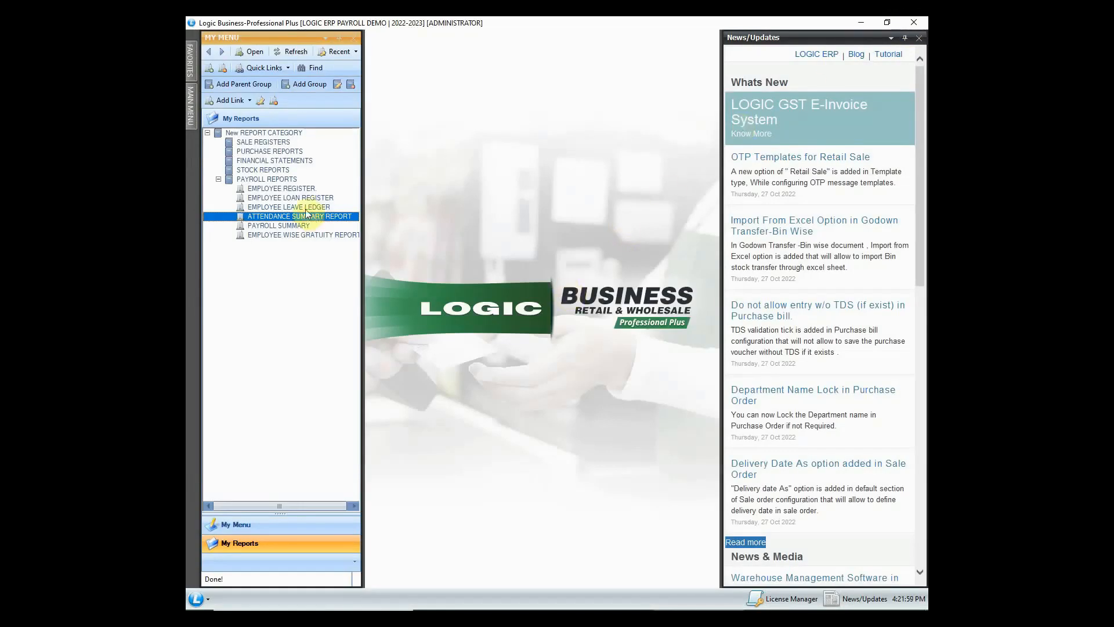
double_click(300, 216)
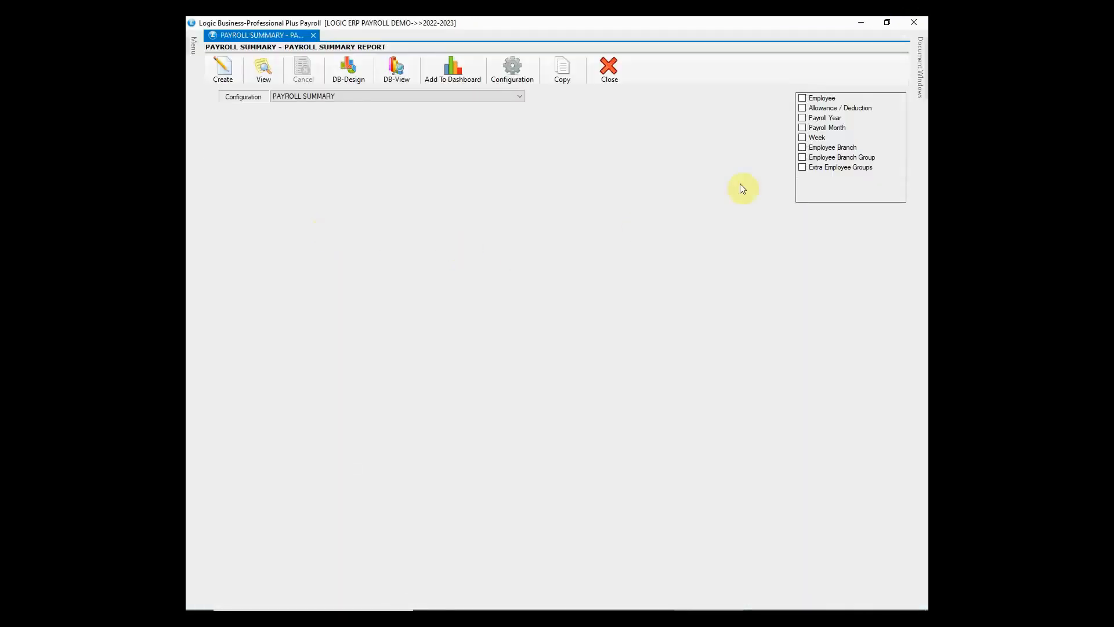
click(802, 117)
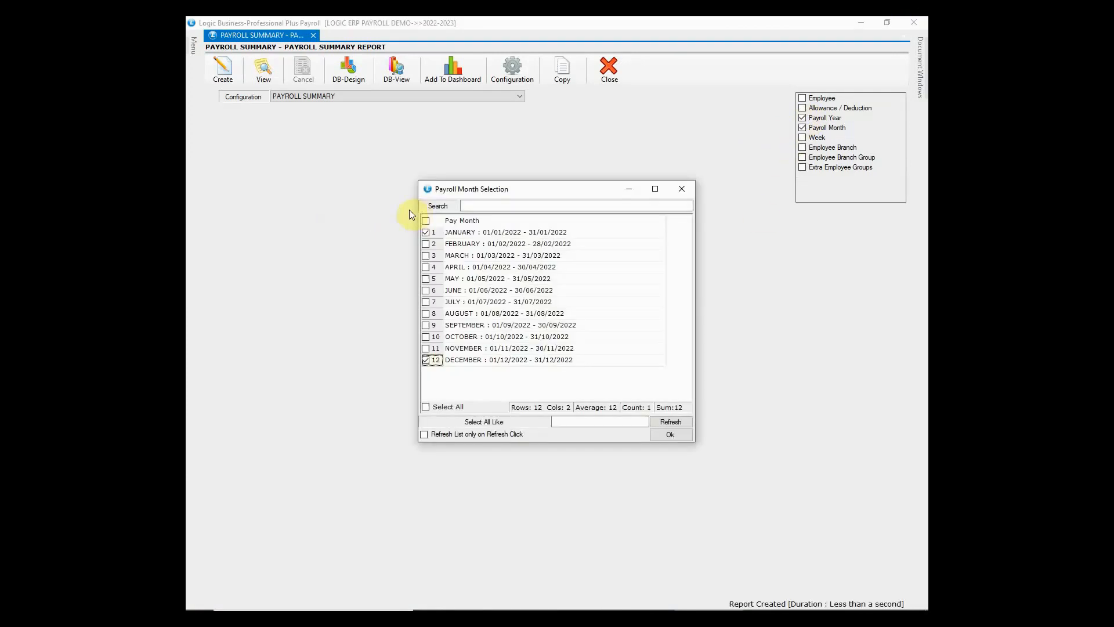
click(669, 434)
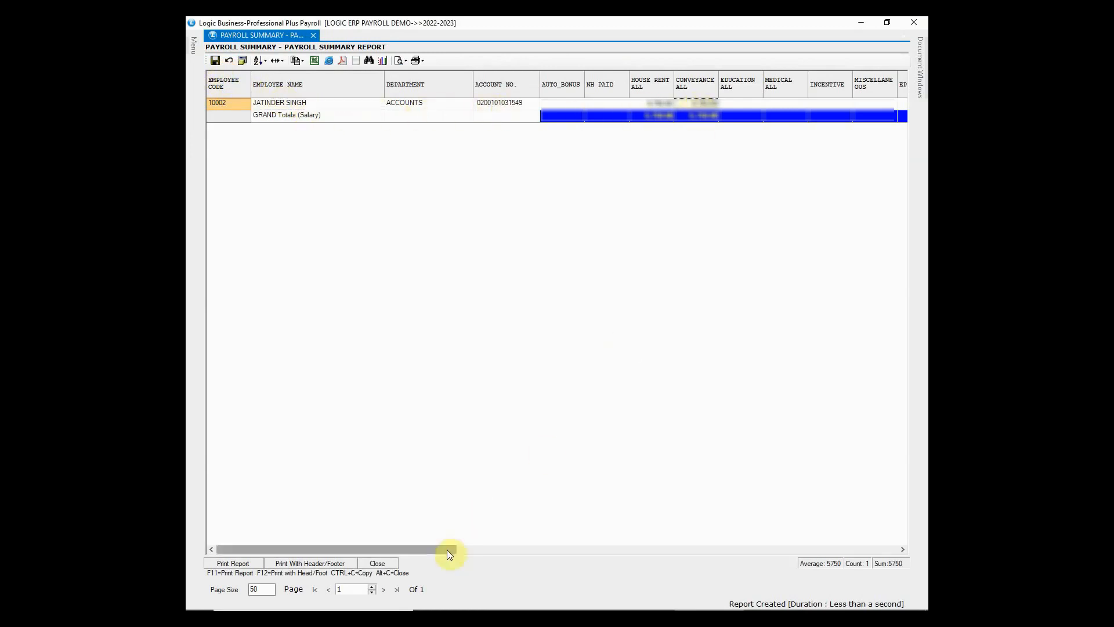
drag(448, 549, 565, 549)
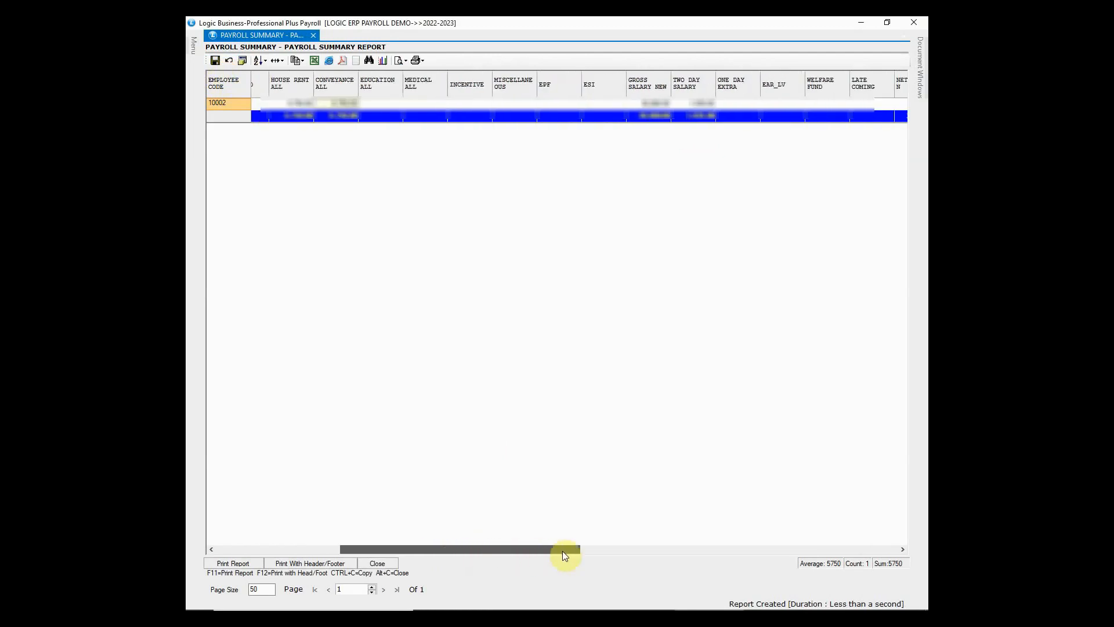
drag(562, 549, 703, 549)
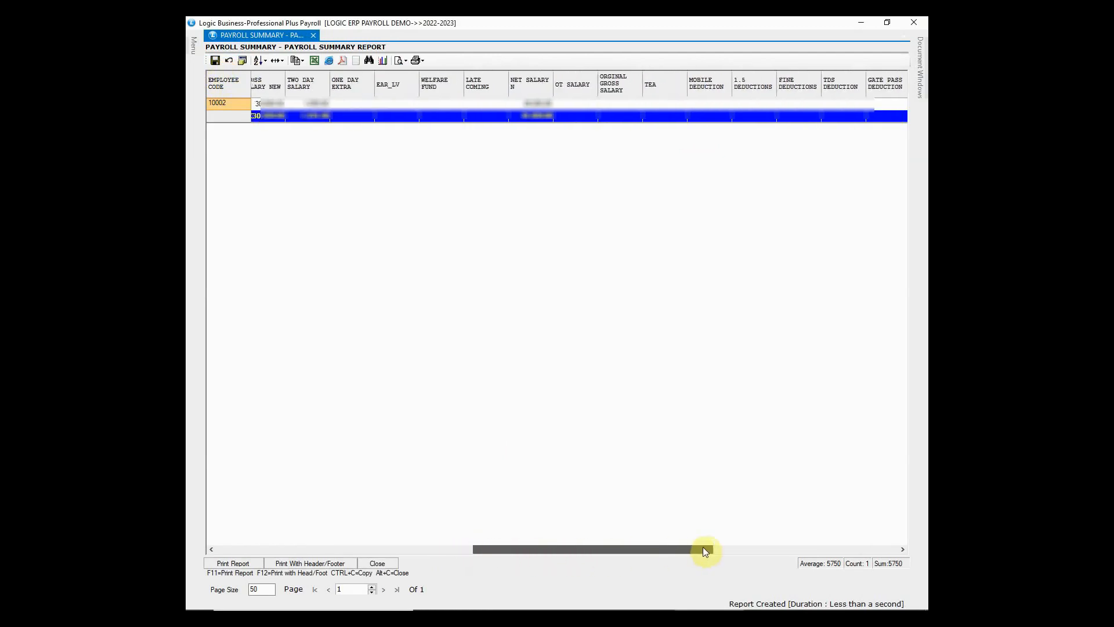
drag(703, 548, 469, 548)
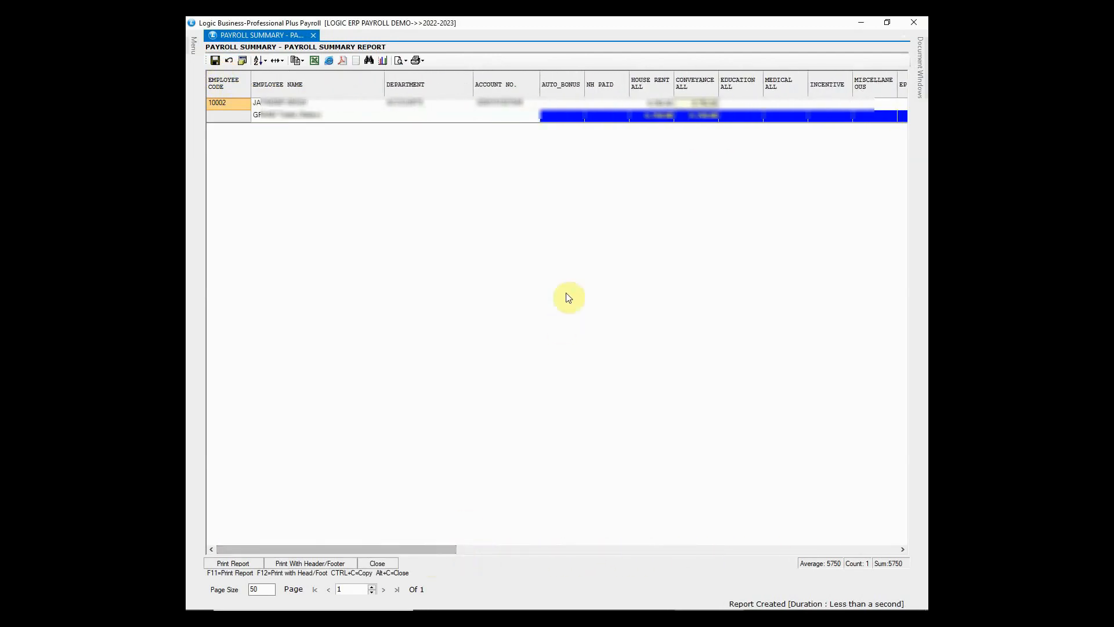